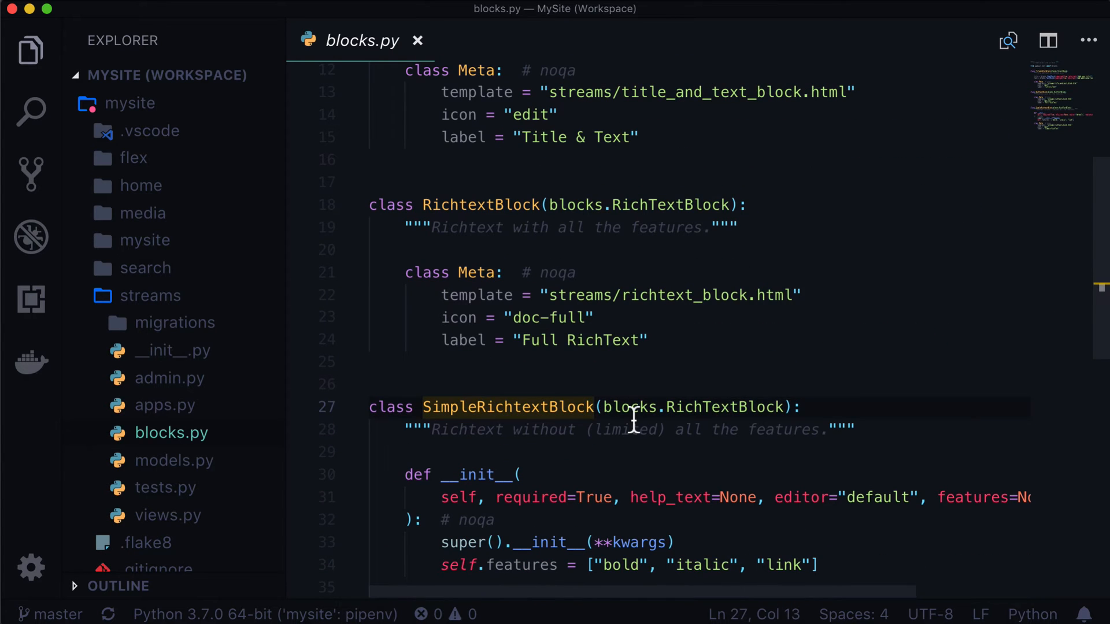
mouse_move(634, 407)
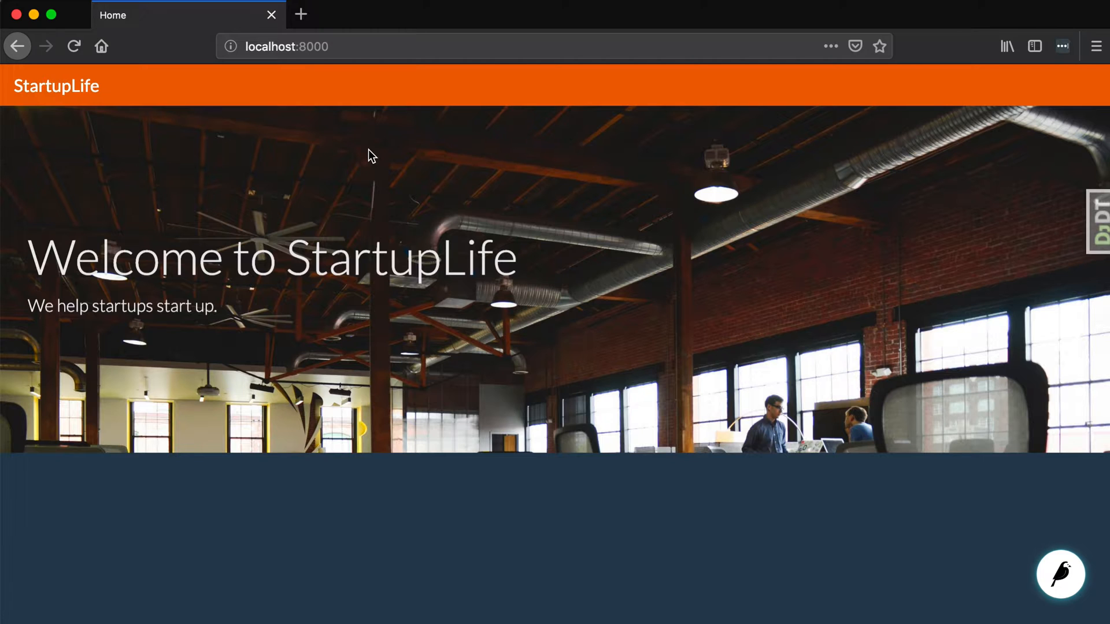
Open the getbootstrap docs in a new Firefox tab and search for 'cards'
click(300, 14)
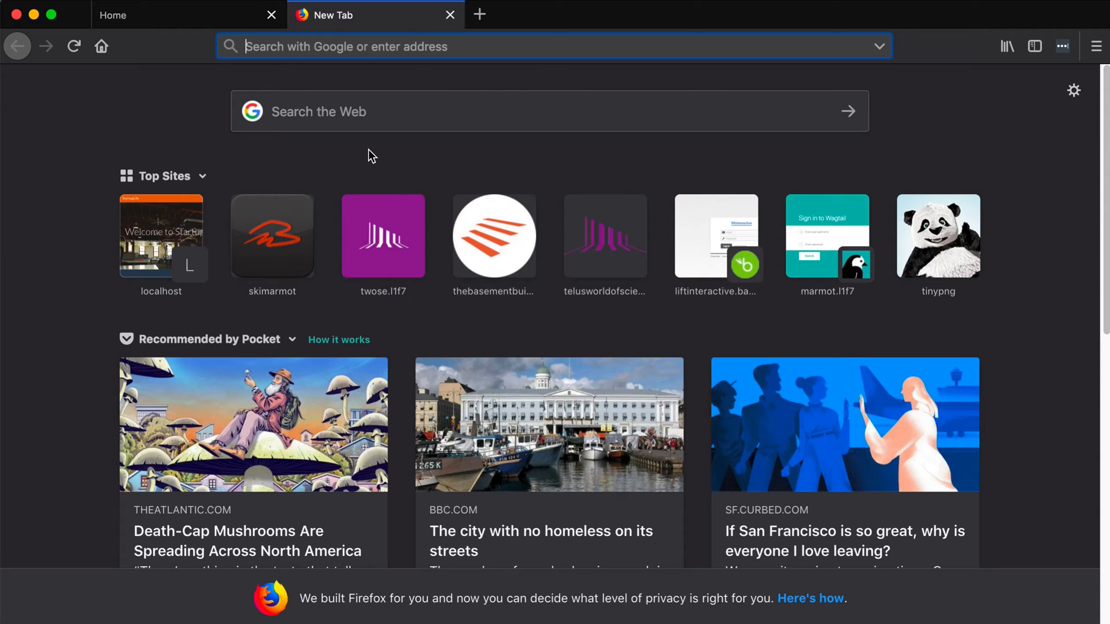
text(getboot)
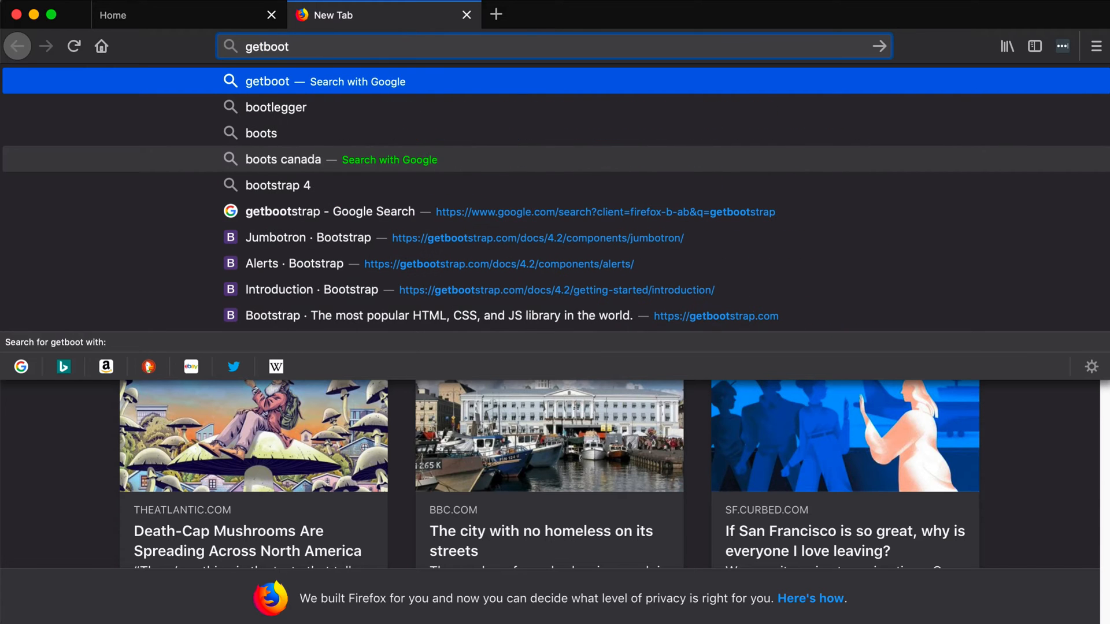
click(311, 289)
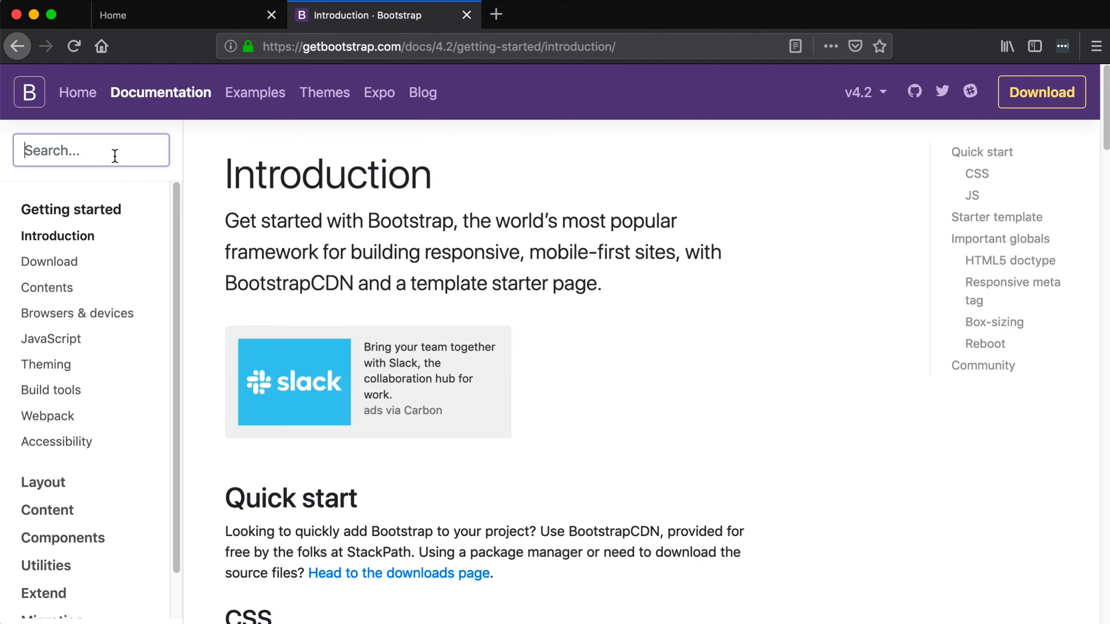
text(cards)
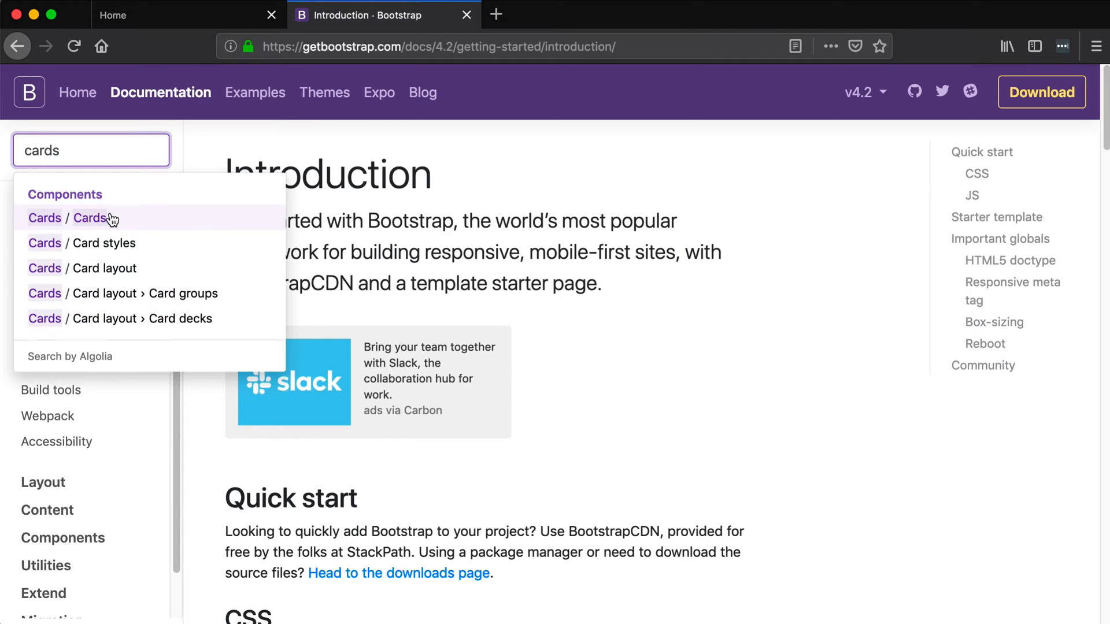
Open the Cards result and scroll through the examples down to Card decks
click(89, 217)
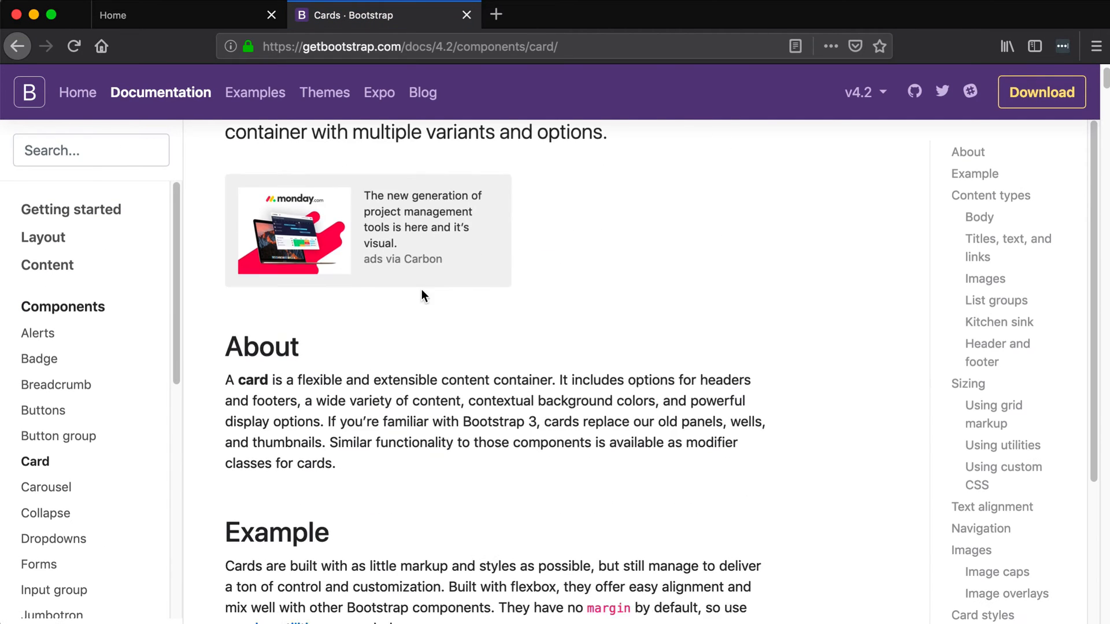
scroll(down, 3)
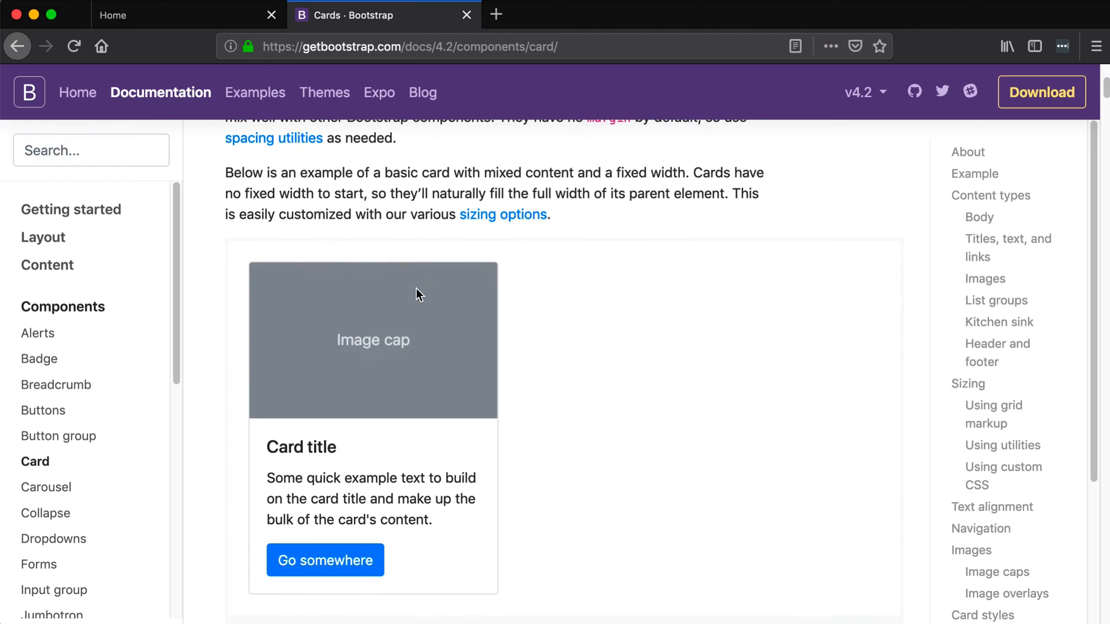
scroll(down, 3)
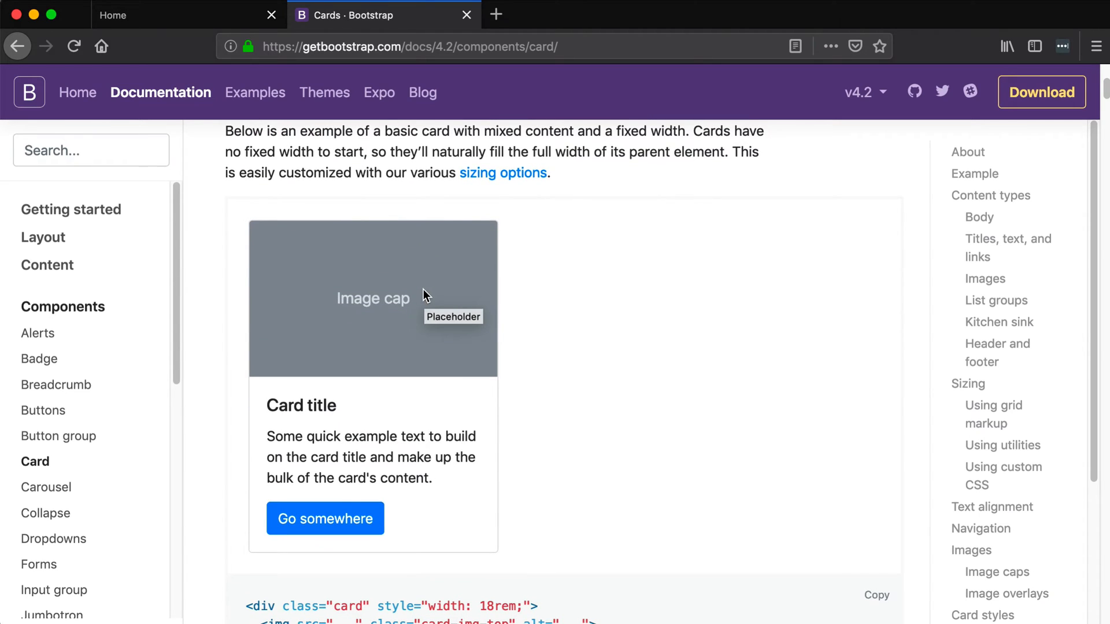
mouse_move(316, 419)
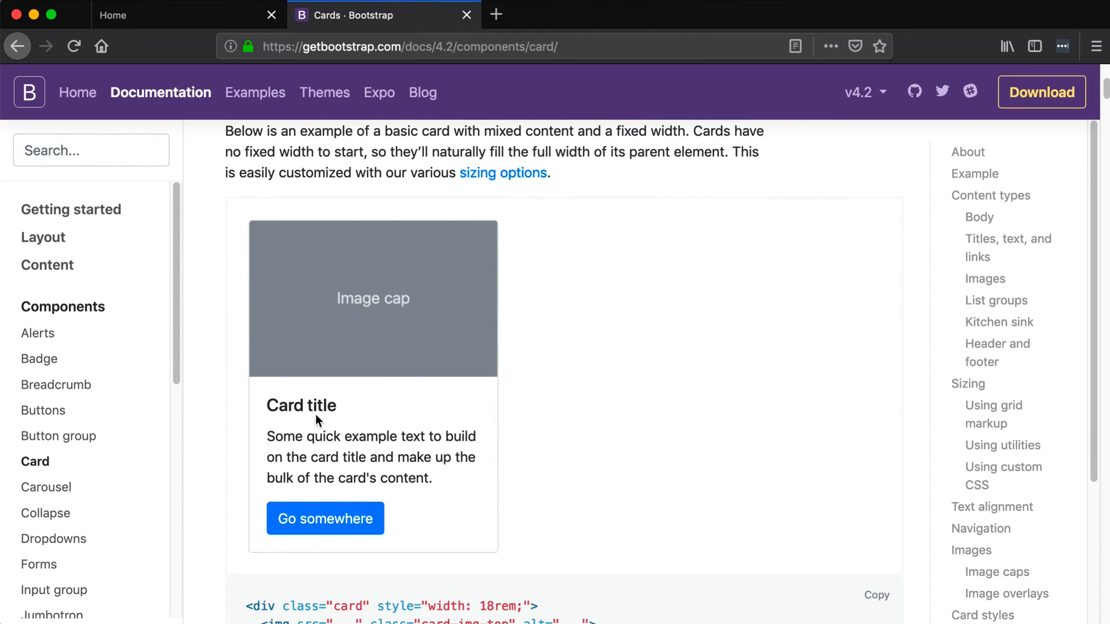
mouse_move(317, 363)
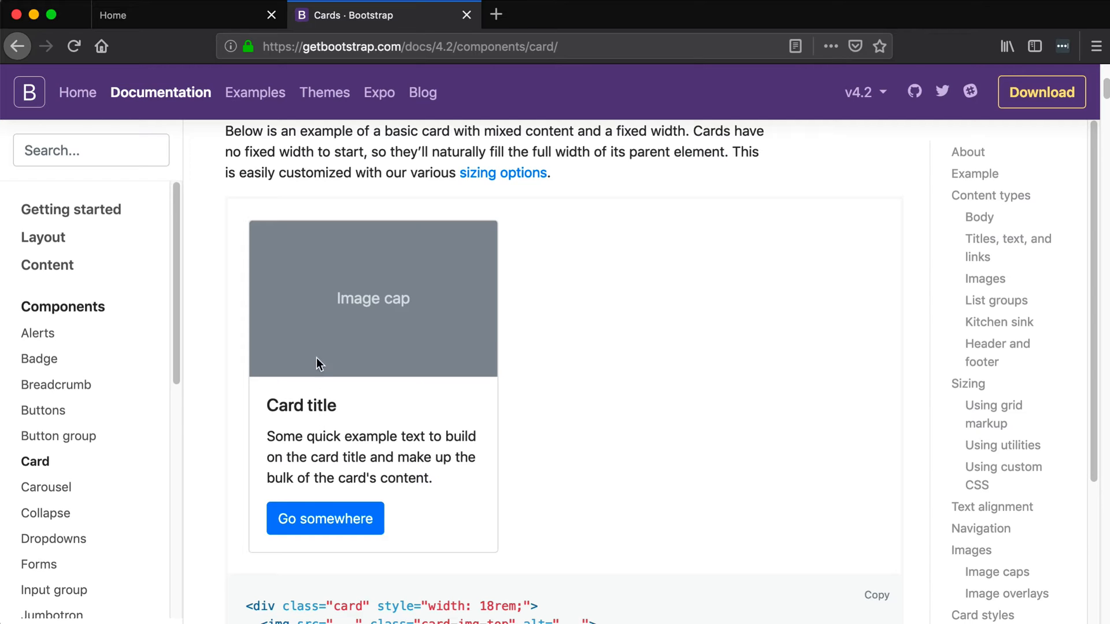
mouse_move(287, 404)
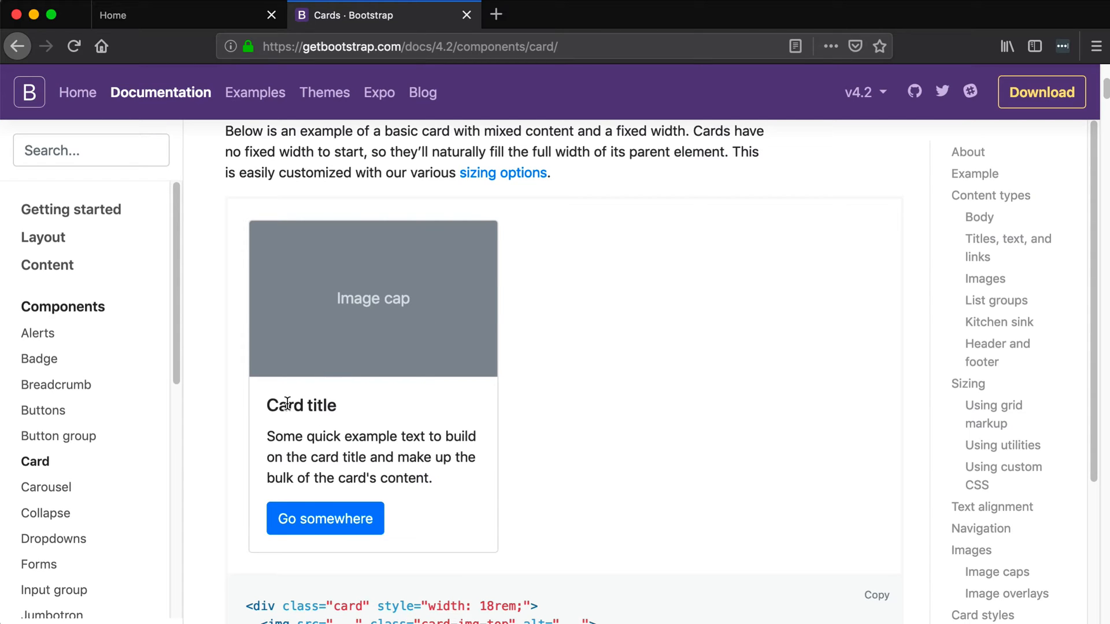
mouse_move(319, 428)
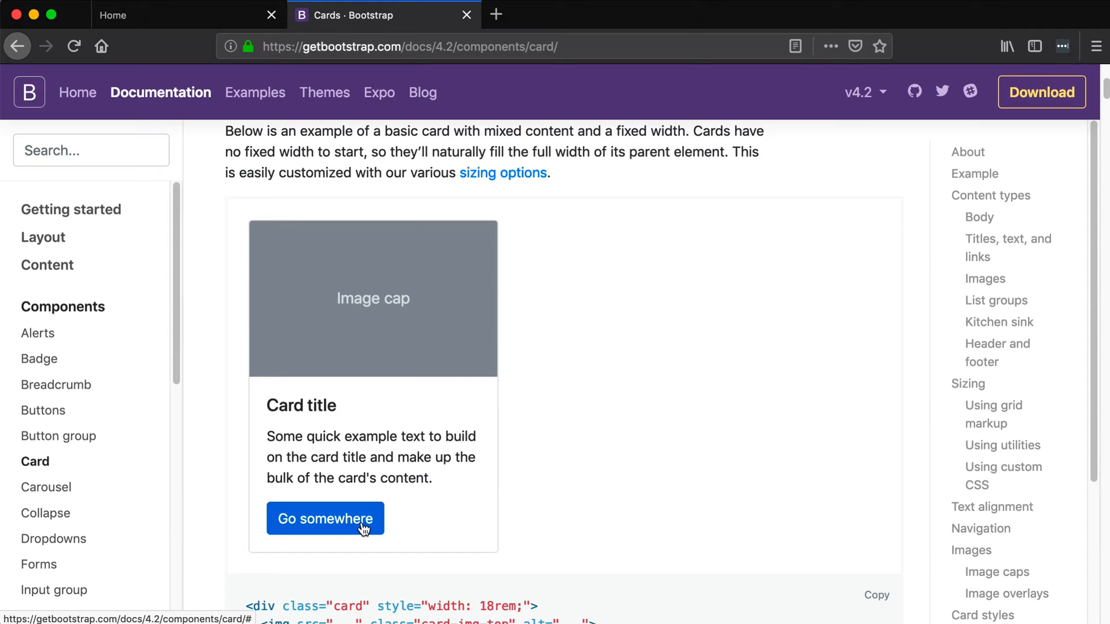
scroll(down, 3)
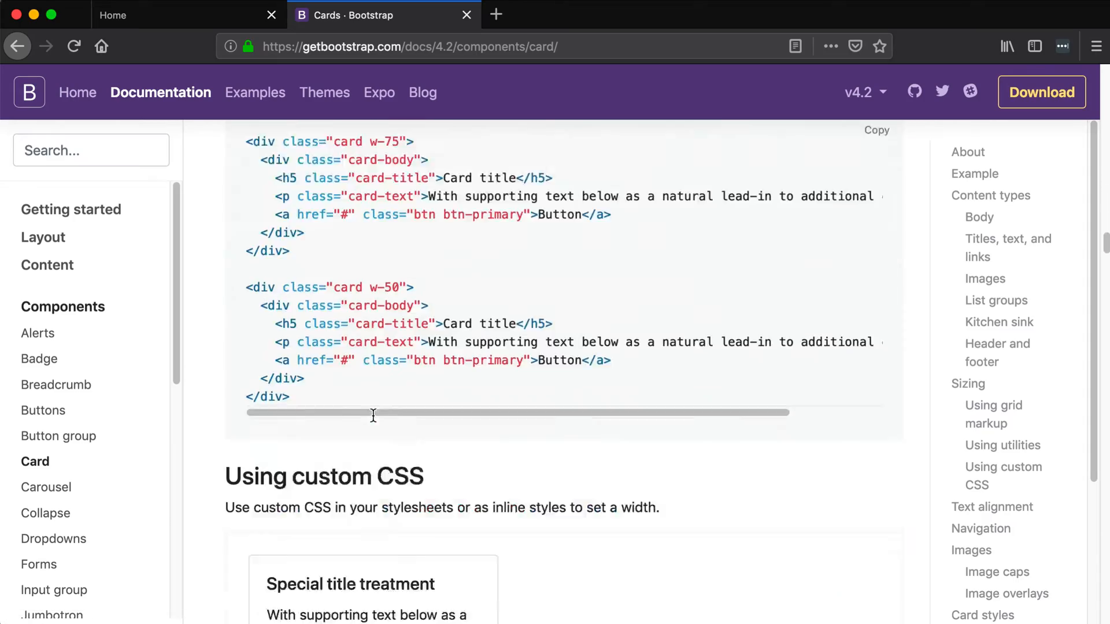
scroll(down, 3)
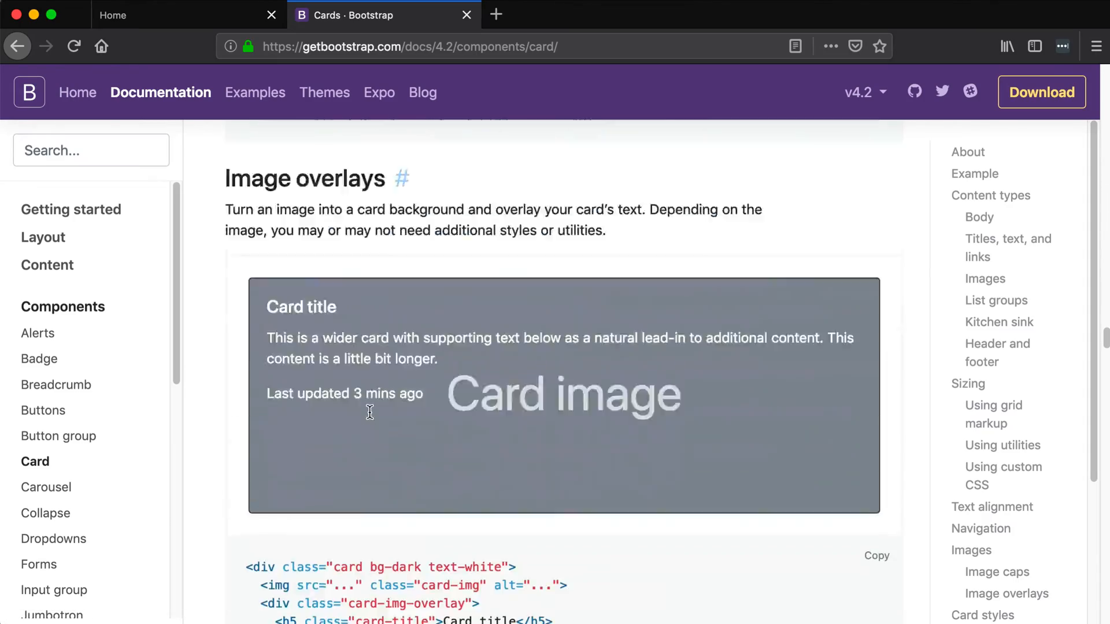
scroll(down, 3)
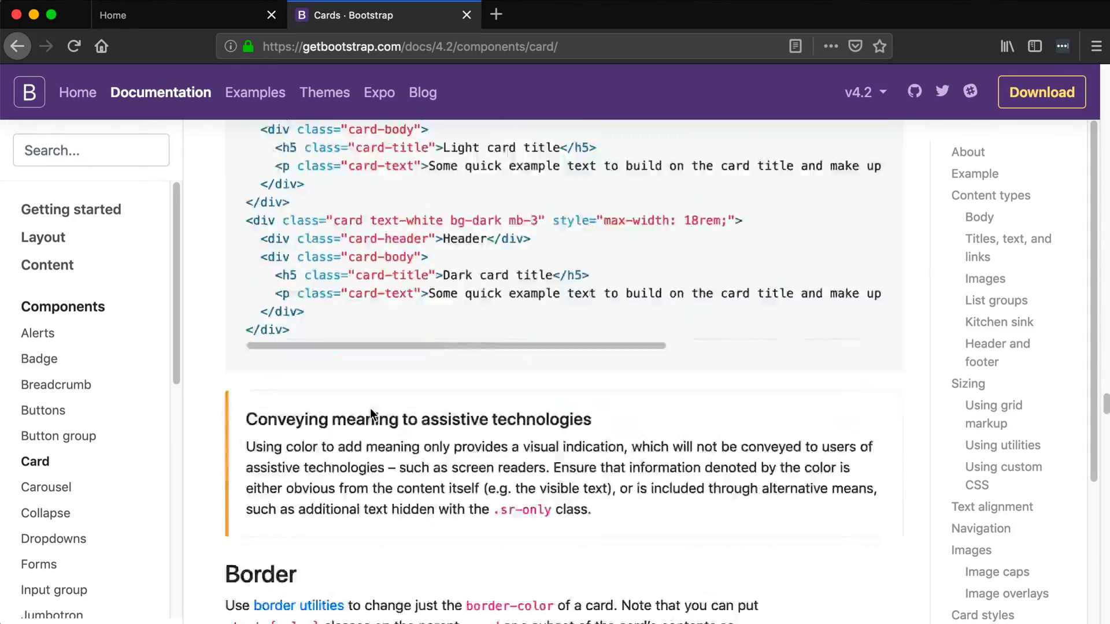
scroll(down, 3)
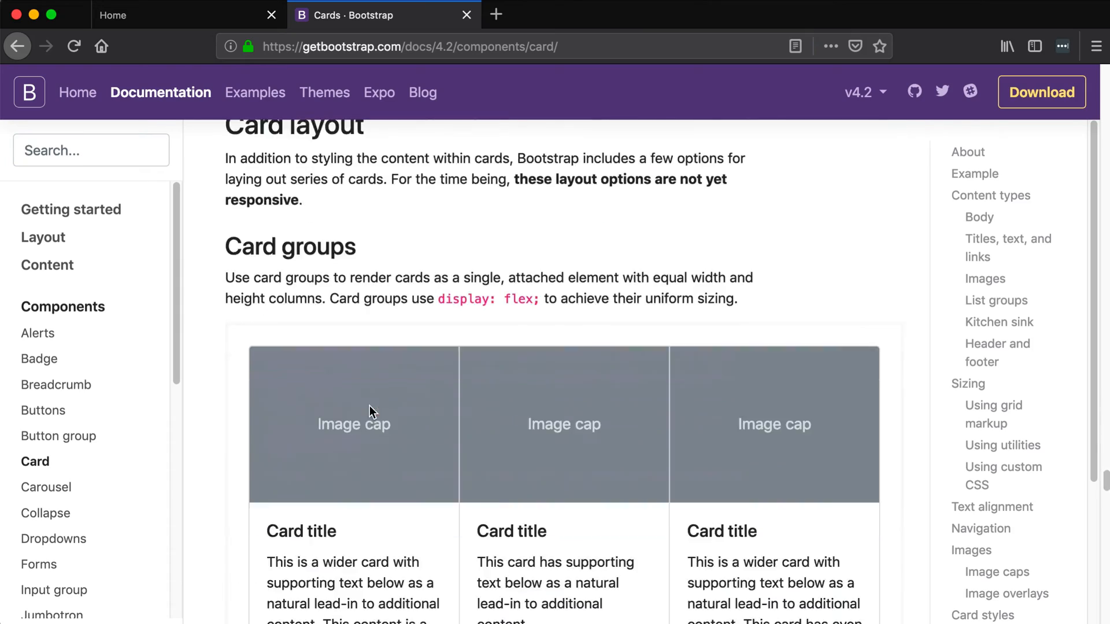
scroll(down, 3)
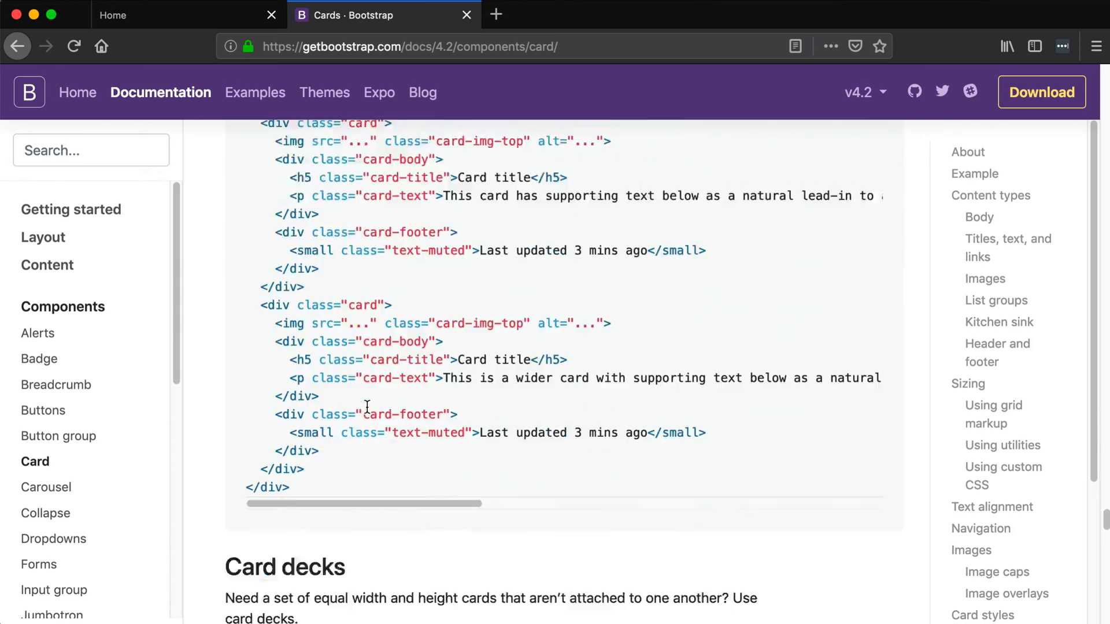
scroll(down, 3)
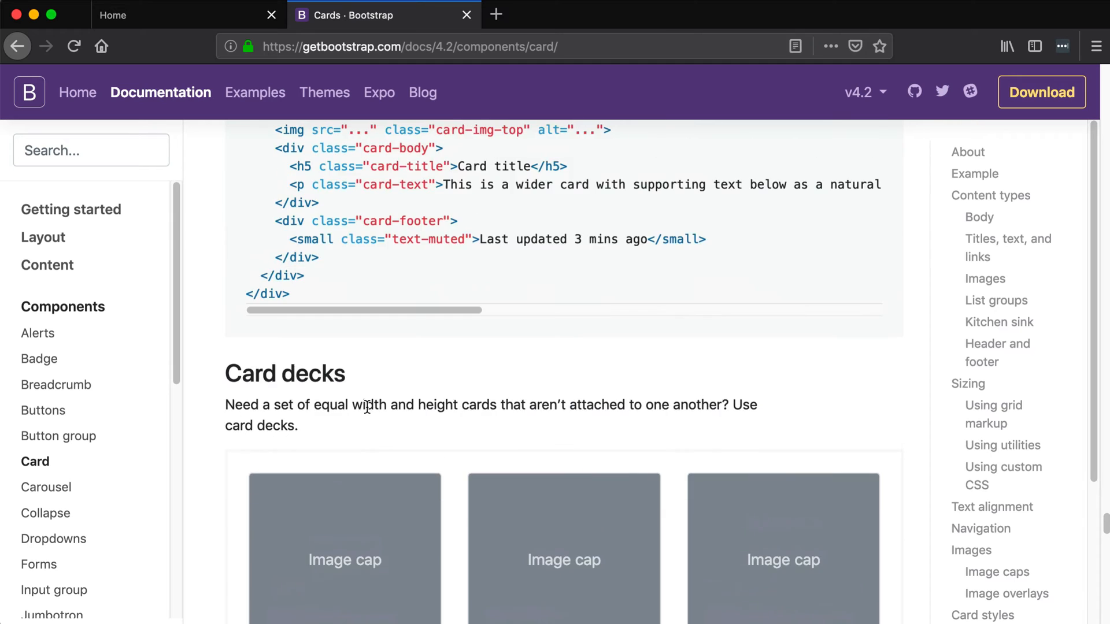
scroll(down, 3)
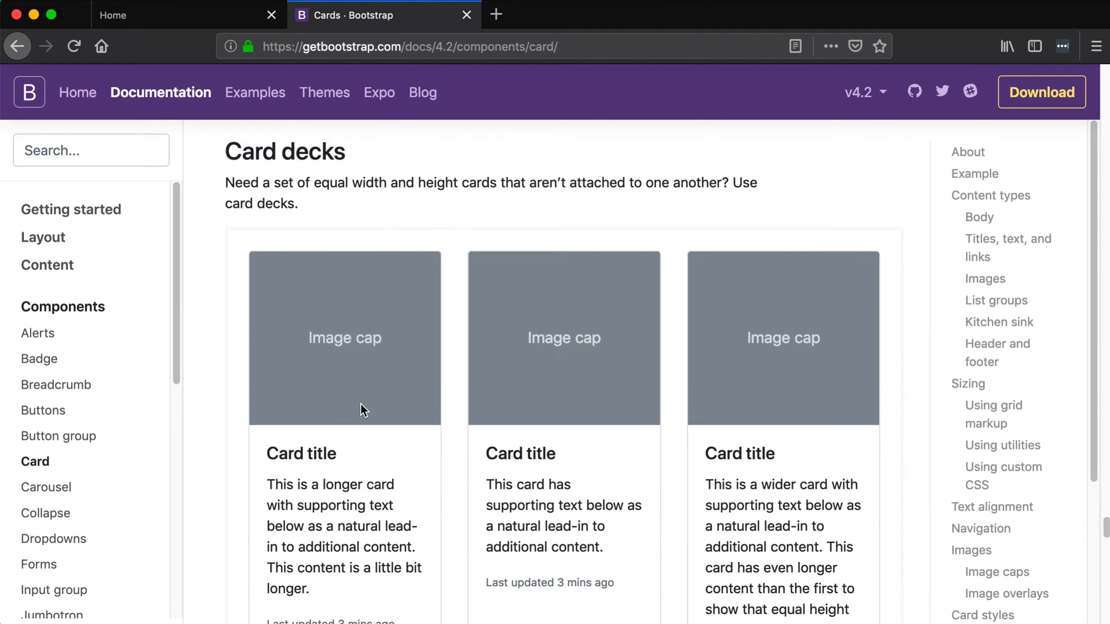
mouse_move(363, 410)
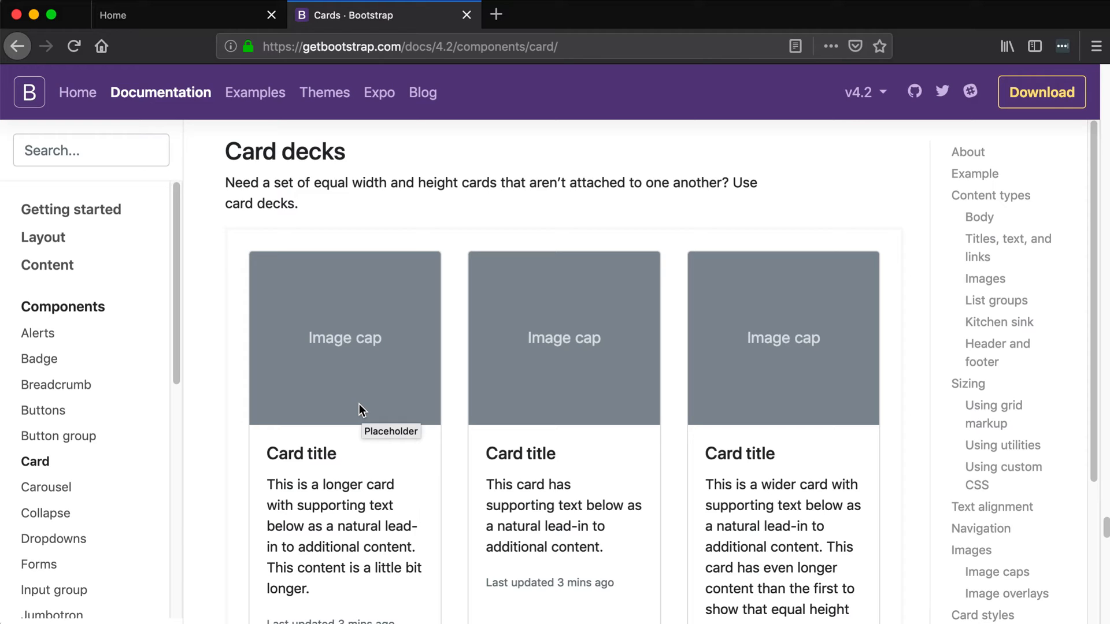
mouse_move(363, 400)
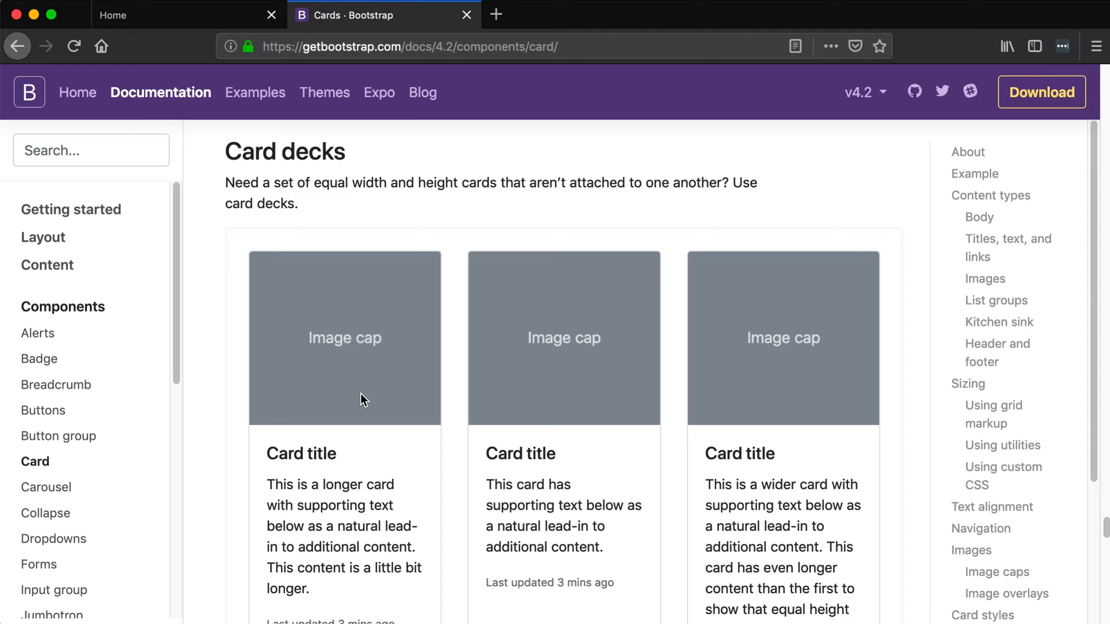
mouse_move(334, 340)
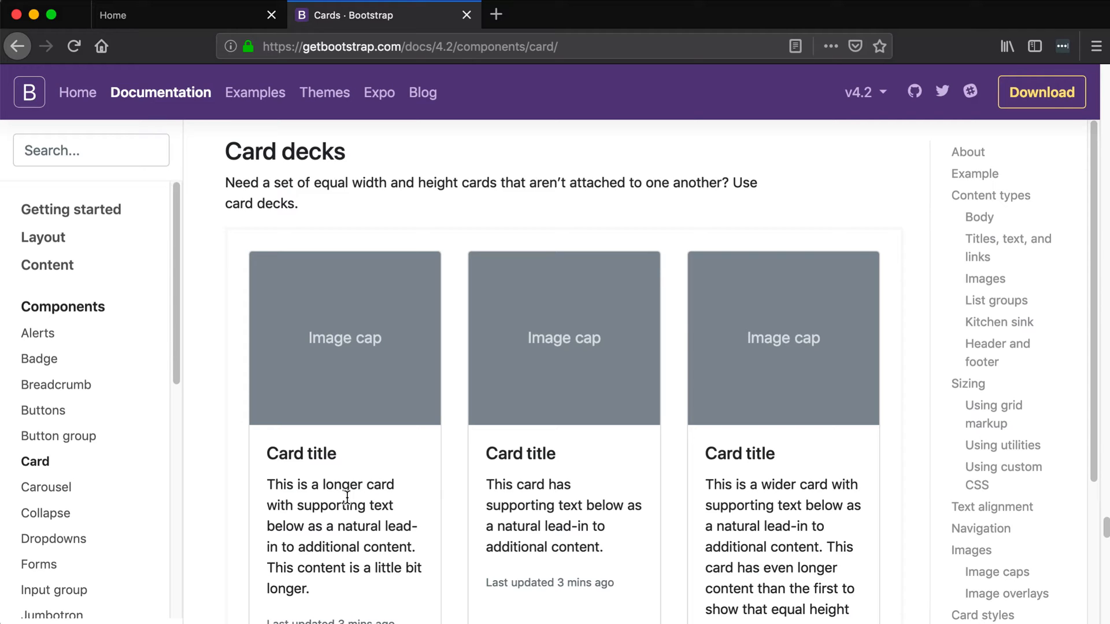
mouse_move(345, 498)
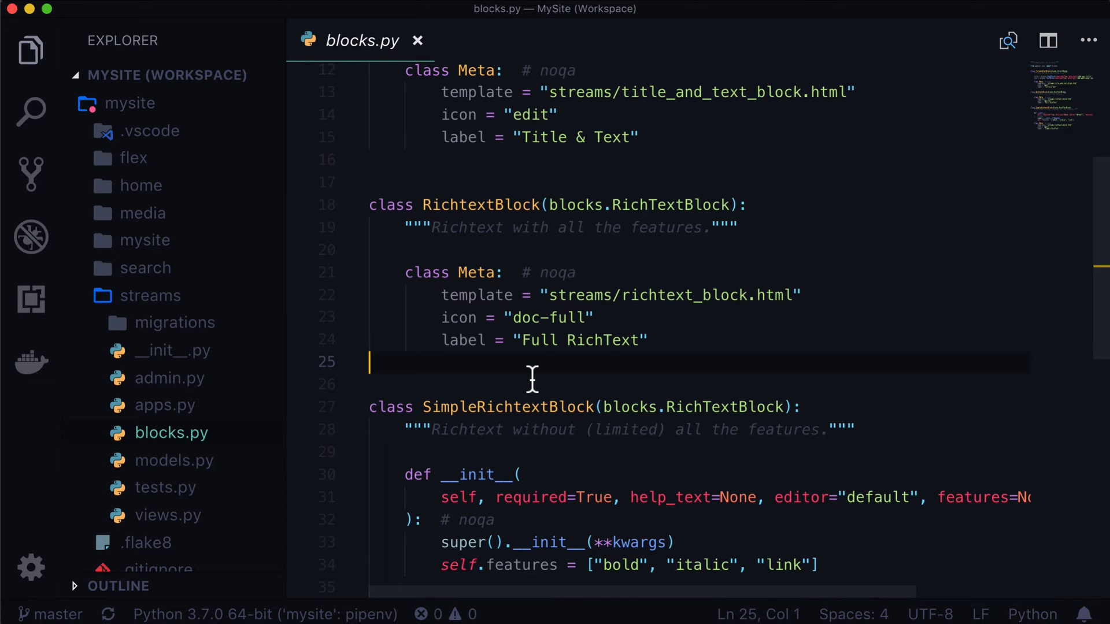
Scroll blocks.py and begin a new class below TitleAndTextBlock
scroll(down, 3)
text(label = "Simple RichText)
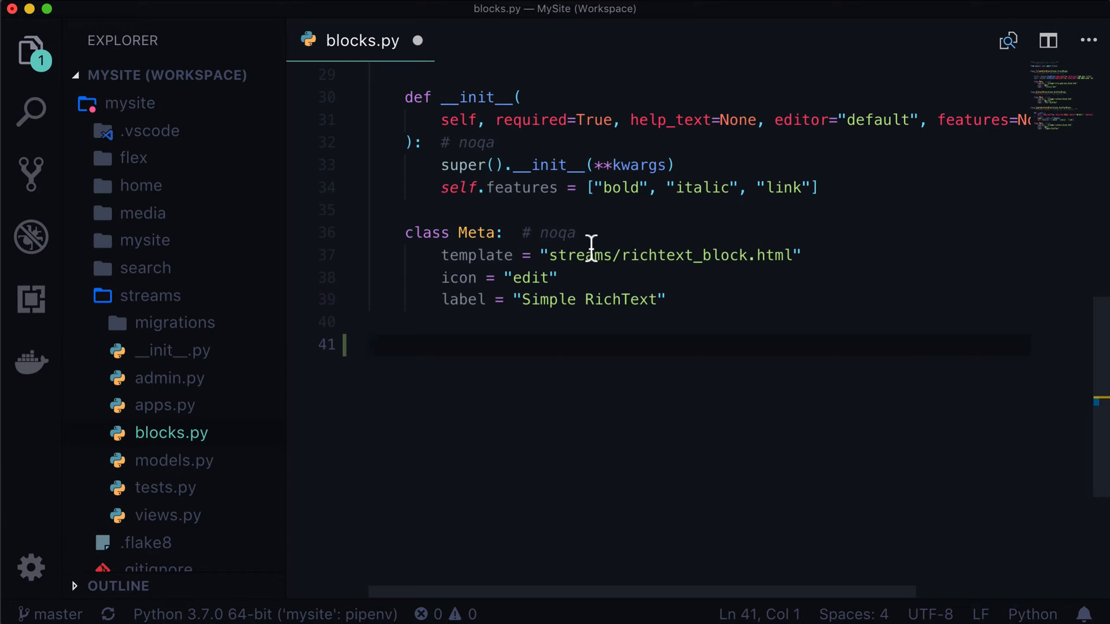
text(class)
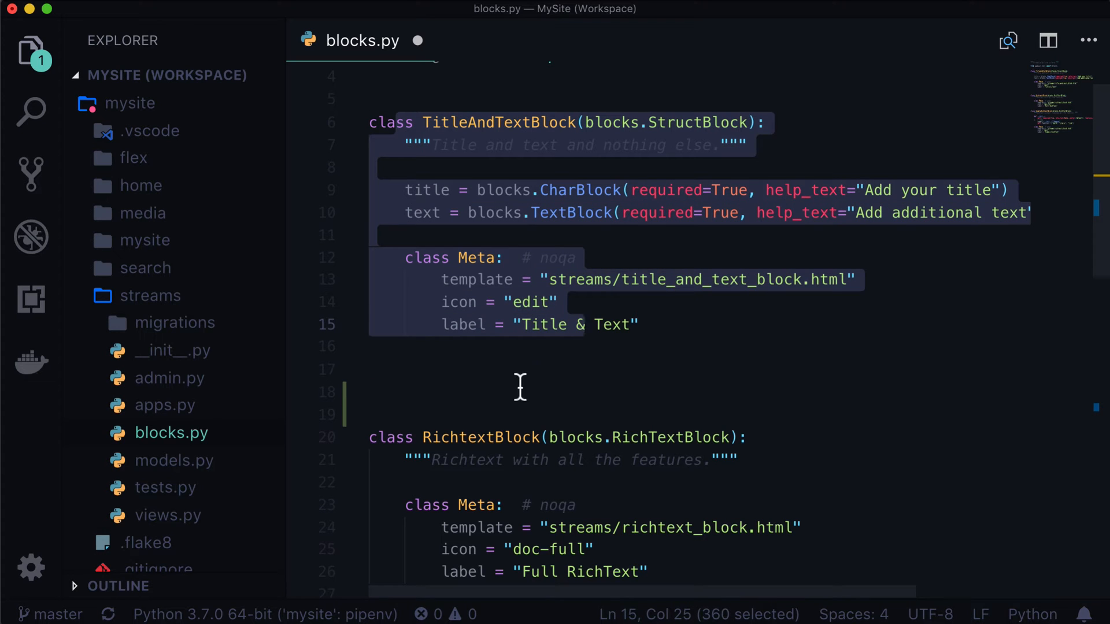
Declare class CardBlock(blocks.StructBlock) with docstring 'Cards with image and text and button(s)'
click(370, 370)
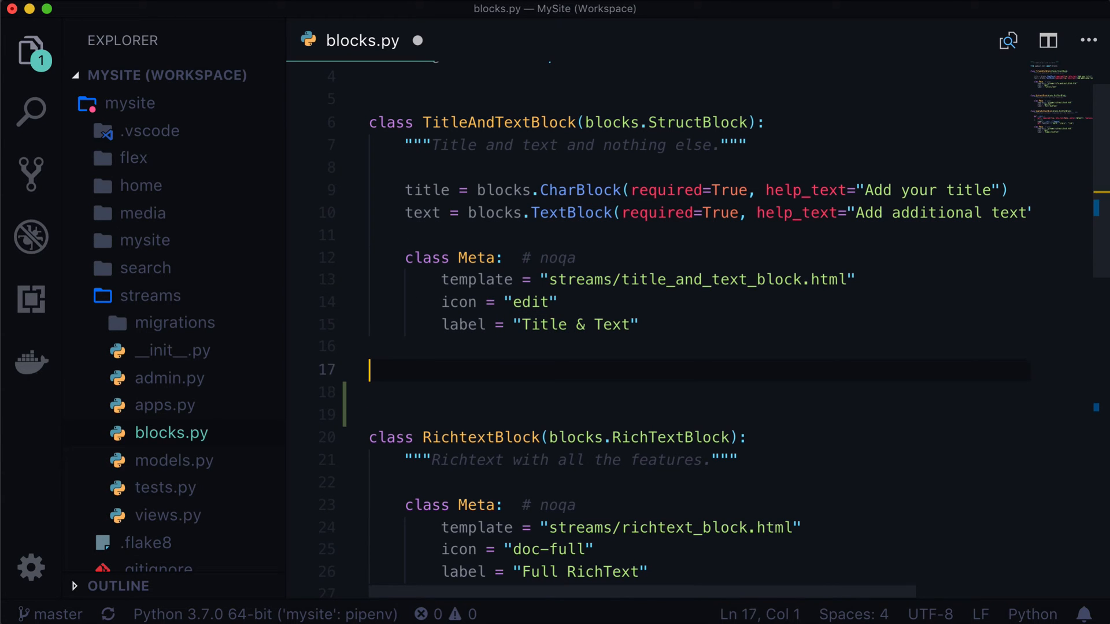
text(class)
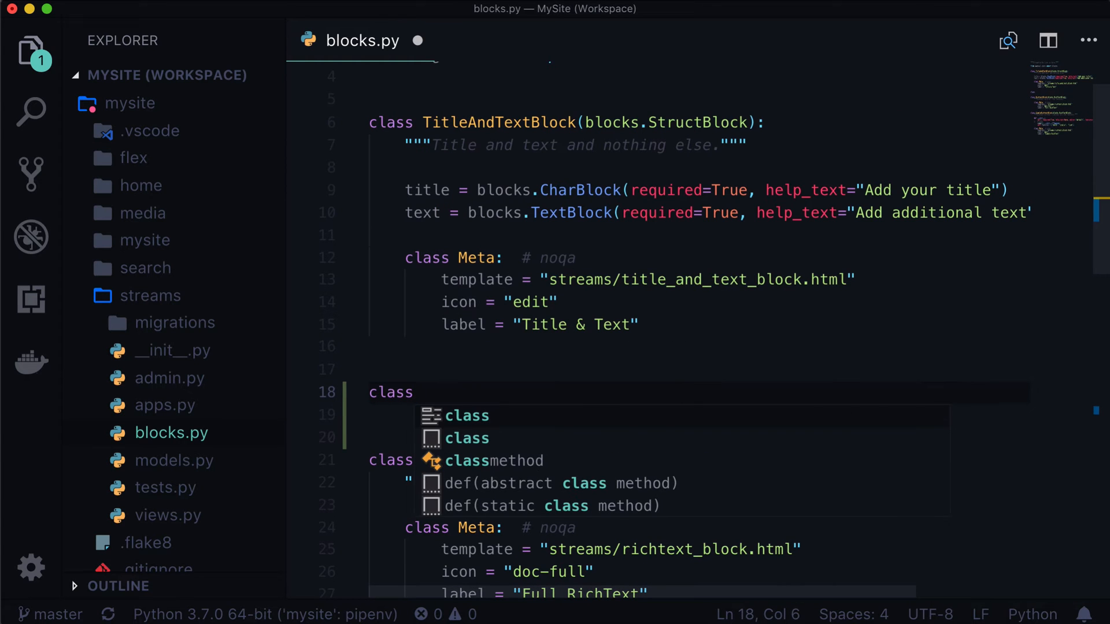
text(CardB)
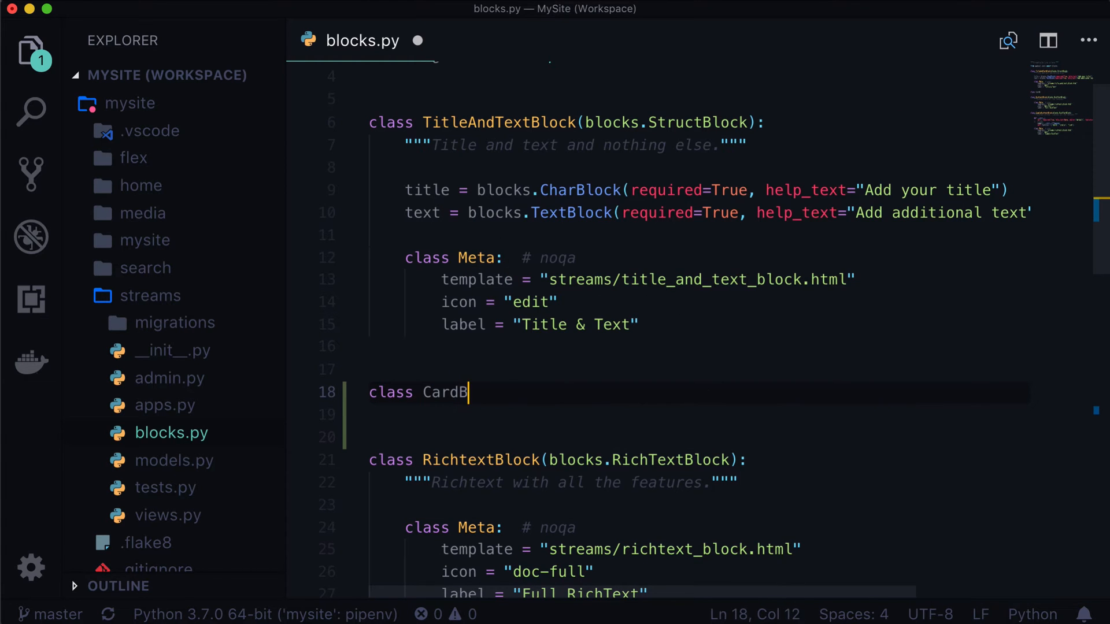
text(lock(blocks)
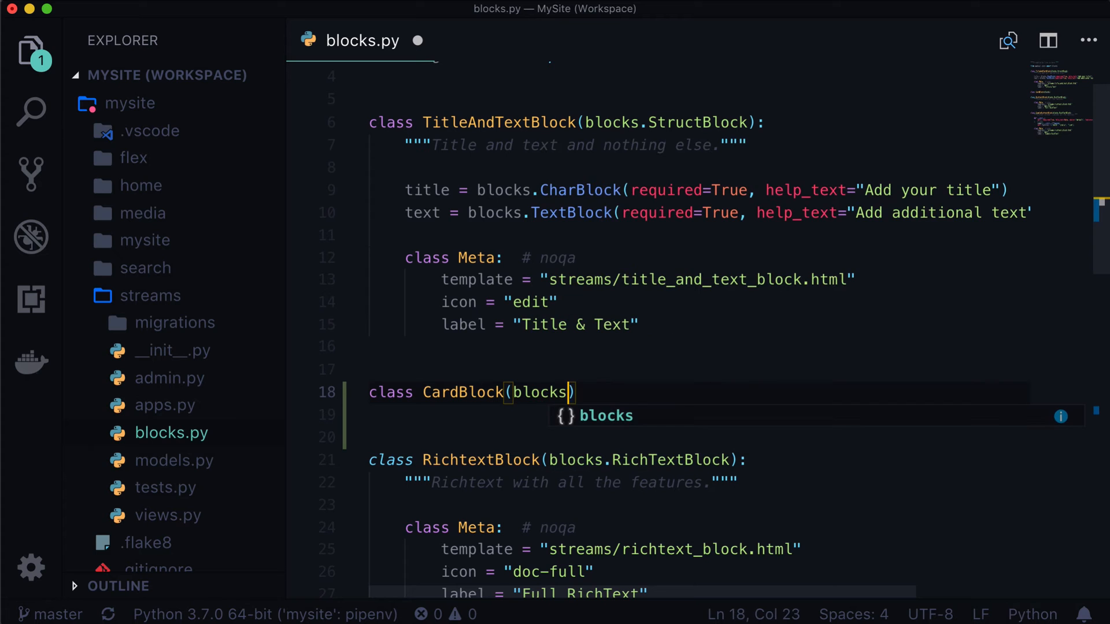
text(StructBlock)
click(700, 414)
text(""")
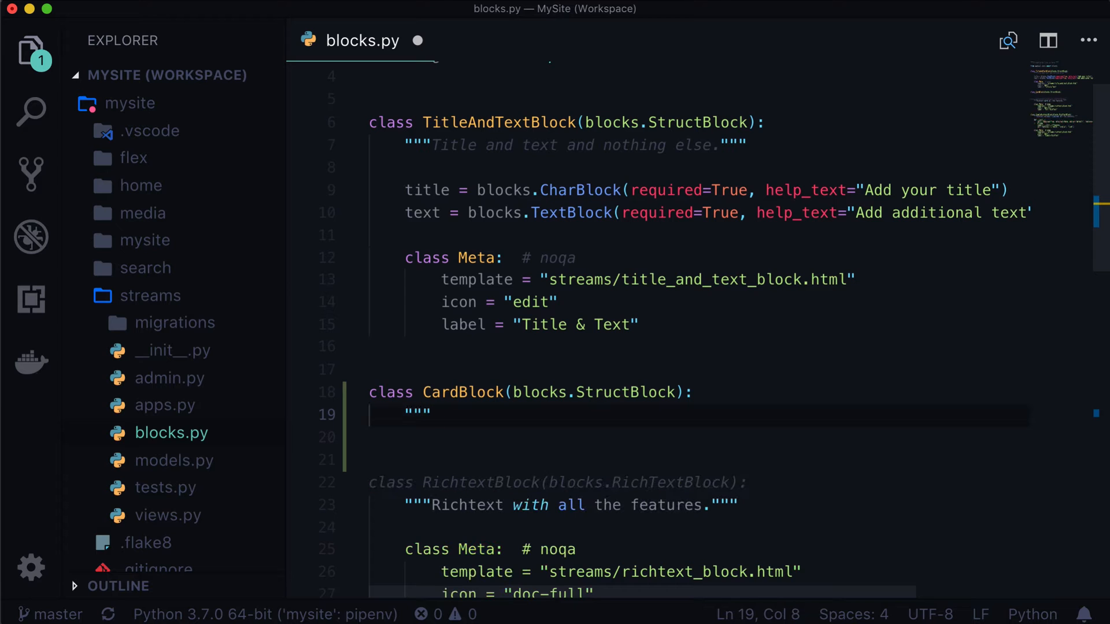
text(Cards)
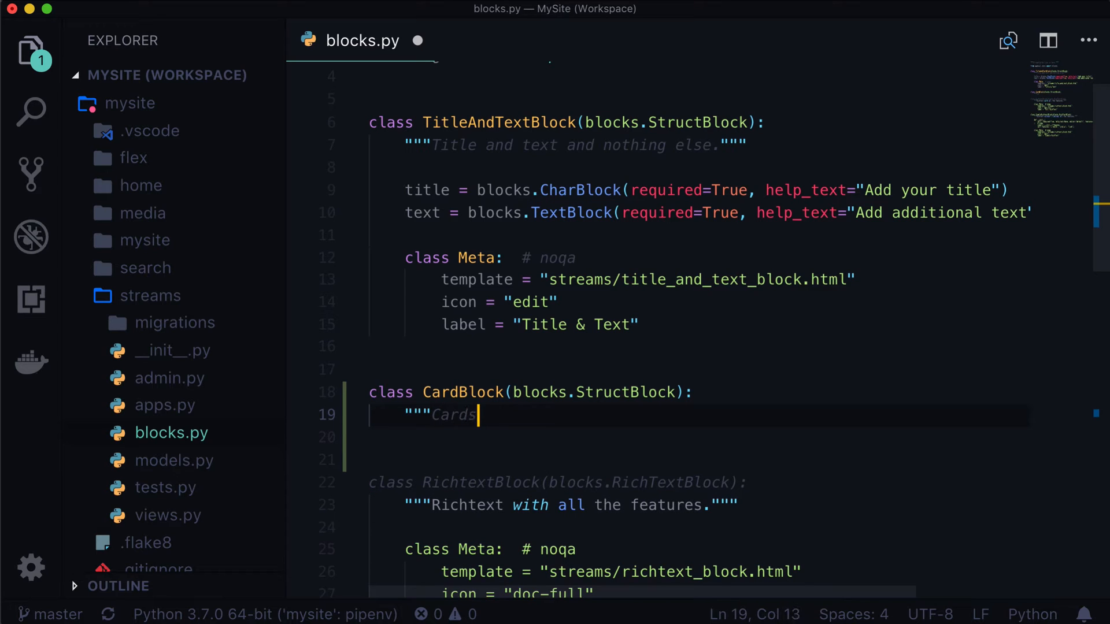
text(with image and text and button)
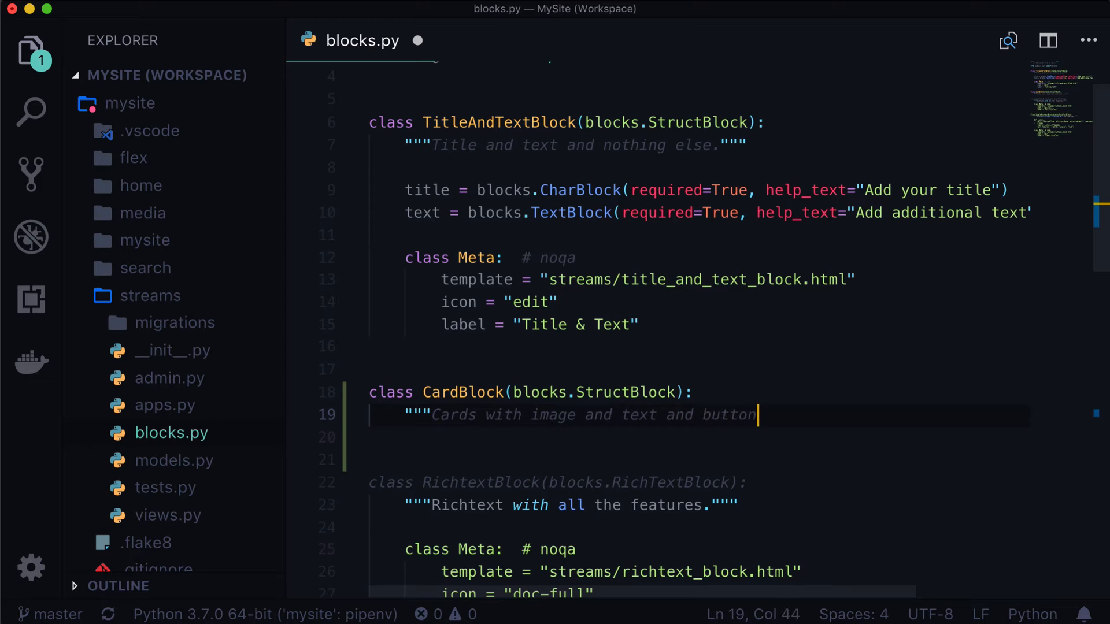
text((s).""")
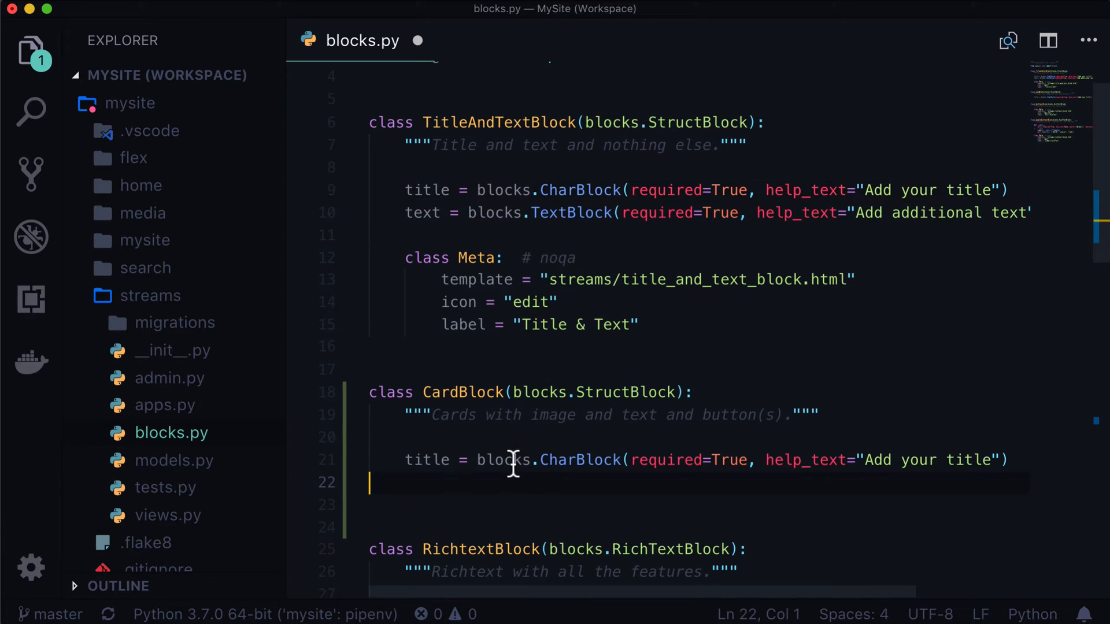
mouse_move(630, 485)
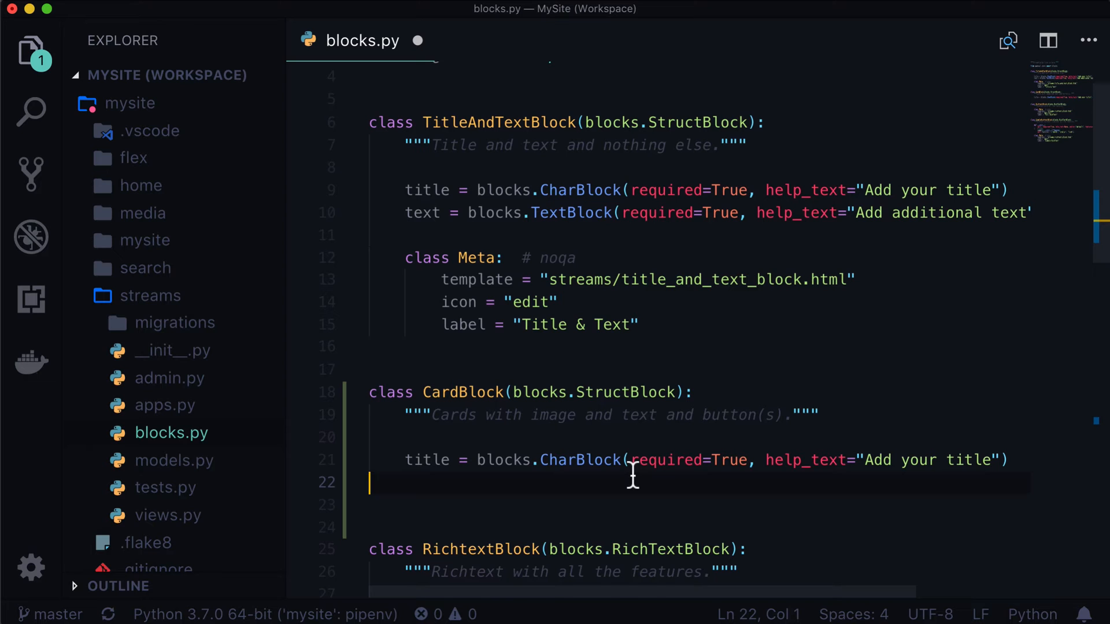
Glance at the flex models.py file, then return to blocks.py
scroll(down, 3)
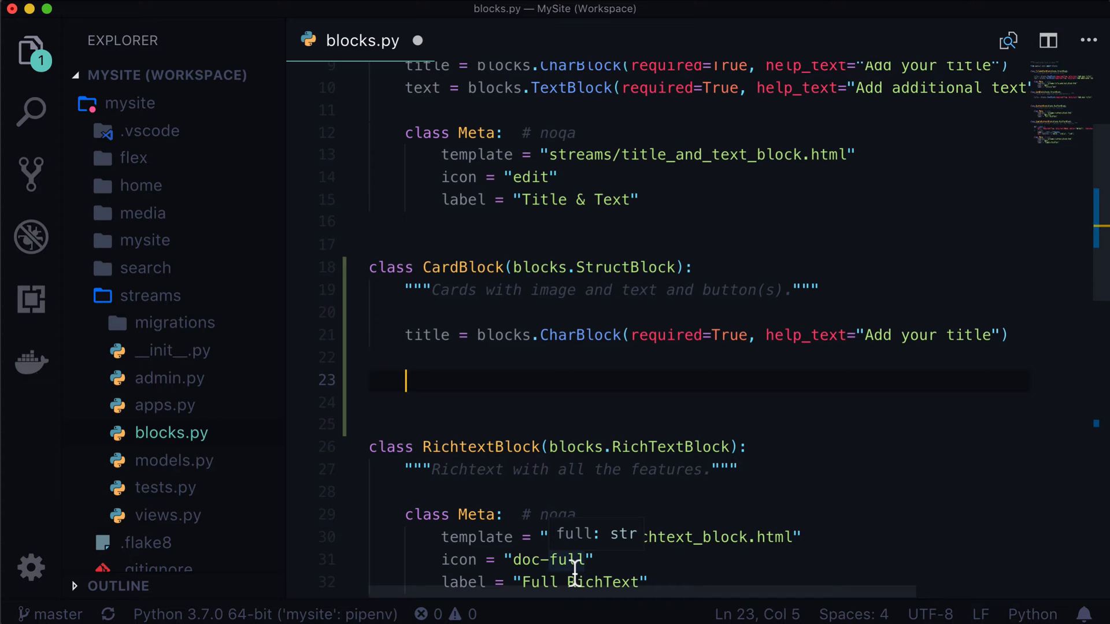
text(flex models)
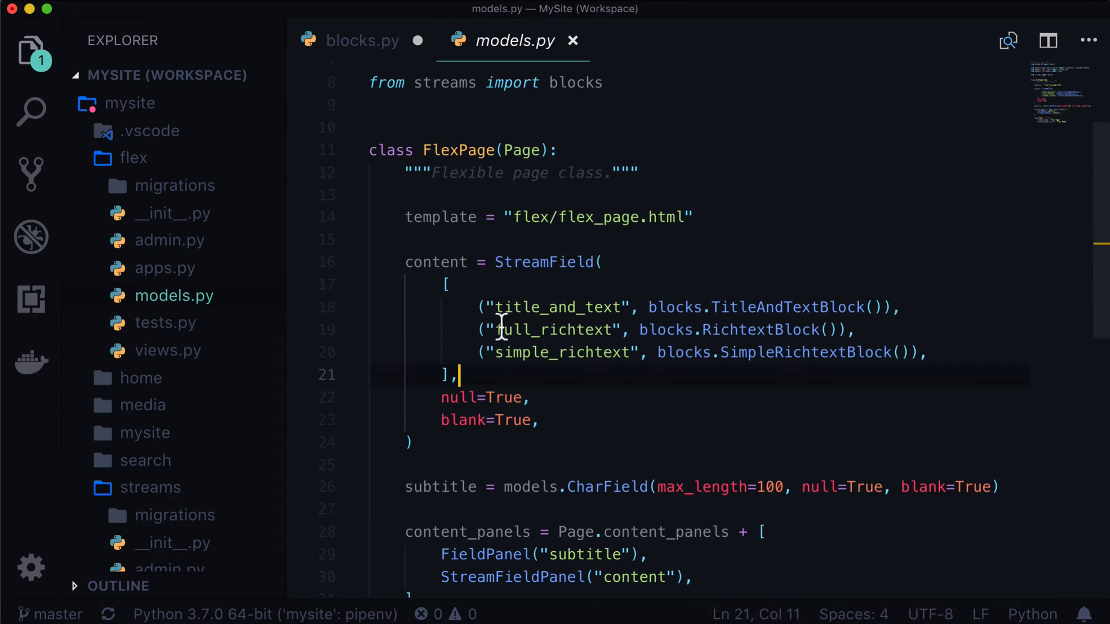
click(362, 40)
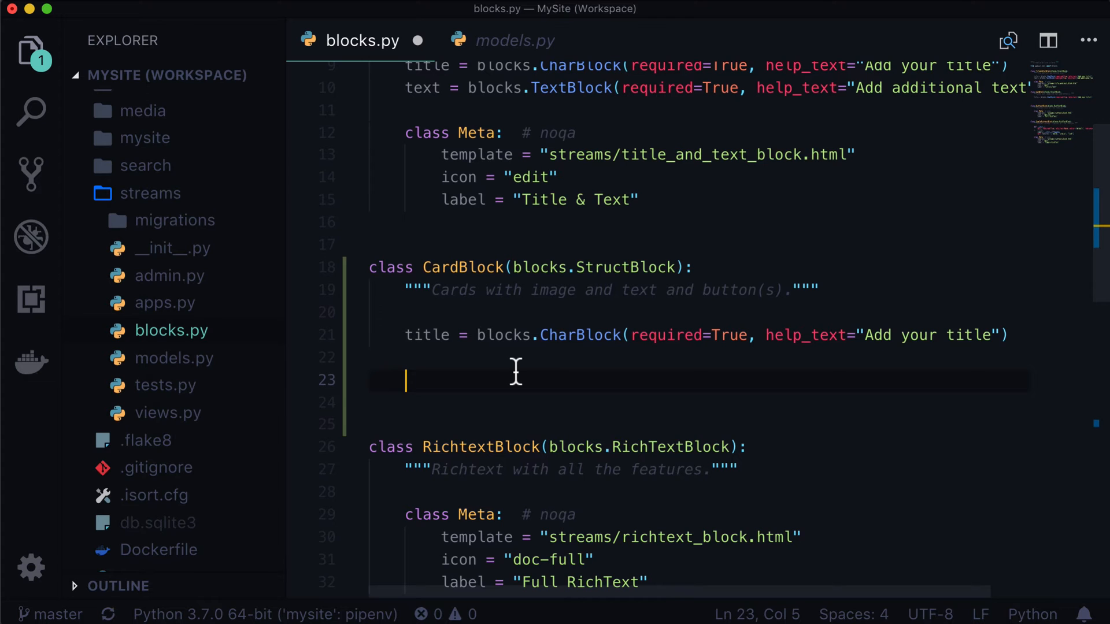
Type cards = blocks.ListBlock(blocks.StructBlock([("tuple_name", blocks.CharBlock())])) and view models.py
text(card)
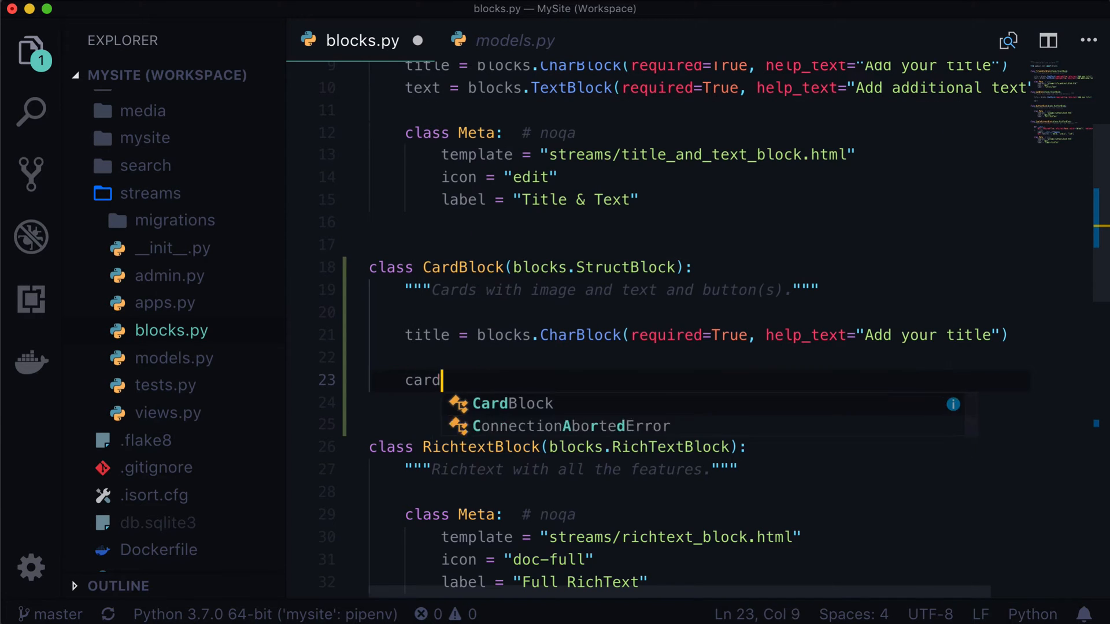
text(s =)
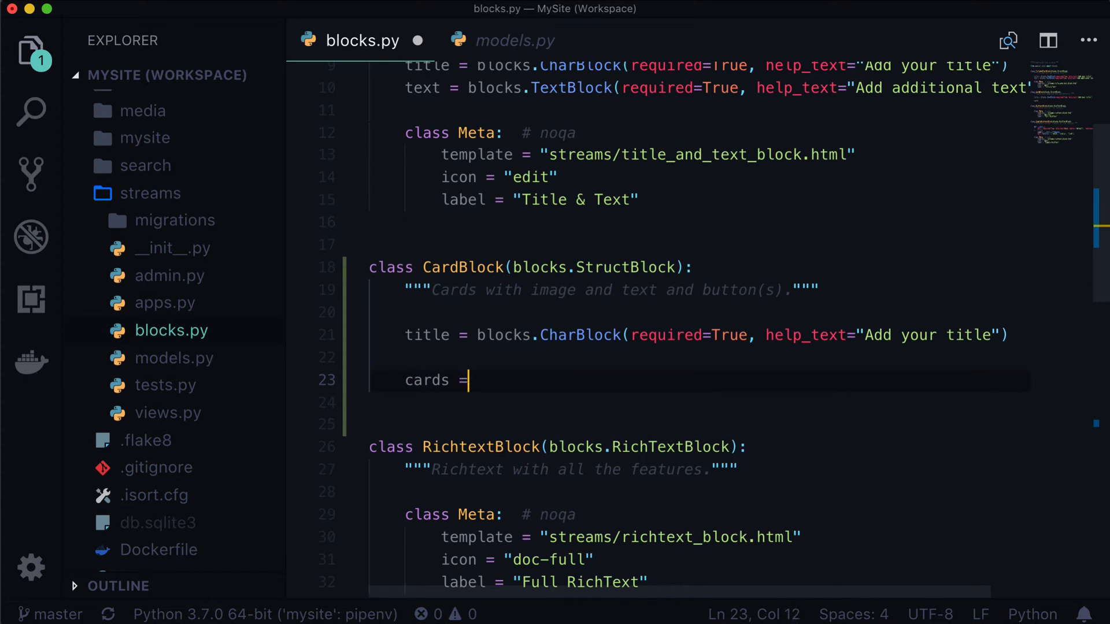
text(block)
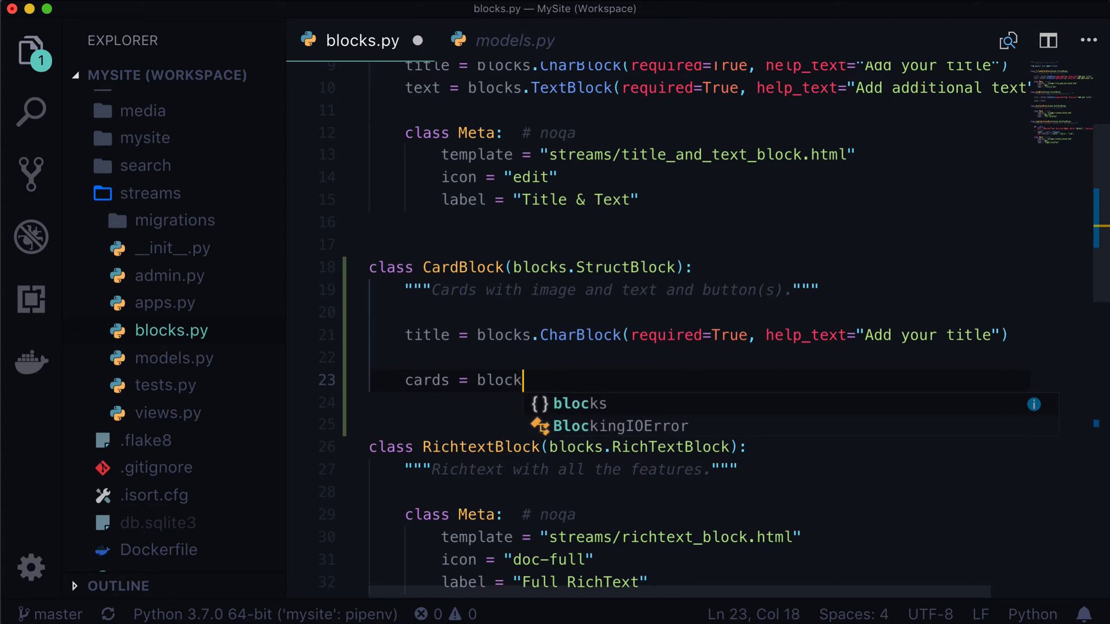
text(s.ListBlo)
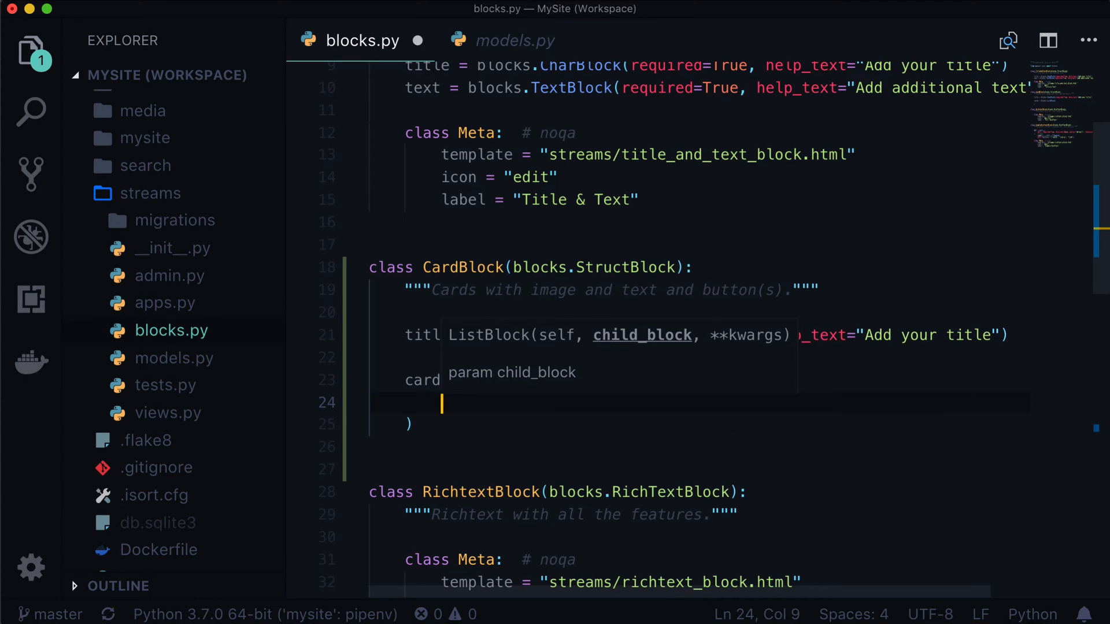
text(blocks.StructBlock)
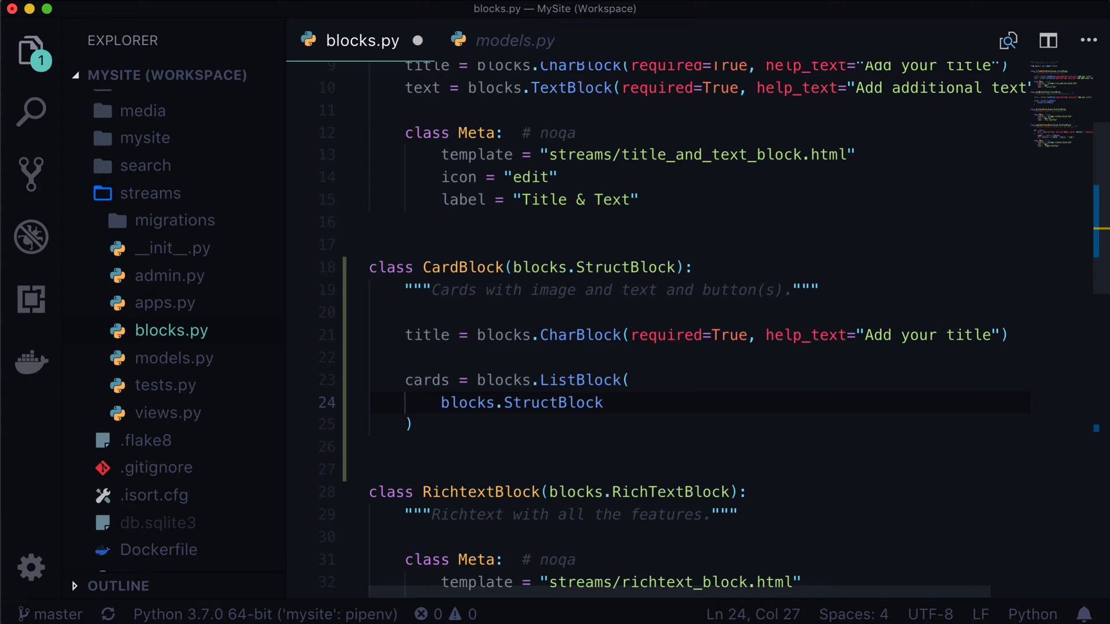
text([)
text(("tutp)
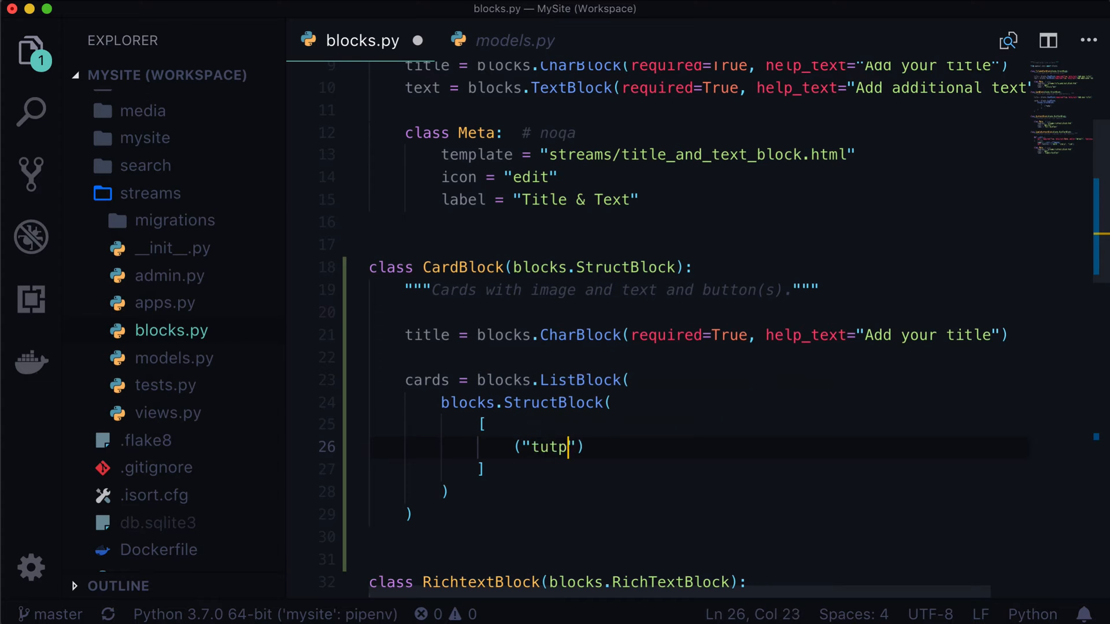
text(le_name",)
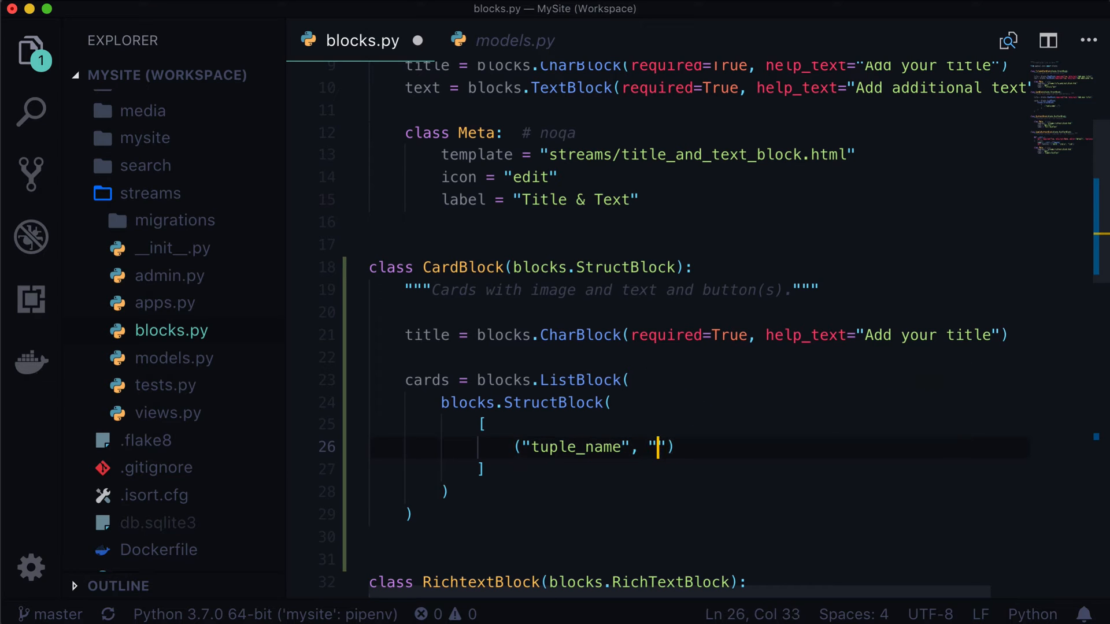
text(blocks.CharBlock()
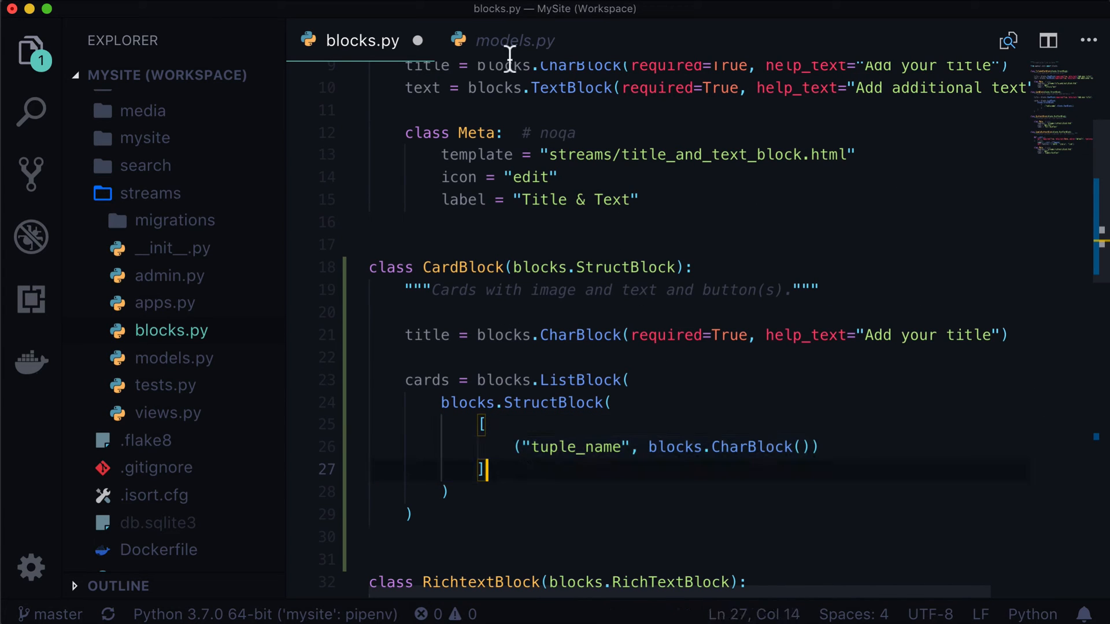
click(514, 40)
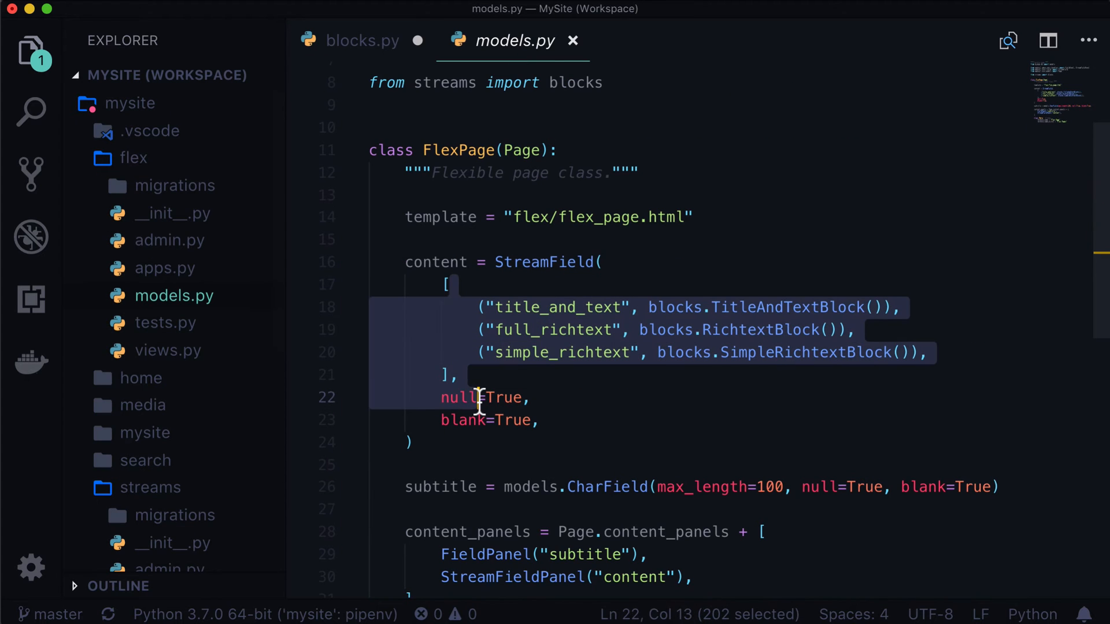
Replace the placeholder with ("image", ImageChooserBlock(required=True)) and save blocks.py
click(456, 375)
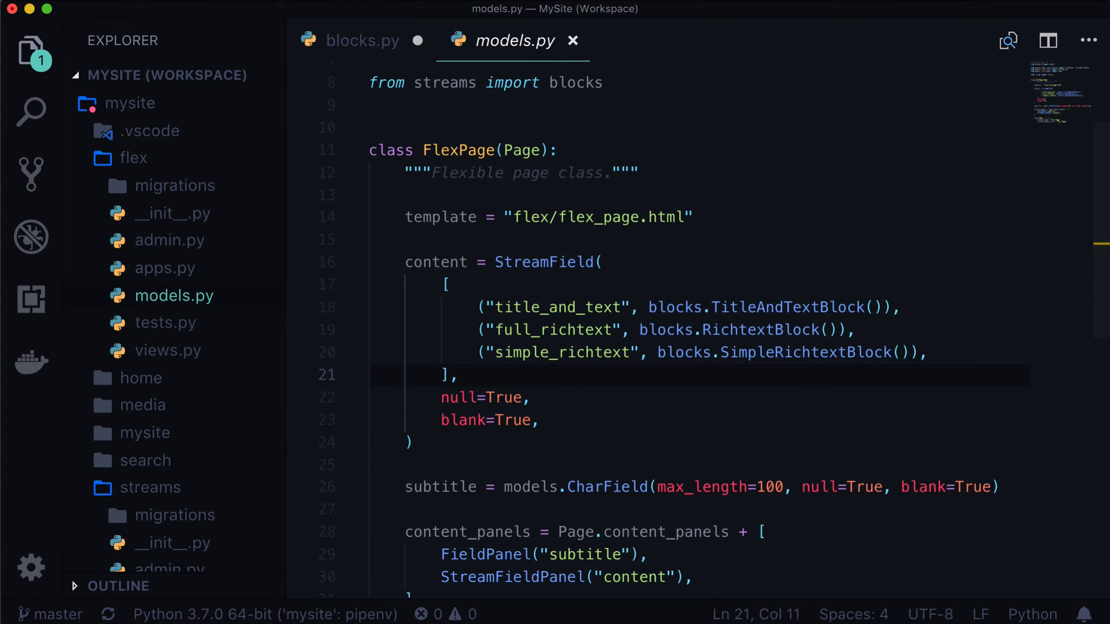
click(362, 41)
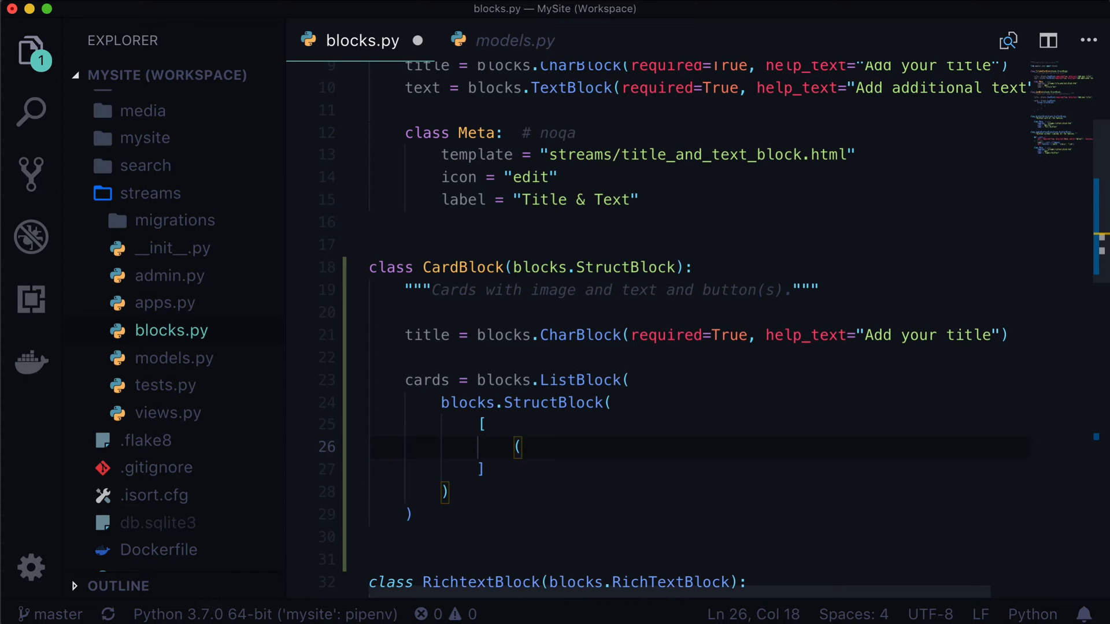
text(")
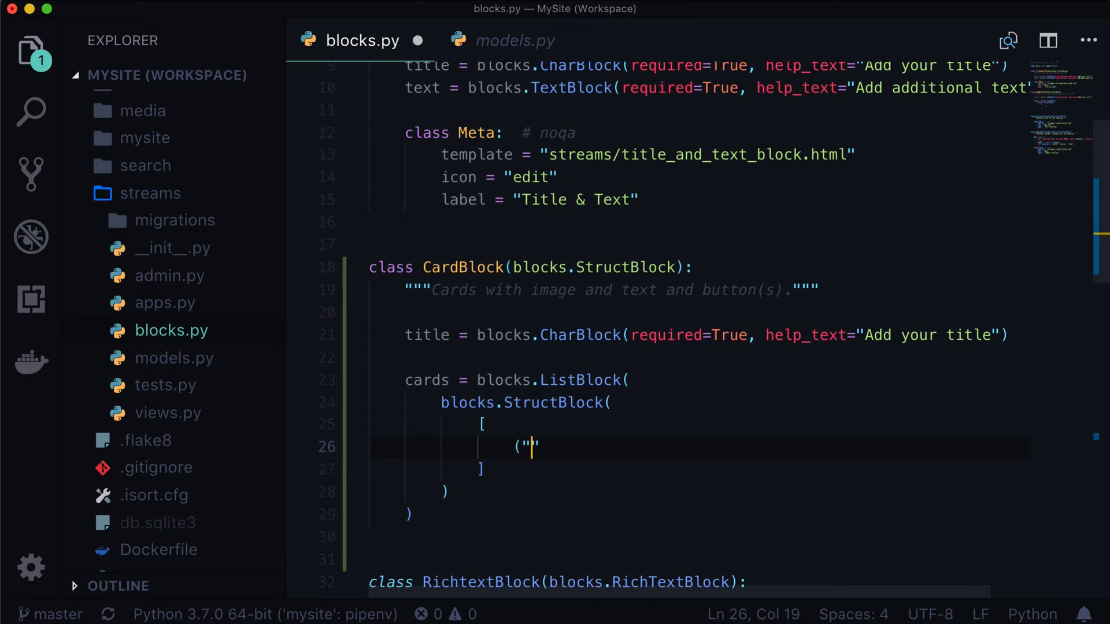
text(image)
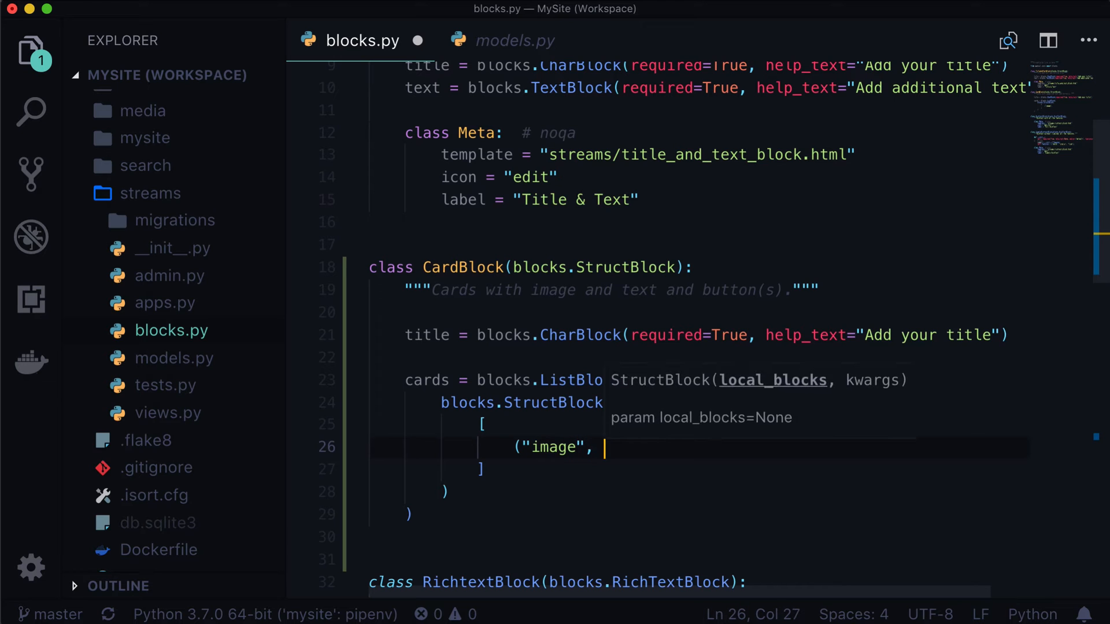
text(ImageChoo)
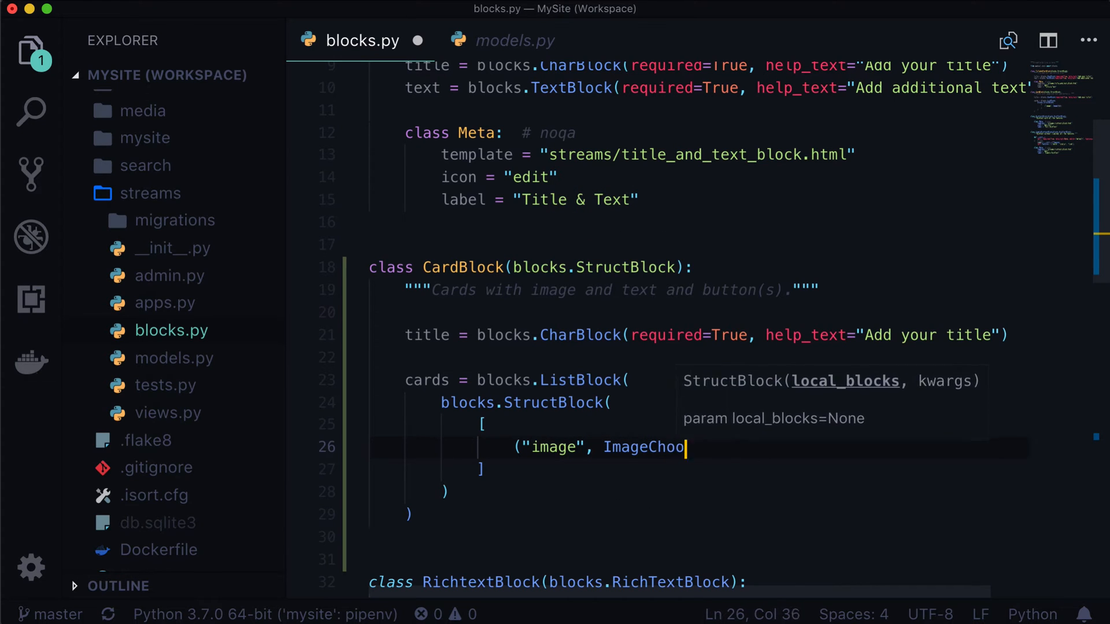
text(serBlock)
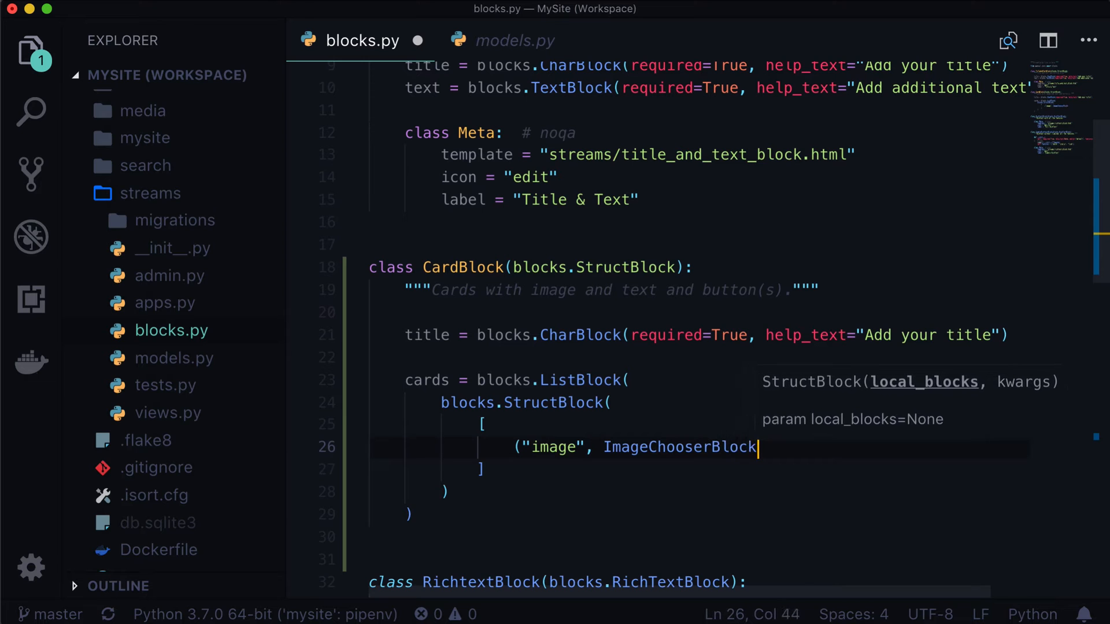
text((required=True)
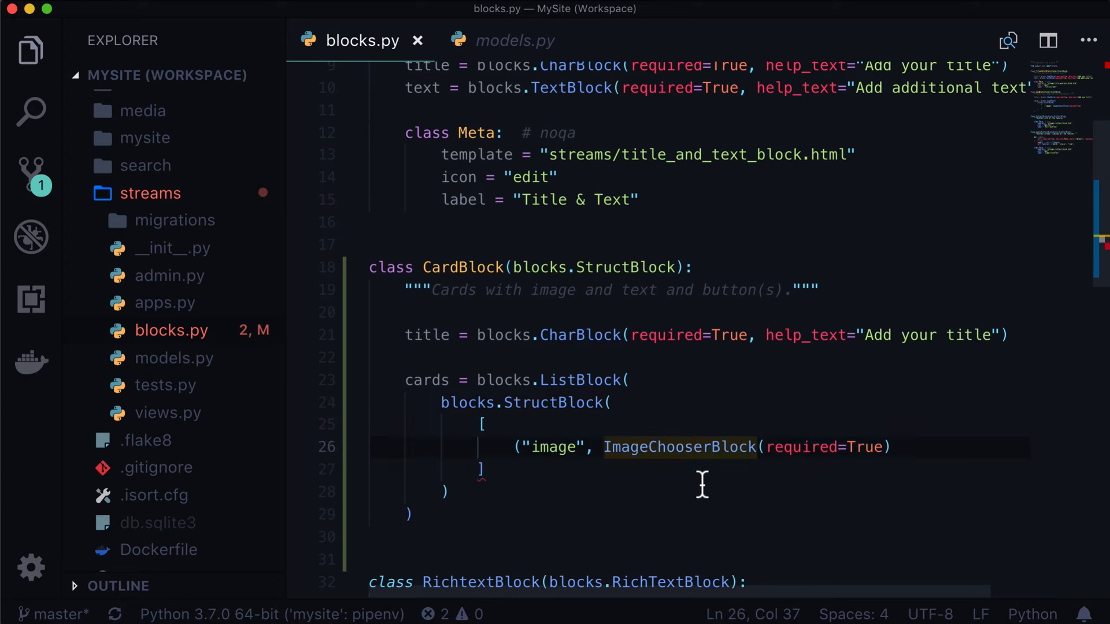
scroll(down, 3)
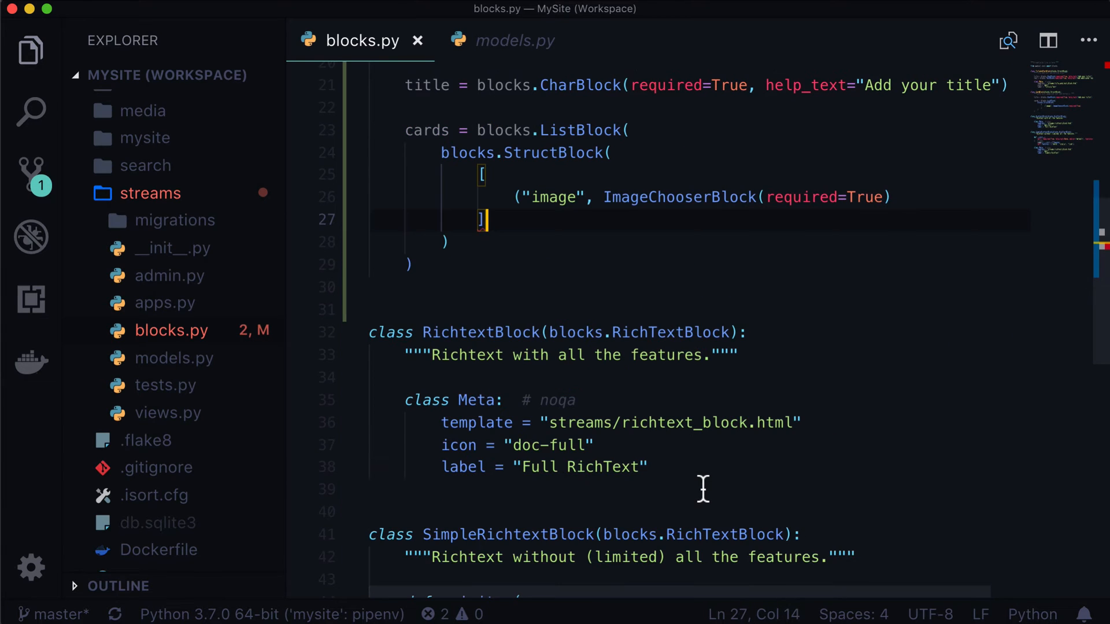
scroll(up, 3)
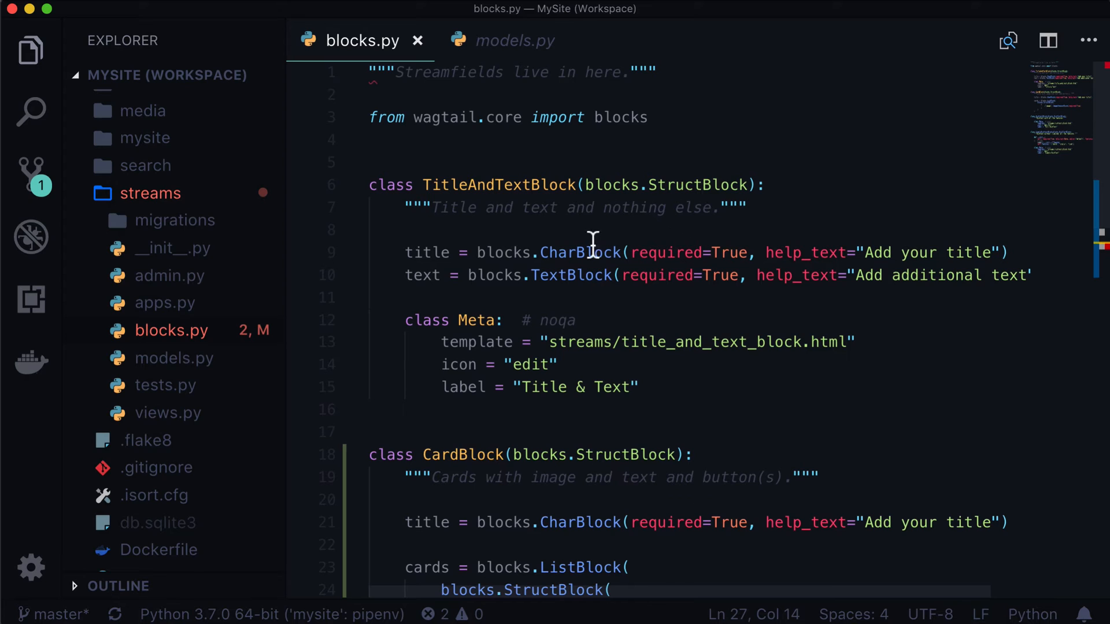
mouse_move(586, 226)
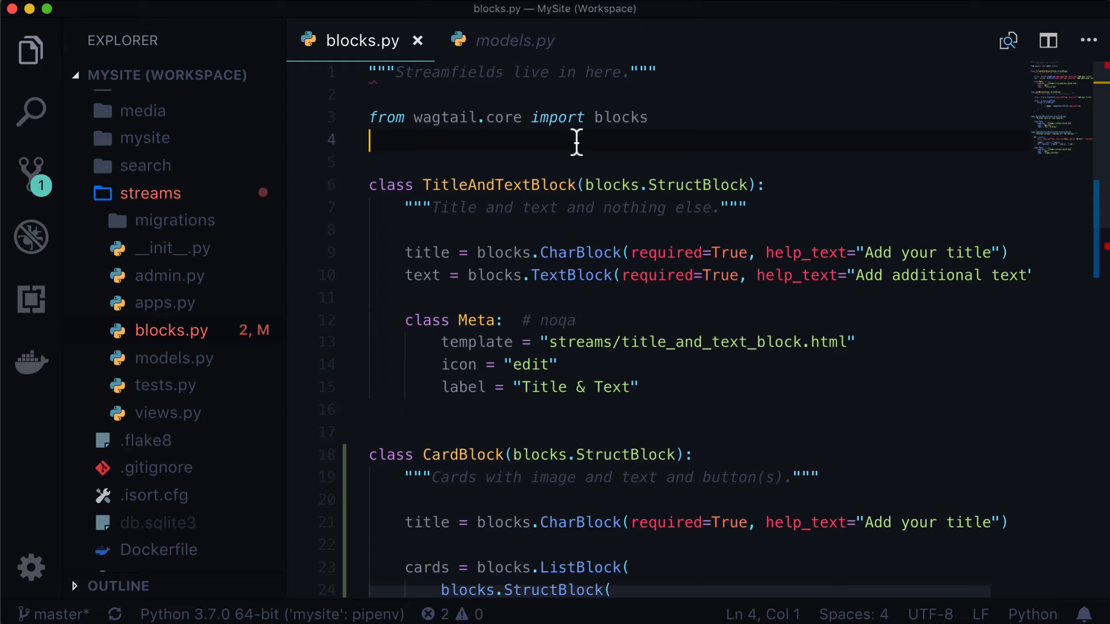
Add 'from wagtail.images.blocks import ImageChooserBlock' on line 4, then scroll to CardBlock
text(from wag)
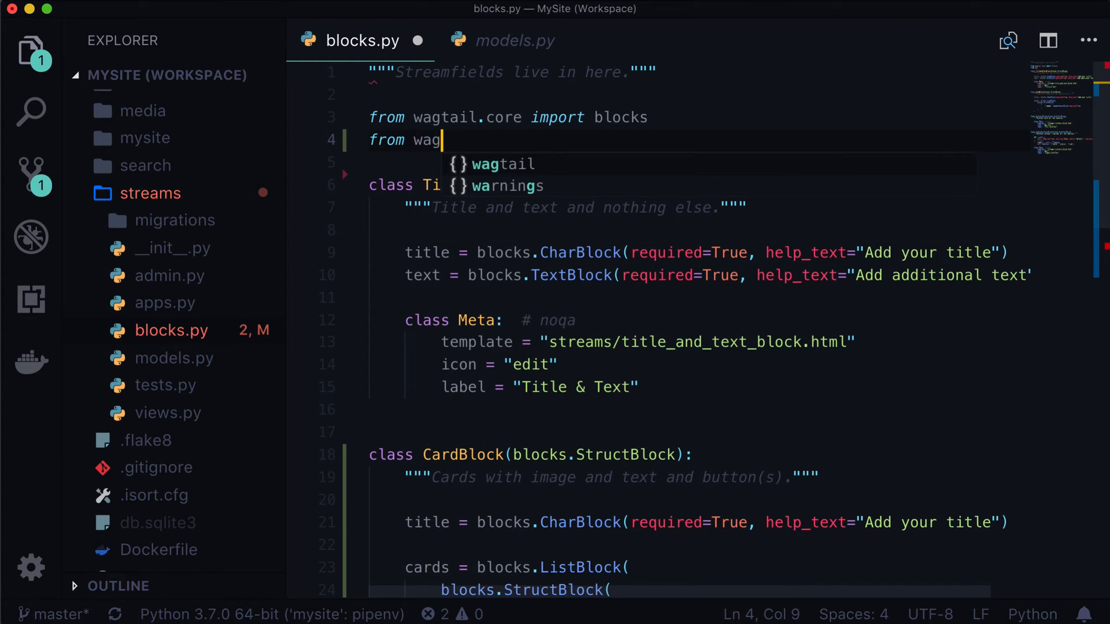
text(tail.images.b)
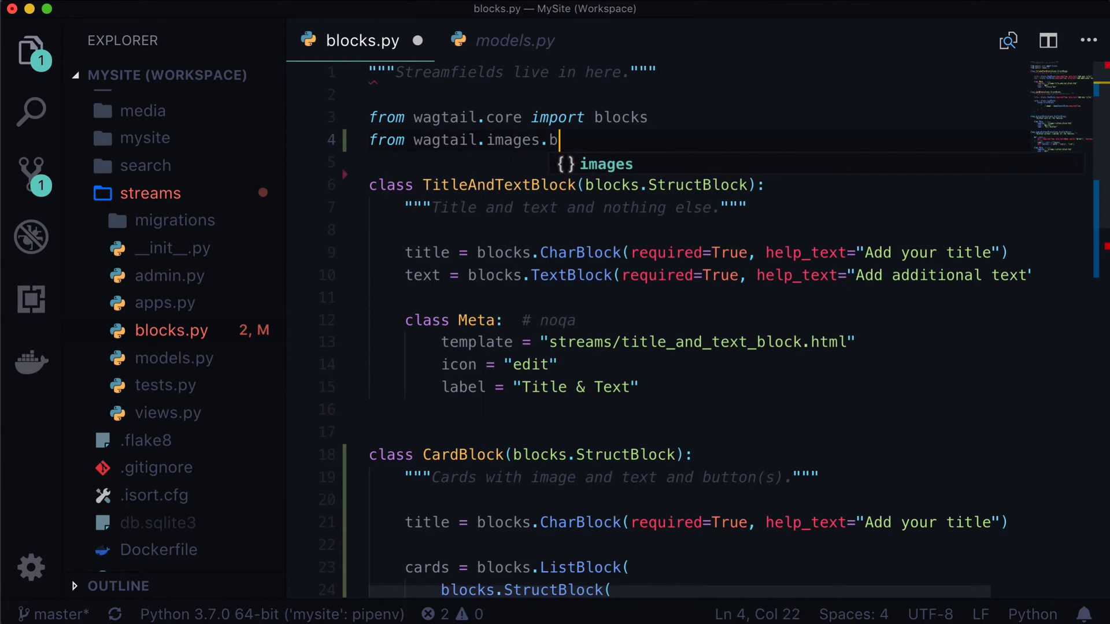
text(locks)
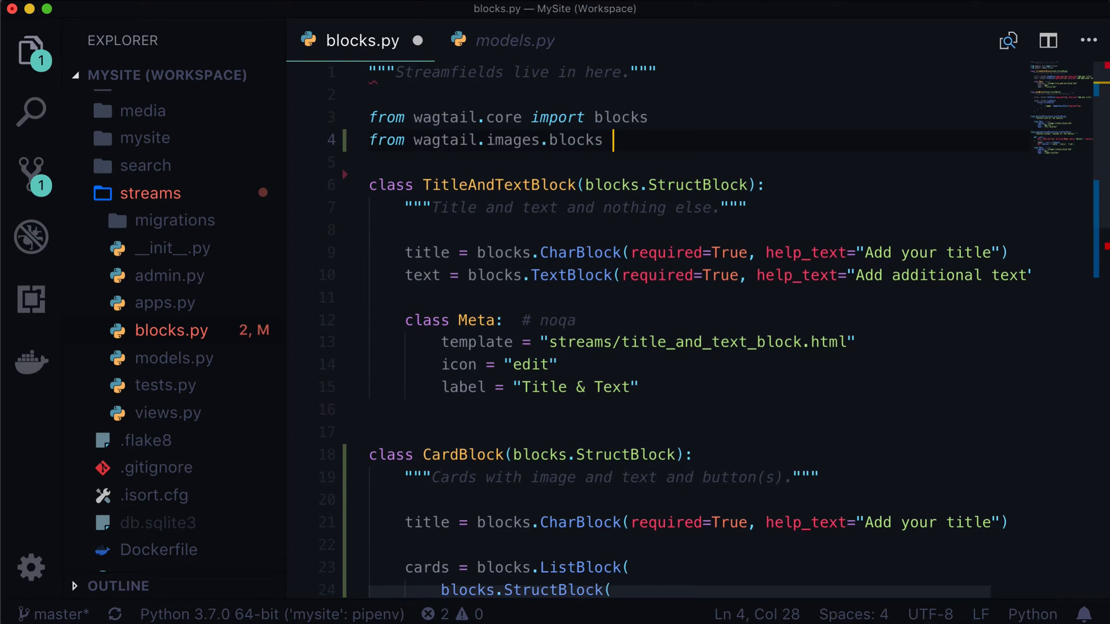
text(import blocks)
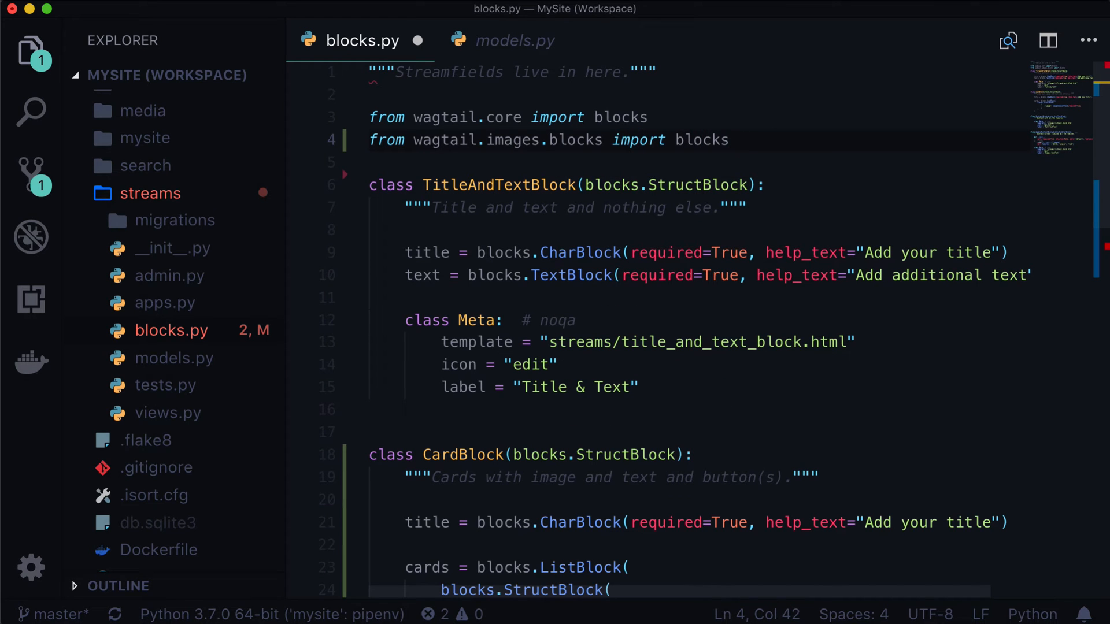
text(impo)
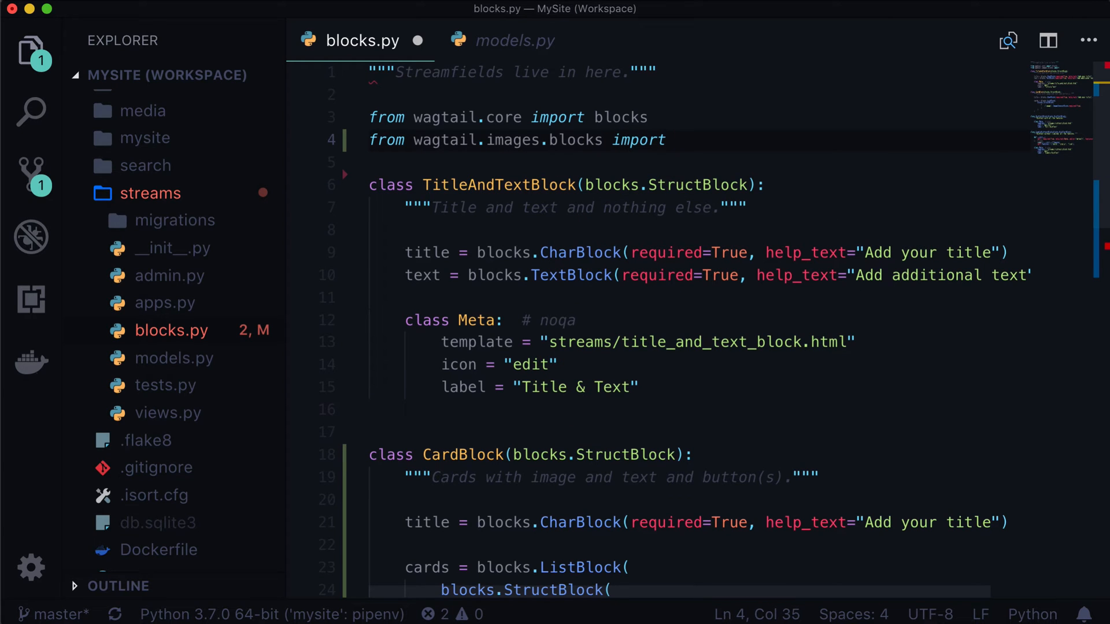
text(ImageCHooserBlock)
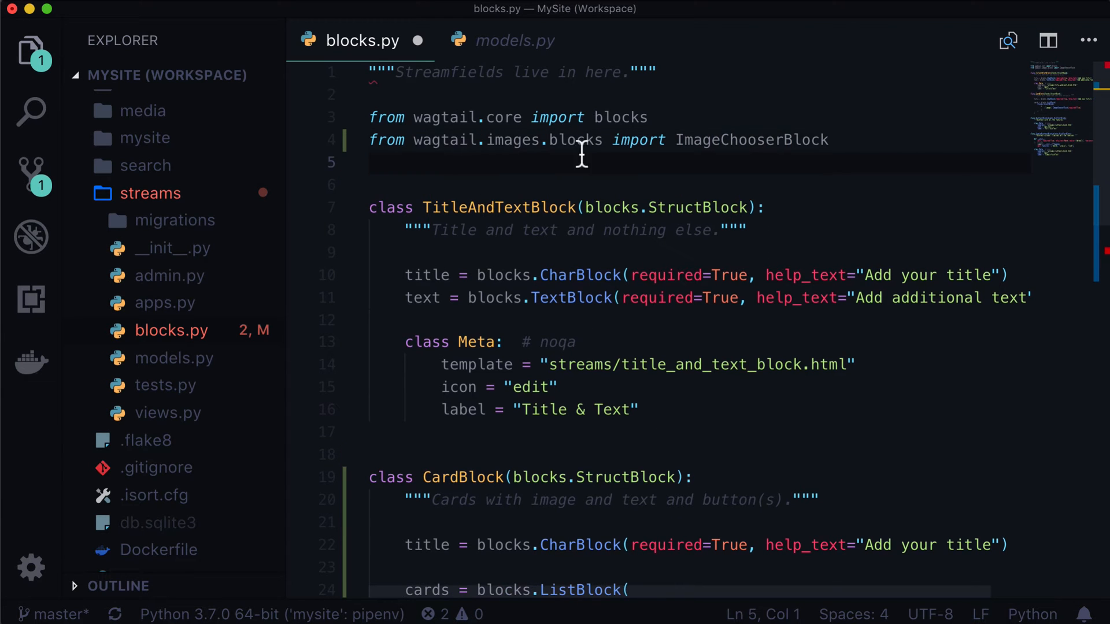
scroll(down, 3)
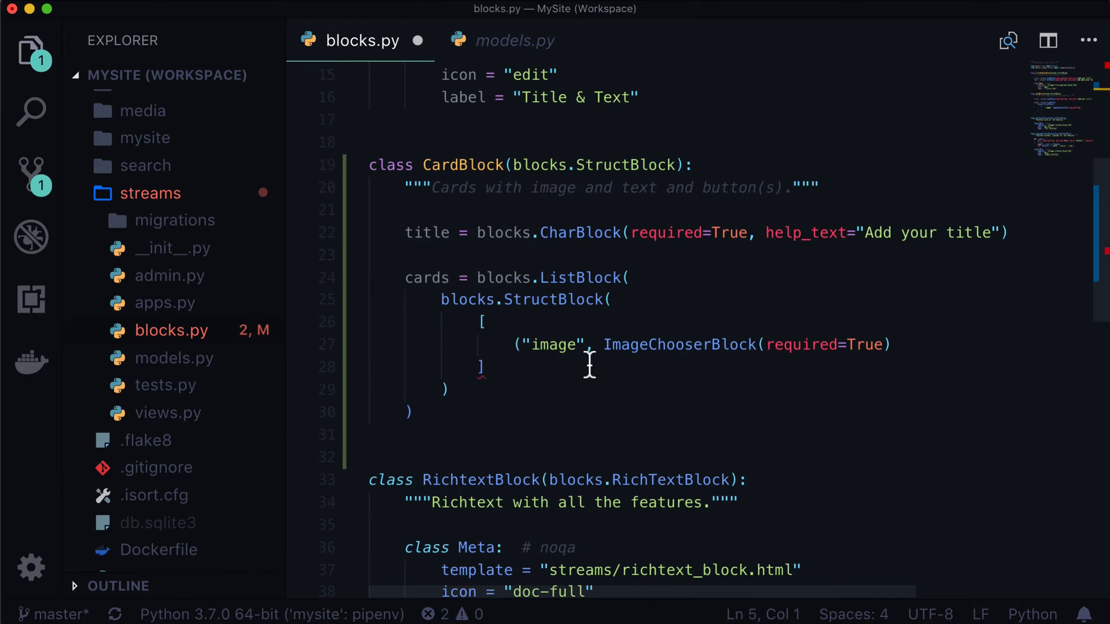
Add a ("title", blocks.CharBlock(required=True, max_length=40)) entry to the card fields
double_click(680, 345)
text(("title",)
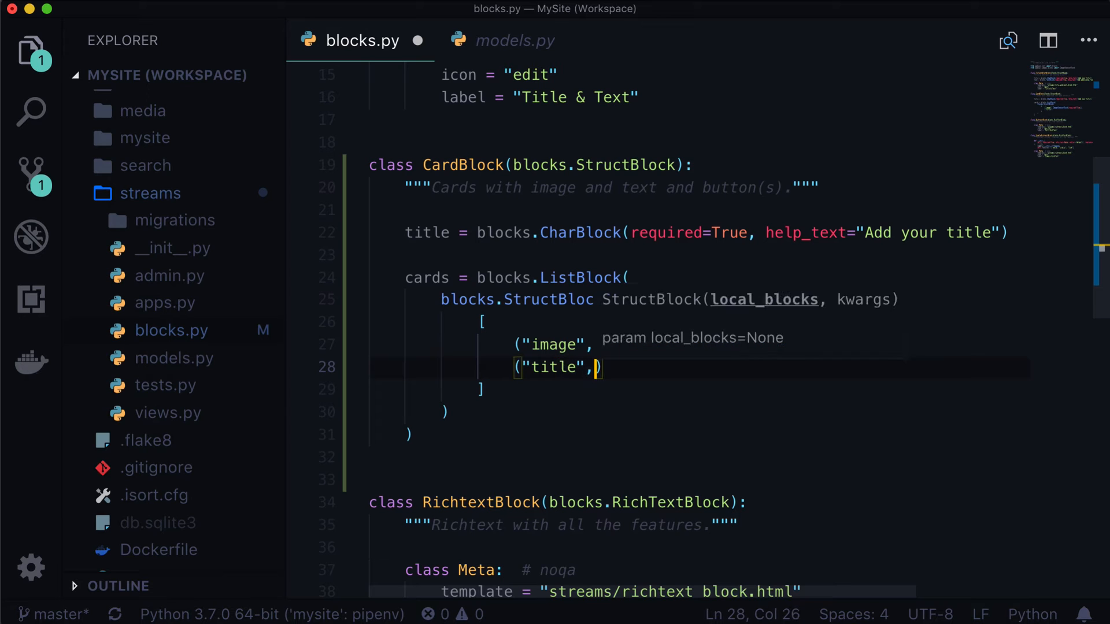
text(blocks.)
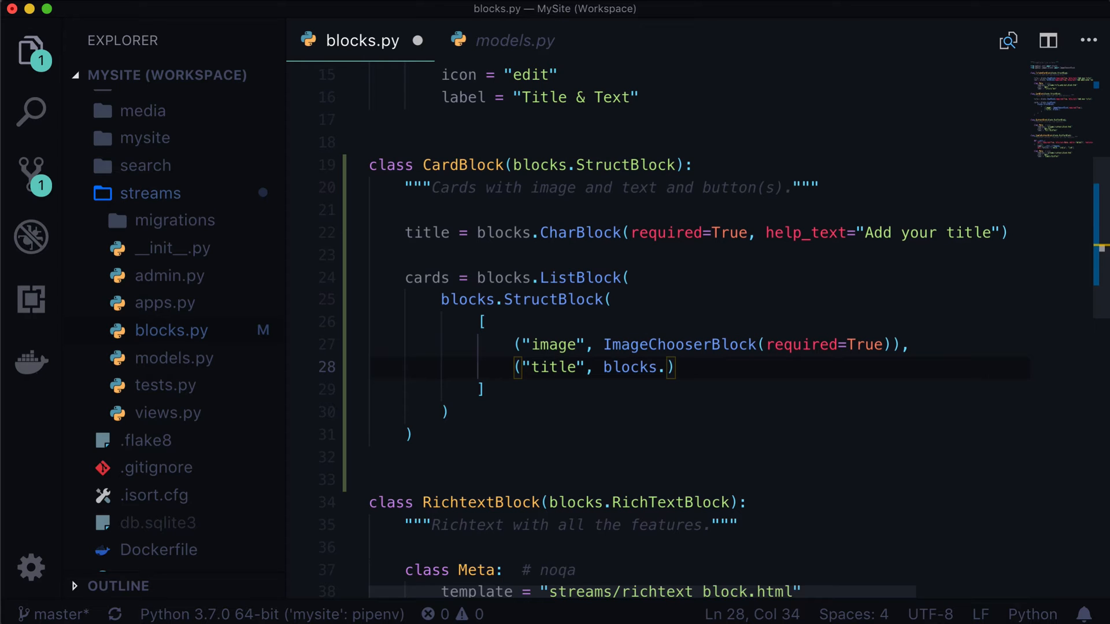
text(CharBlock)
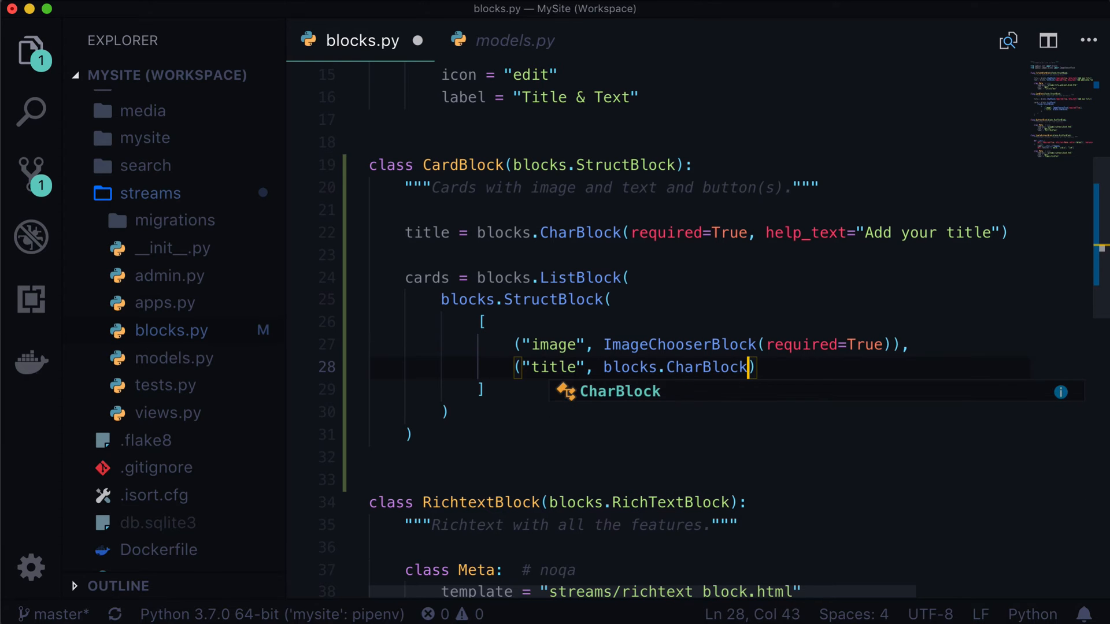
text((required=True,)
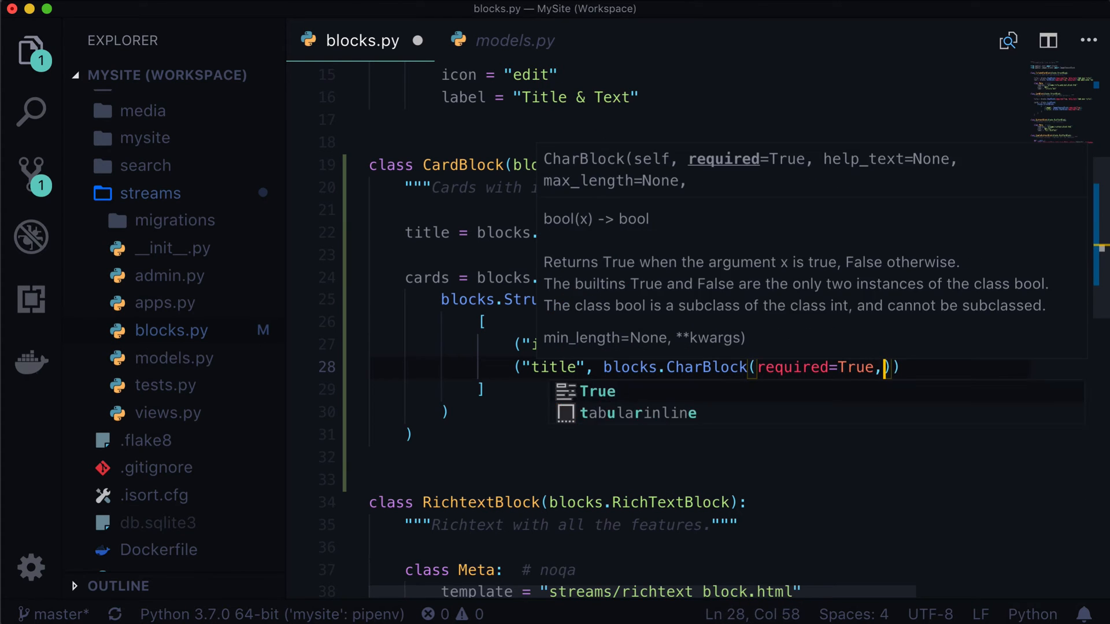
text(max_length=)
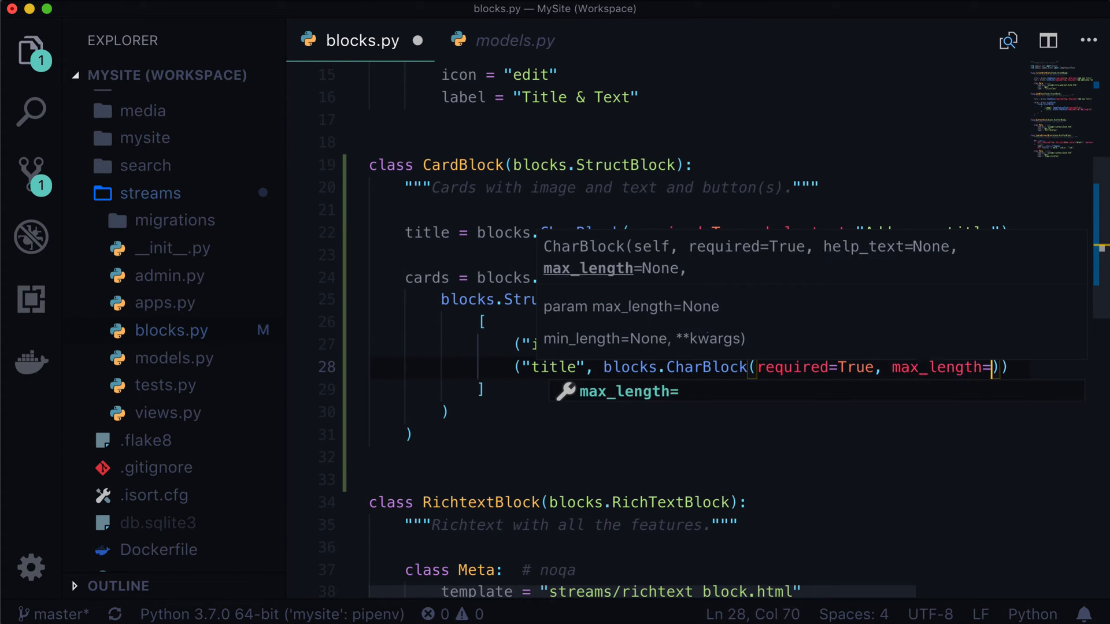
text(40)
text((")
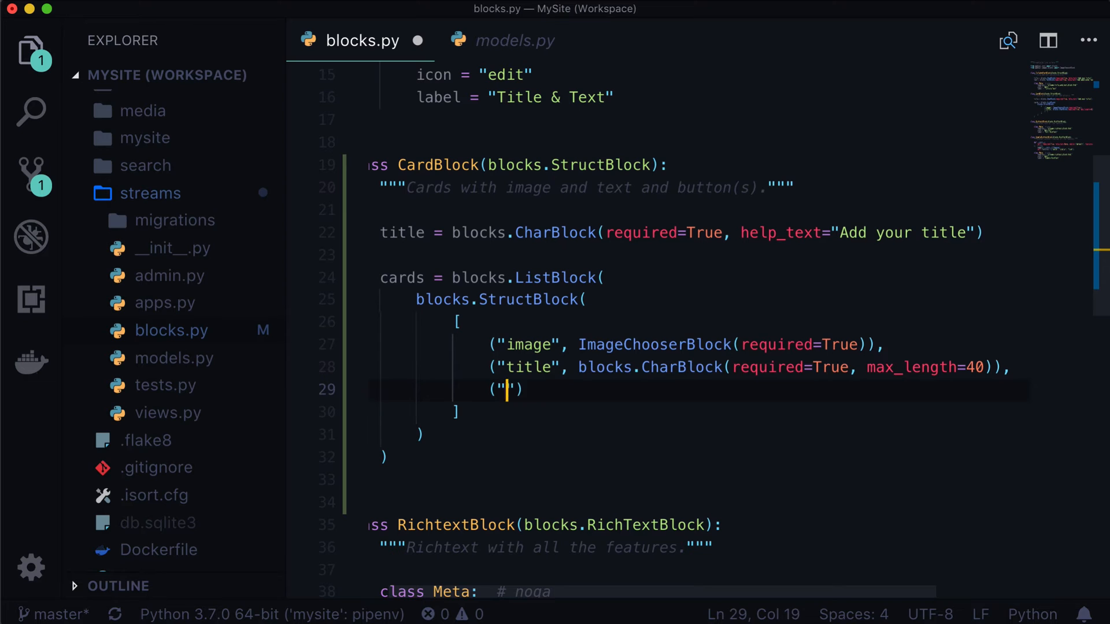
Add ("text", blocks.TextBlock(required=True, max_length=200)) as the third card entry
text(text",)
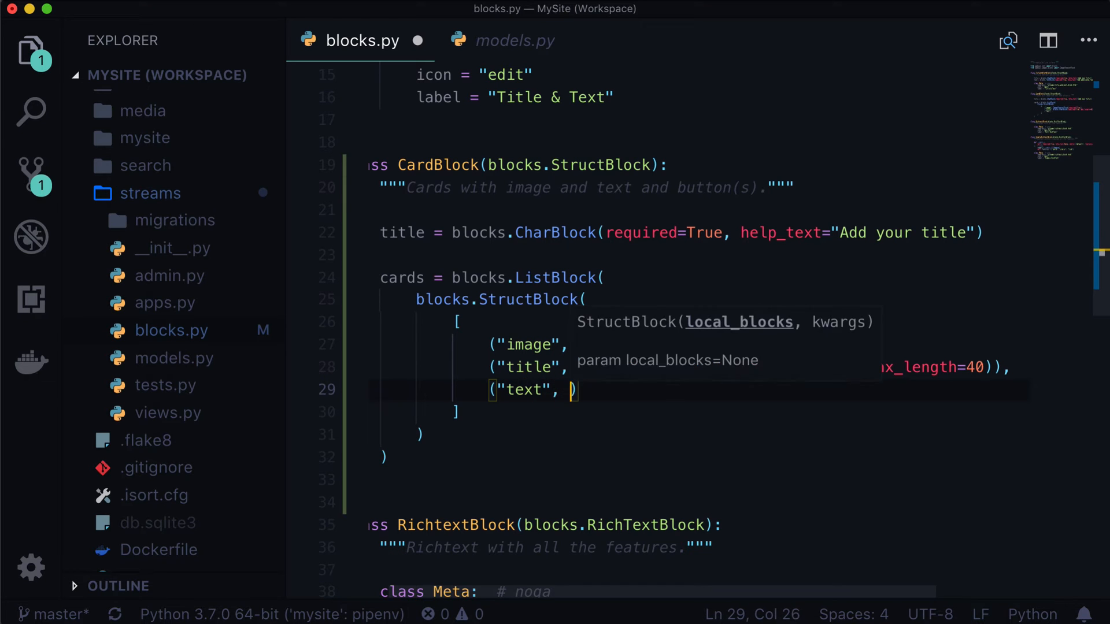
text(blocks.)
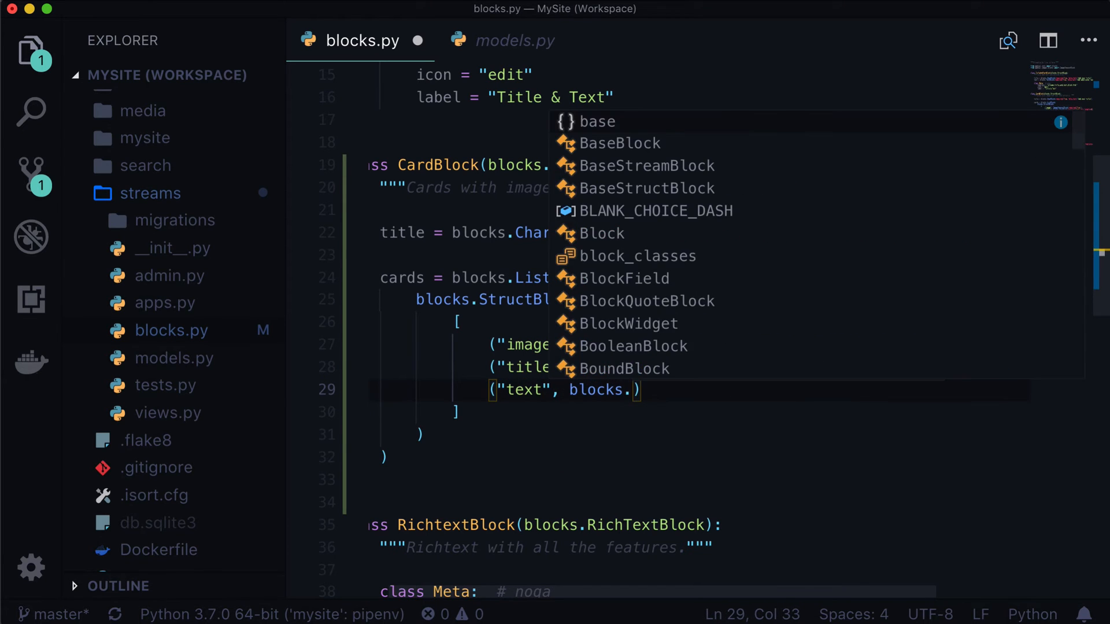
text(TextBock()
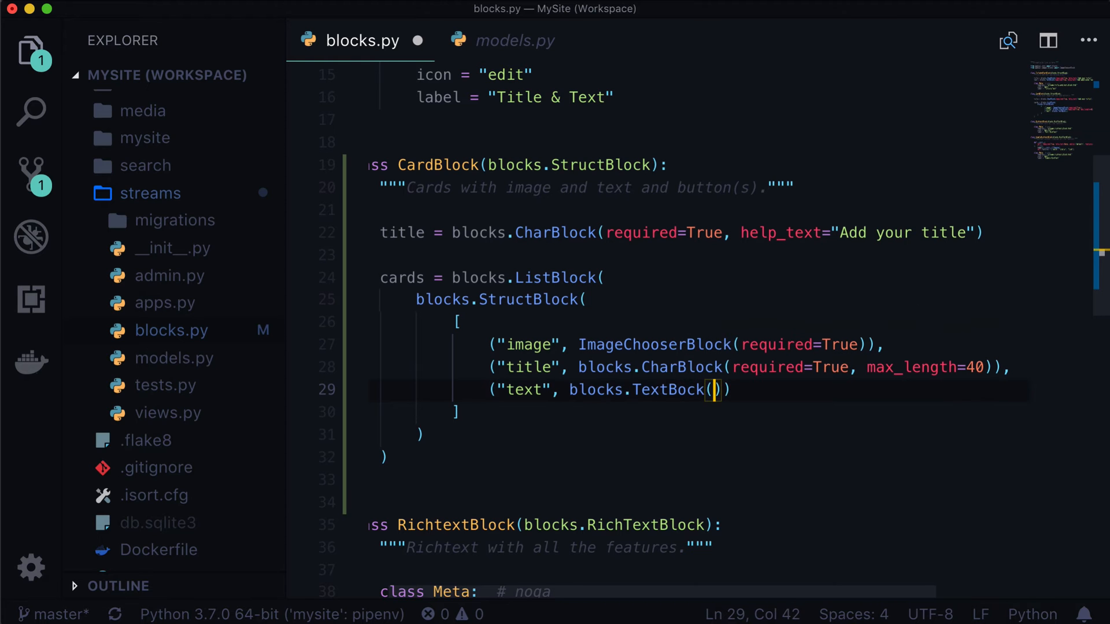
text(requ)
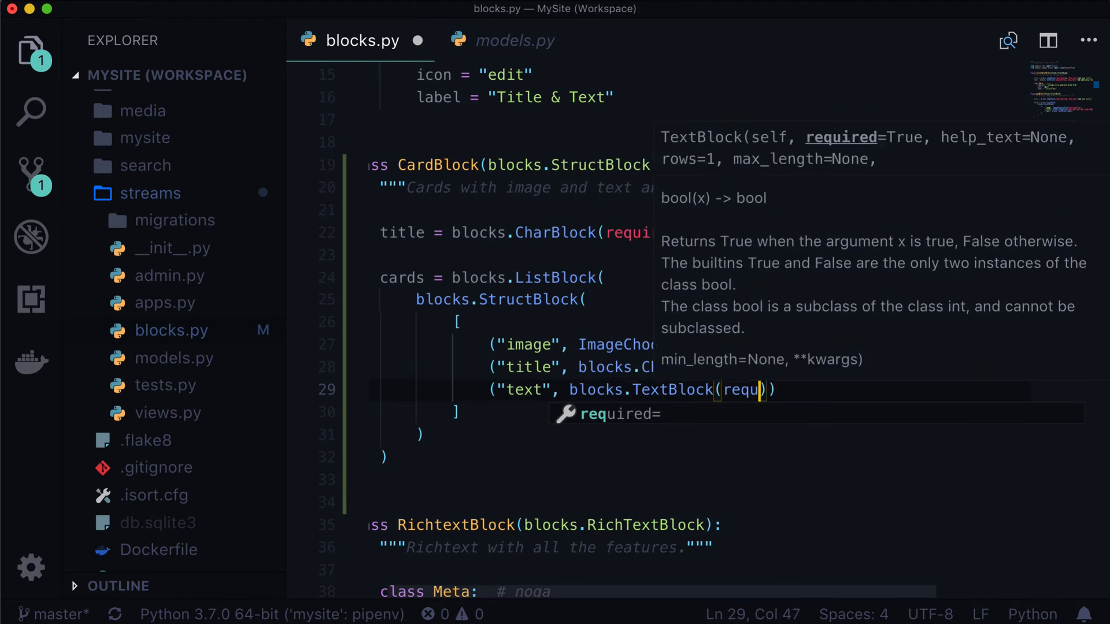
text(required=True,)
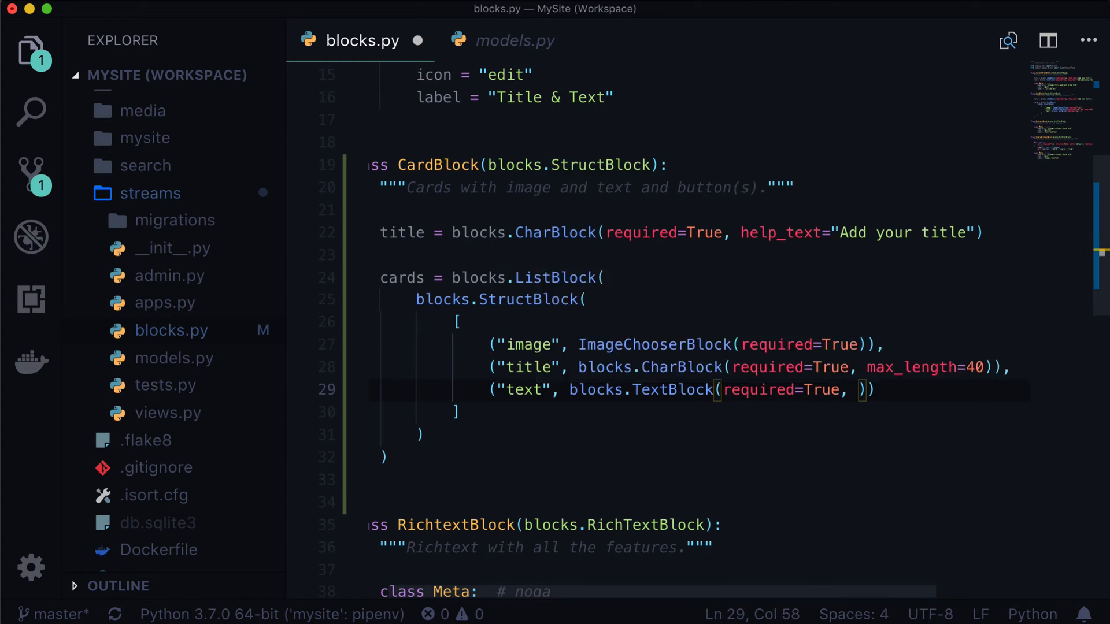
text(max_length)
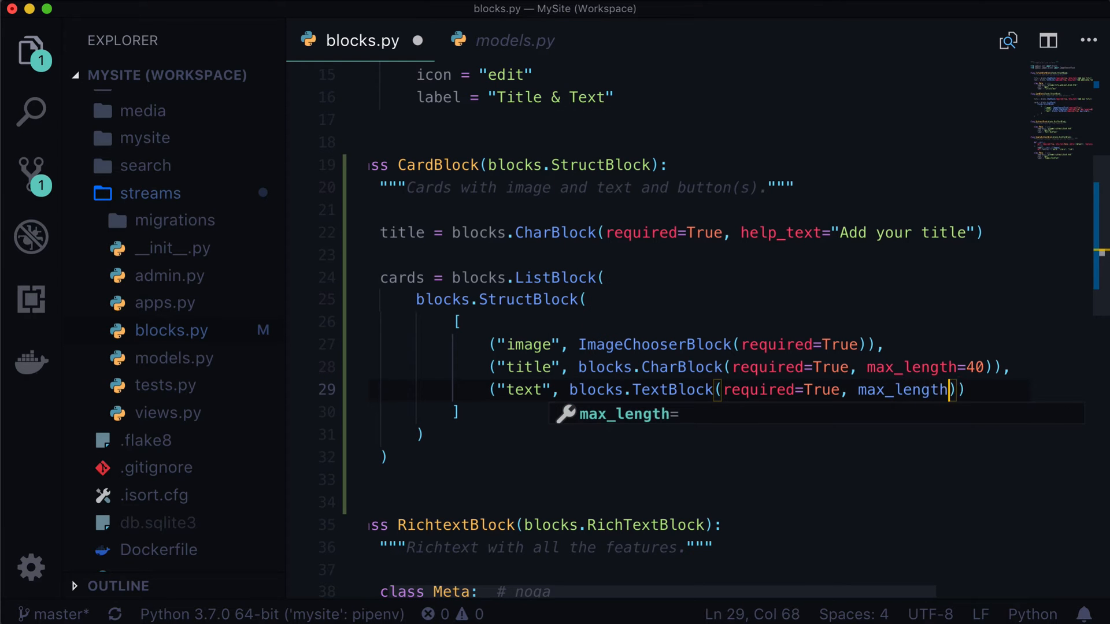
text(=200))
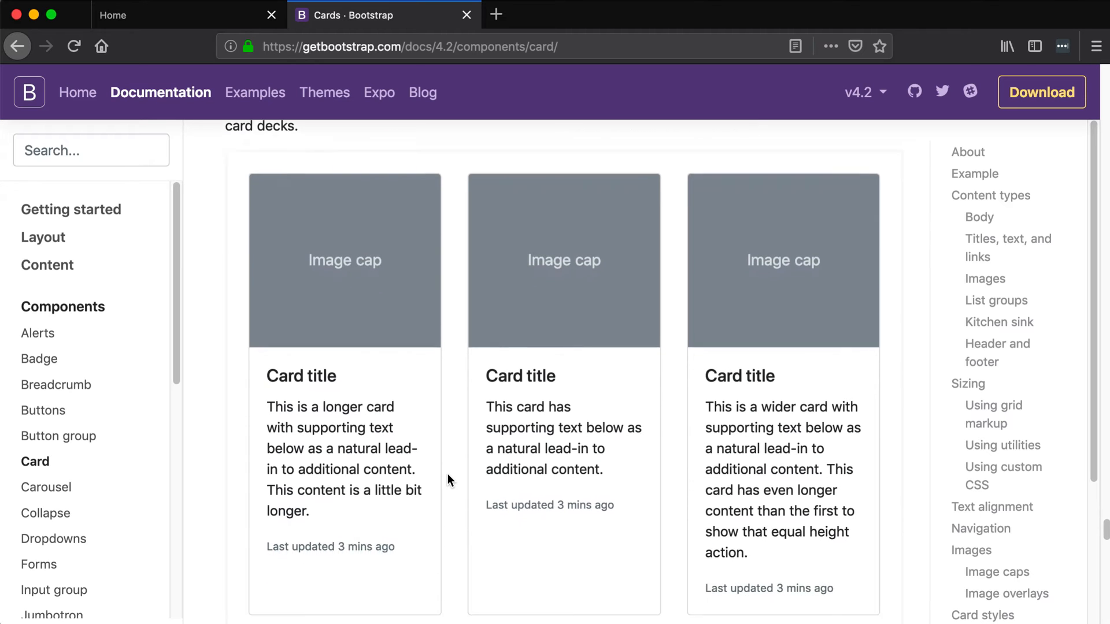
Scroll the Bootstrap Cards docs to the basic card example with its 'Go somewhere' button
scroll(down, 3)
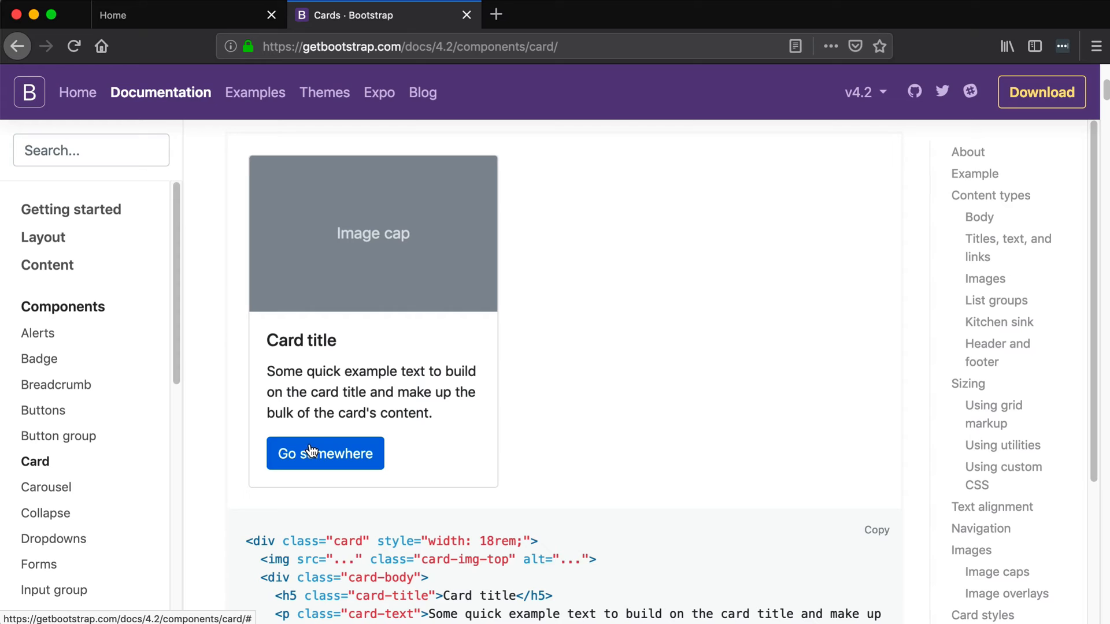
mouse_move(319, 445)
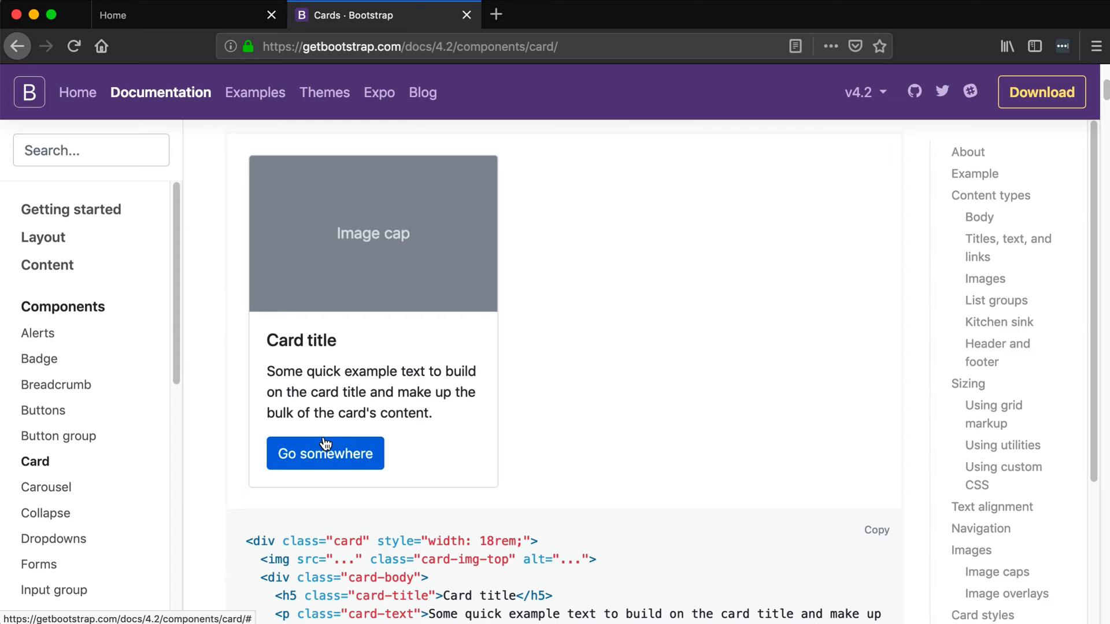
mouse_move(333, 450)
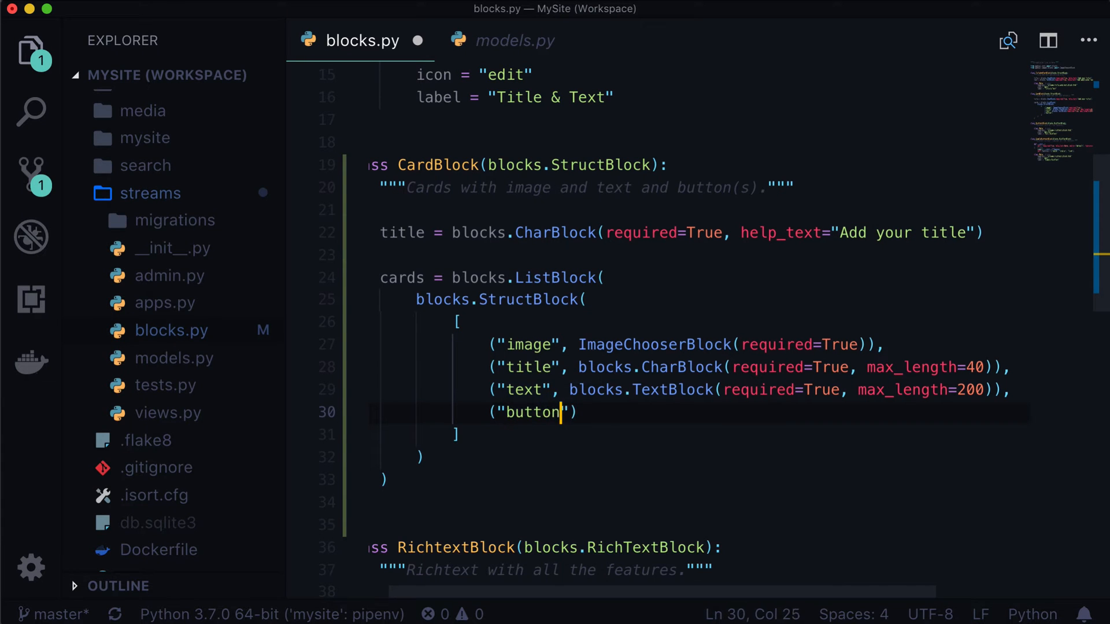
Add optional button_page PageChooserBlock and button_url URLBlock fields with required=False to the card
text(_page",)
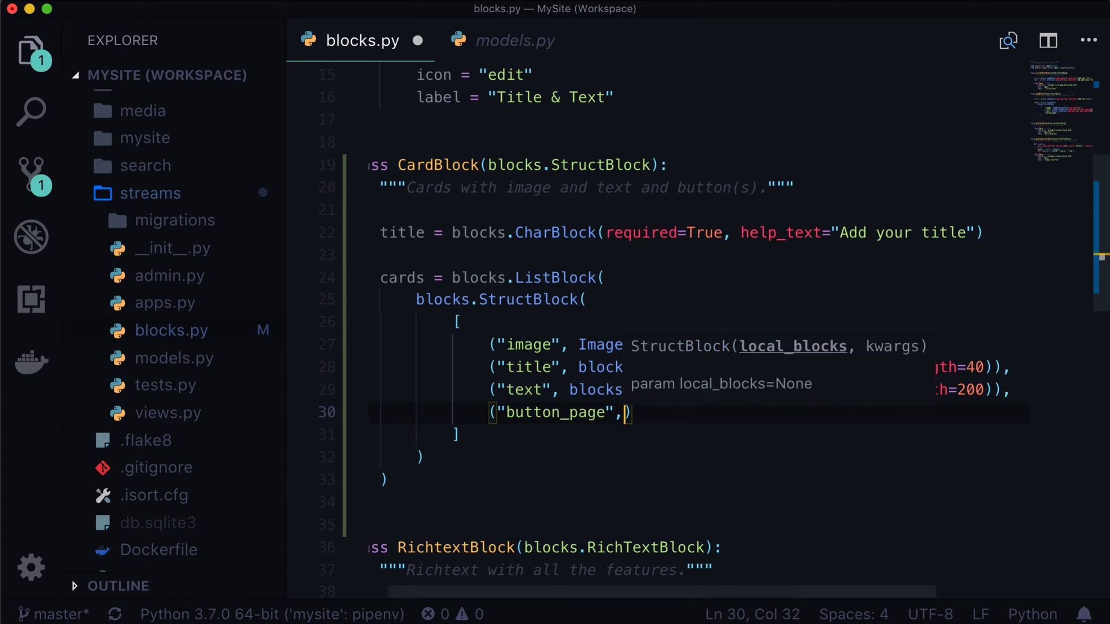
text(blocks.PageChooserBlock)
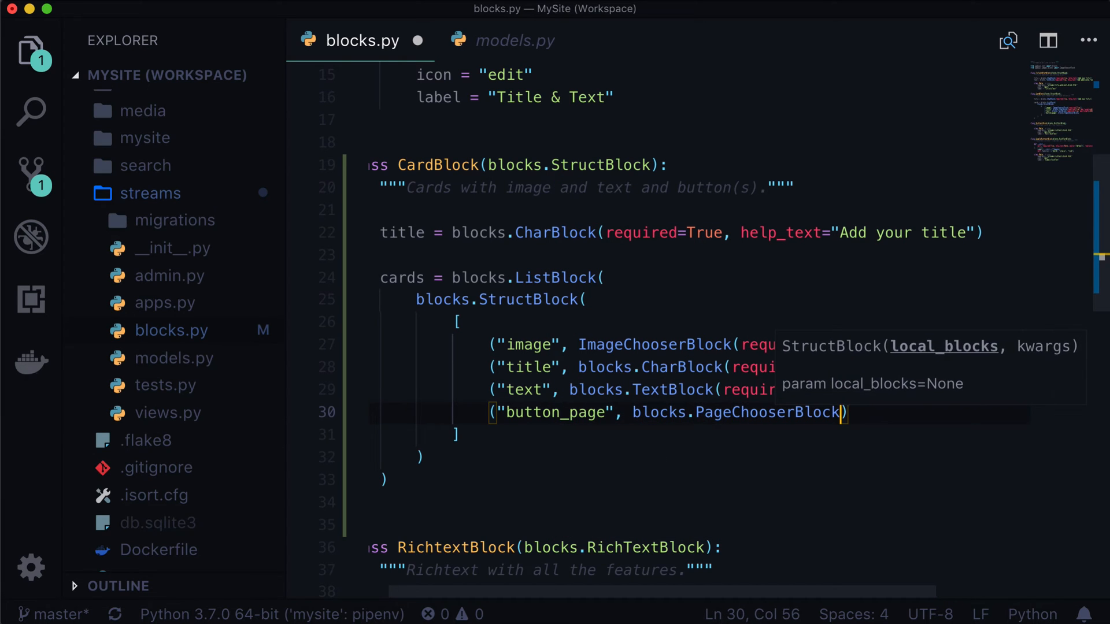
text(()
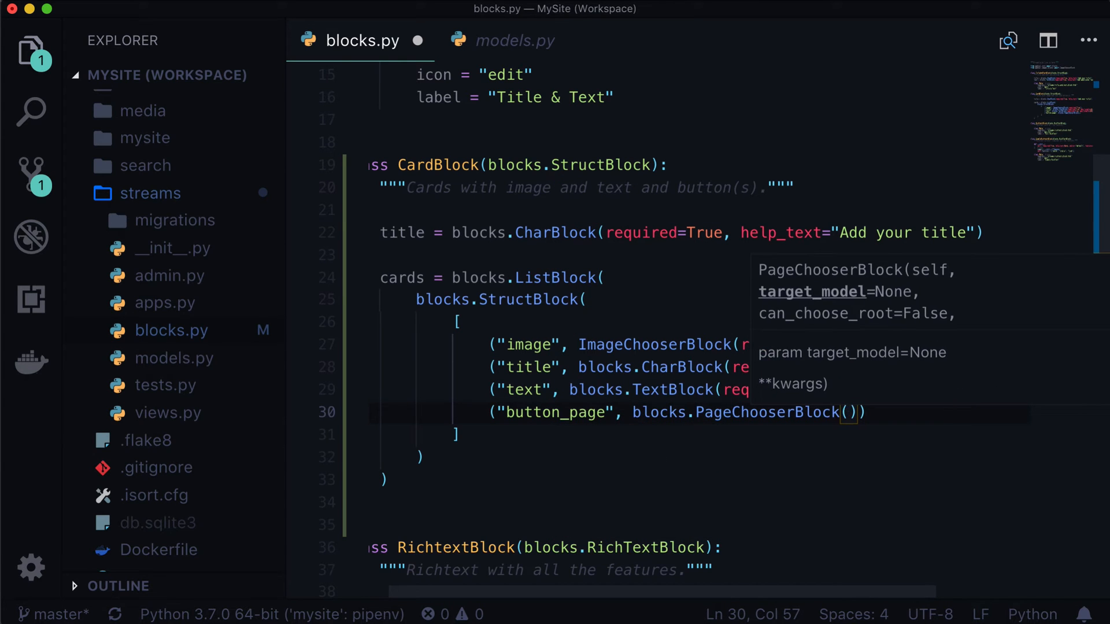
text(required=False)
text(("button)
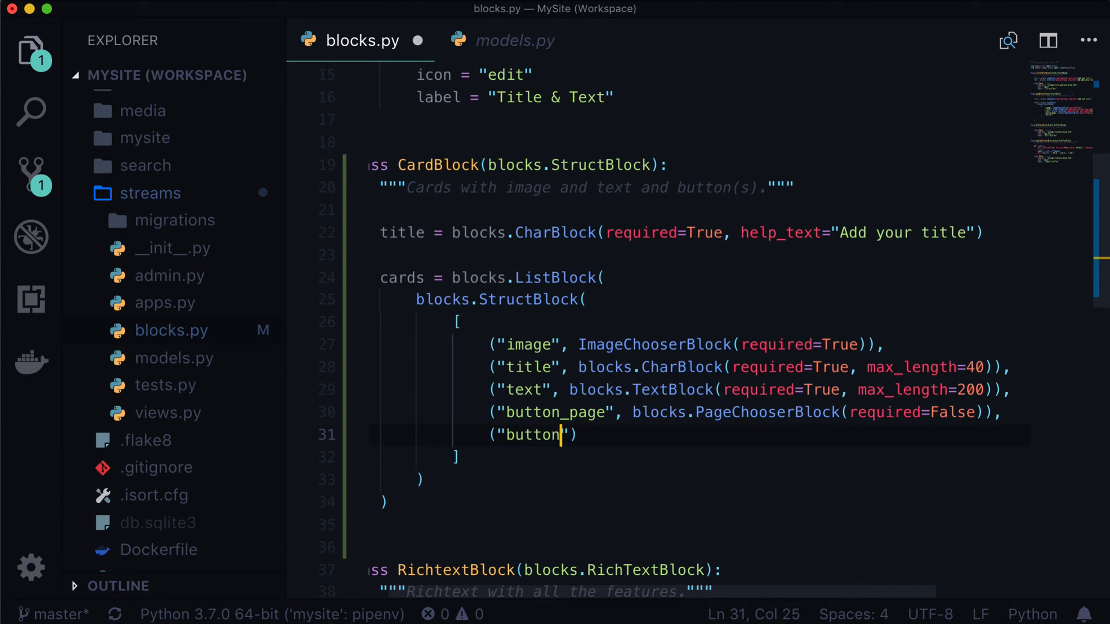
text(_url)
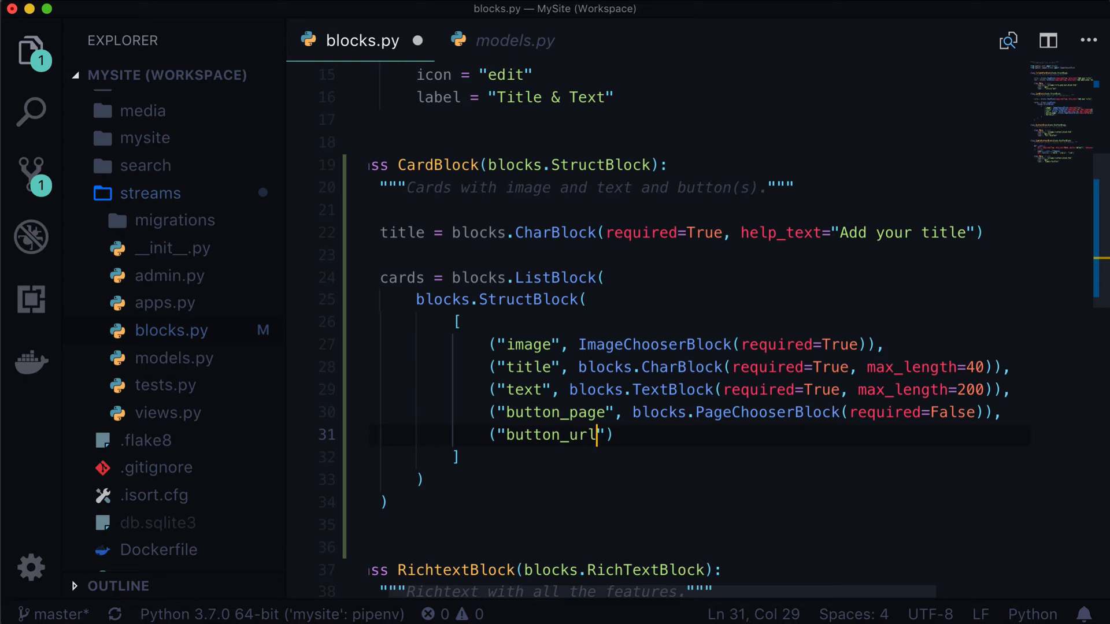
text(, blocks.URLBlock()
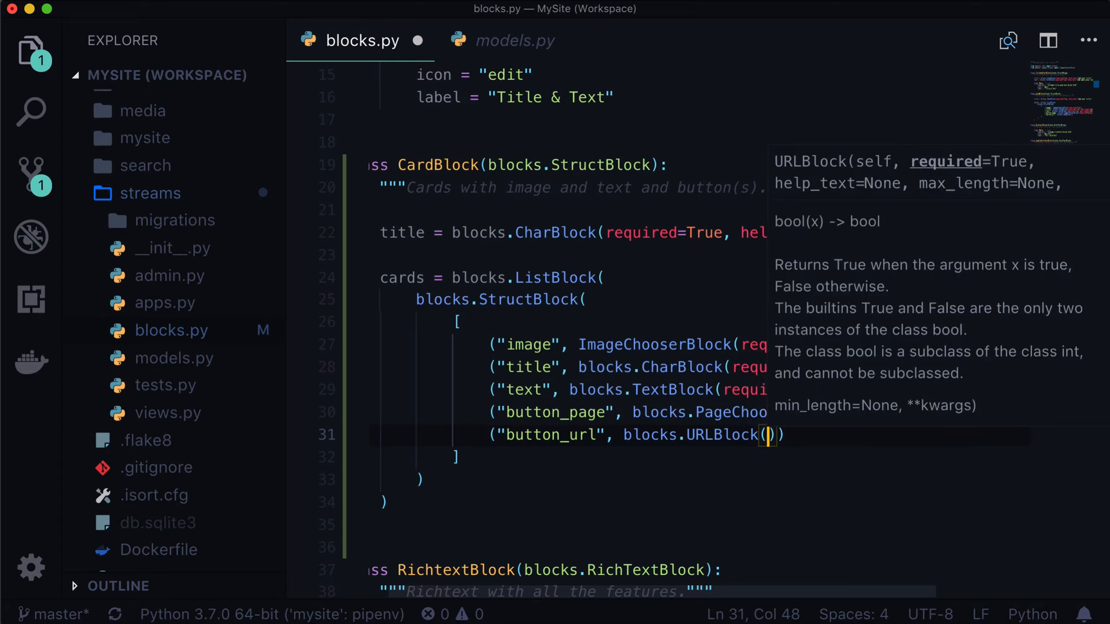
text(required=False)
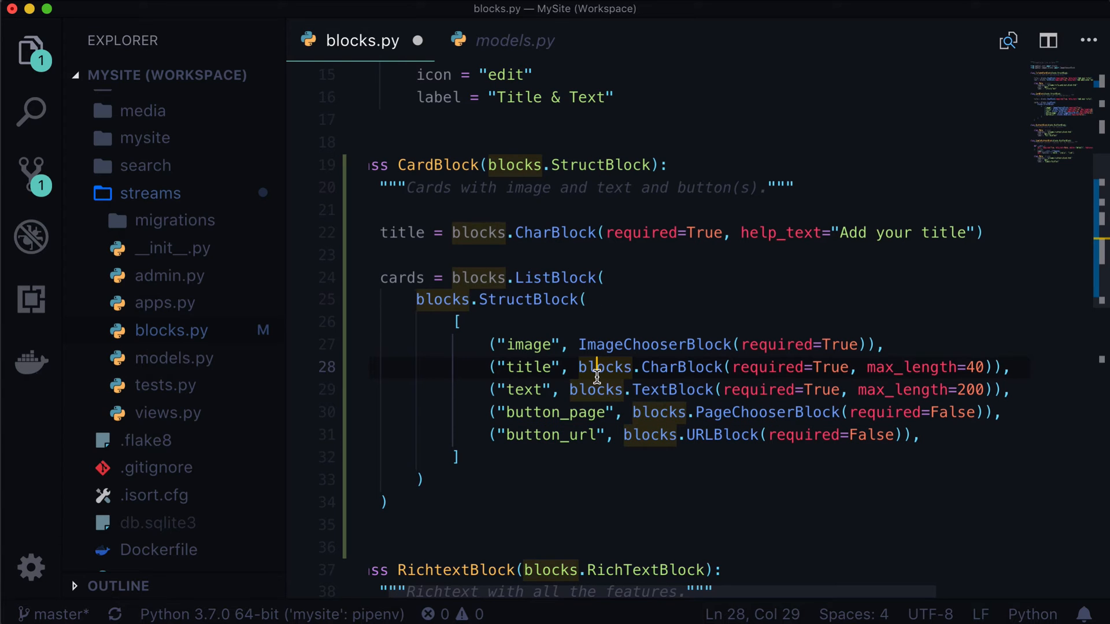
Give button_url the help text 'If the button page above is selected, that will be used first.'
click(595, 412)
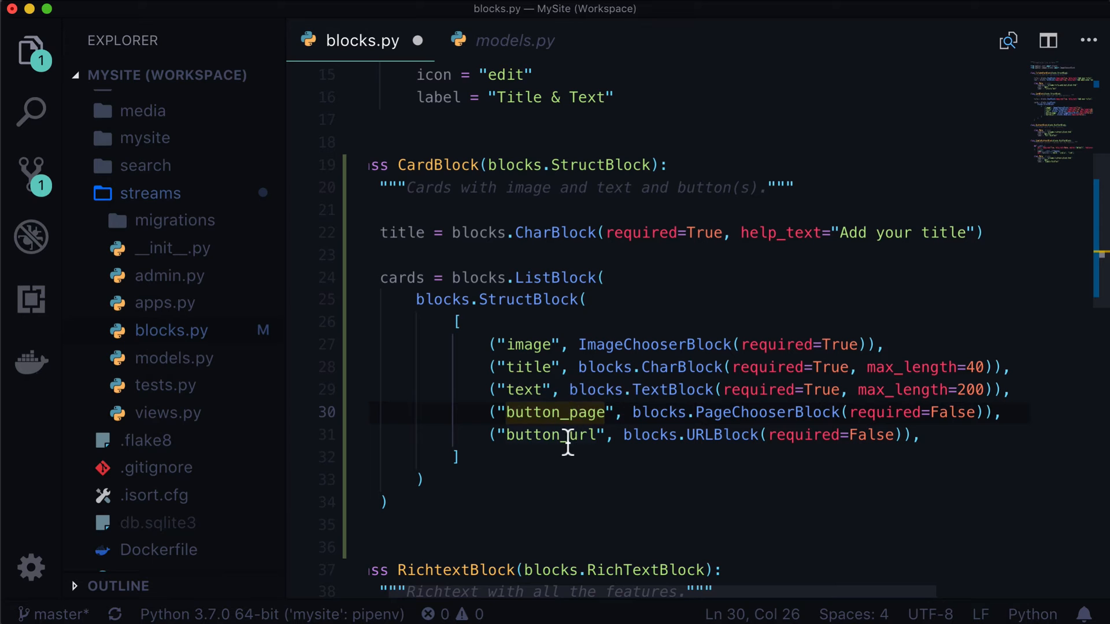
click(552, 434)
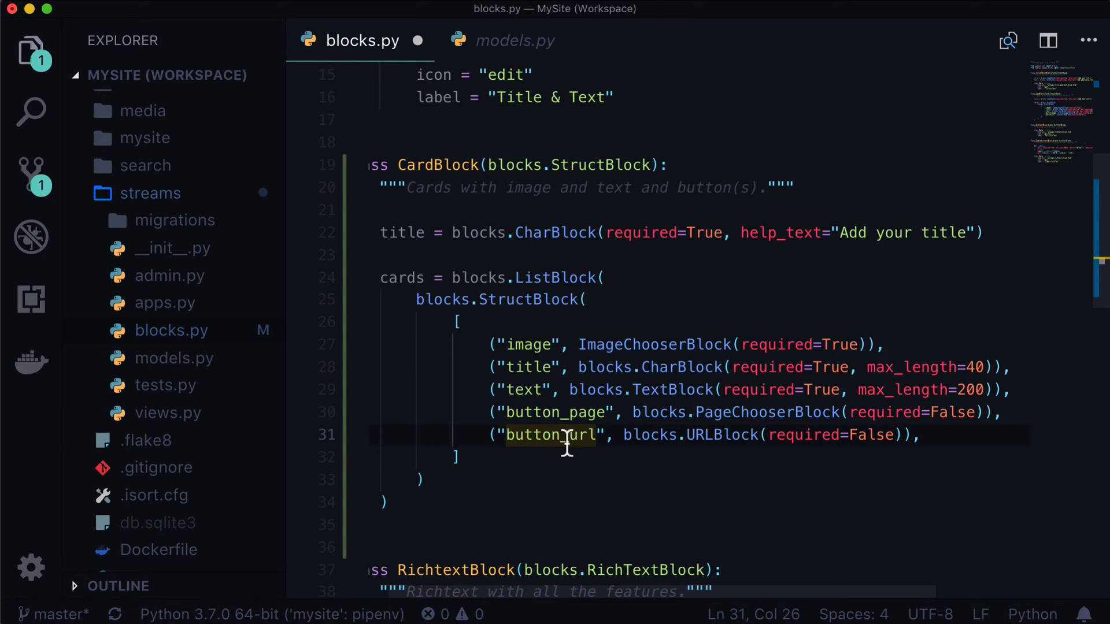
mouse_move(934, 445)
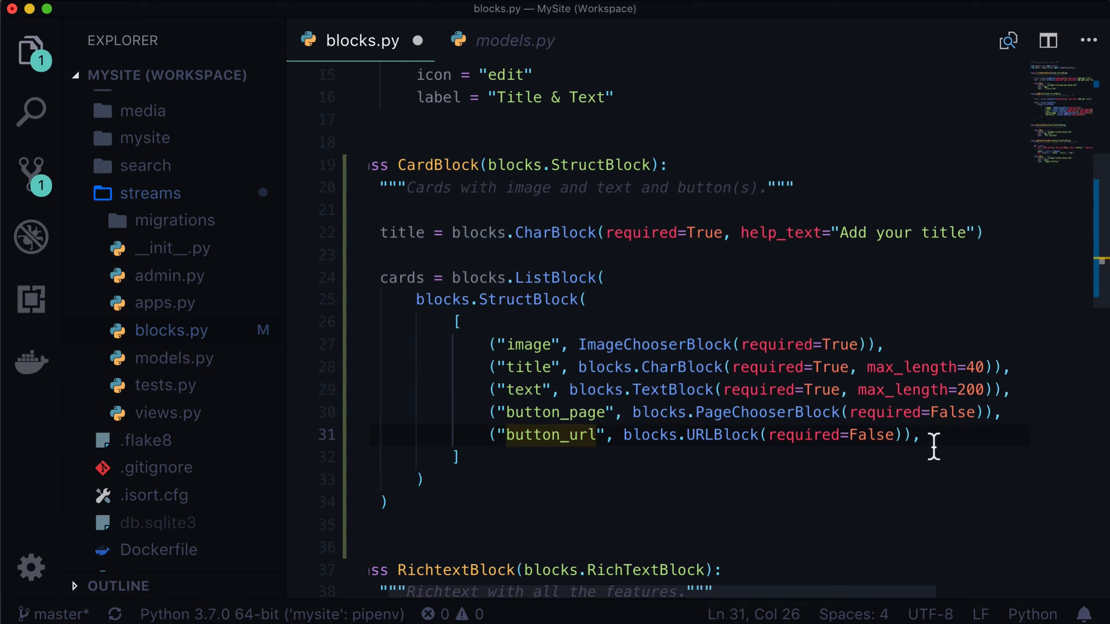
click(913, 435)
text(, help_text=")
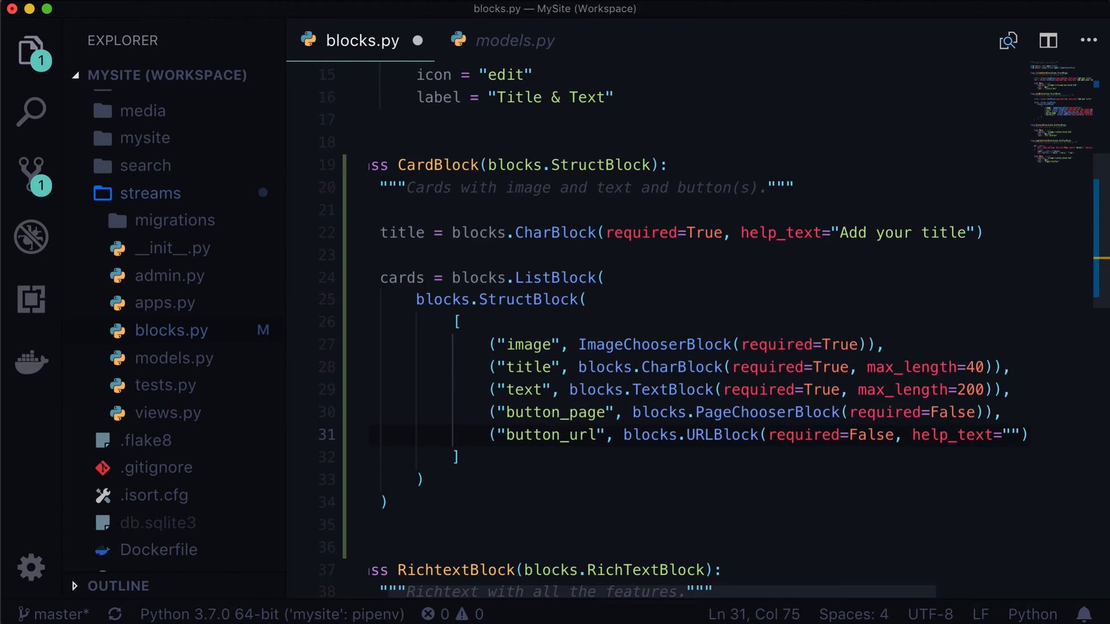
text(If the button page above is se)
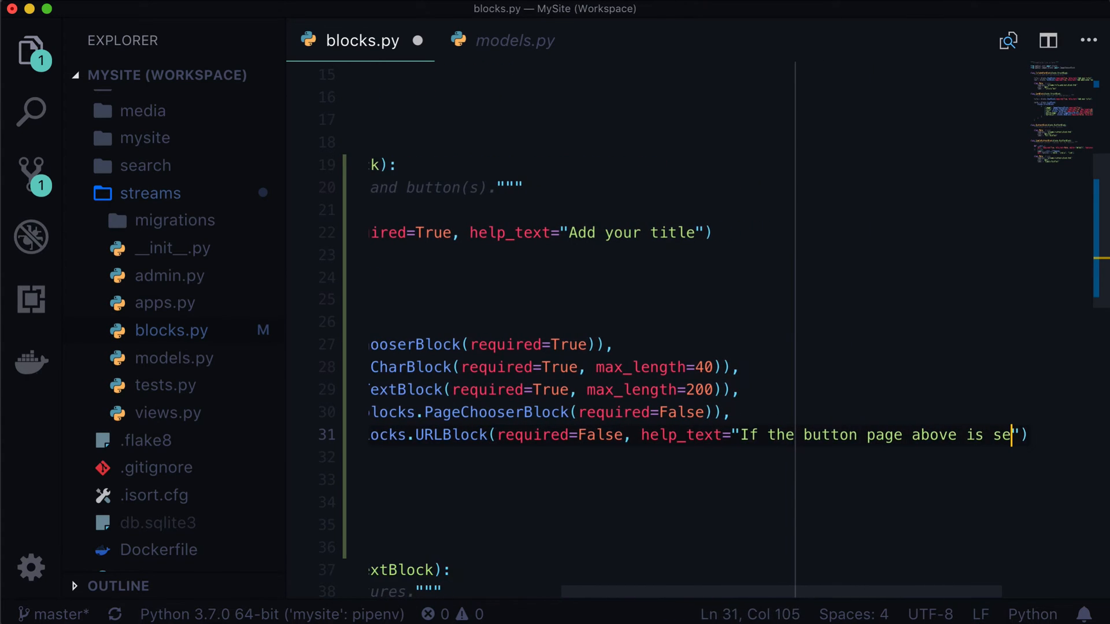
text(lected, that wi)
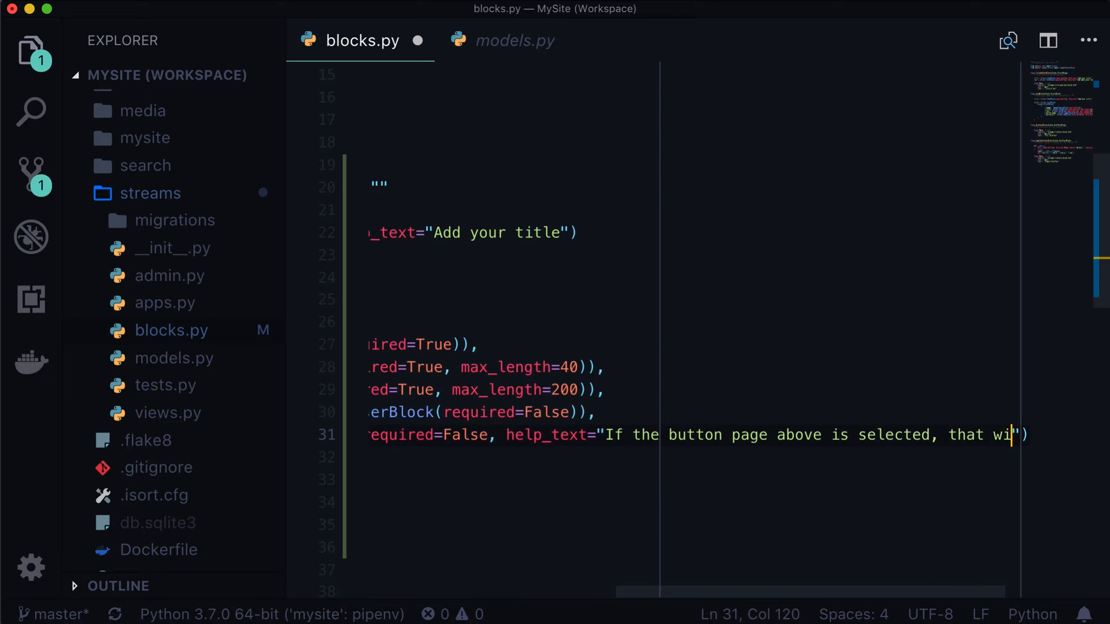
text(ll be used first.)
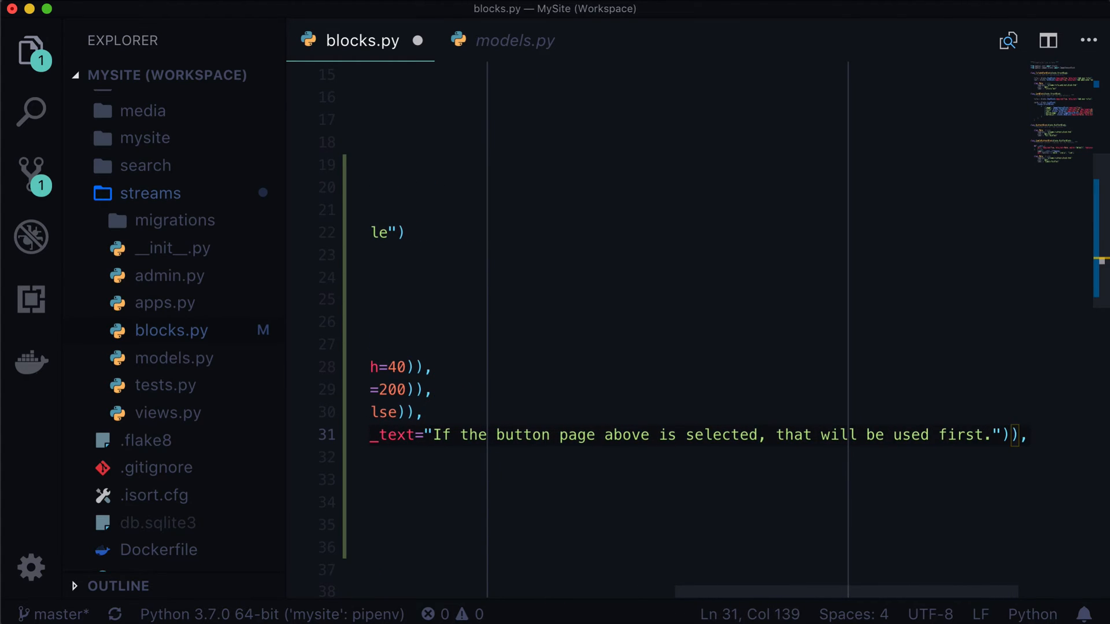
scroll(up, 3)
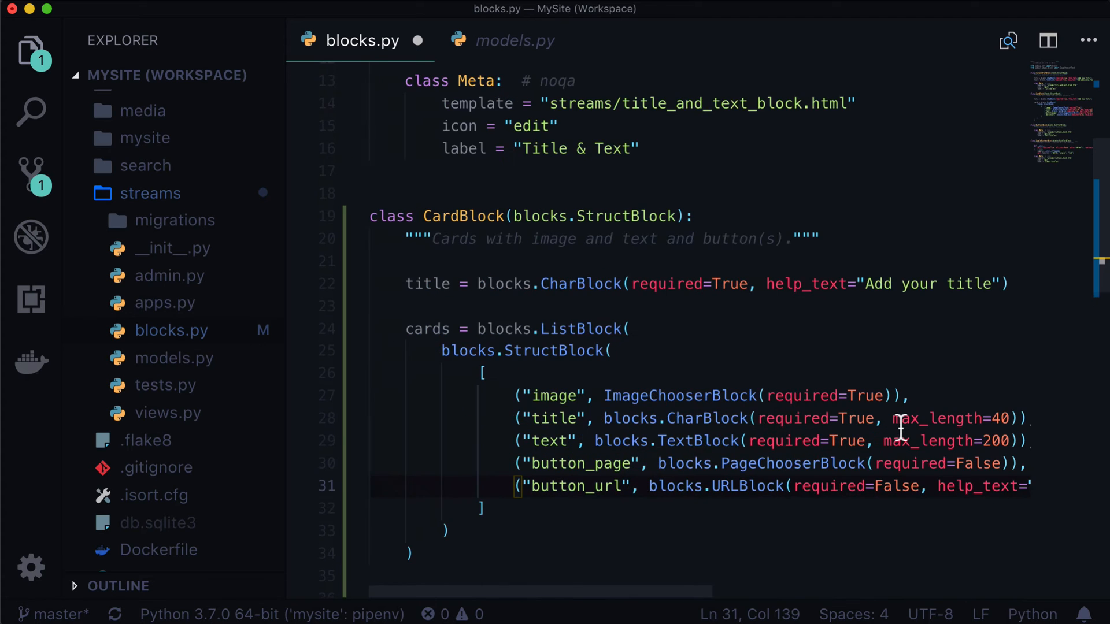
scroll(down, 3)
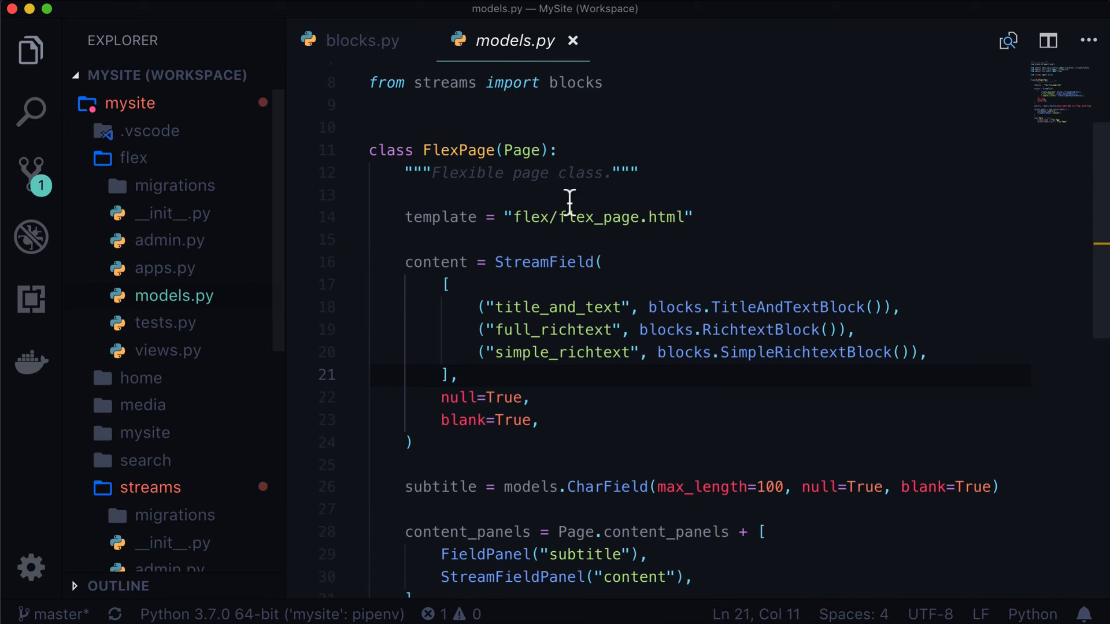
Add ("cards", blocks.CardBlock()) to the FlexPage StreamField beside simple_richtext
click(447, 284)
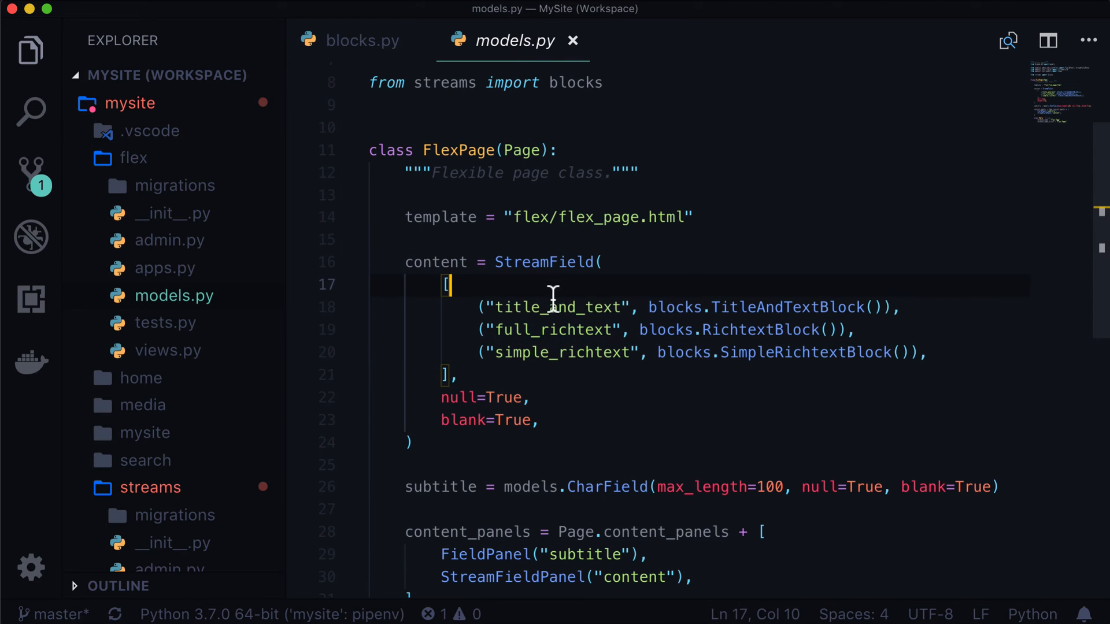
text(FLEX/)
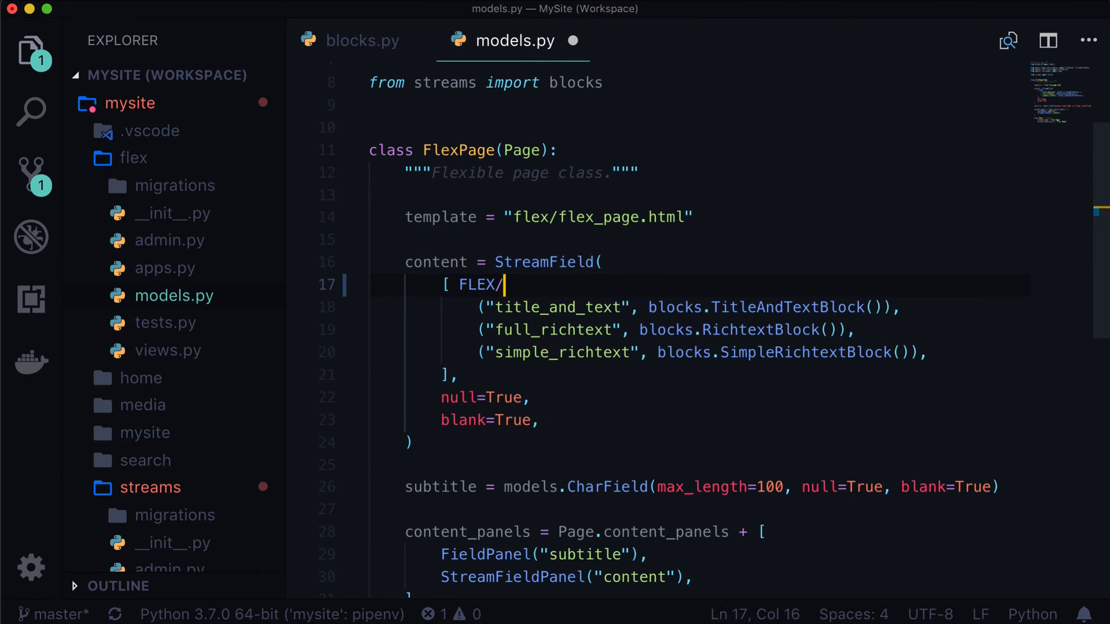
text(MODELS.)
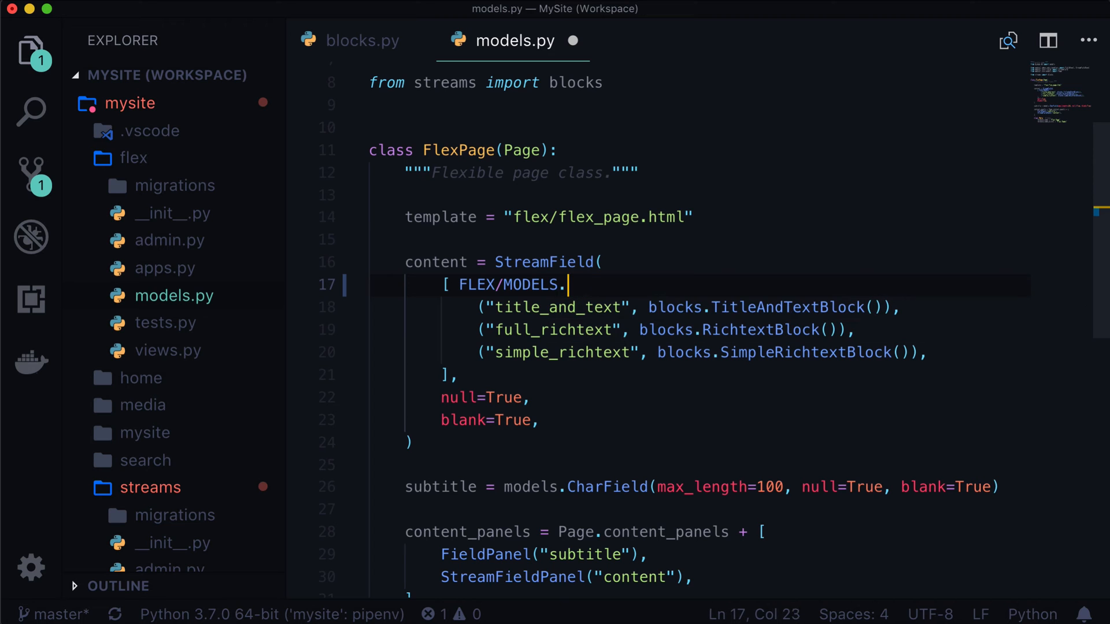
key(backspace)
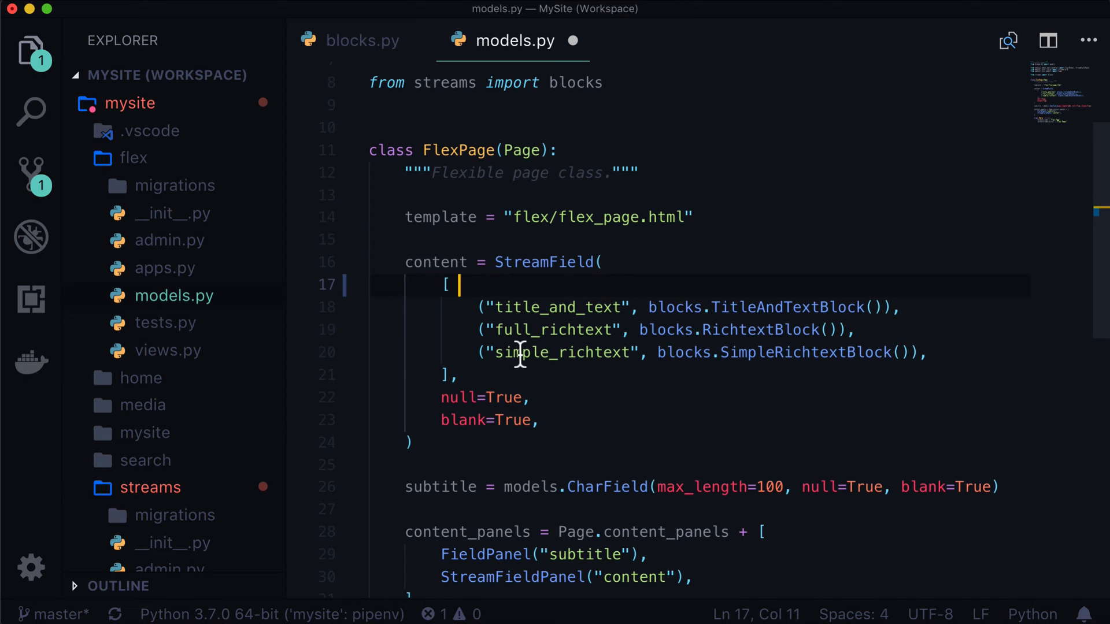
text(("car", blocks.SimpleRichtextBlock()),)
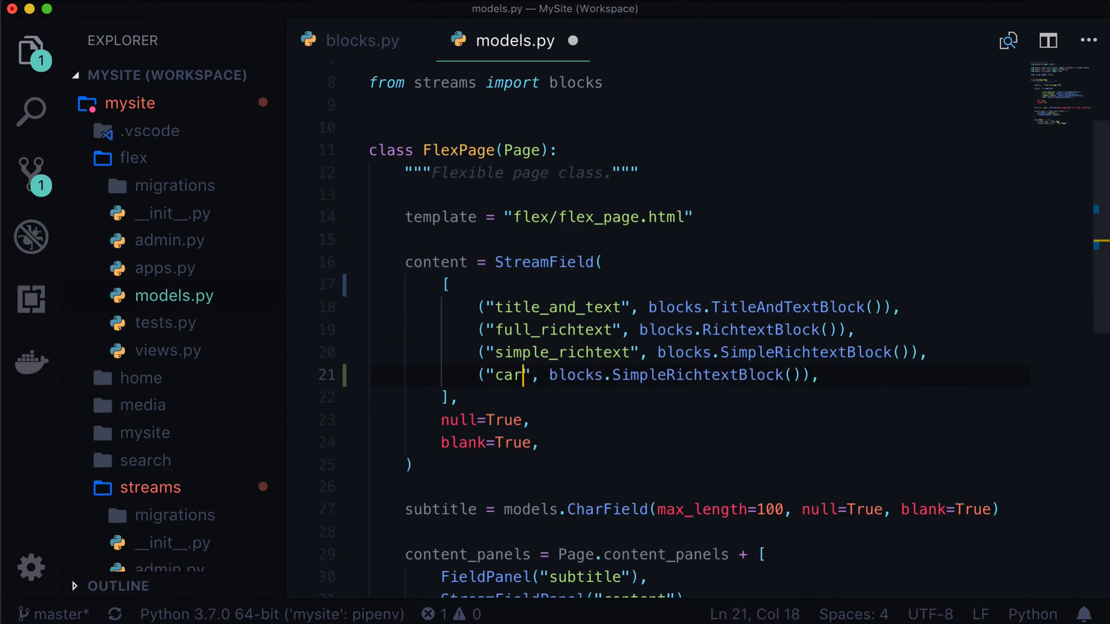
text(ds", blocks.Card)
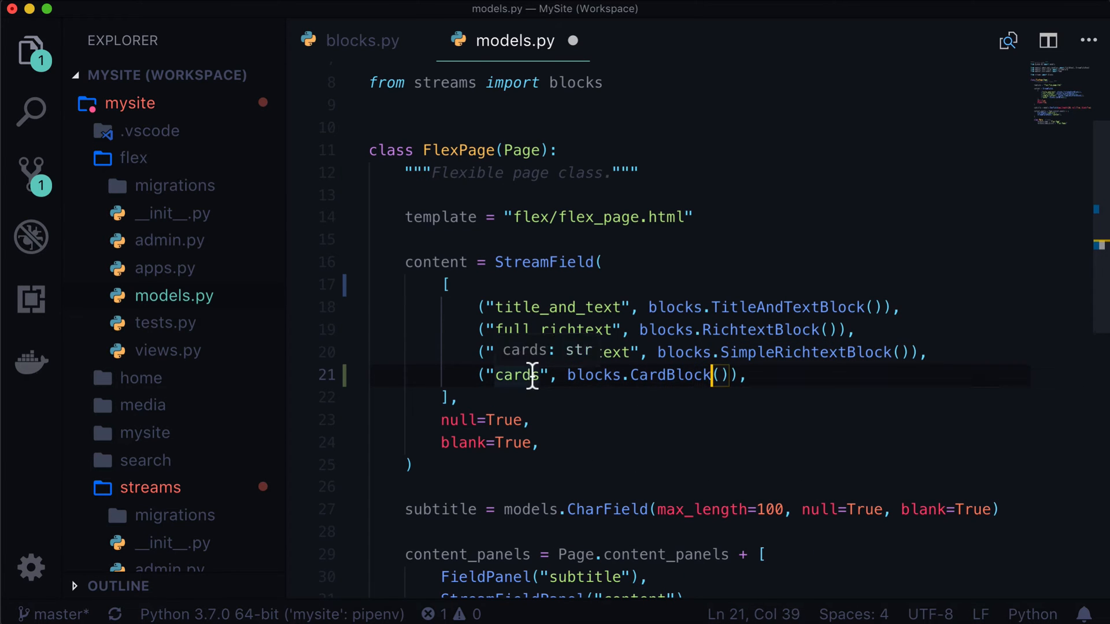
double_click(519, 375)
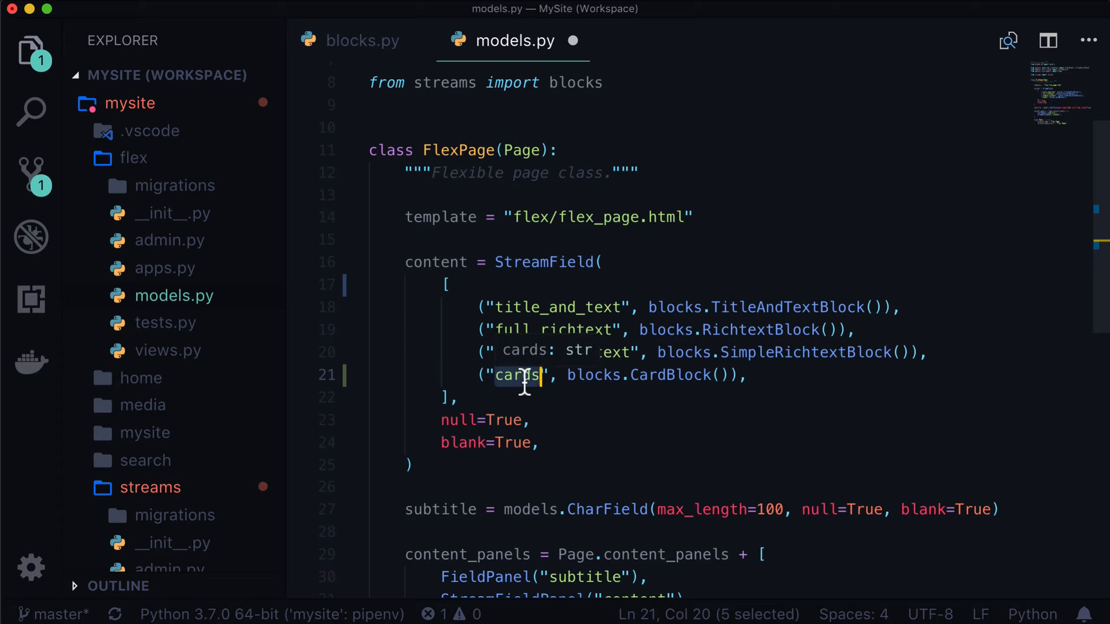
text(simple_richtext)
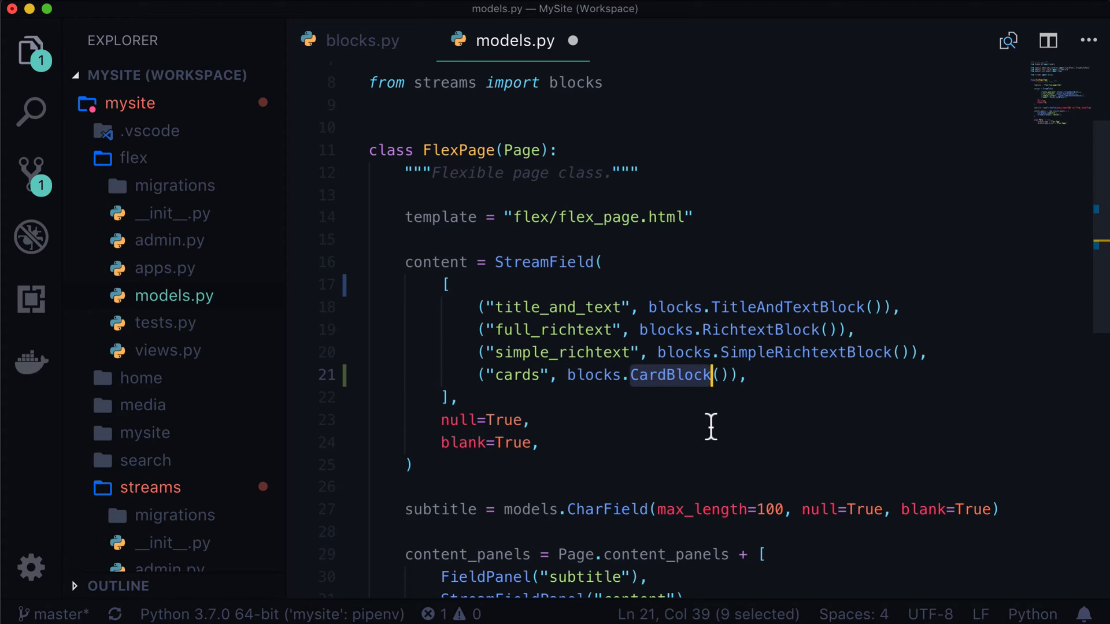
click(362, 41)
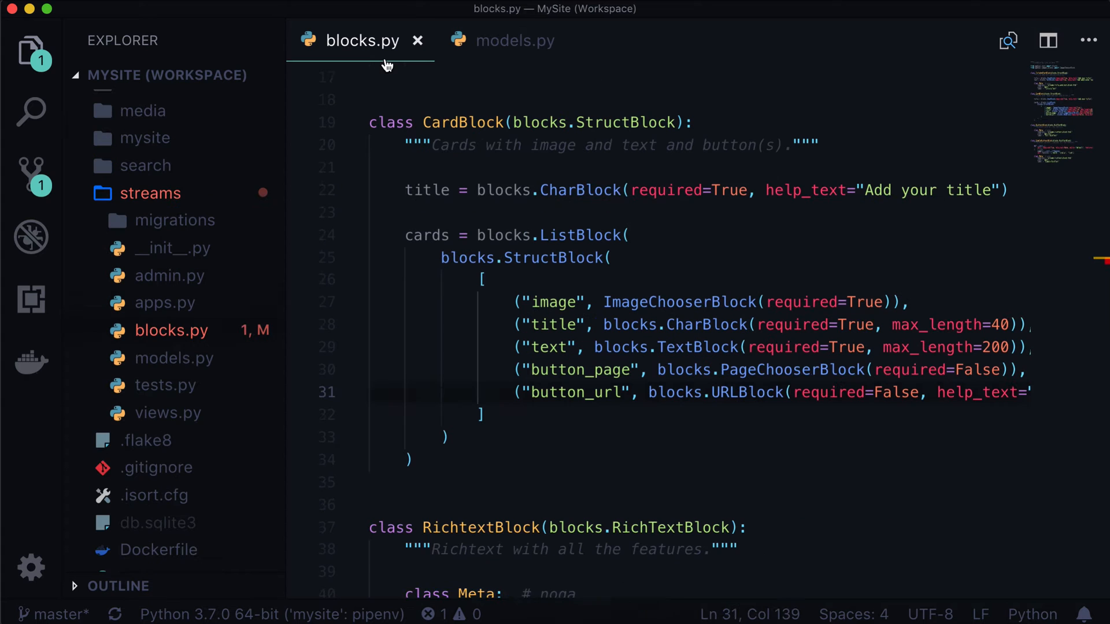
double_click(460, 123)
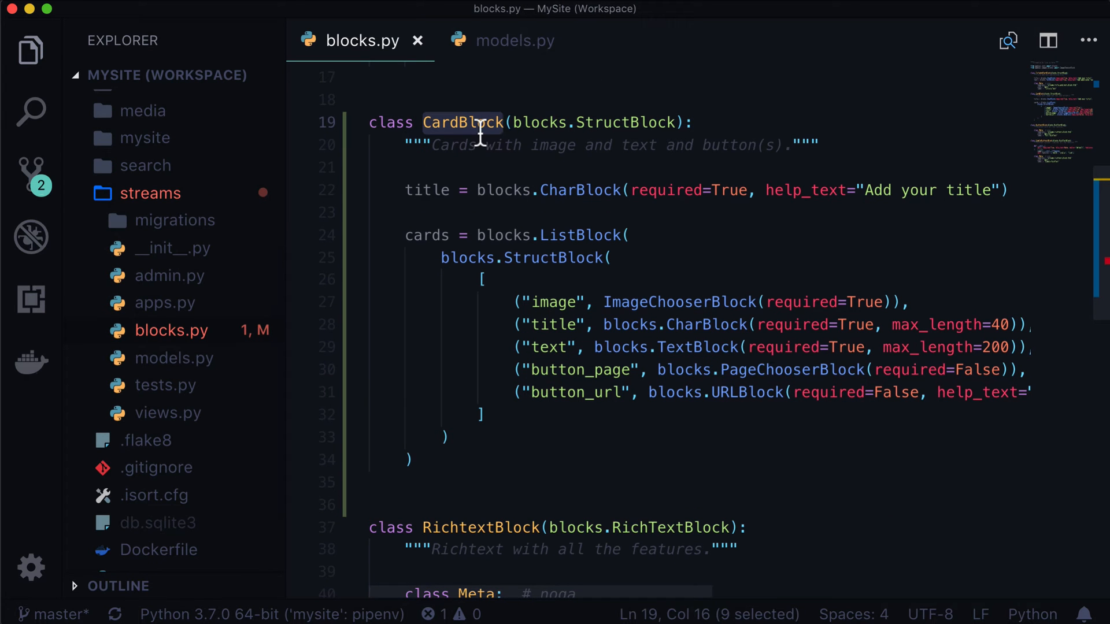
click(515, 41)
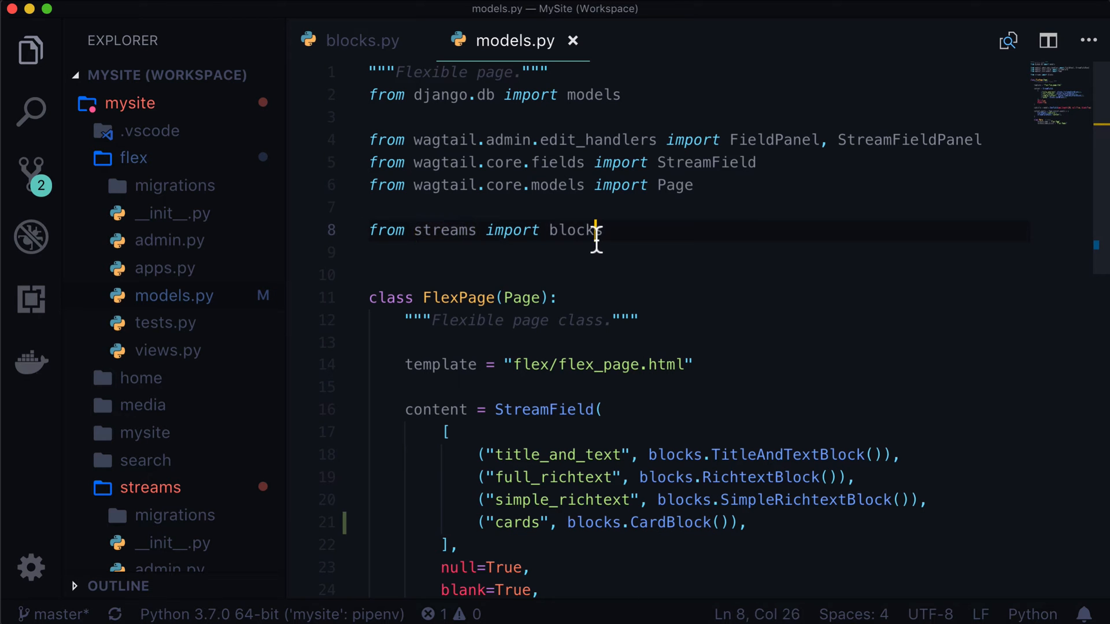
double_click(573, 229)
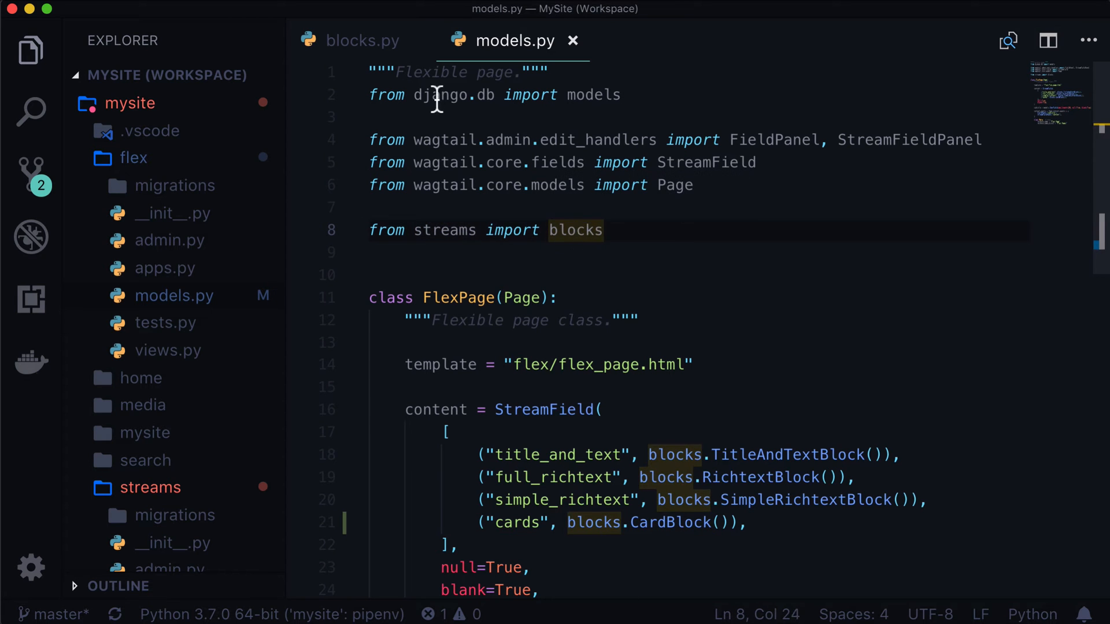
click(362, 40)
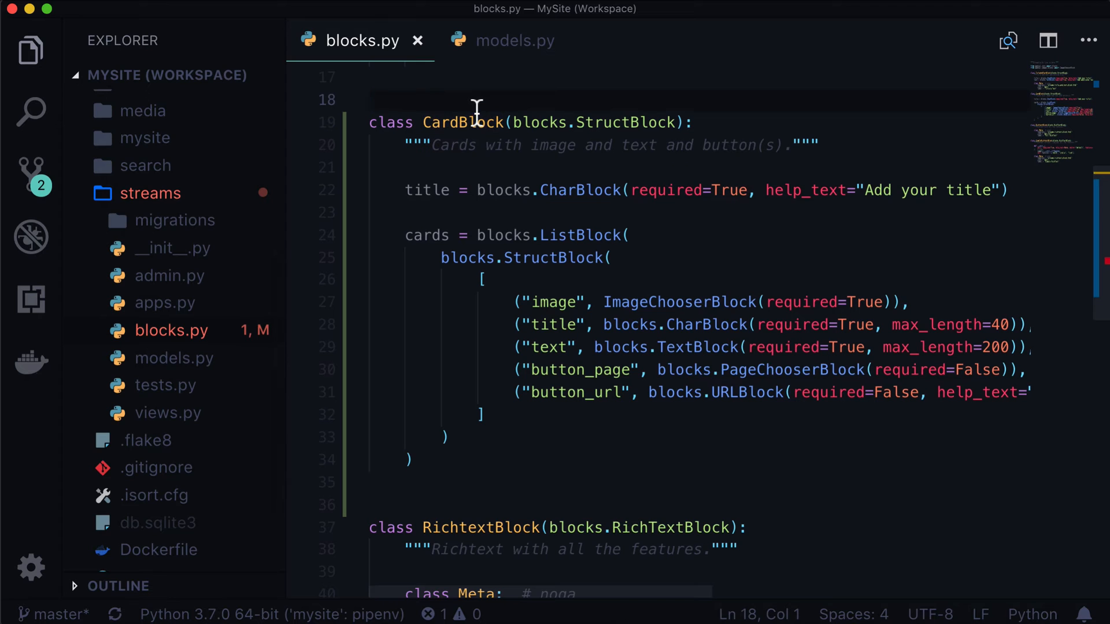
text(STREAMS/BLOCKS)
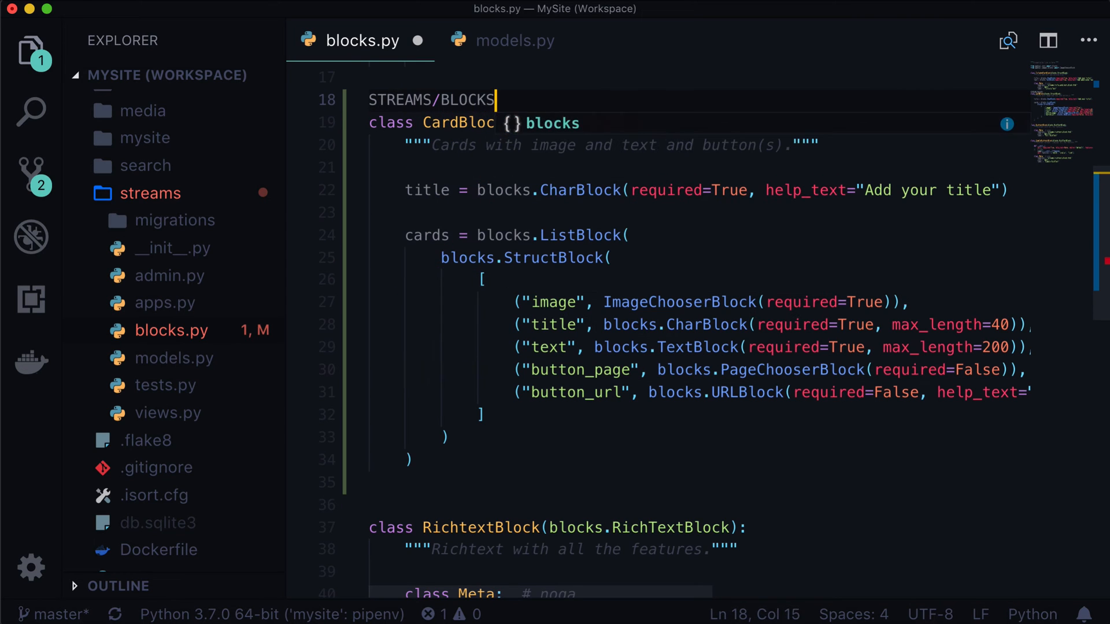
text(.PY)
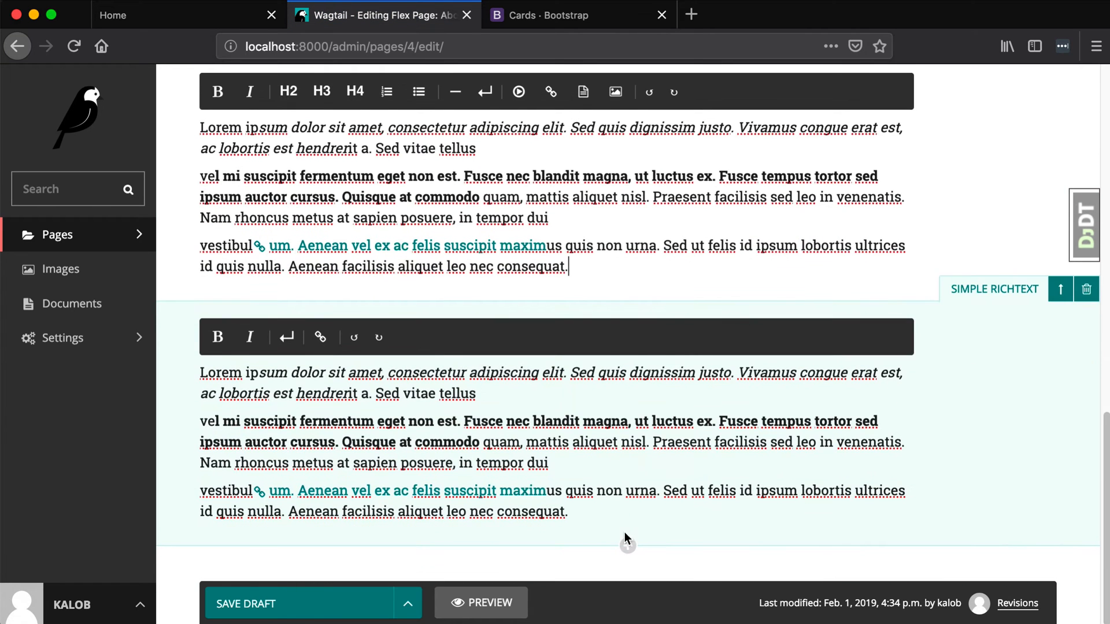
Insert a Cards block into the flex page content and title it 'Staff Cards'
click(627, 550)
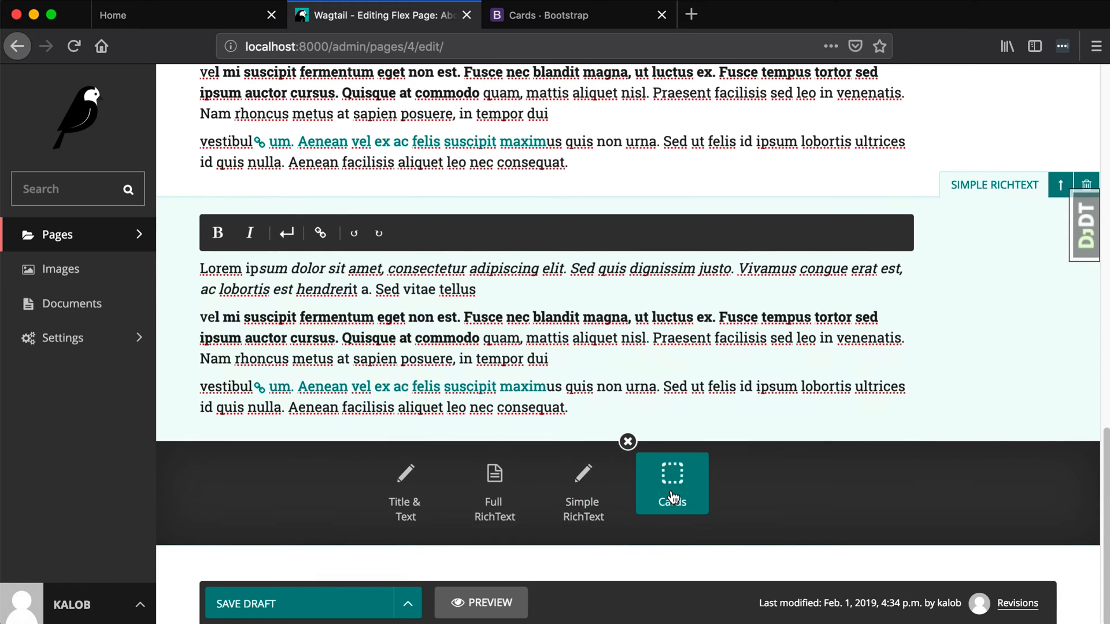
click(671, 483)
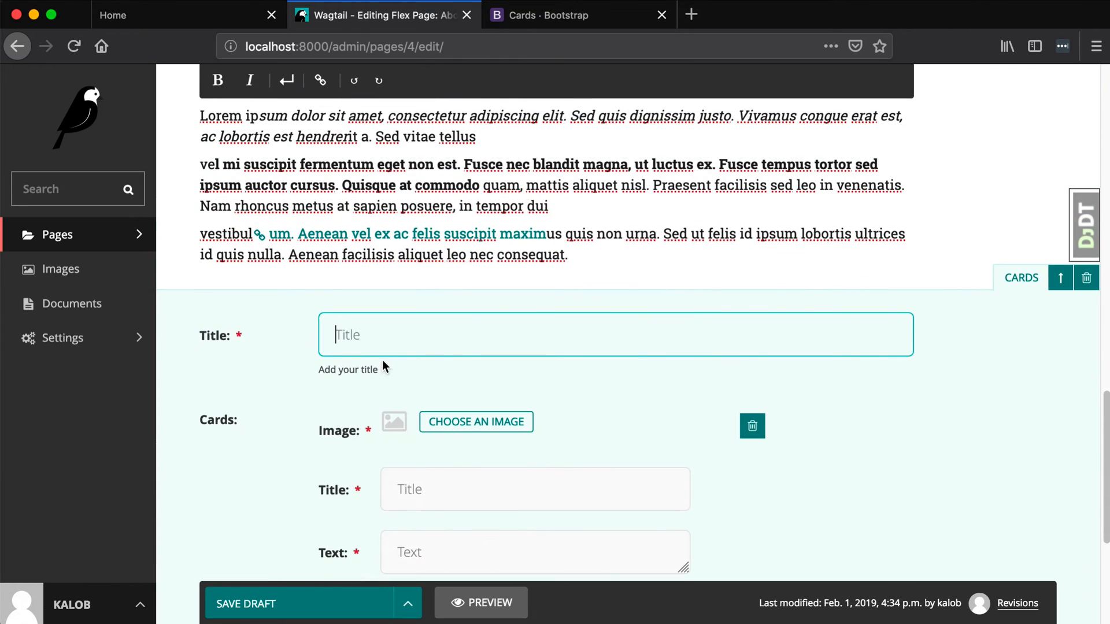
mouse_move(593, 340)
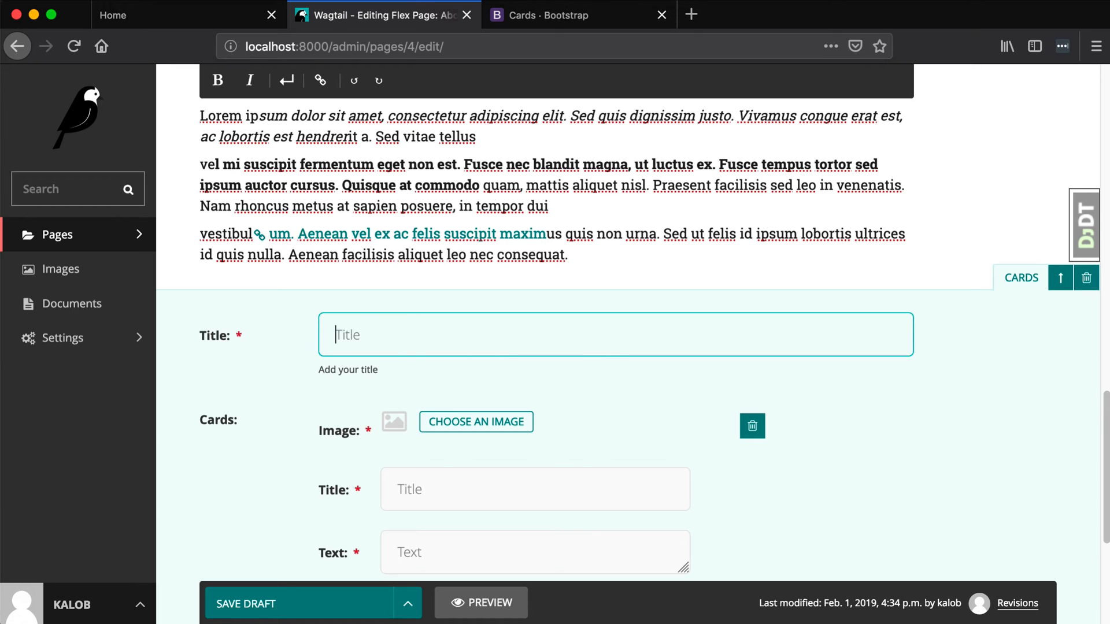
text(Staff Ca)
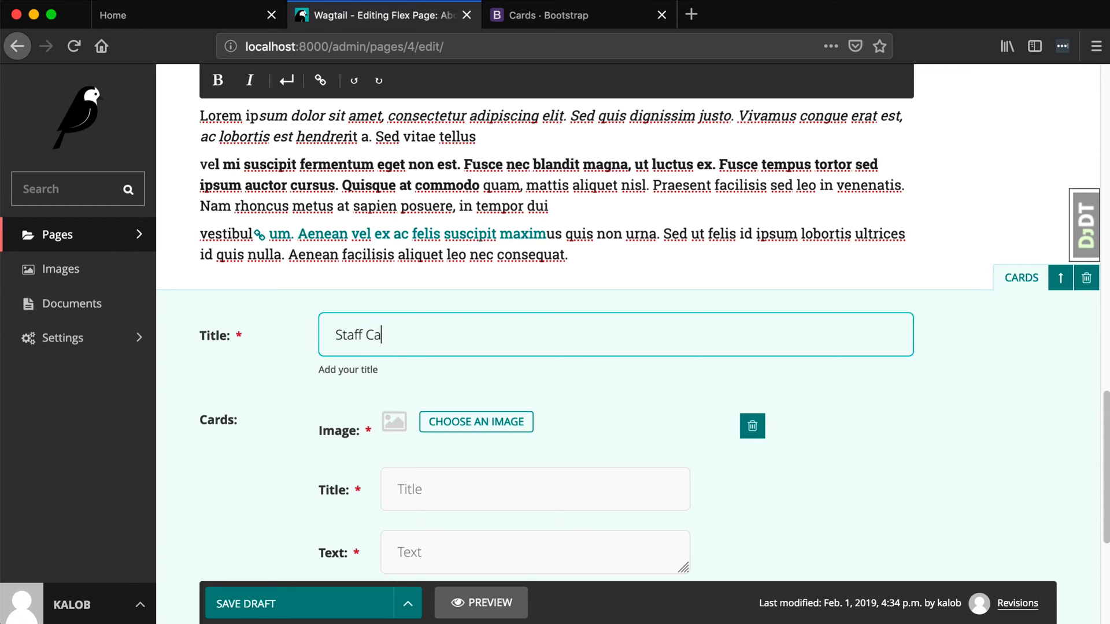
text(rds)
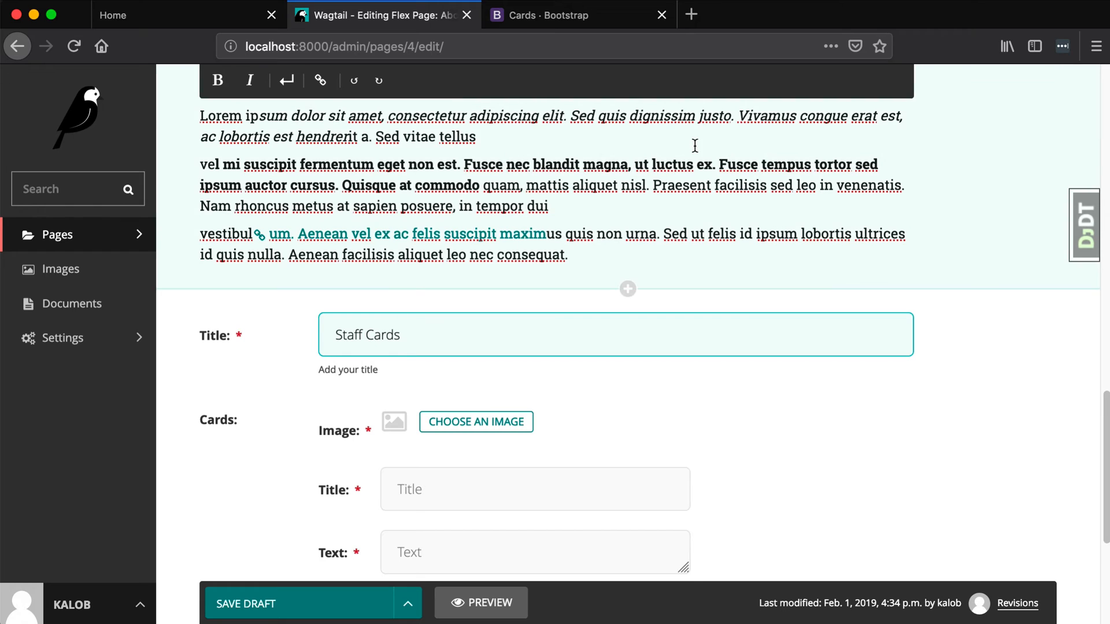
scroll(down, 3)
text(pex)
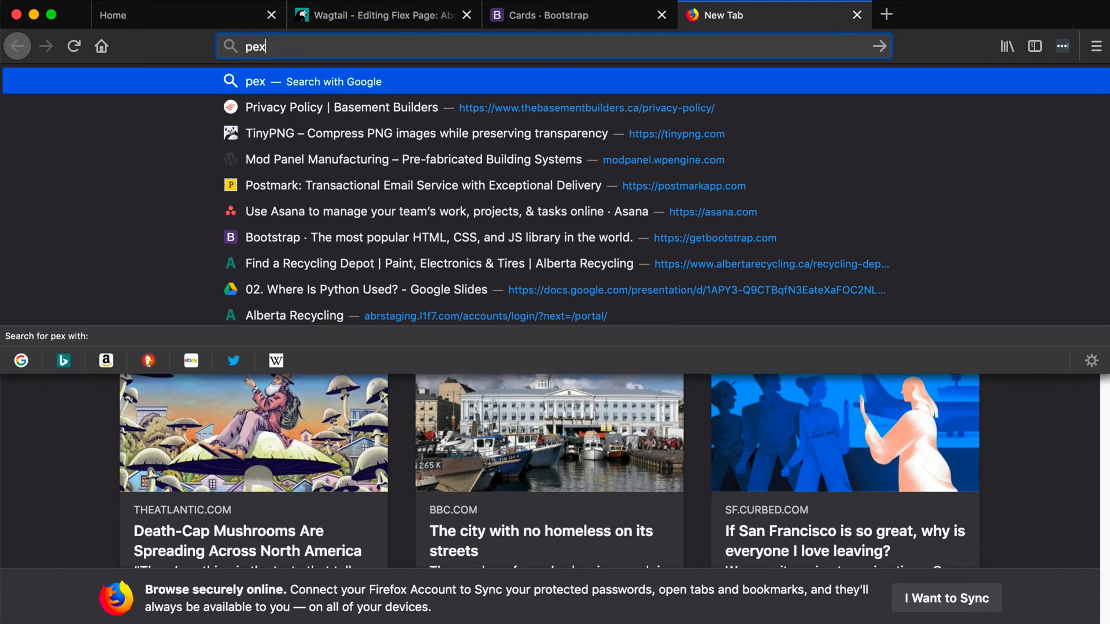
Search for Pexels and download the small version of the bearded man photo
key(Return)
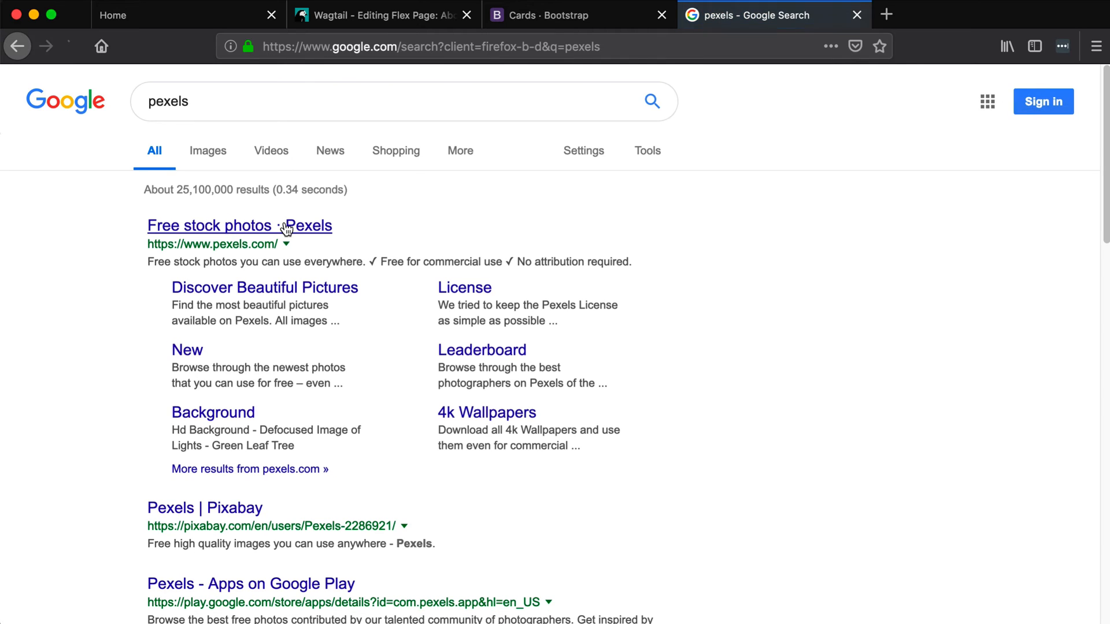
click(239, 226)
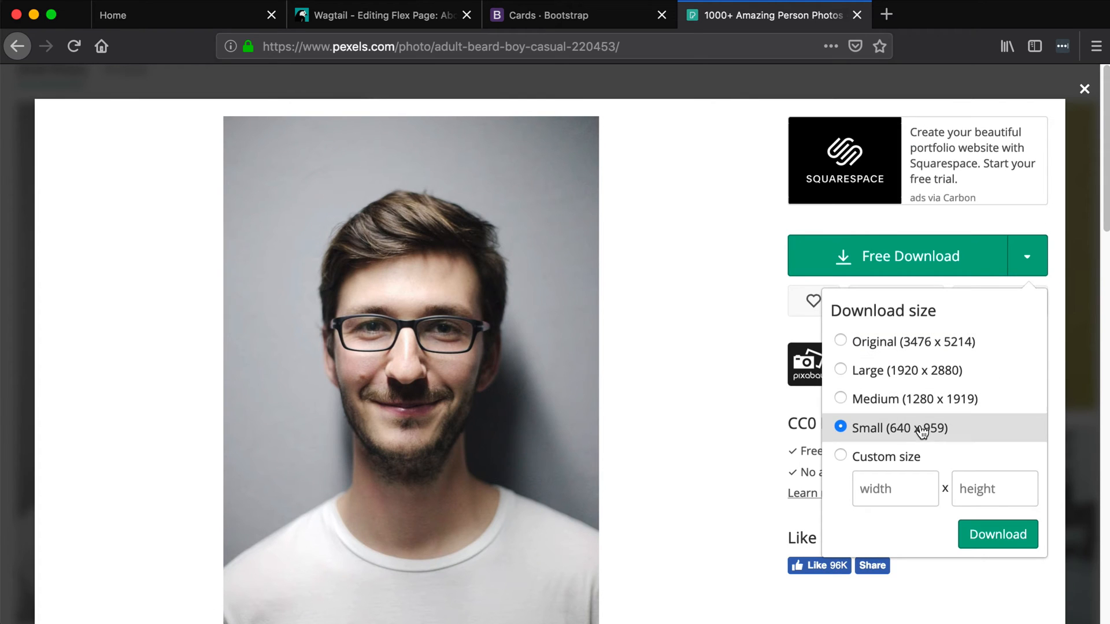
click(997, 534)
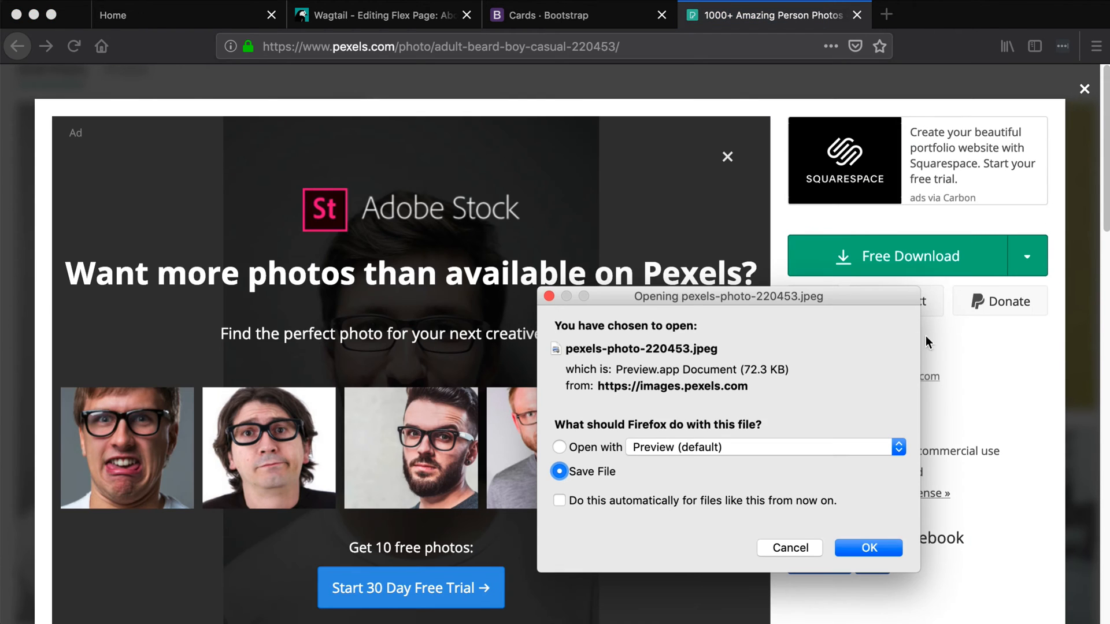
click(867, 547)
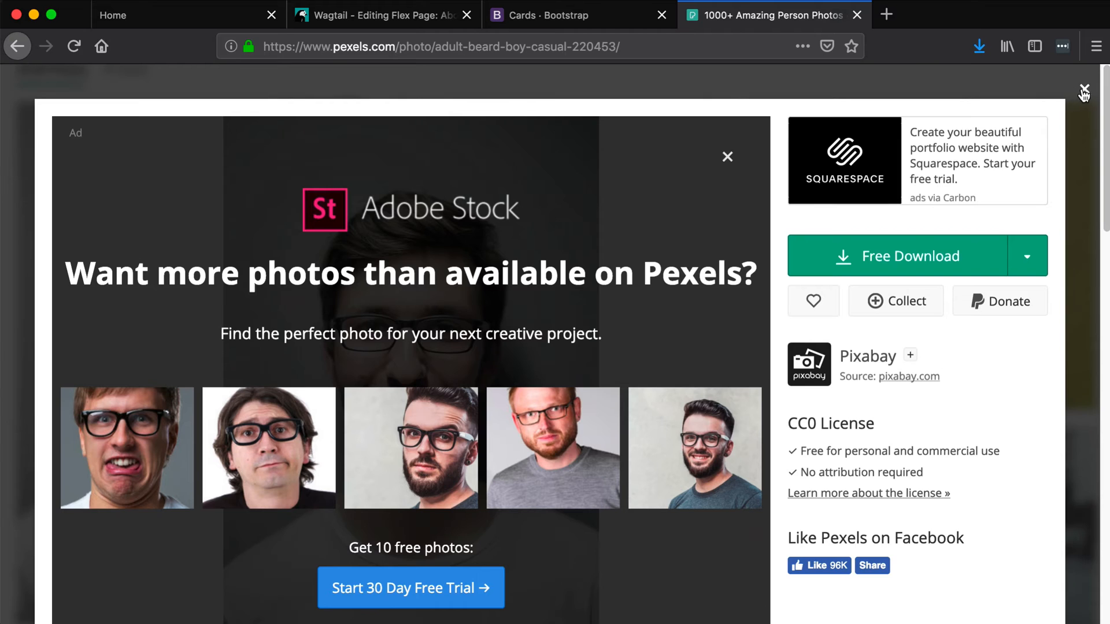
Download small versions of the smiling woman and woman-in-glasses photos
click(1025, 256)
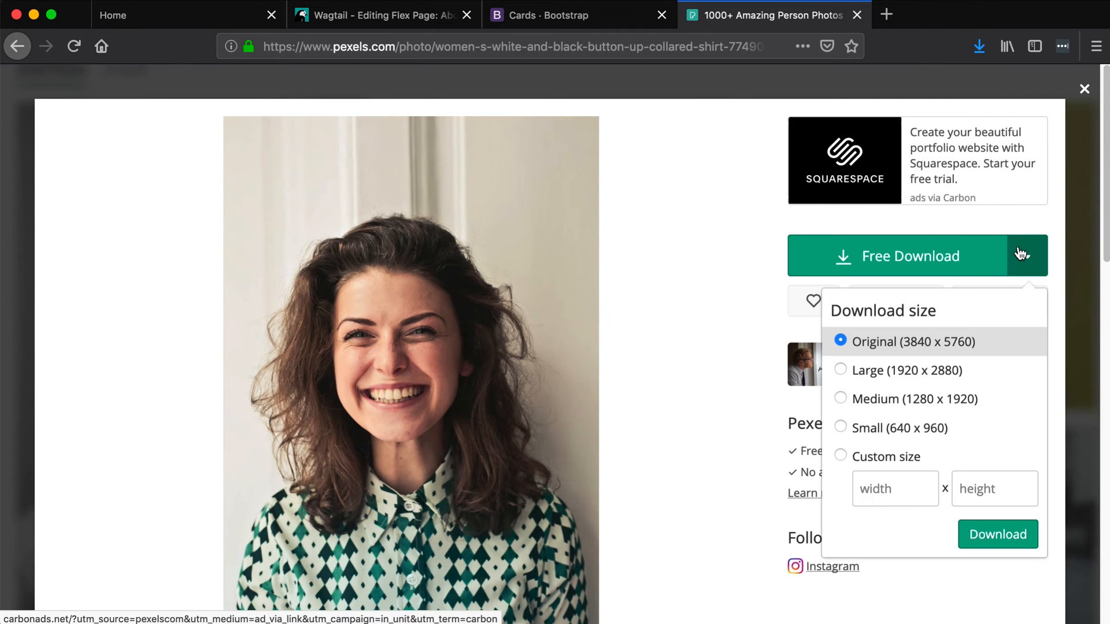
click(839, 428)
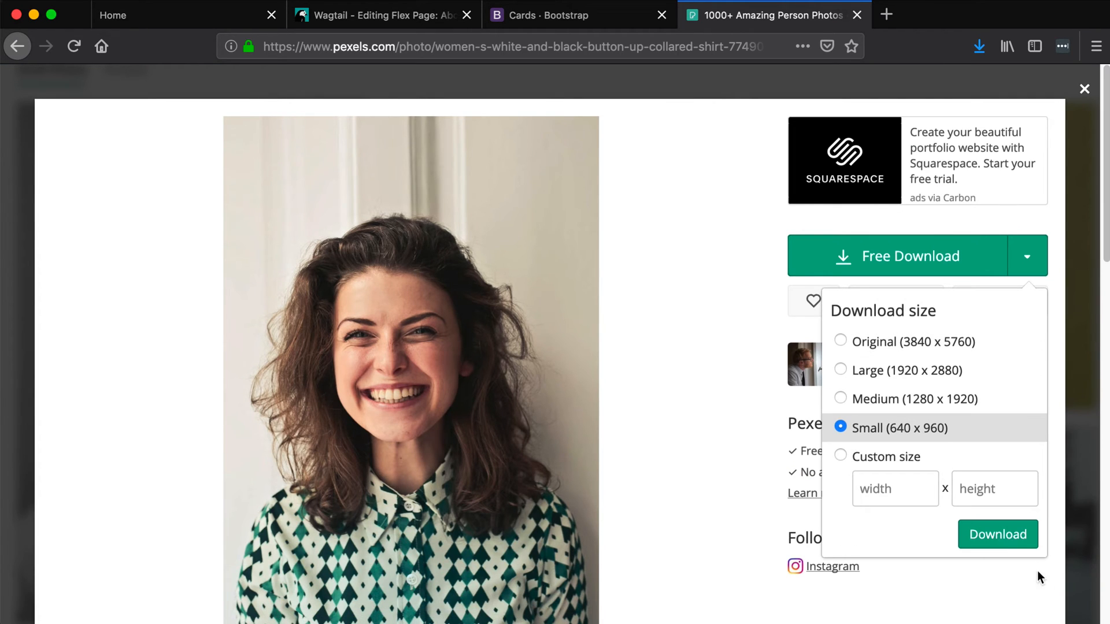
click(996, 533)
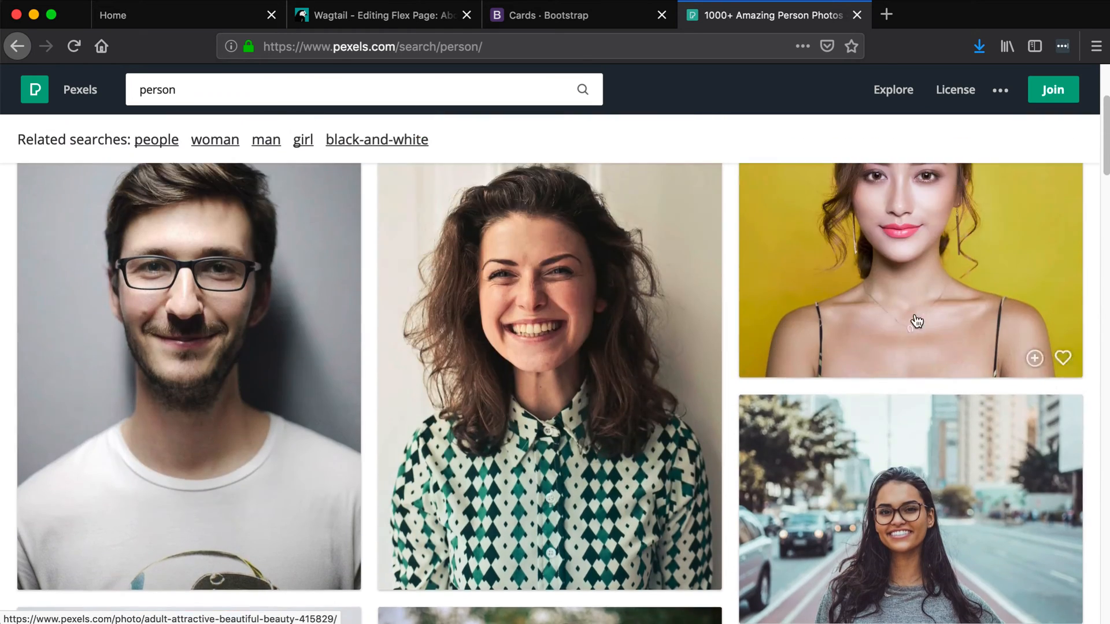
click(909, 508)
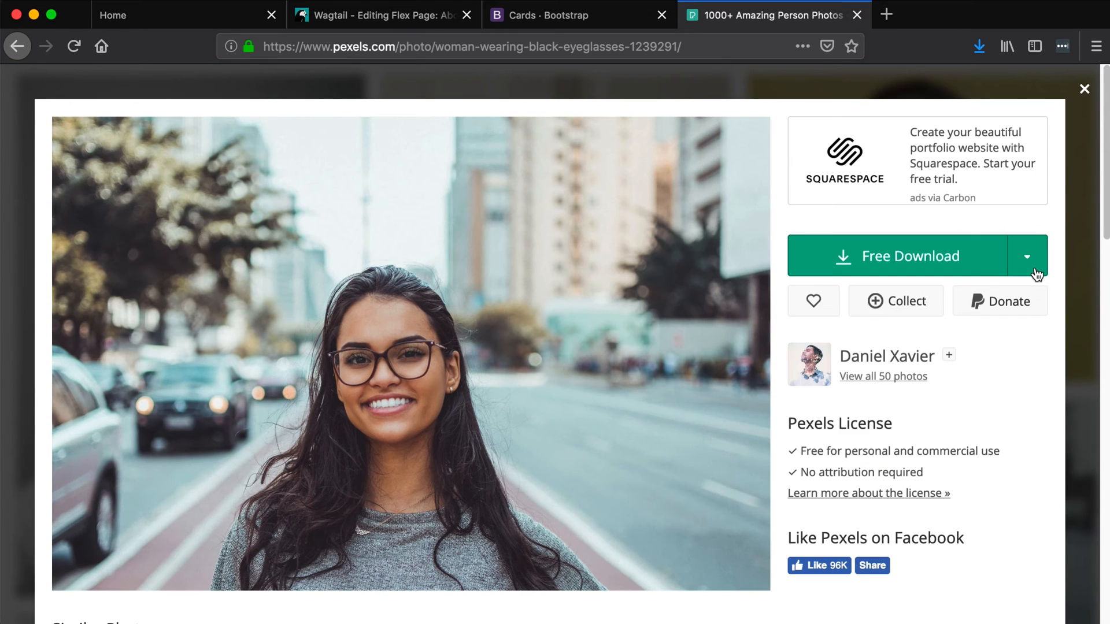
click(1026, 256)
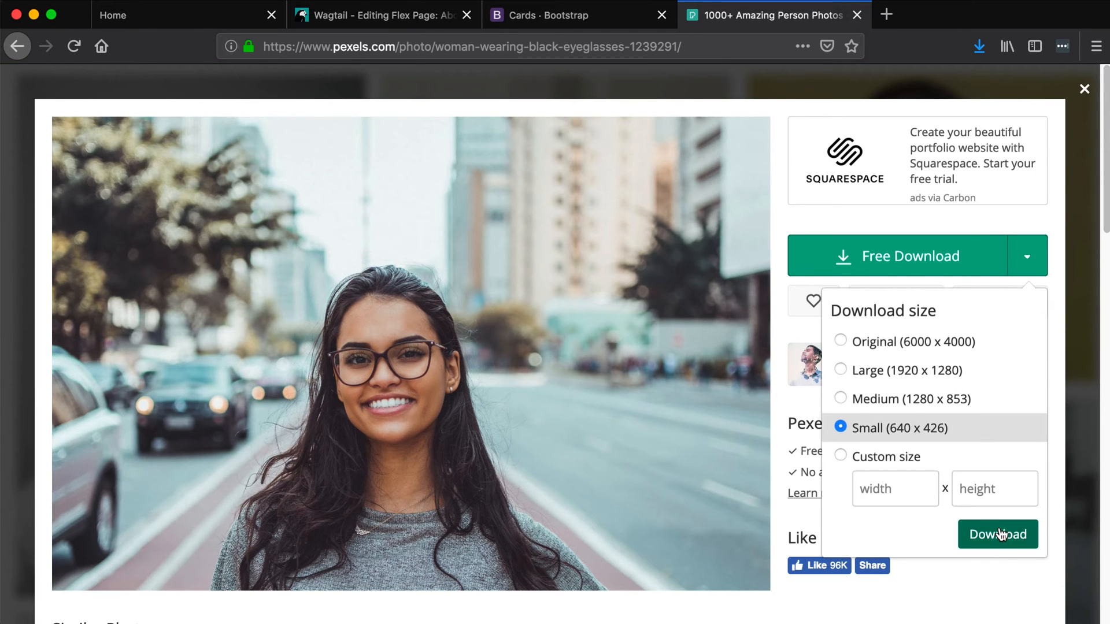
click(997, 534)
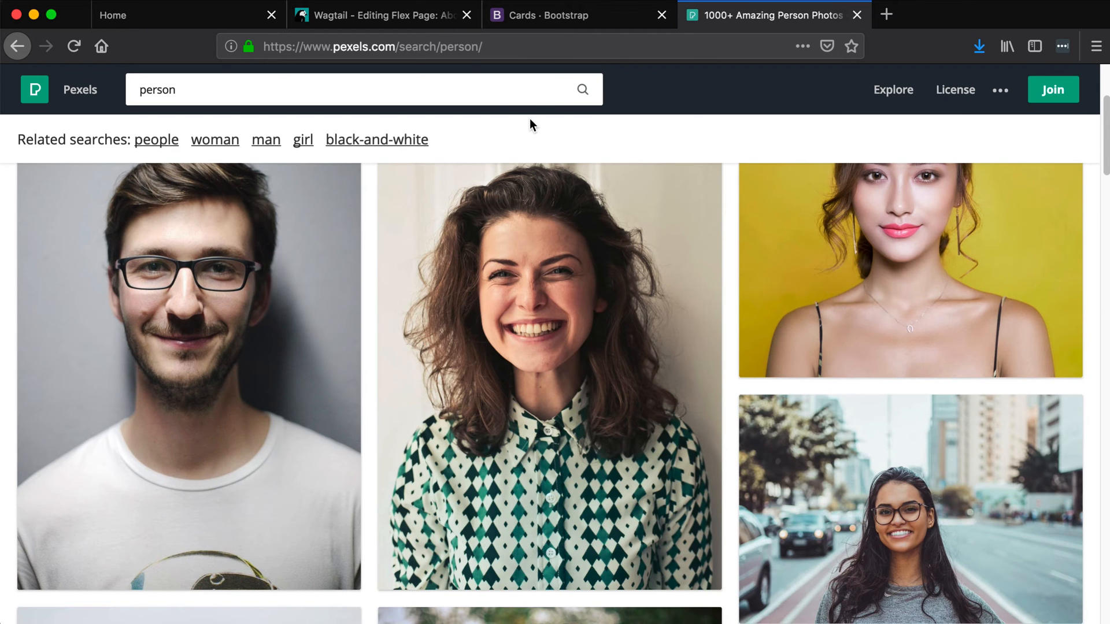
click(382, 15)
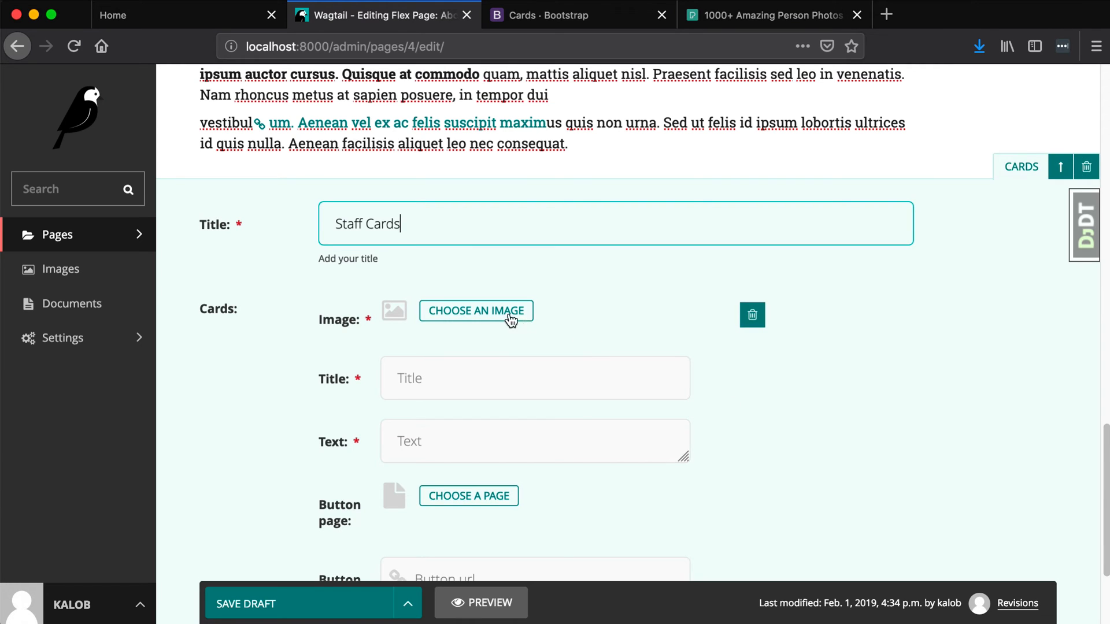
Upload pexels-photo-220453.jpeg to the first card, with title Matt and text Smith
click(476, 311)
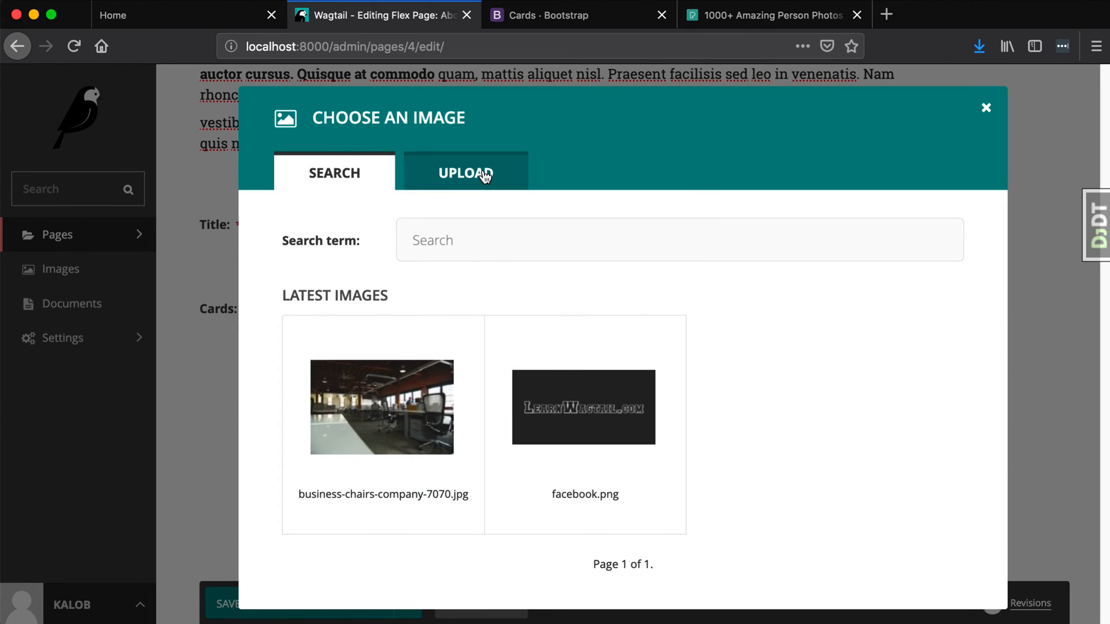
click(464, 173)
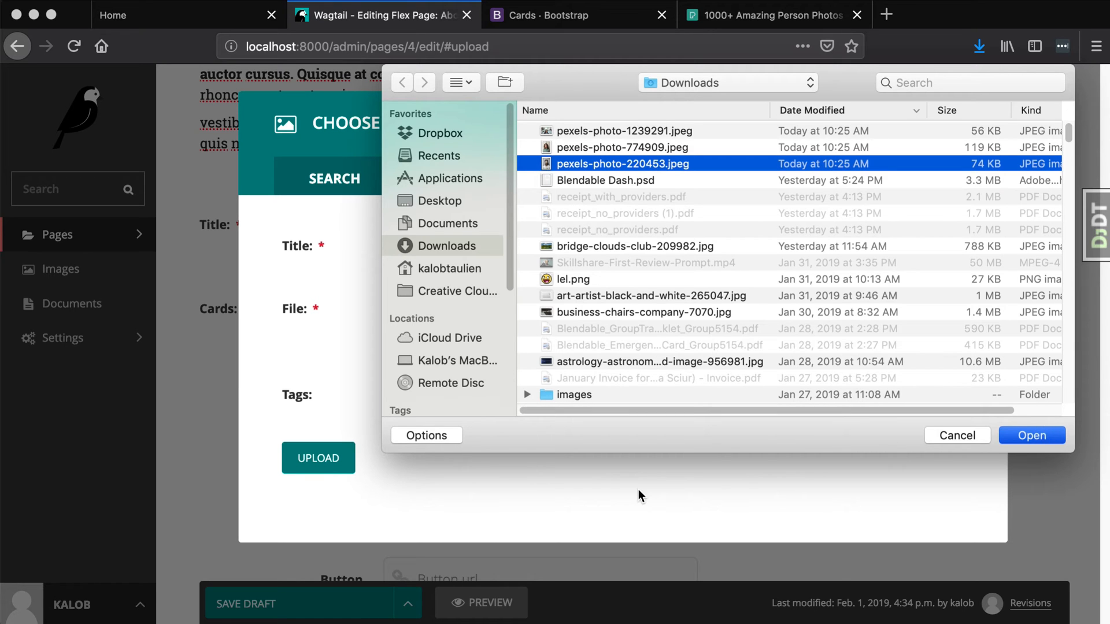
click(1029, 435)
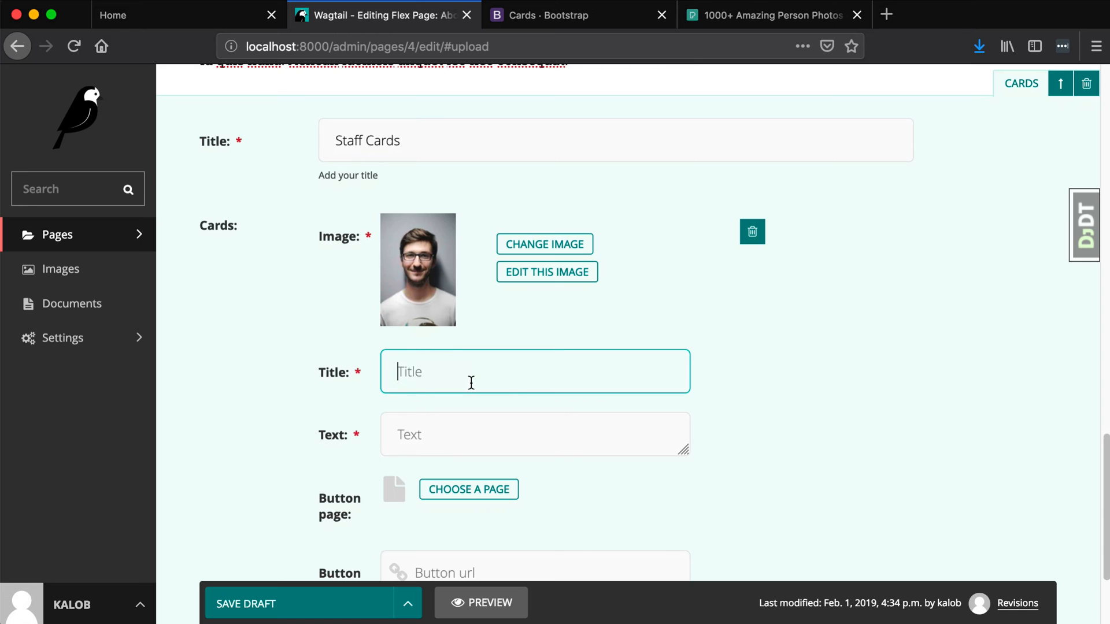
text(Mark)
click(534, 434)
text(Smith)
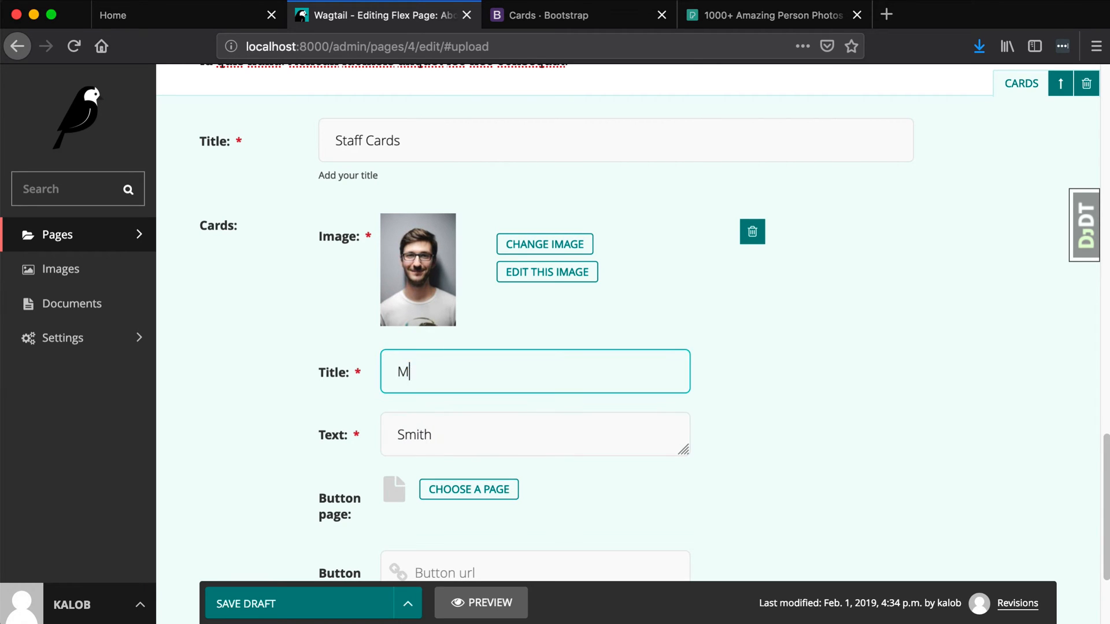
text(att)
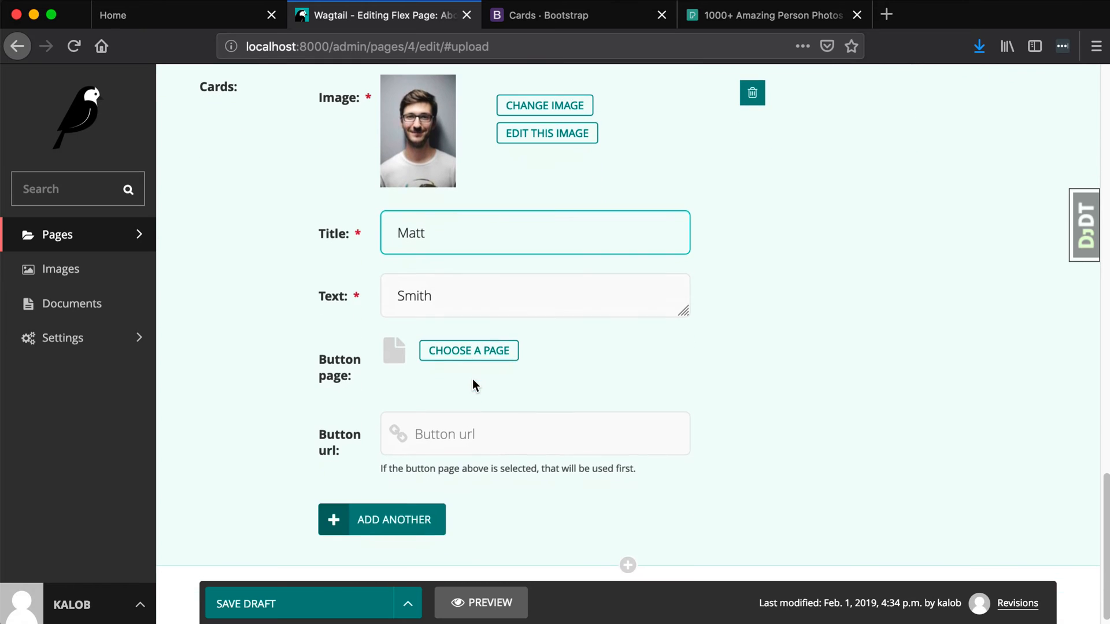
Set the Matt Smith card's button page to Home
click(467, 350)
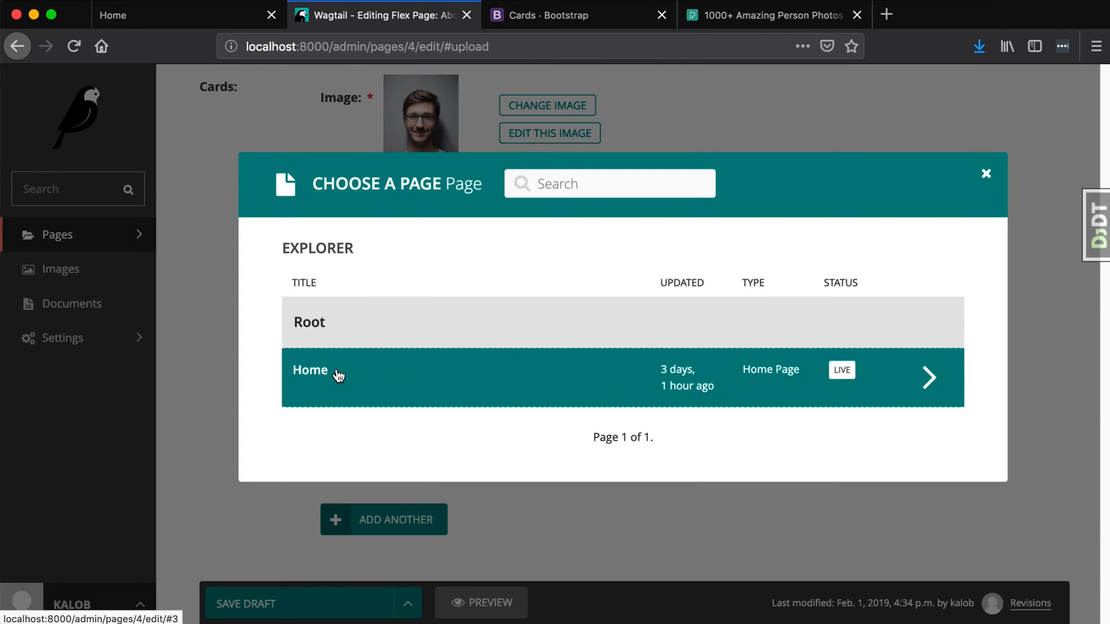
click(310, 369)
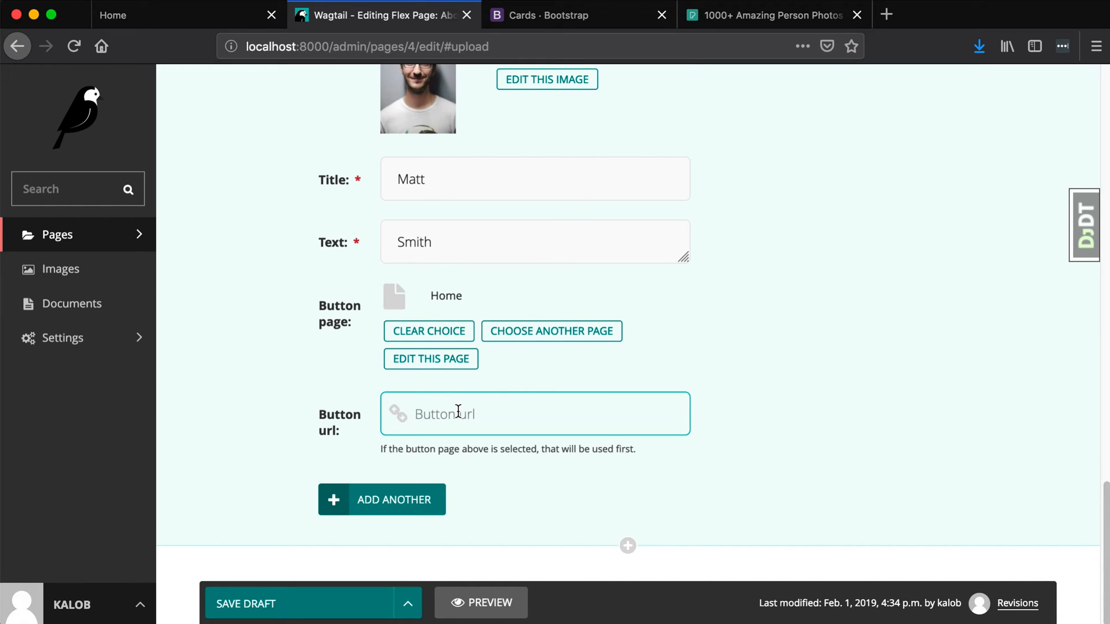
mouse_move(503, 414)
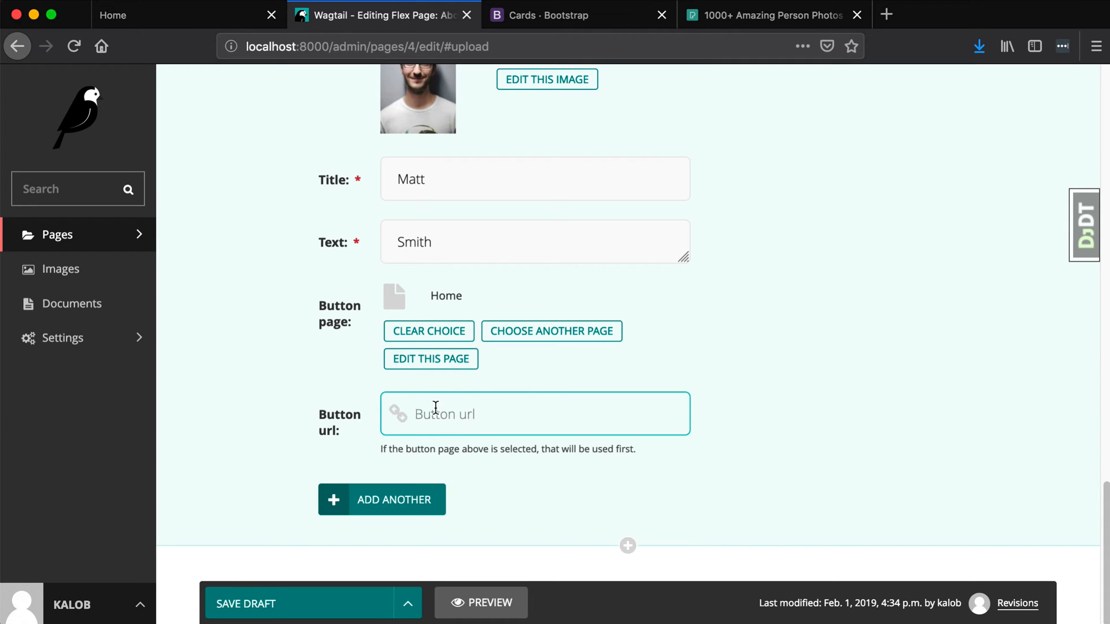
mouse_move(428, 331)
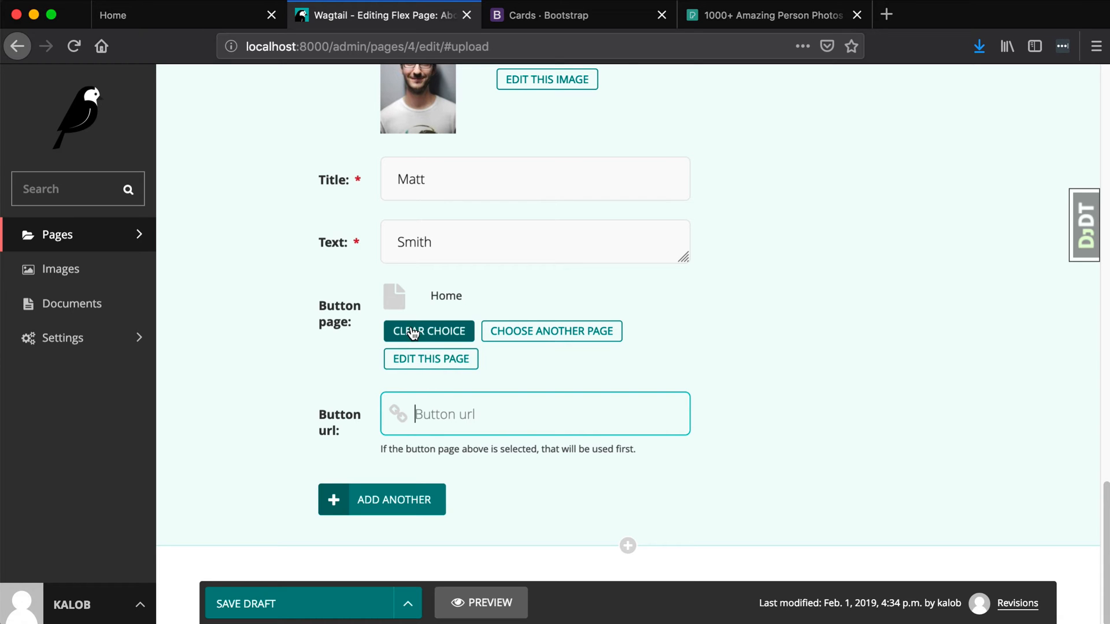
mouse_move(388, 499)
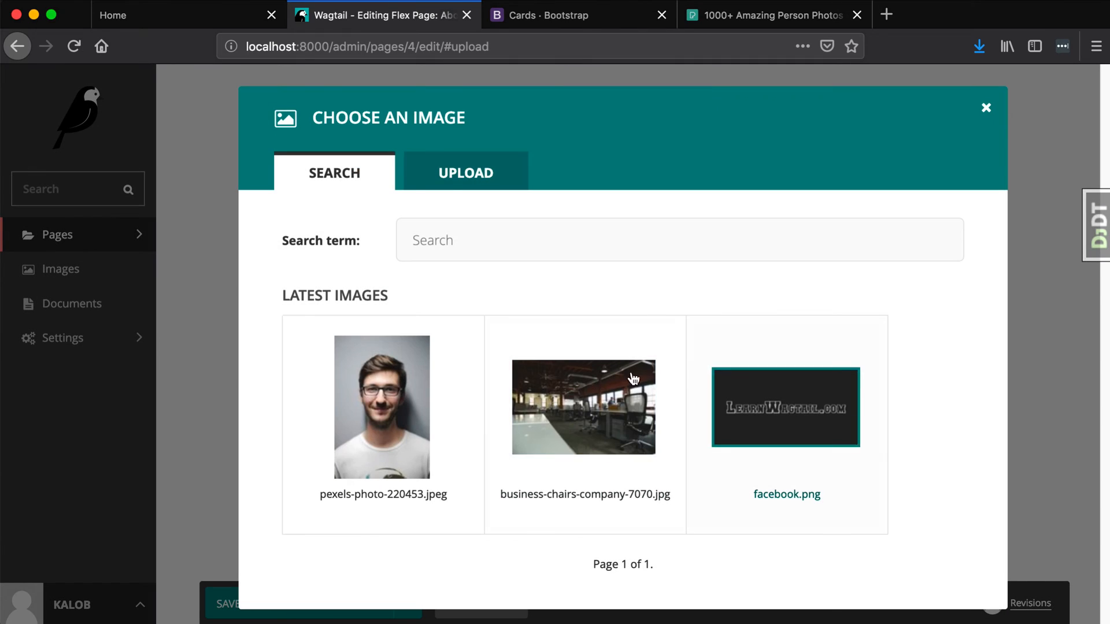
click(465, 173)
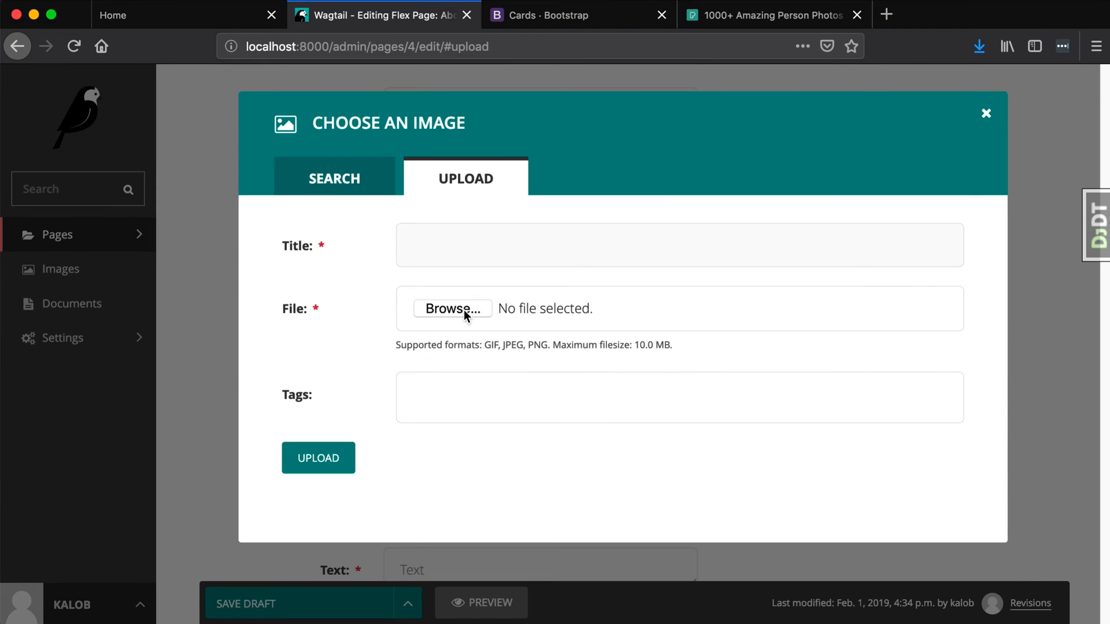
click(452, 308)
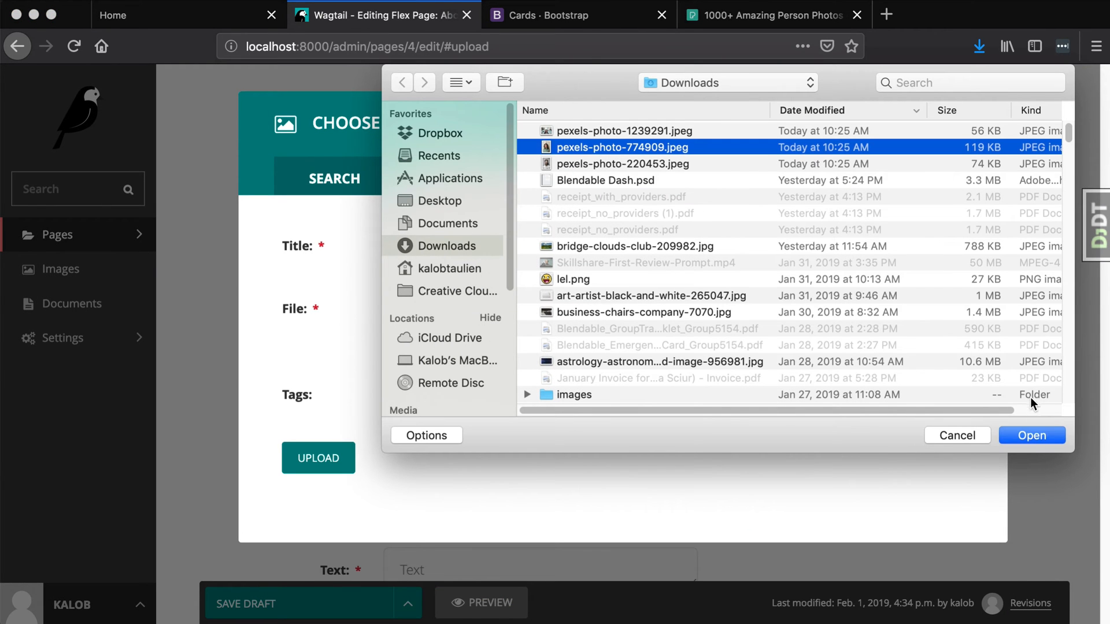
click(1029, 436)
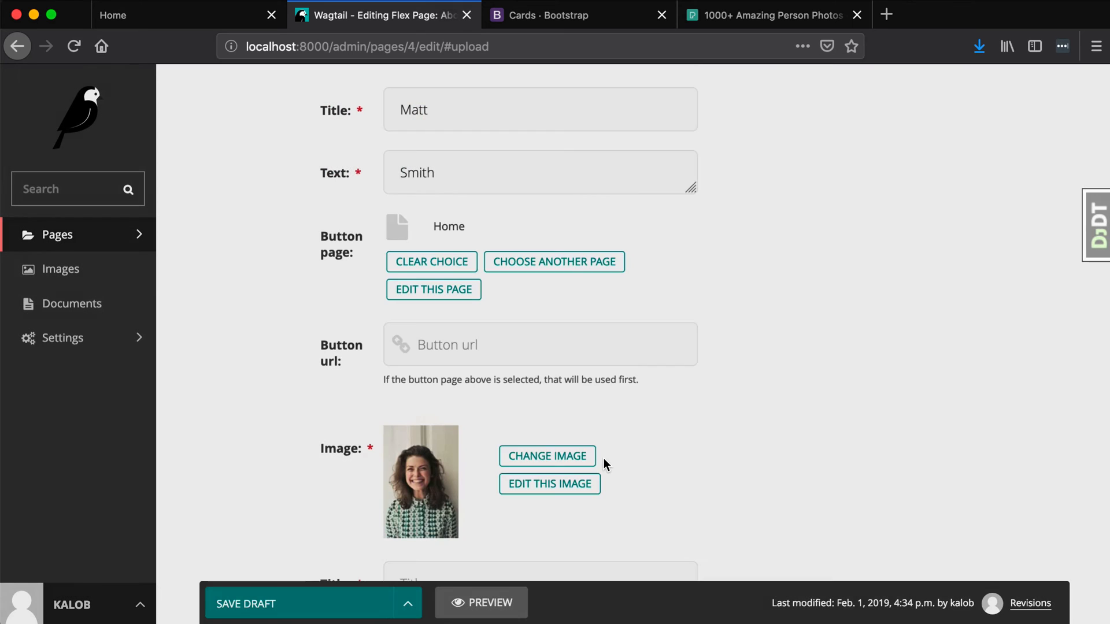
scroll(down, 3)
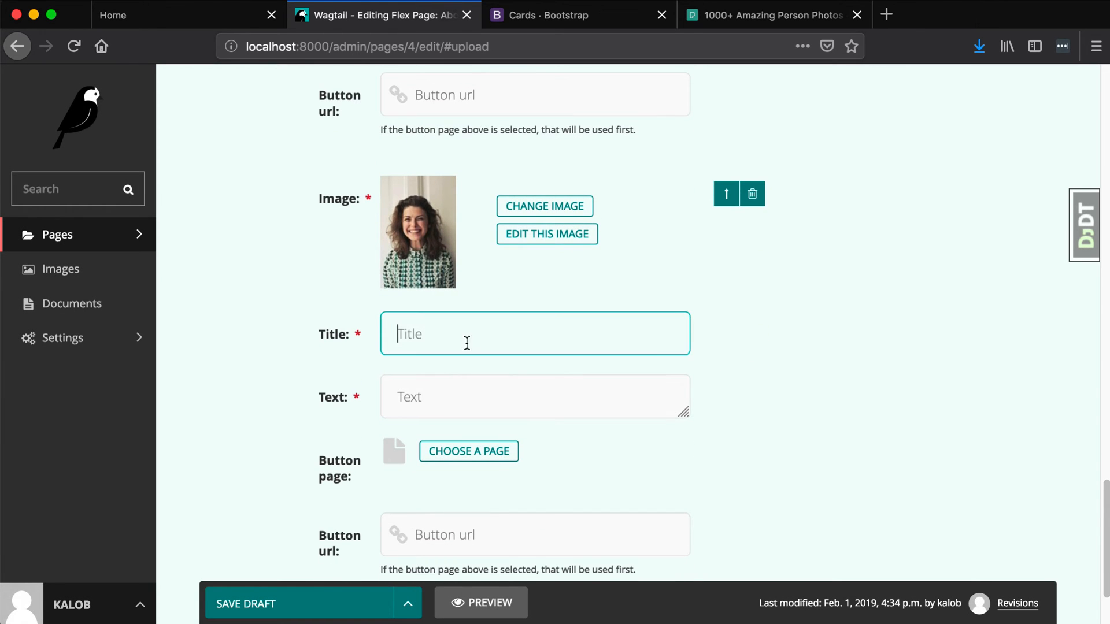
mouse_move(897, 375)
text(O)
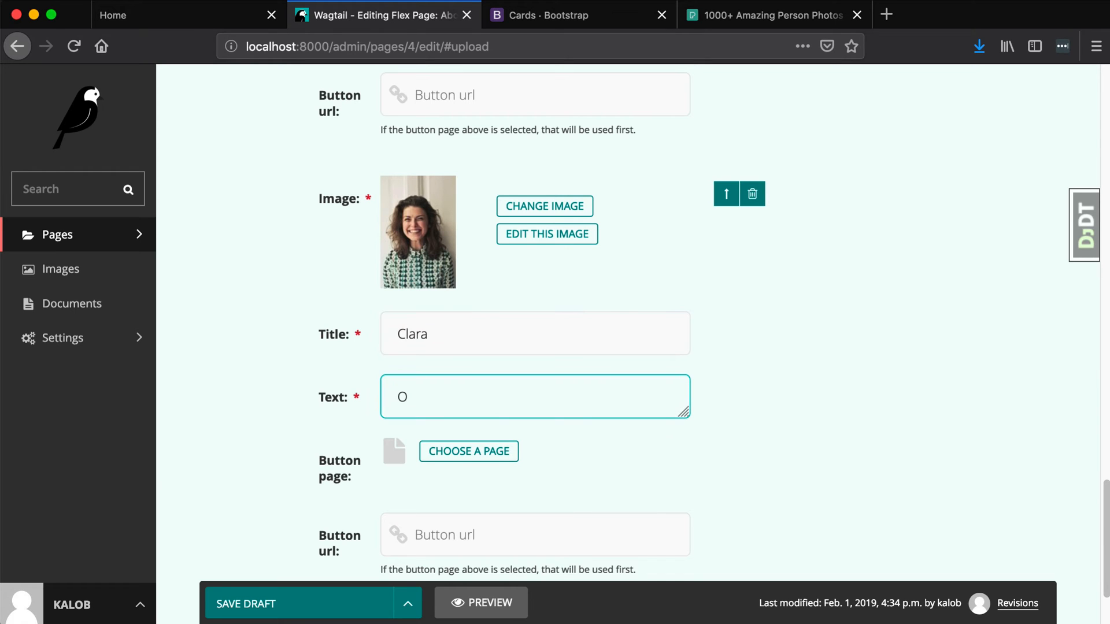
text(swald)
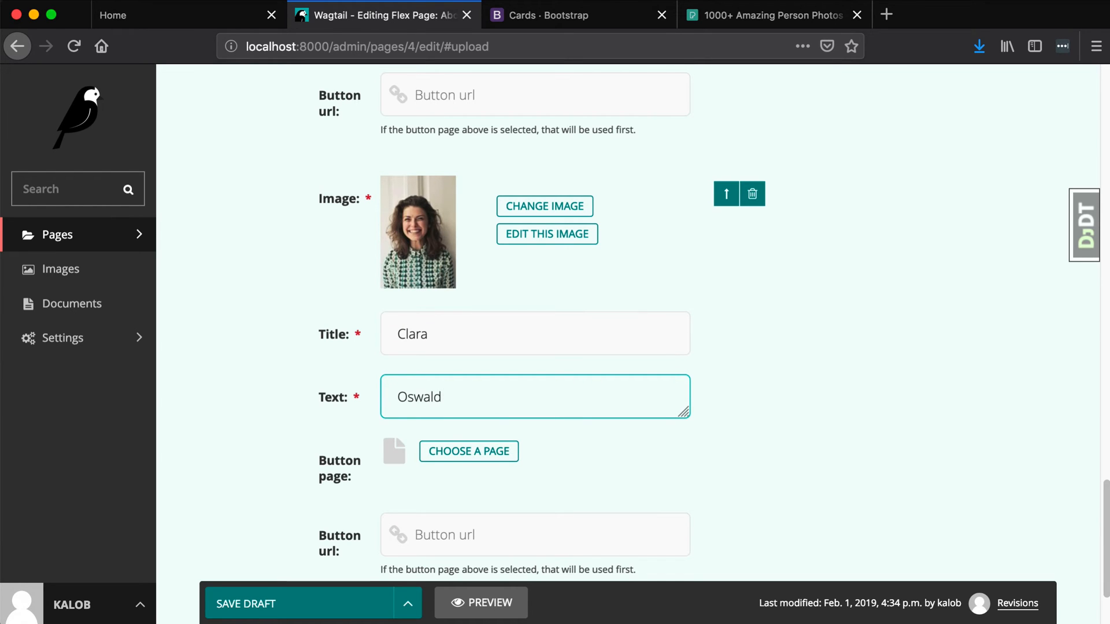
text(h)
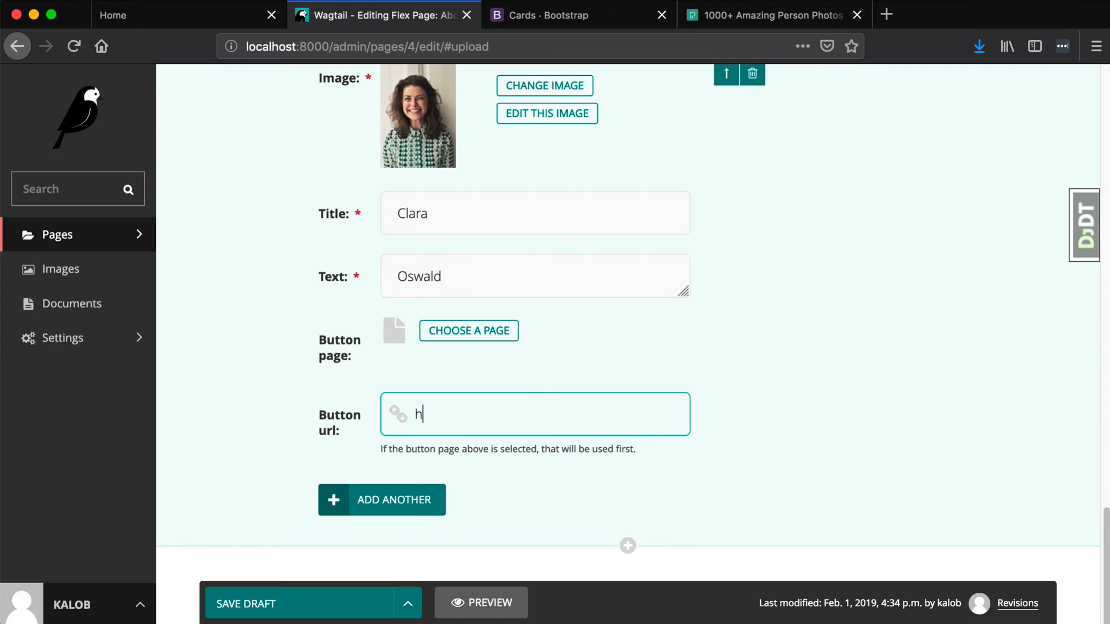
text(ttps://goog)
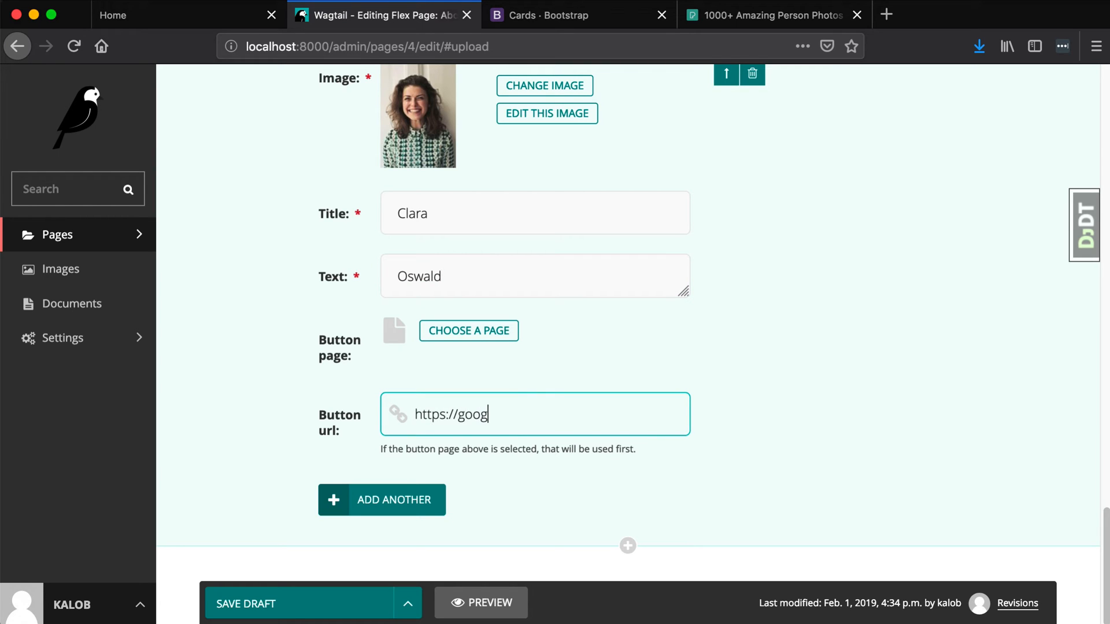
text(le.com/)
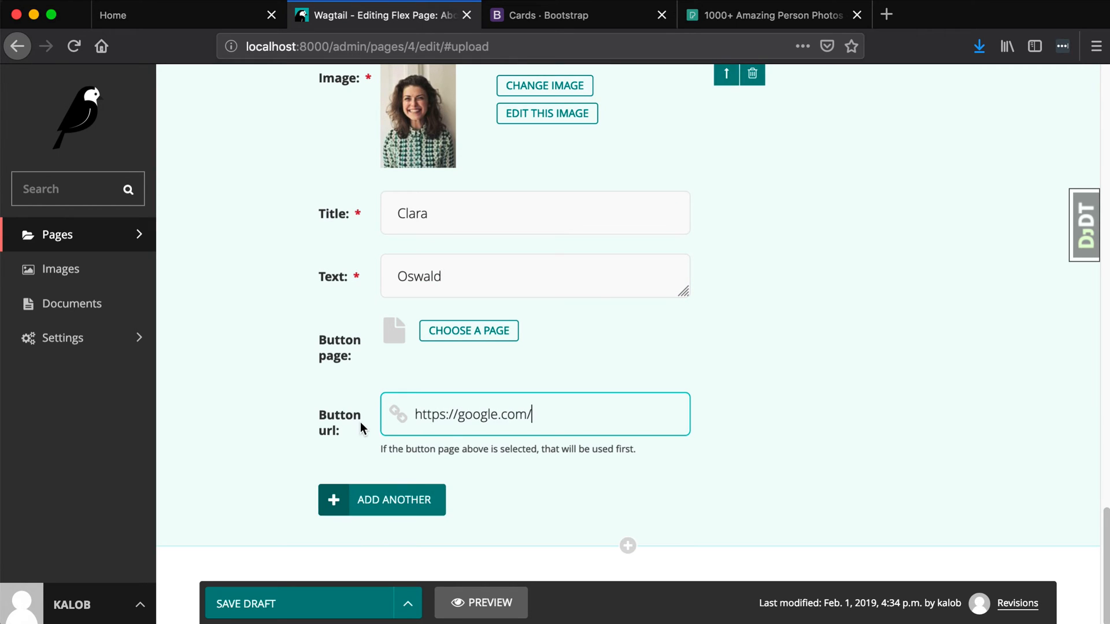
Add a blank third card and move Clara's card to the top
click(382, 499)
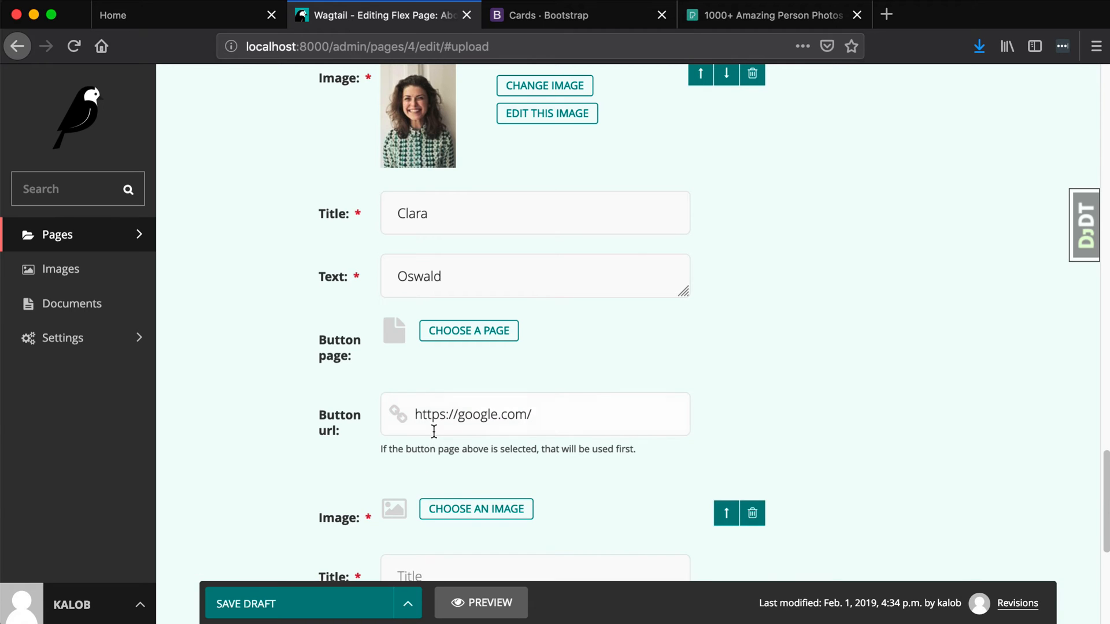
scroll(down, 3)
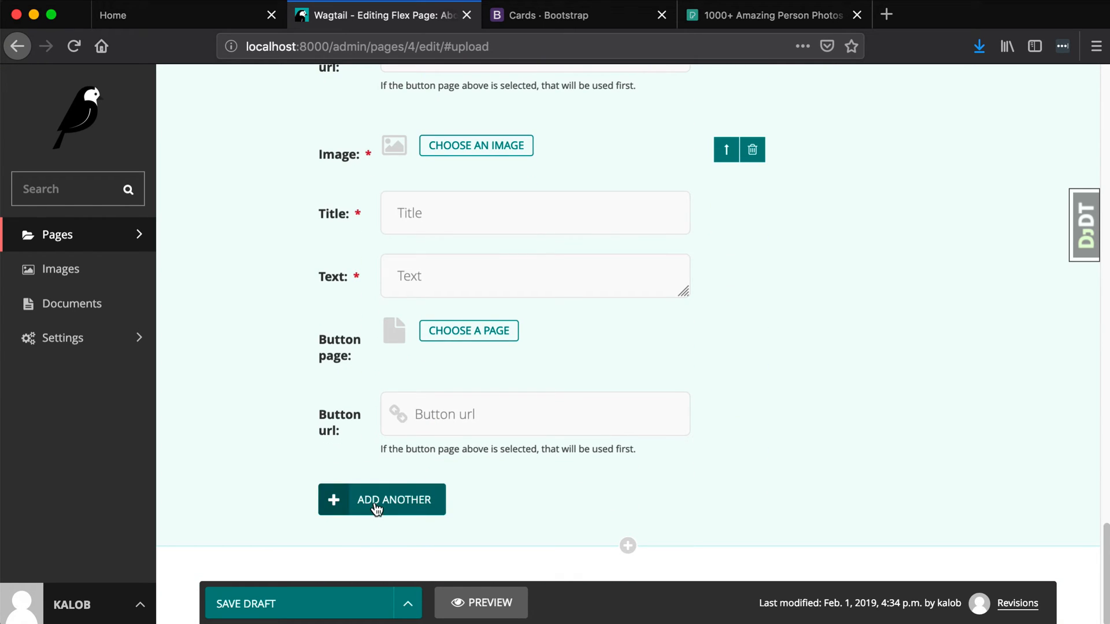
mouse_move(593, 215)
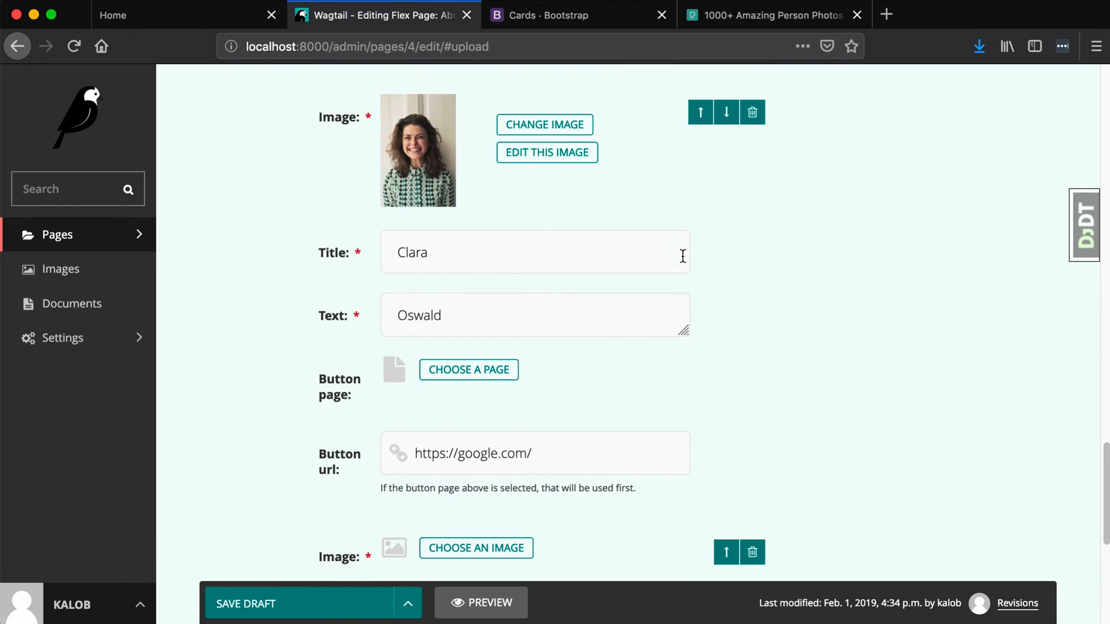
scroll(down, 3)
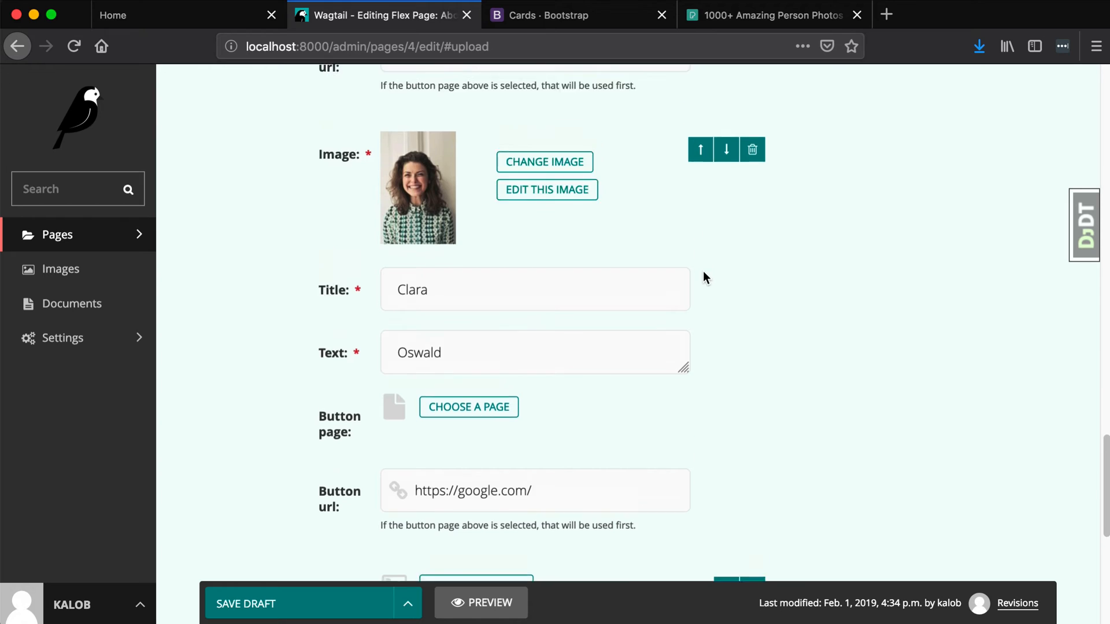
scroll(down, 3)
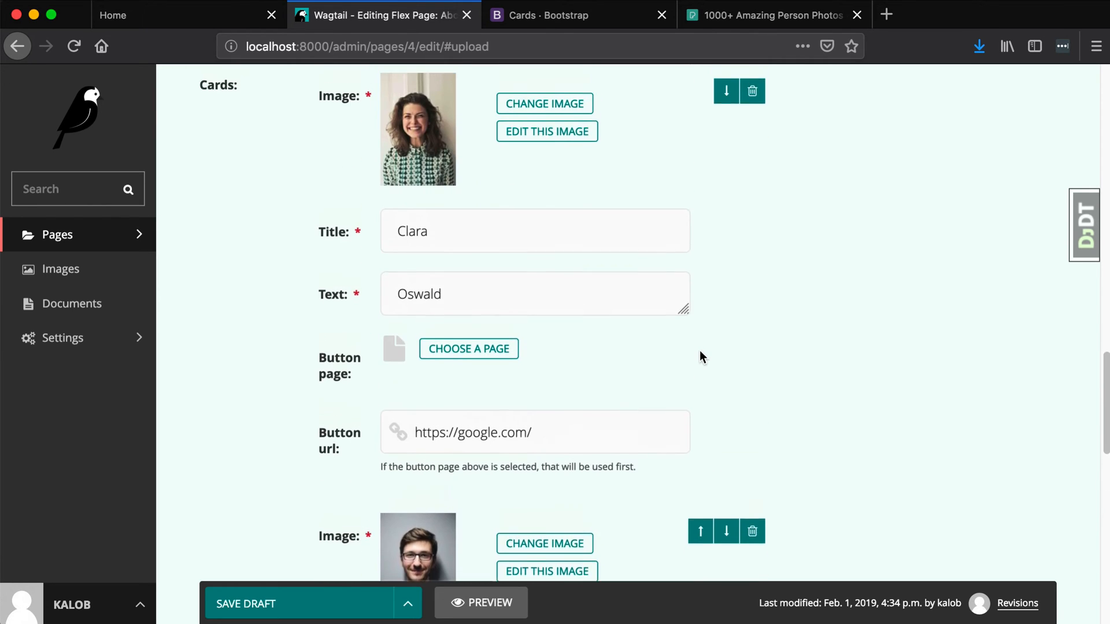
scroll(down, 3)
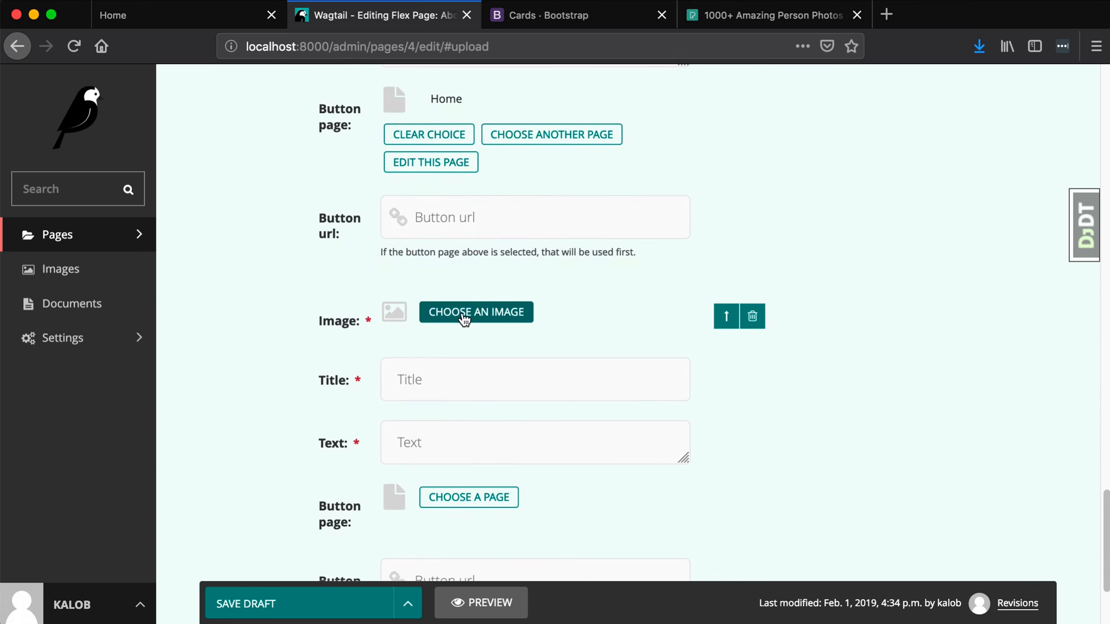
Give the third card pexels-photo-1239291.jpeg, title Jane, text Doe and an About-page button
click(476, 312)
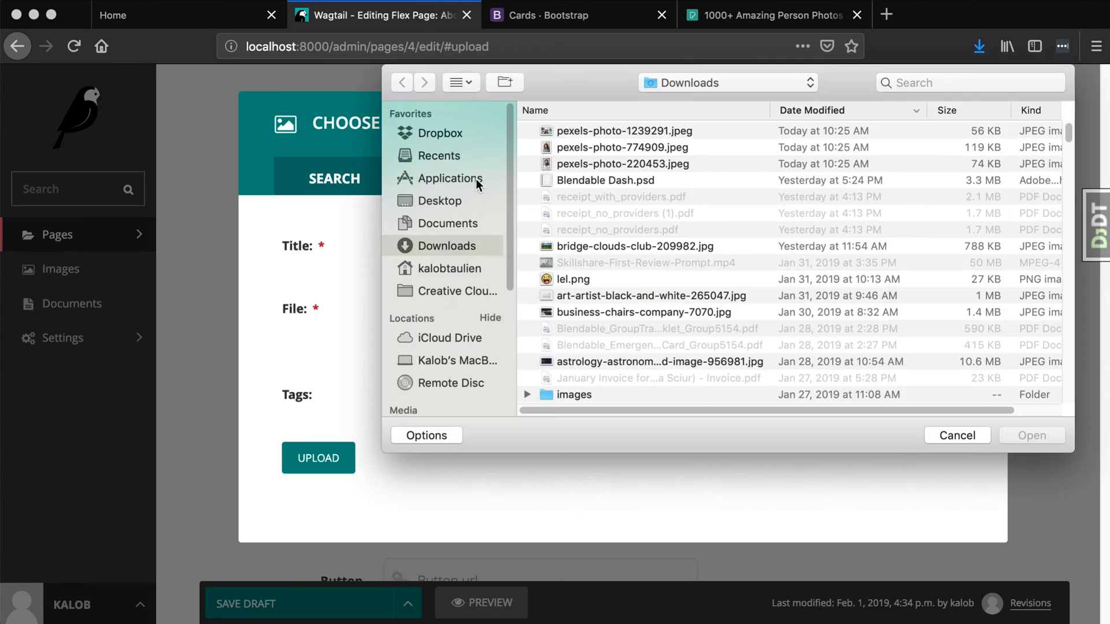
click(624, 130)
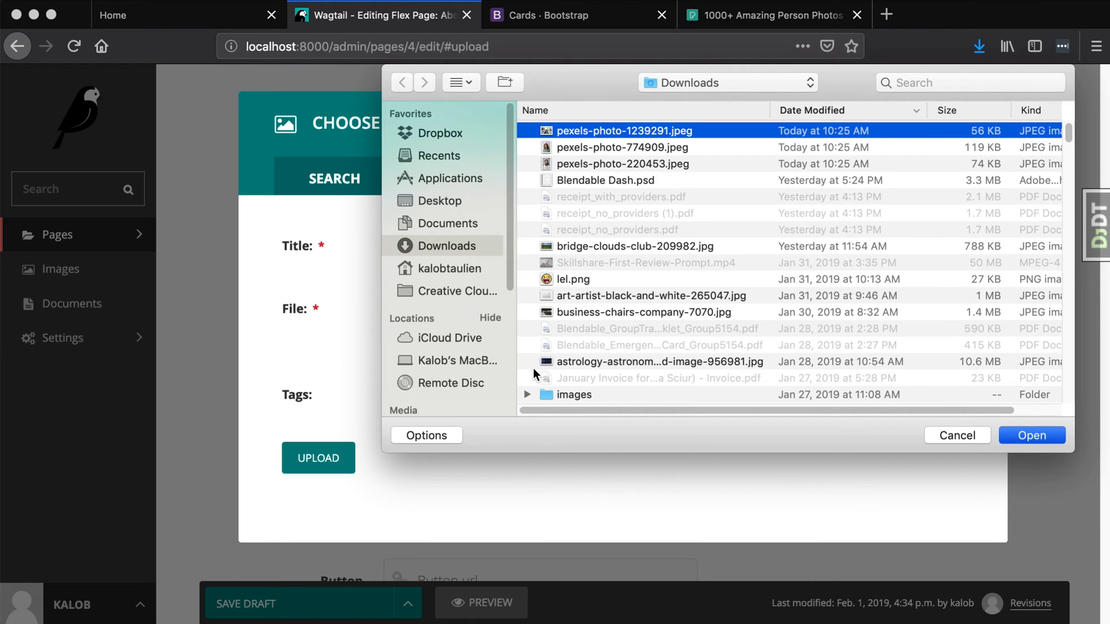
click(1030, 435)
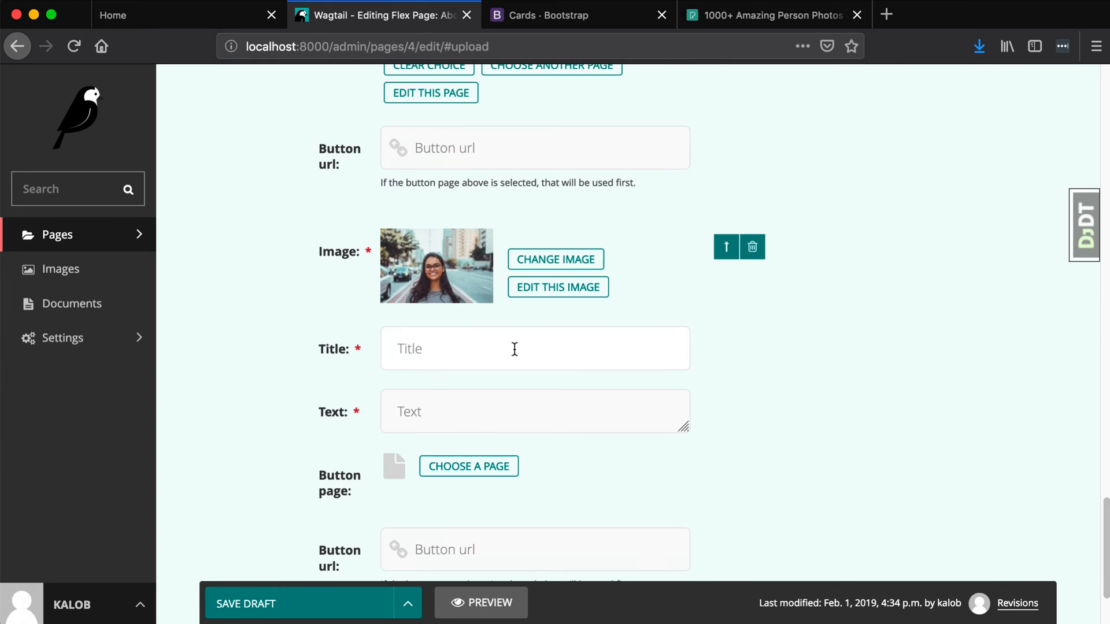
text(Jane)
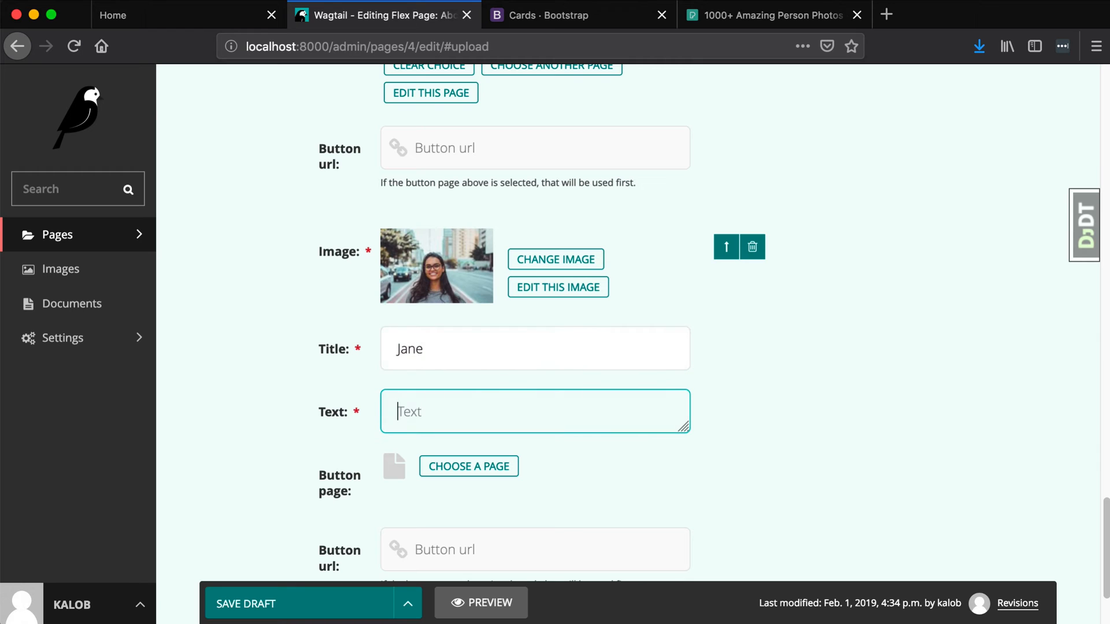
text(Doe)
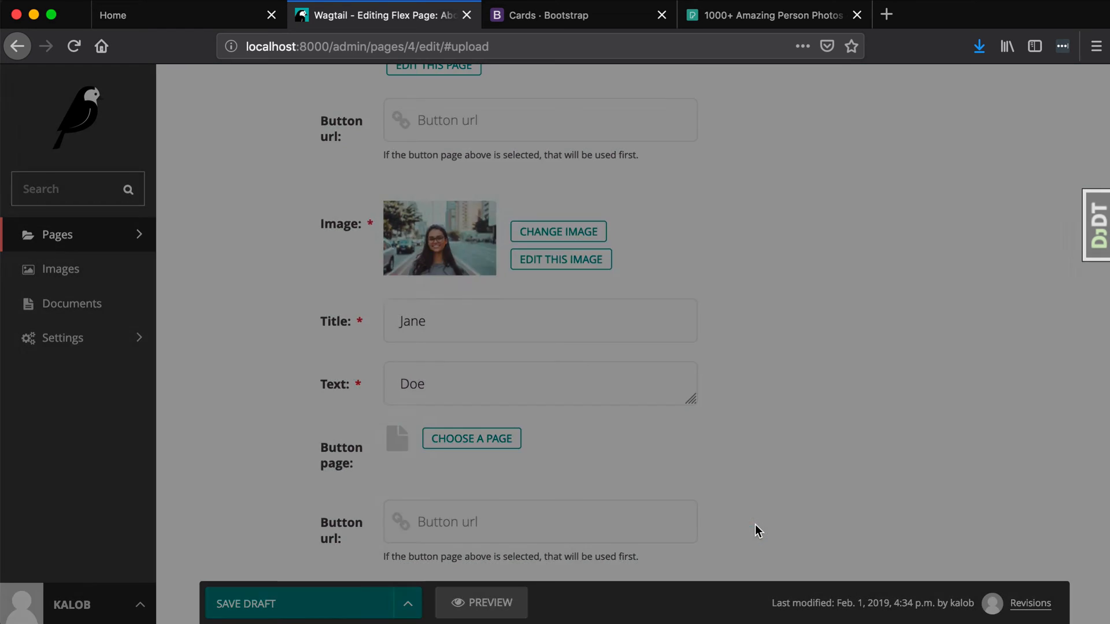
click(471, 439)
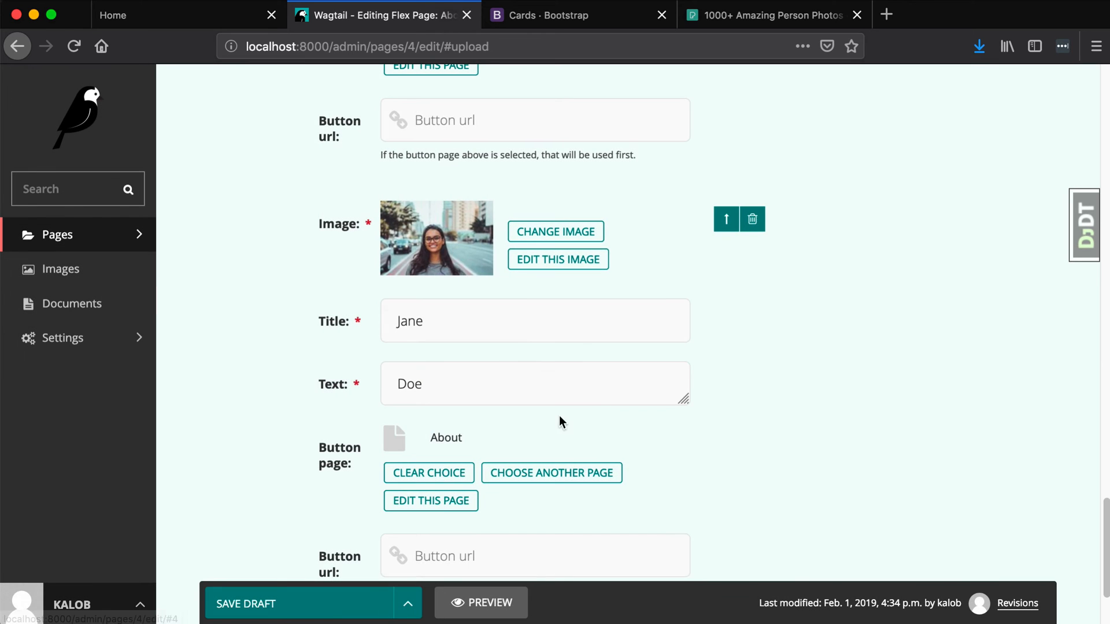
scroll(down, 3)
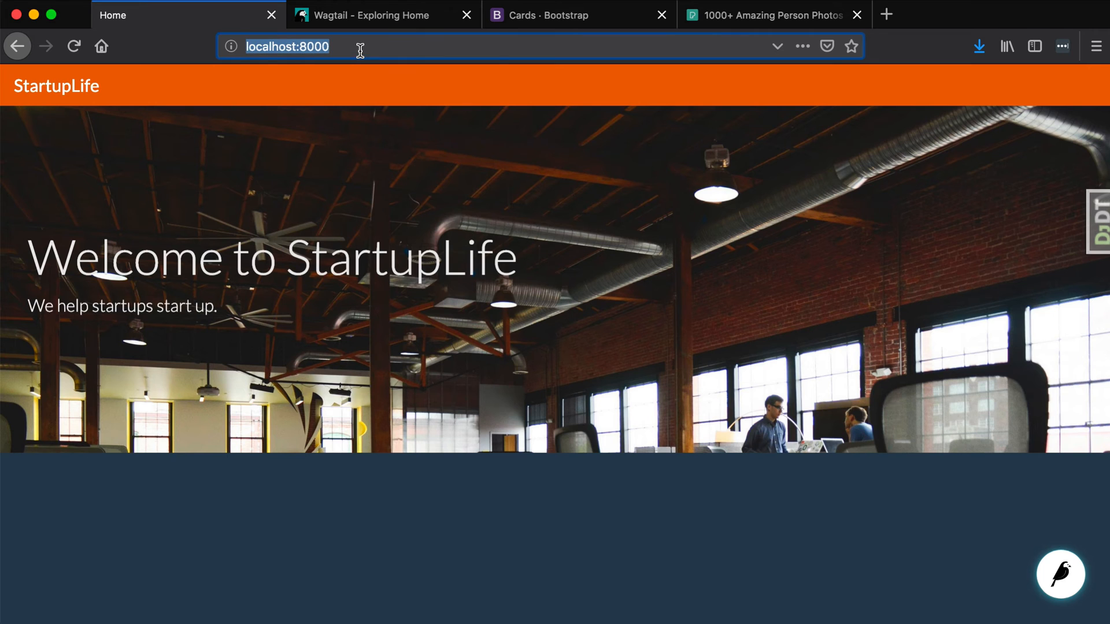
Load localhost:8000/about/ and scroll to the raw Staff Cards data for three cards
text(localhost:8000/about/)
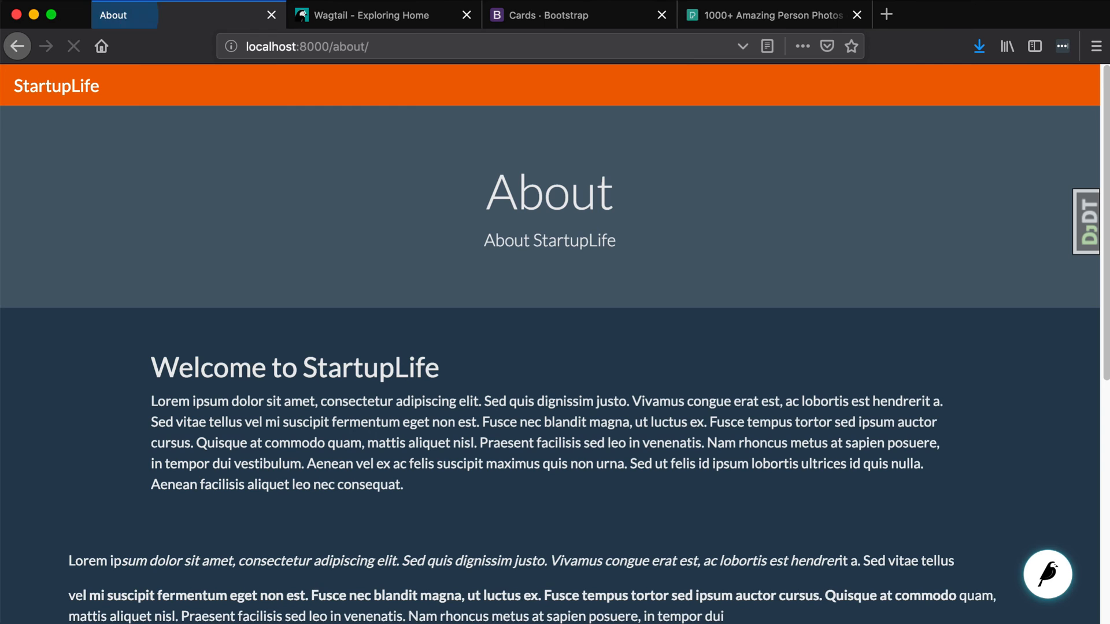
scroll(down, 3)
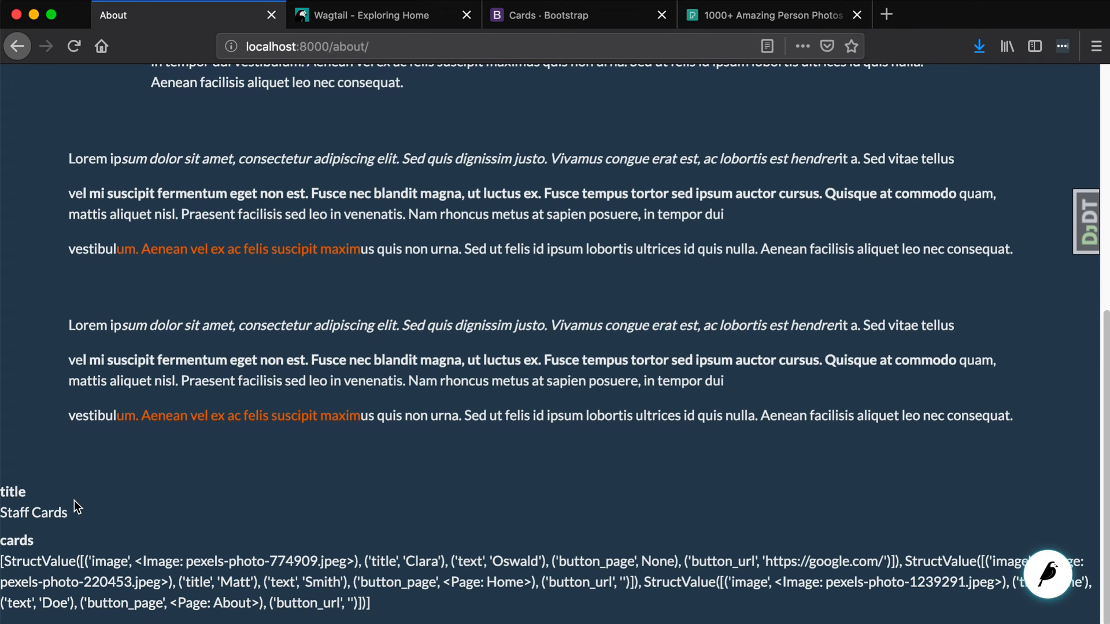
mouse_move(84, 549)
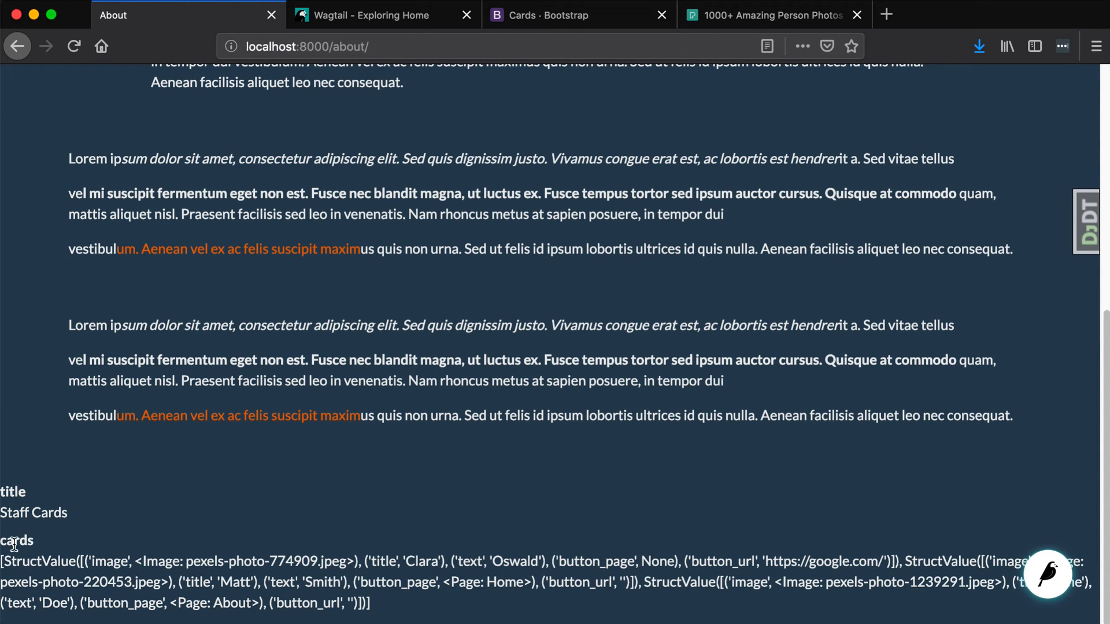
mouse_move(214, 593)
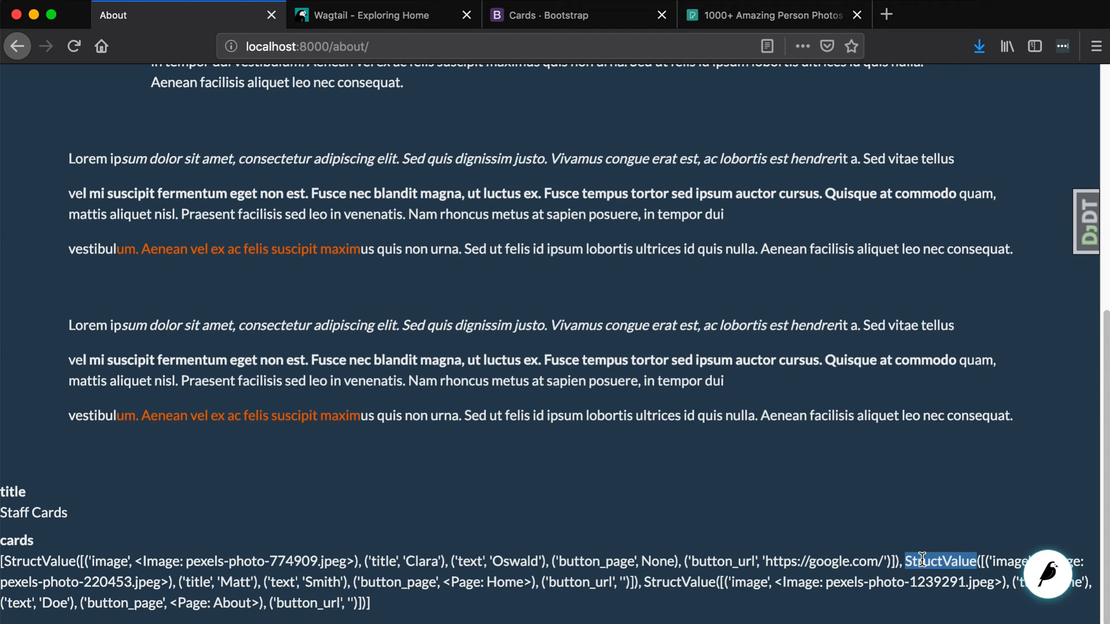
mouse_move(796, 612)
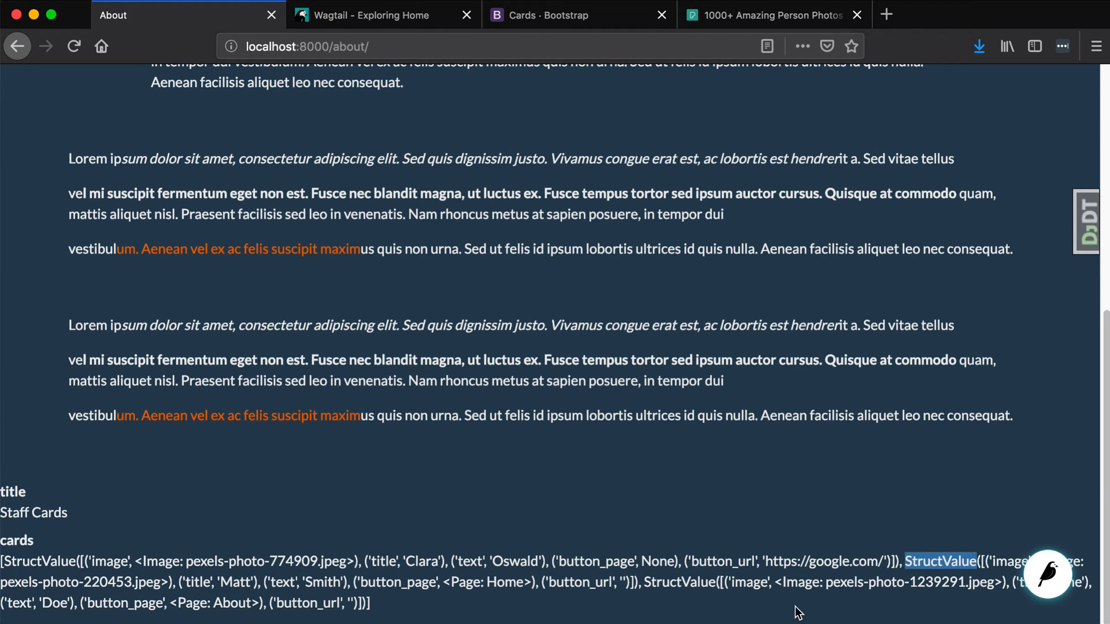
mouse_move(797, 612)
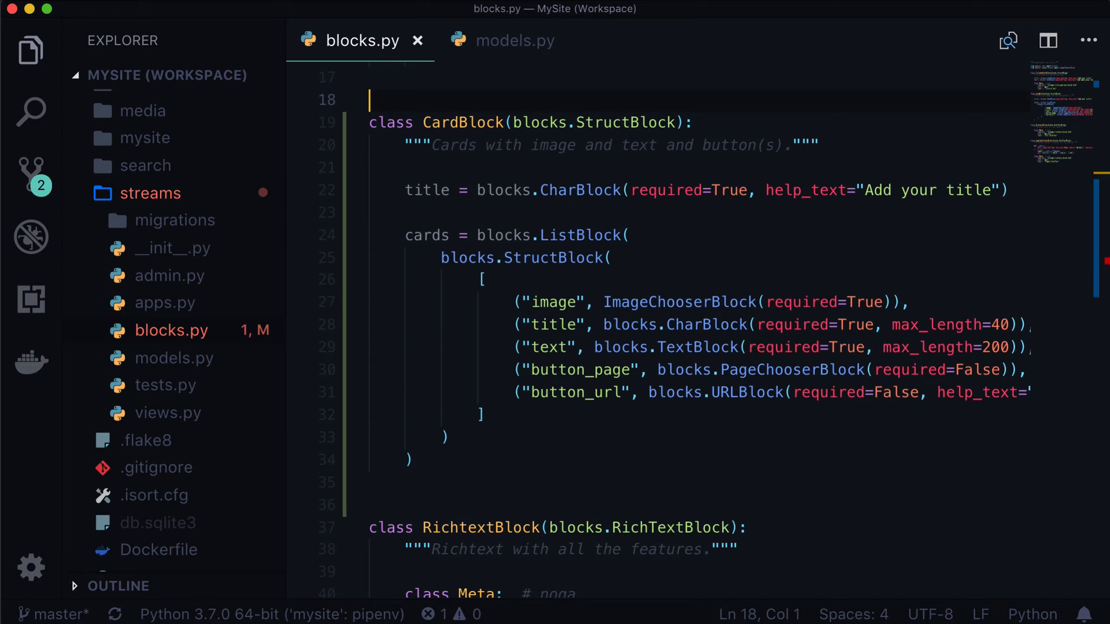
Give CardBlock a Meta class: template streams/card_block.html, placeholder icon, label 'Staff Cards'
click(515, 40)
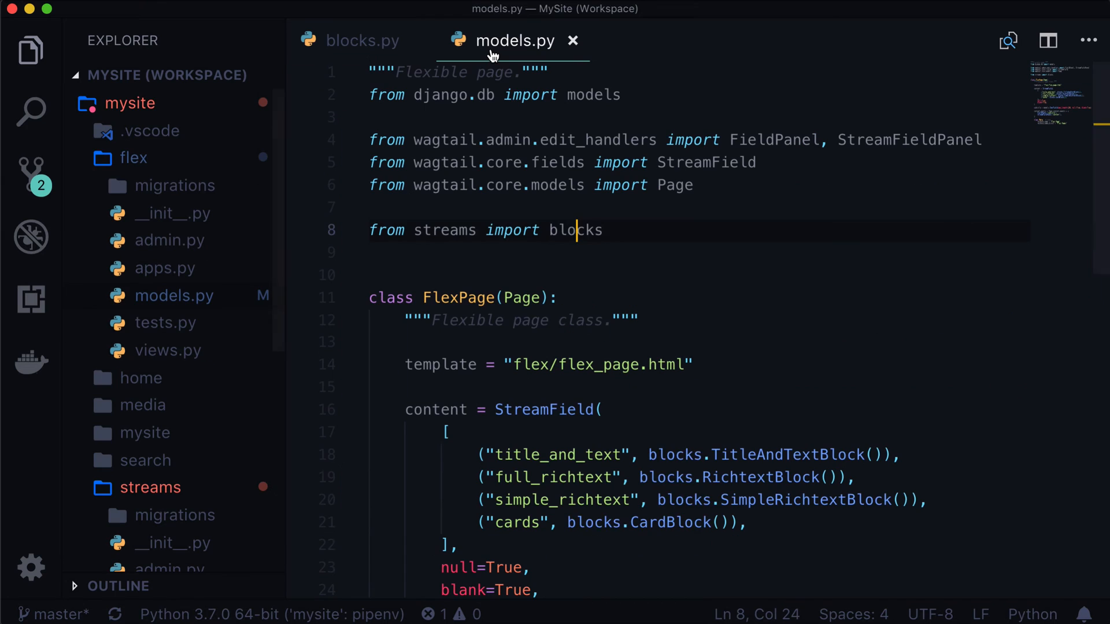
click(363, 40)
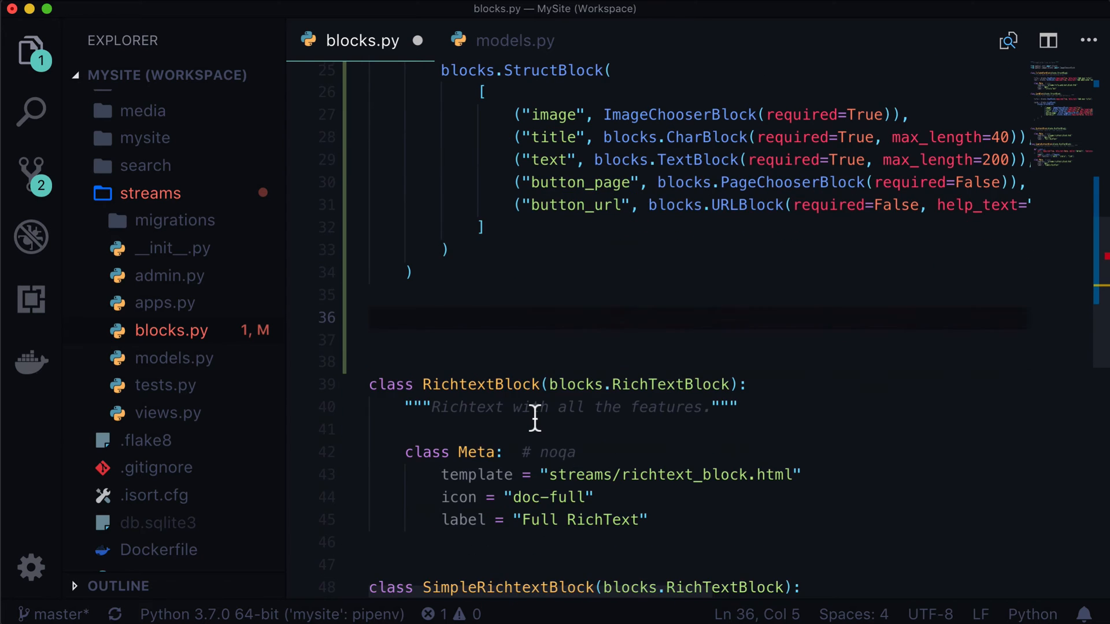
scroll(down, 3)
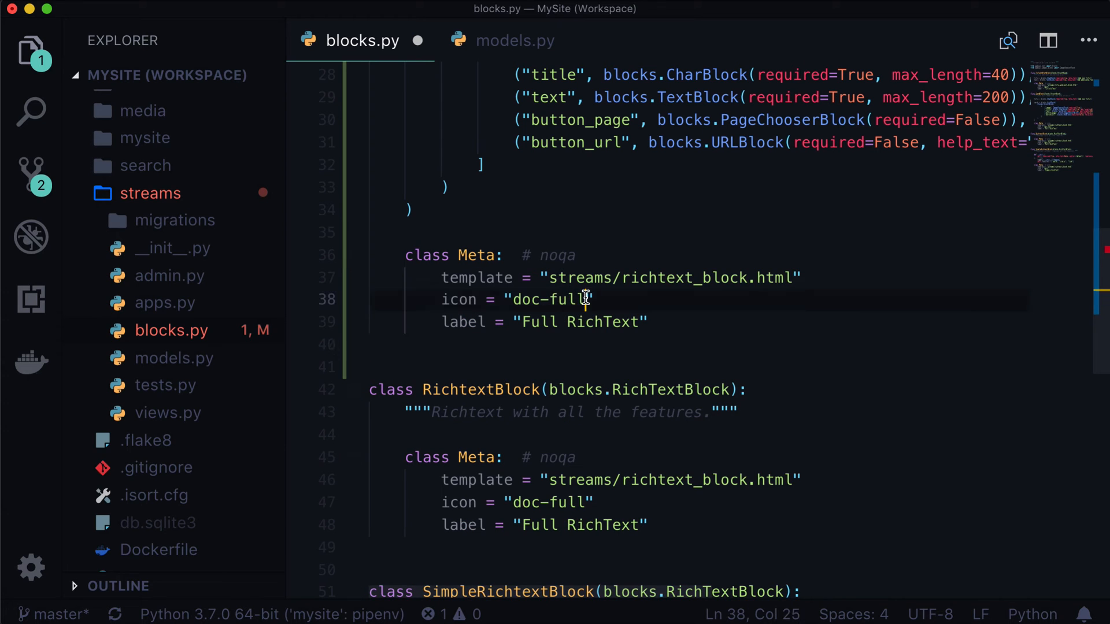
text(placeholder)
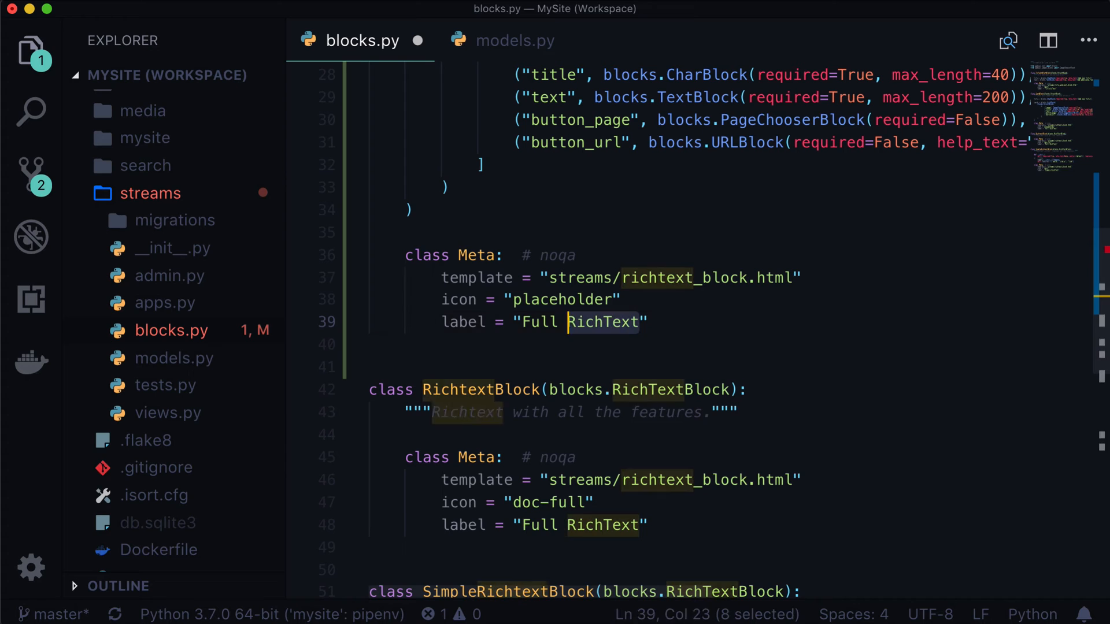
text(Staff")
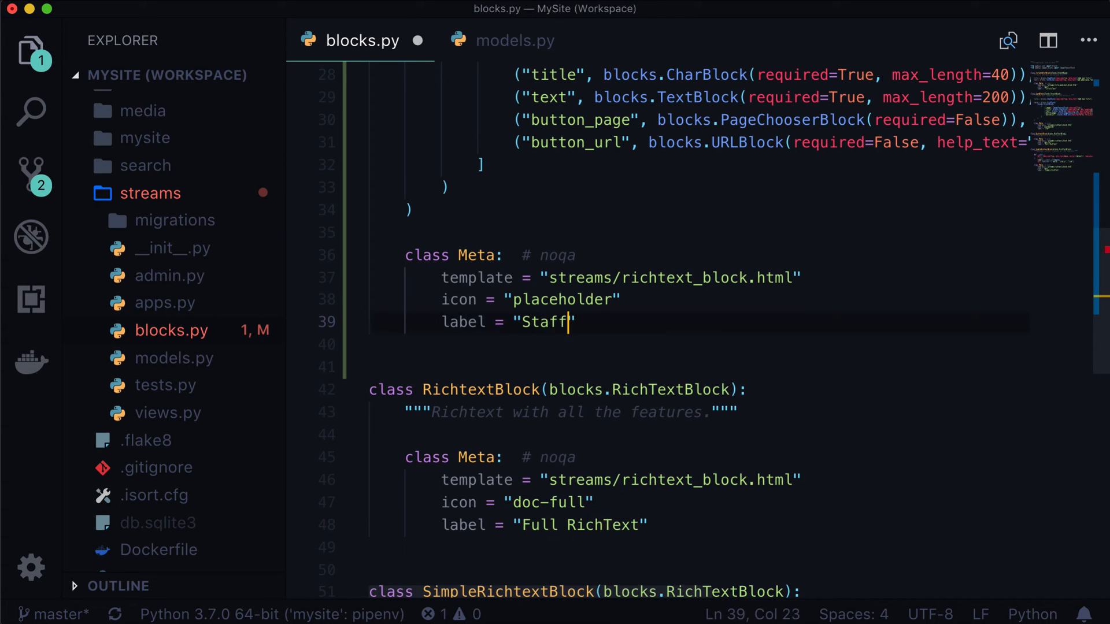
text(Cards)
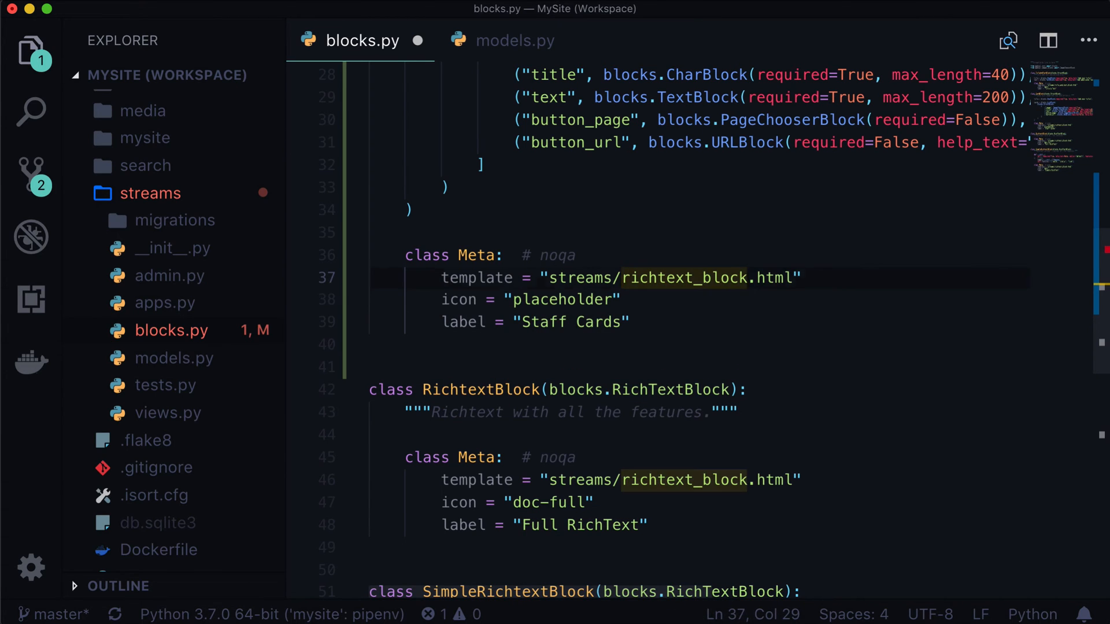
text(cards)
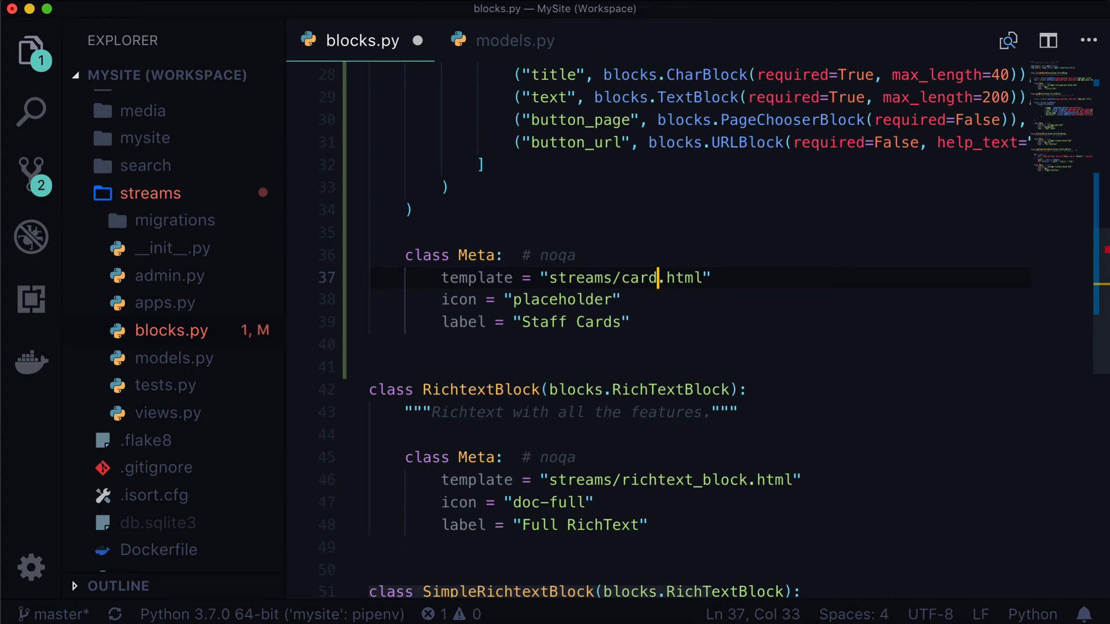
text(_block)
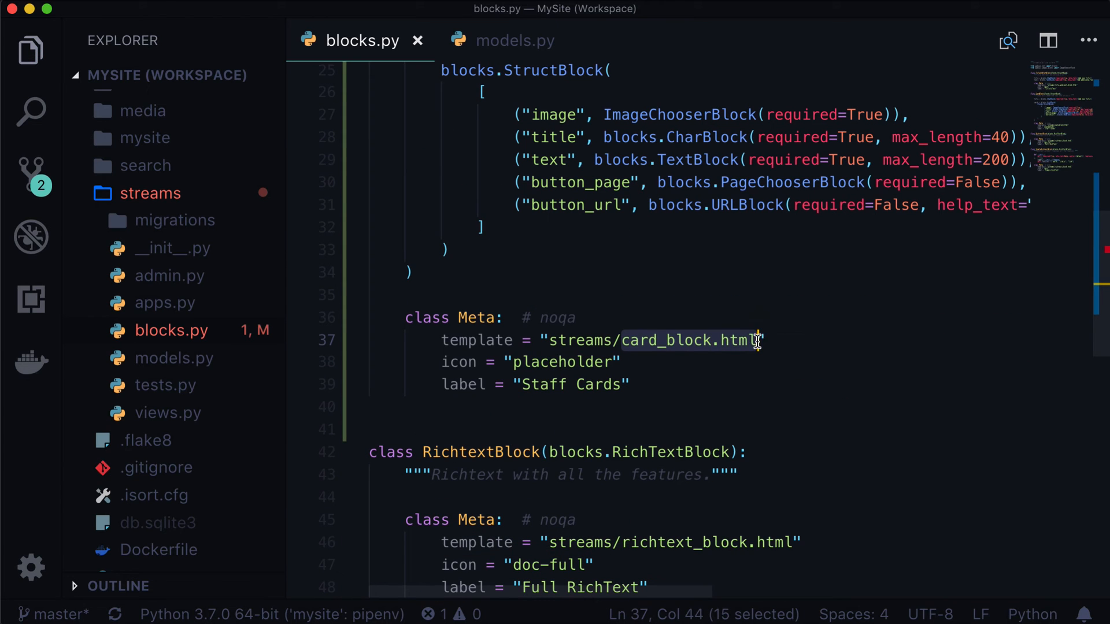
mouse_move(205, 399)
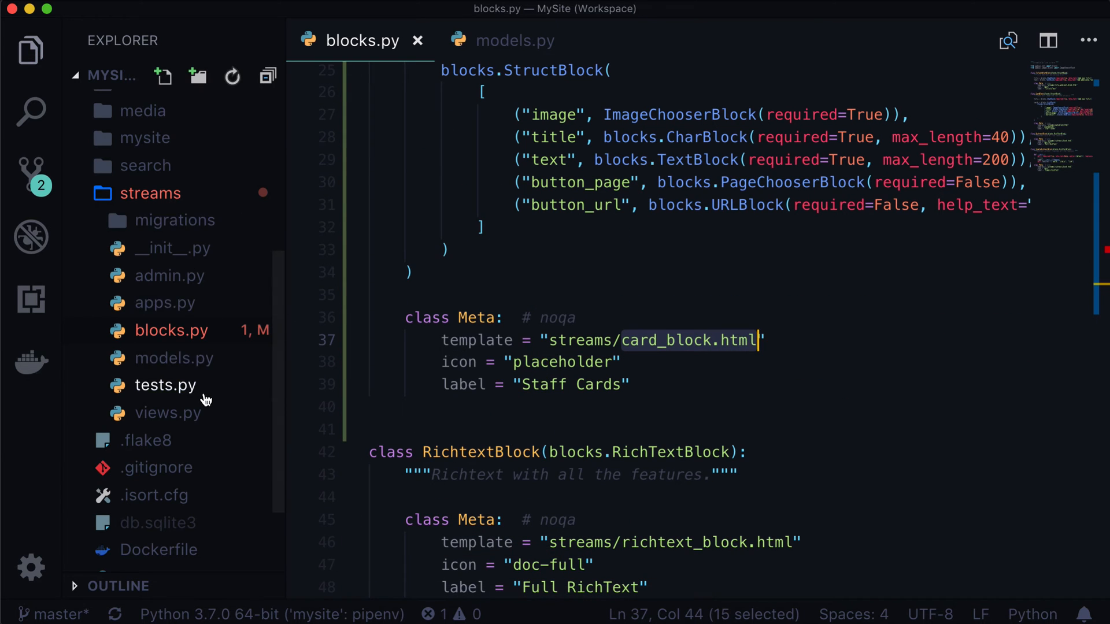
Create a new card_block.html file in the mysite streams templates folder
scroll(up, 3)
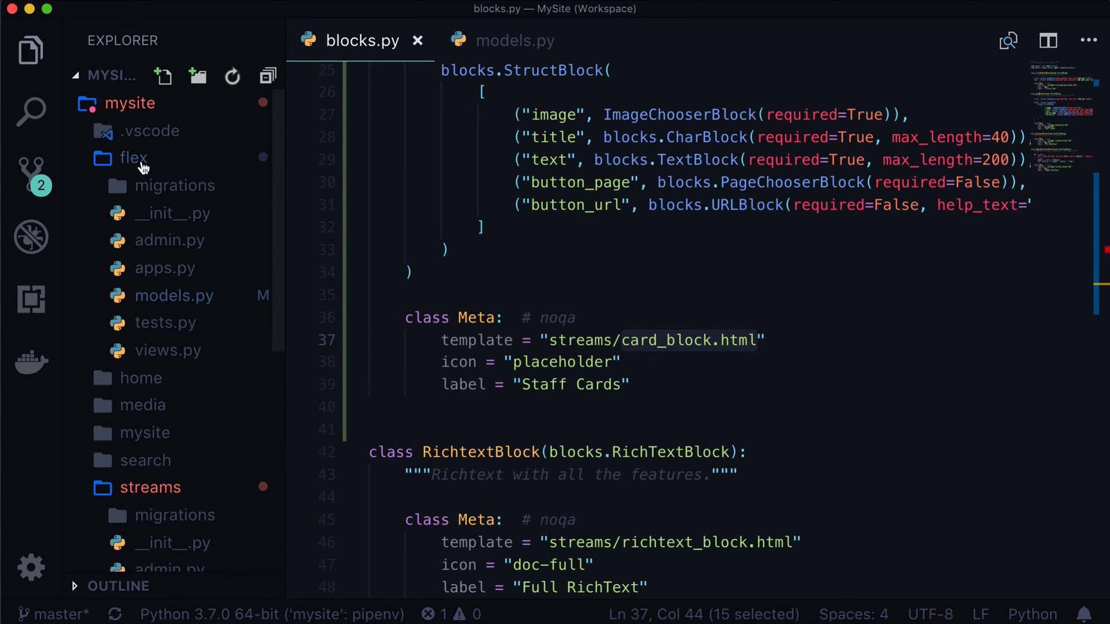
click(132, 157)
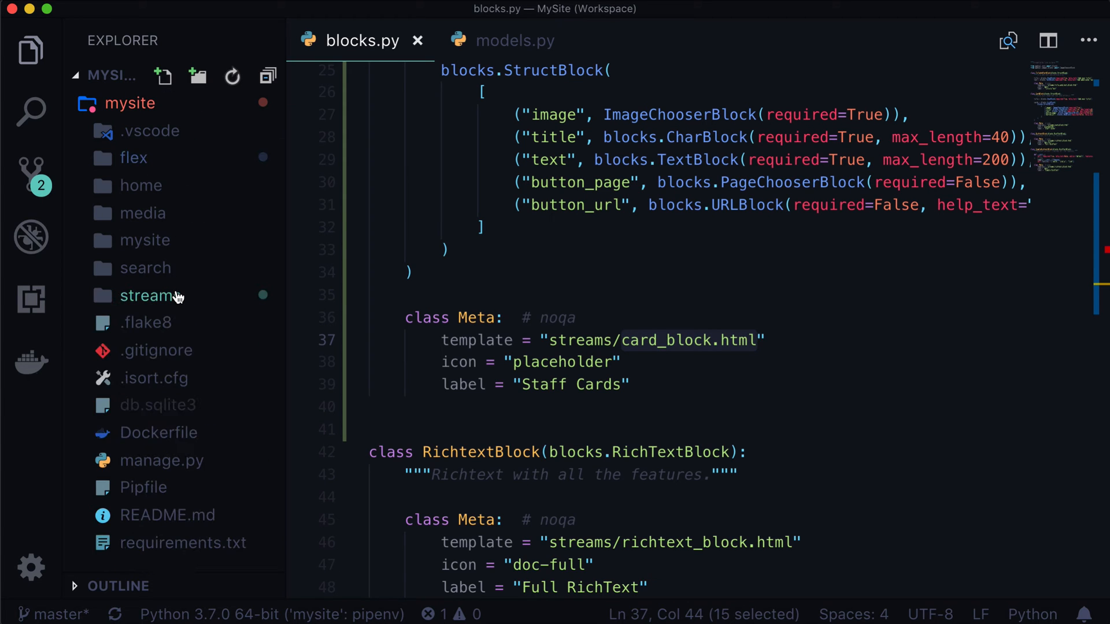
click(144, 240)
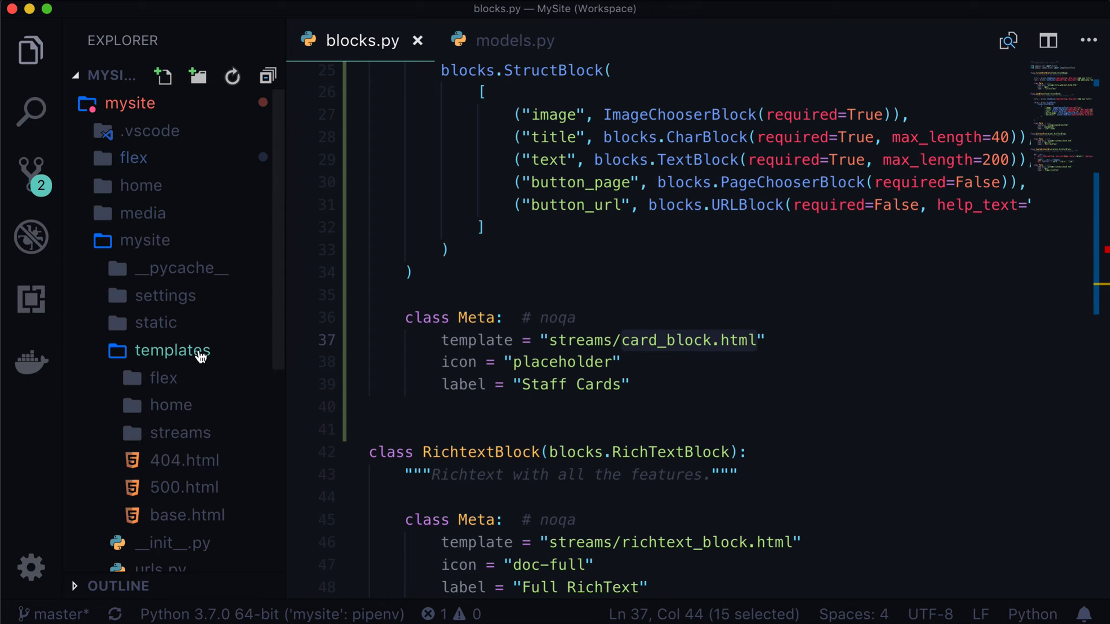
right_click(179, 432)
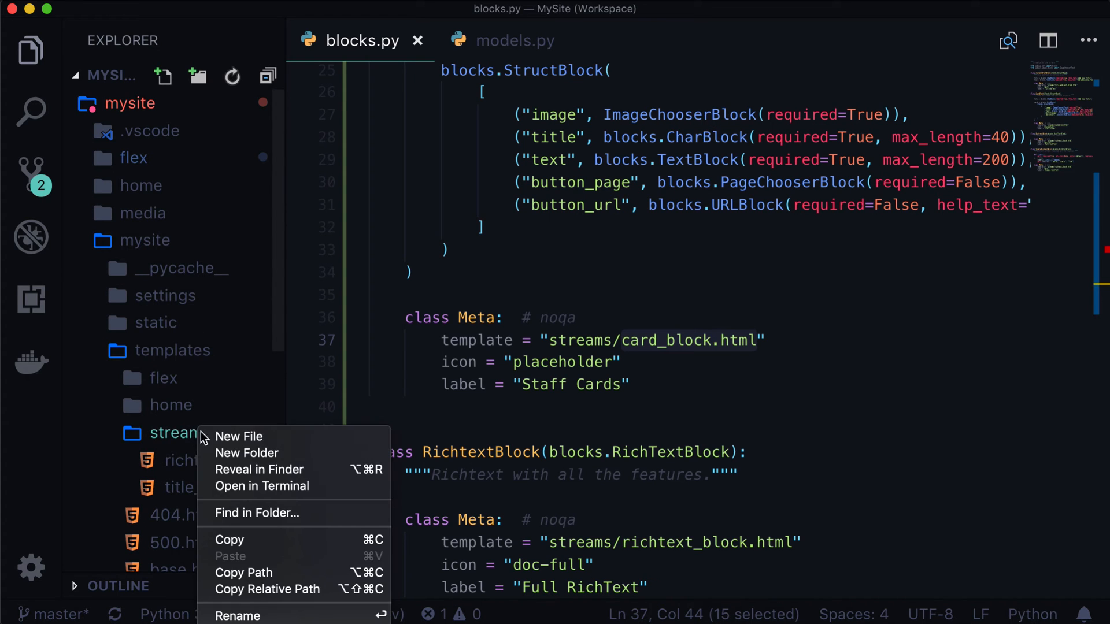
click(239, 436)
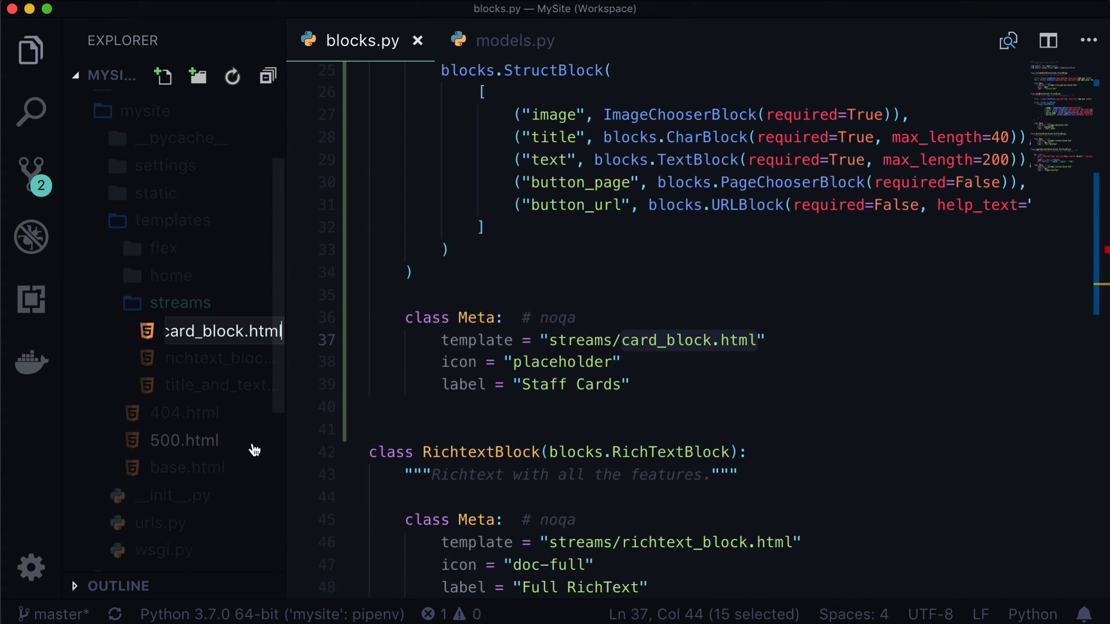
click(221, 330)
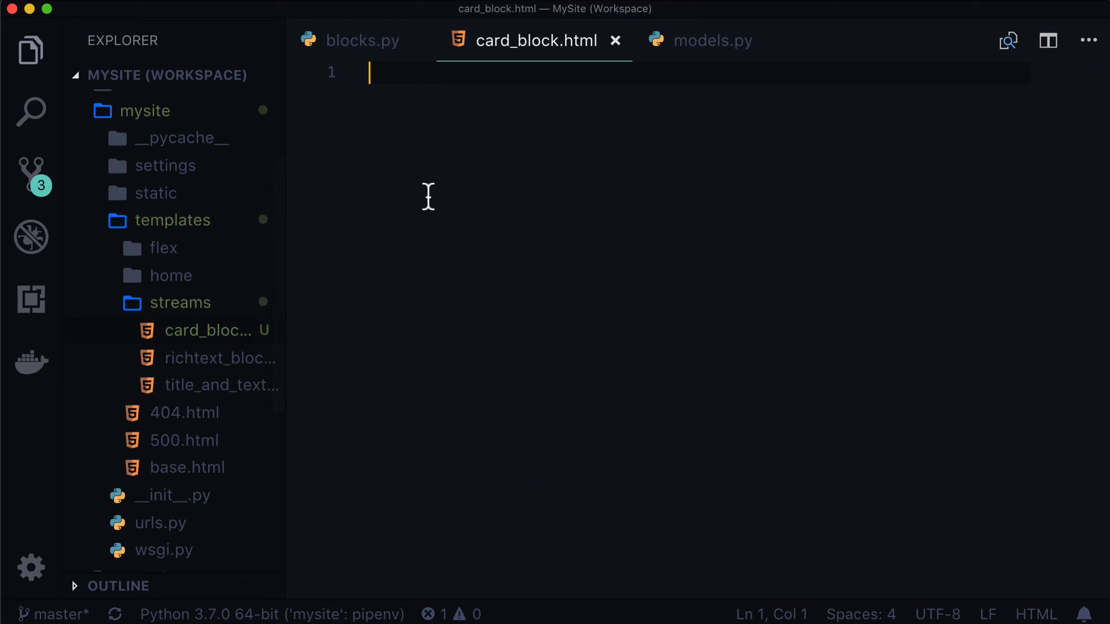
mouse_move(555, 375)
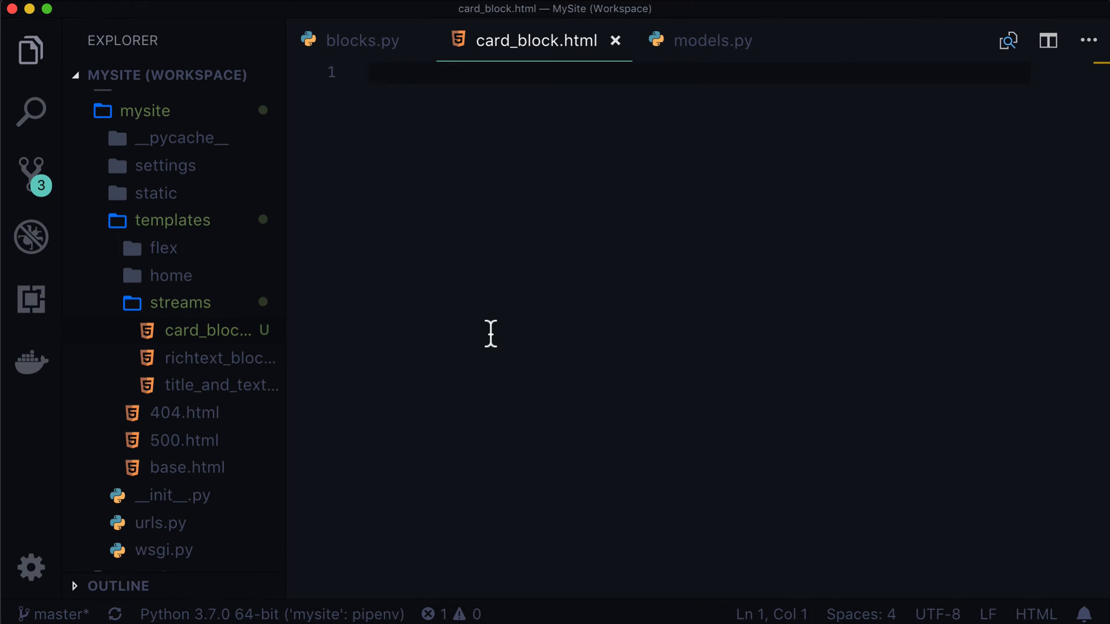
Add <h1>{{ self.title }}</h1> to card_block.html
text(<h1>{</h1>)
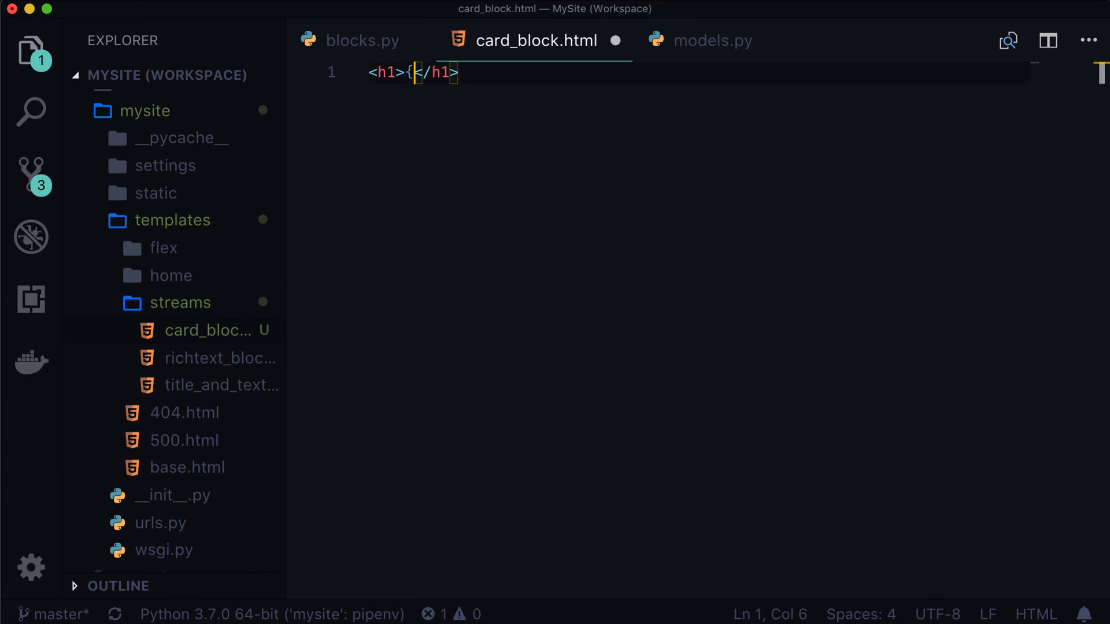
text({ self.title }})
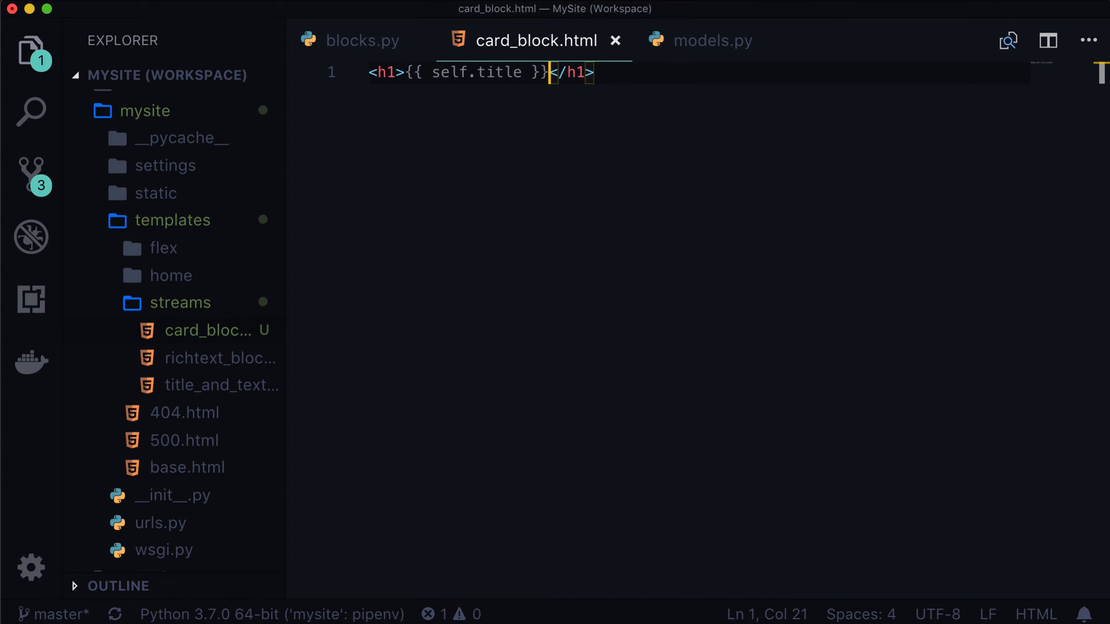
click(362, 41)
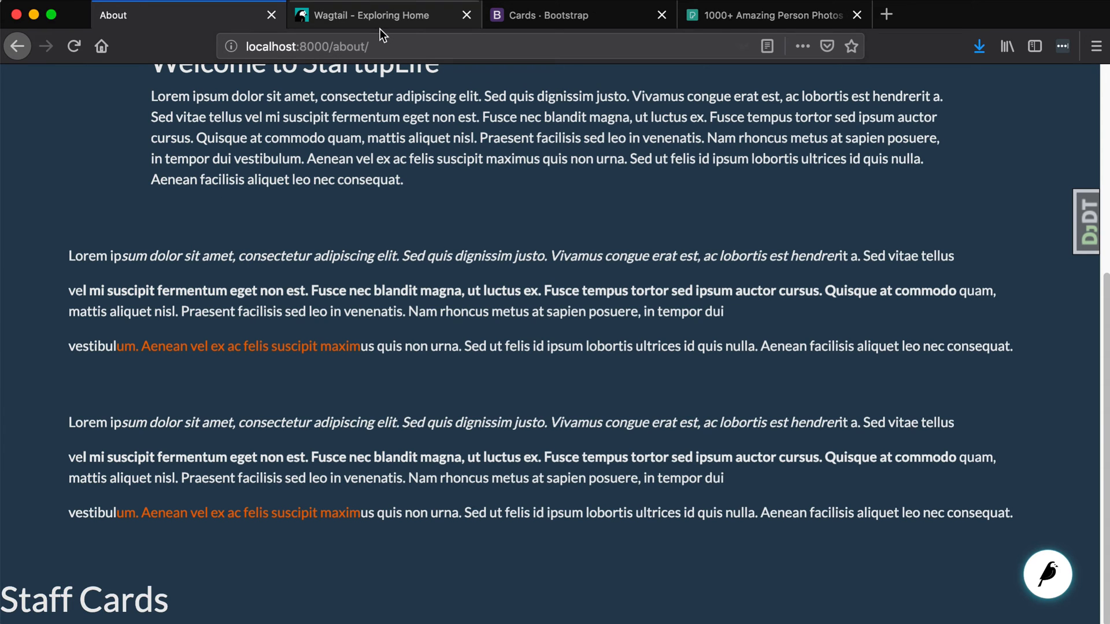
Reload the About page in Firefox to show the Staff Cards heading
click(382, 15)
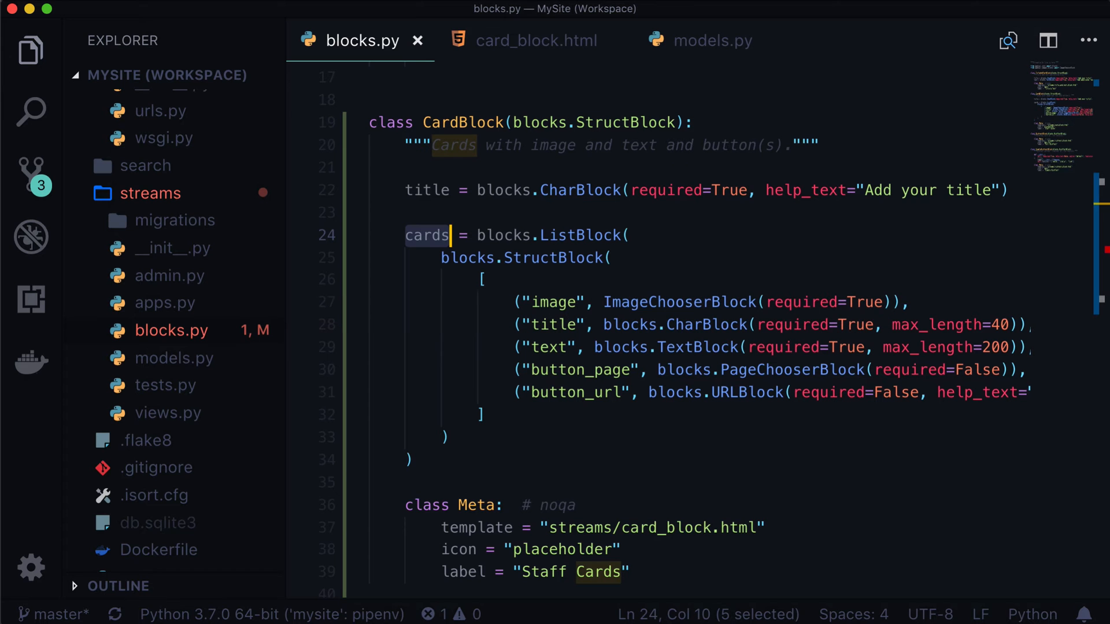
click(536, 40)
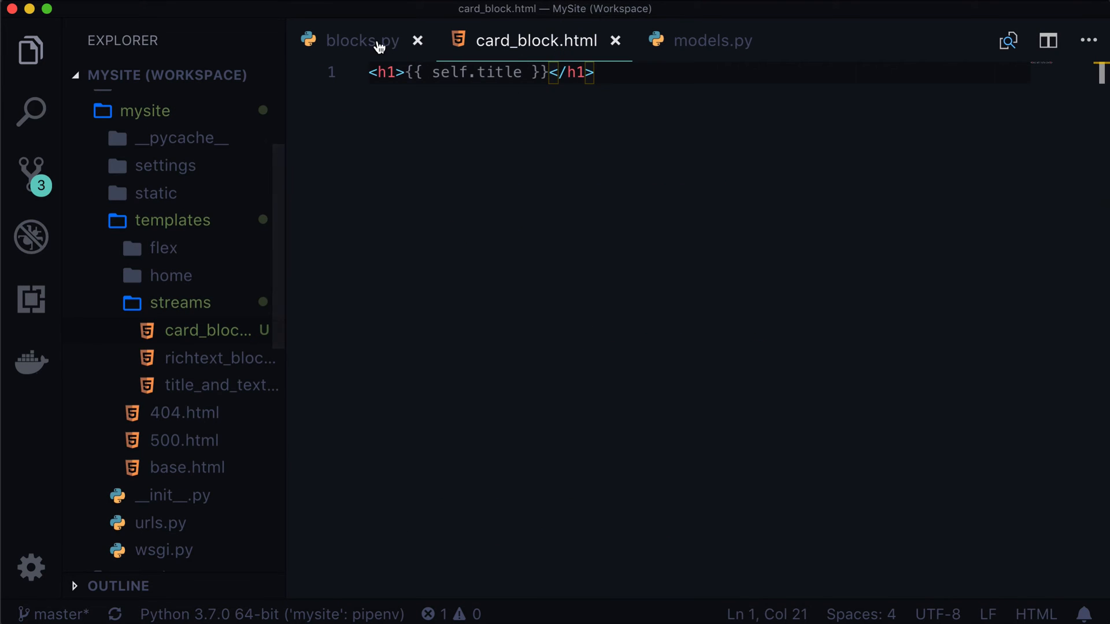
click(361, 41)
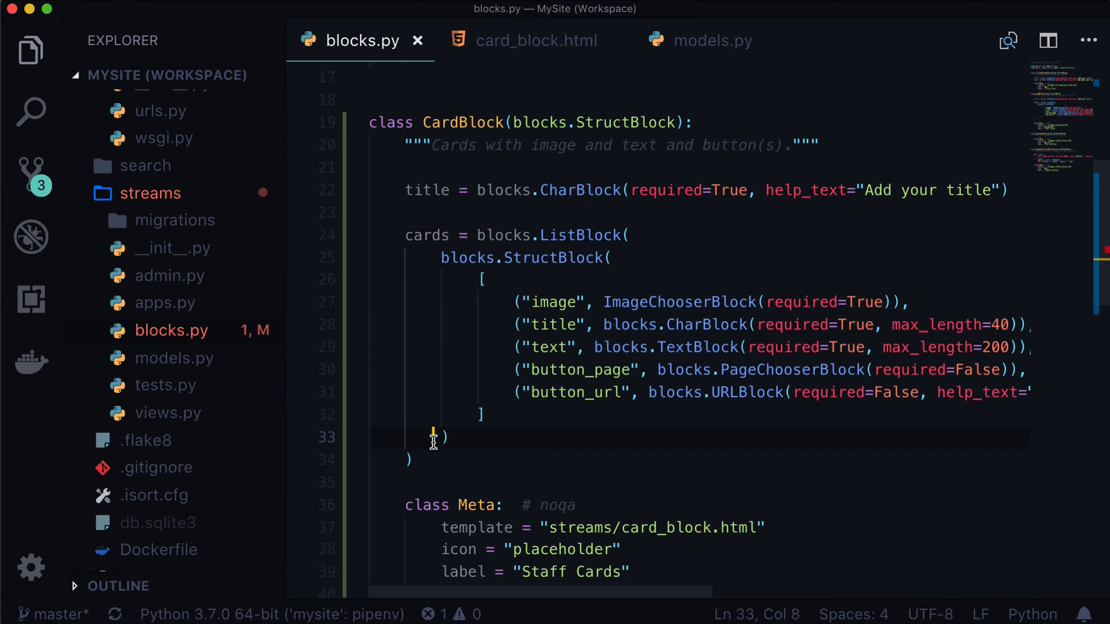
click(536, 40)
text({% for)
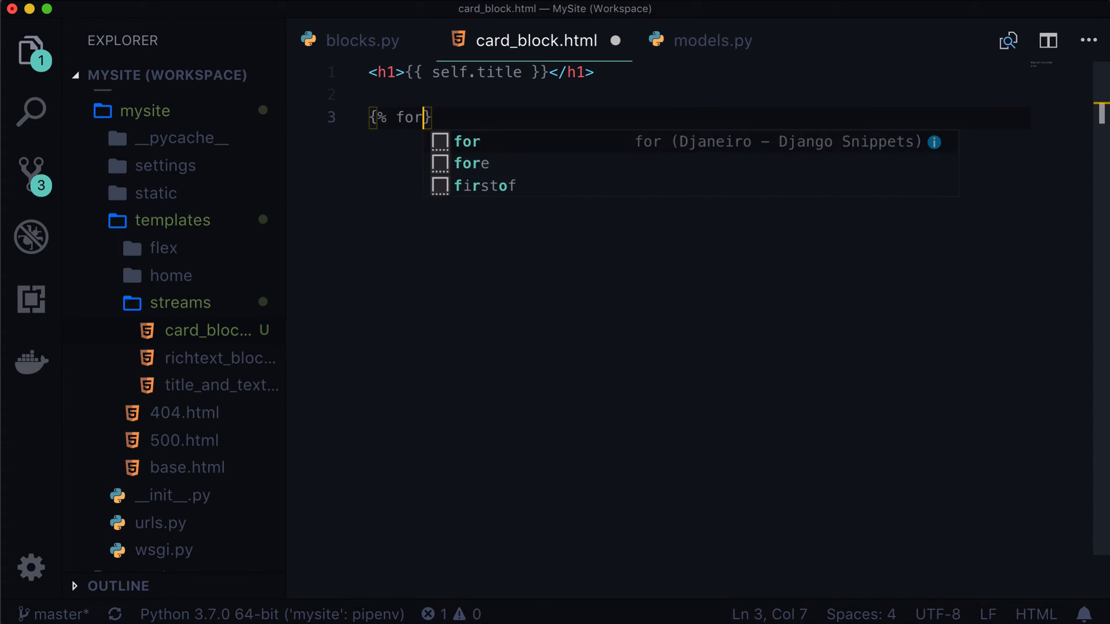
Add {% for card in self.cards %} … {% endfor %} and set the language to Django Template
text(card in)
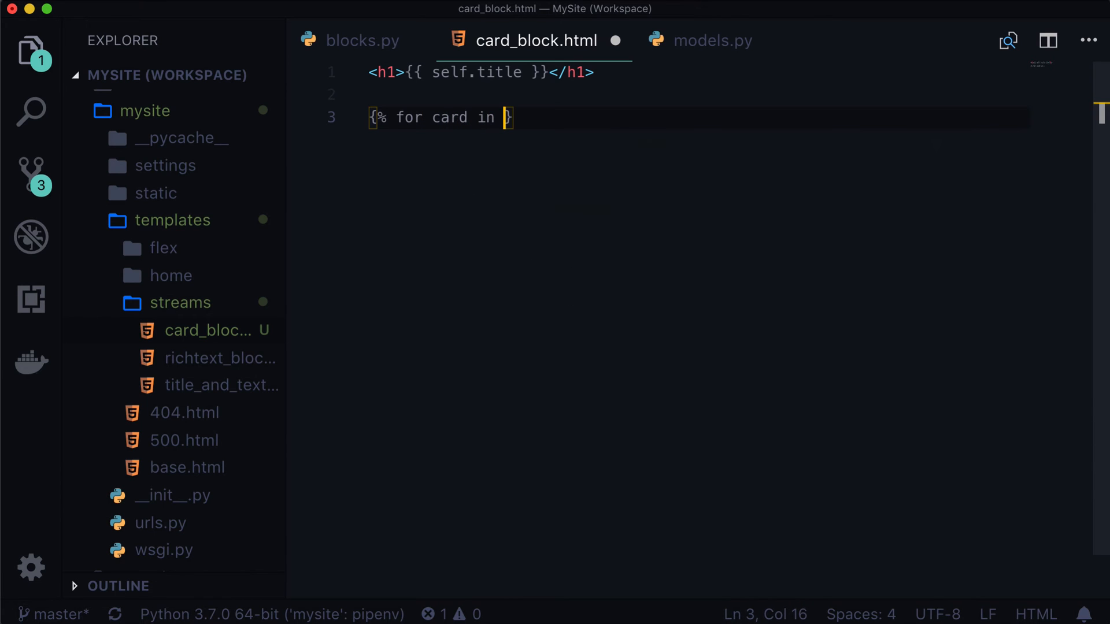
text(self.cards %)
text({% )
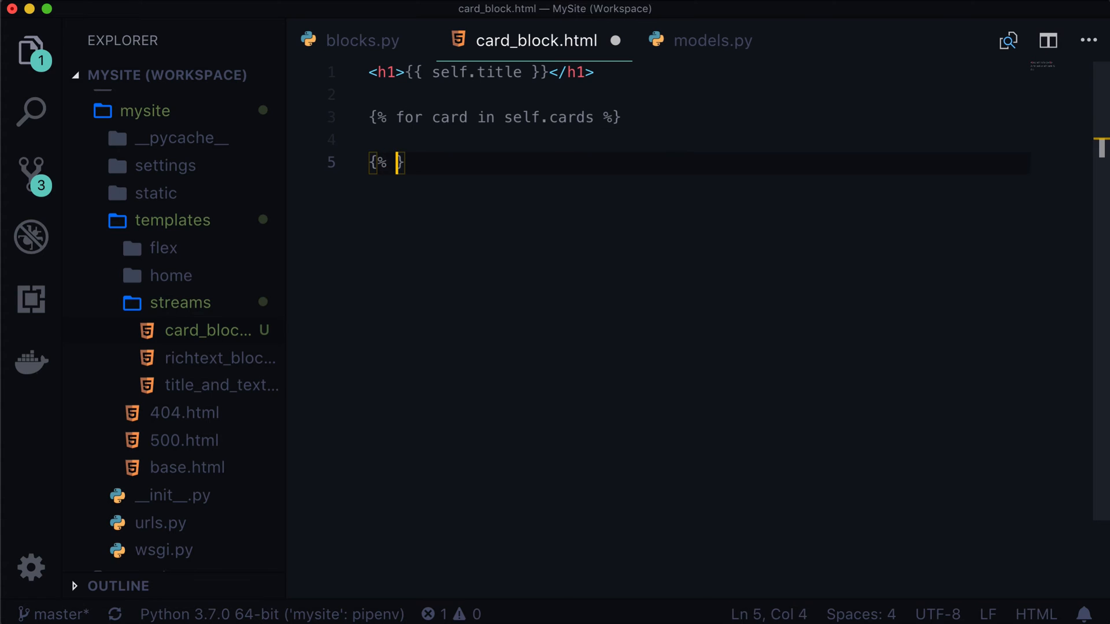
text(endfor %)
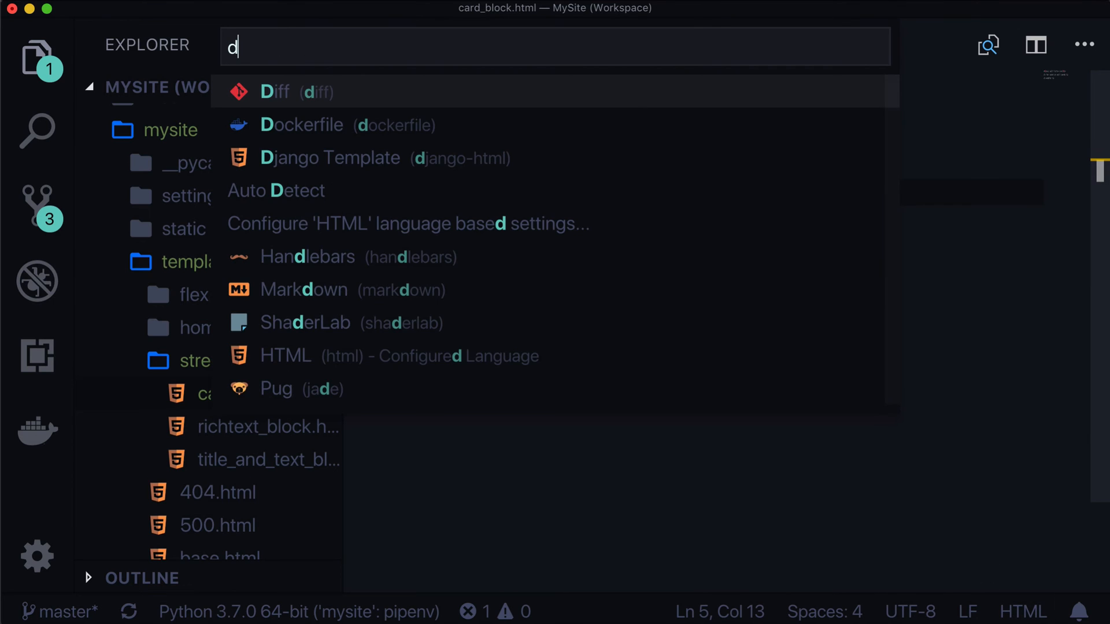
click(329, 158)
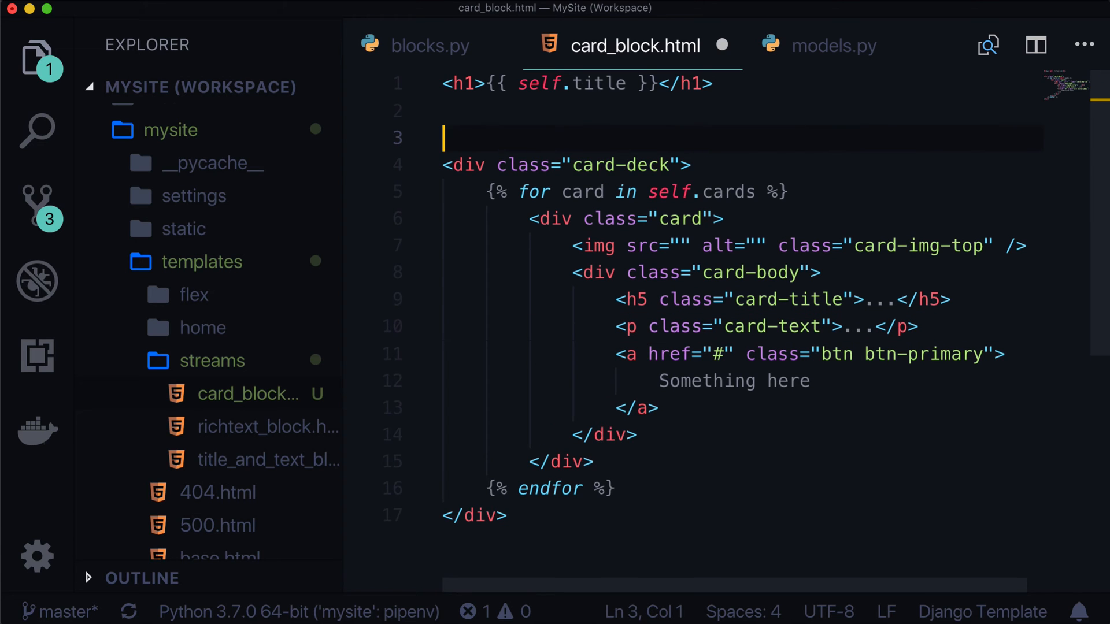
Wrap the card deck in <div class="container"> with a text-center self.title h1 inside
text(<div class=)
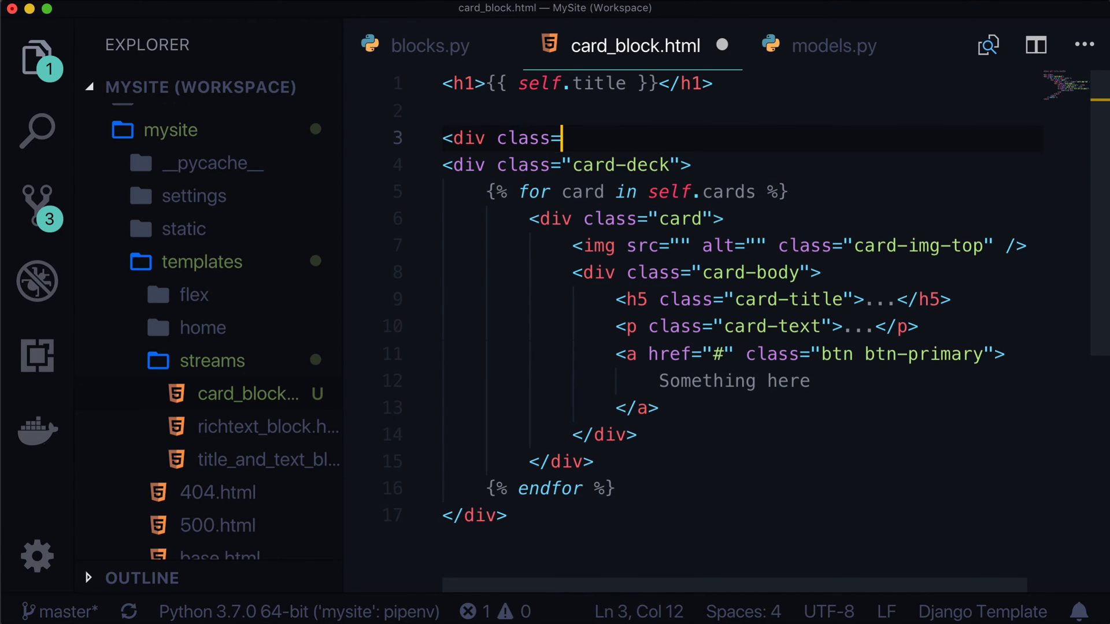
text("container">)
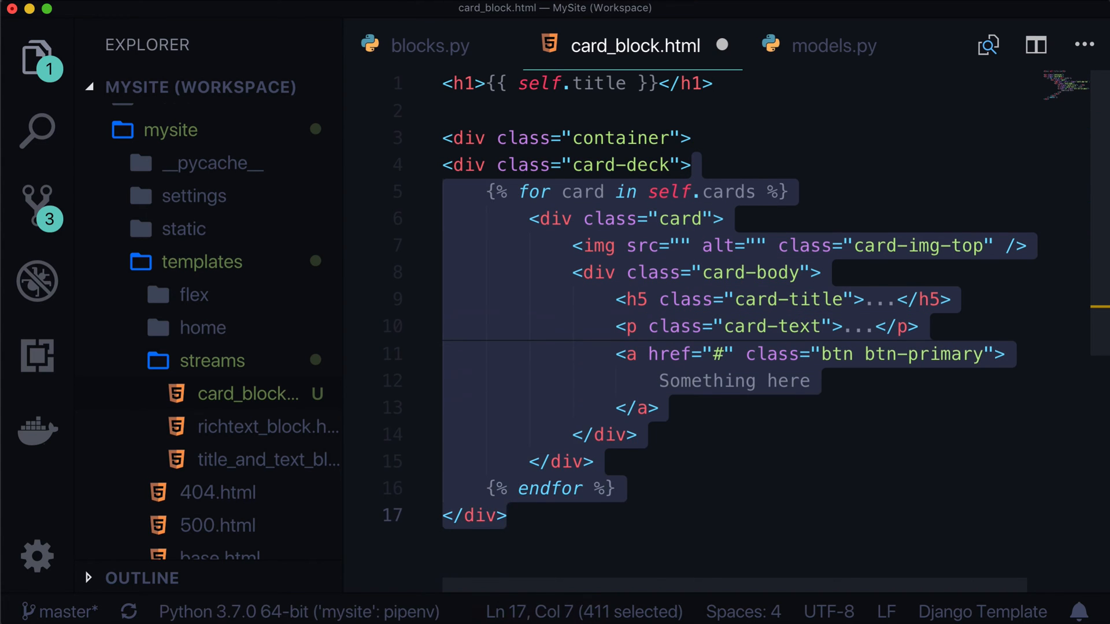
text(</di)
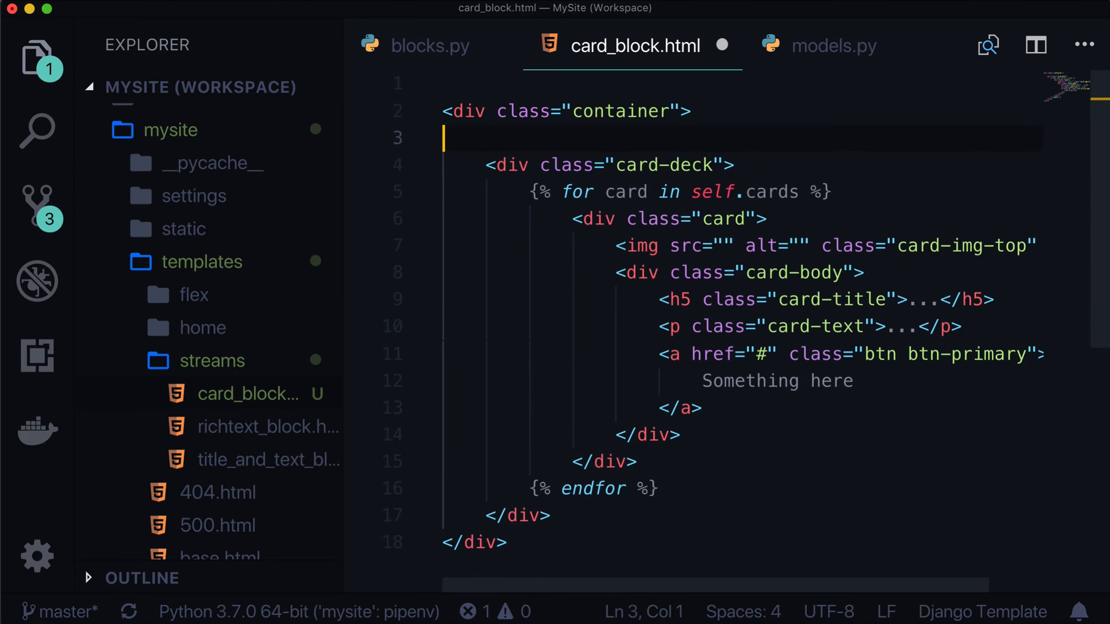
text(<h1>{{ self.title }}</h1>)
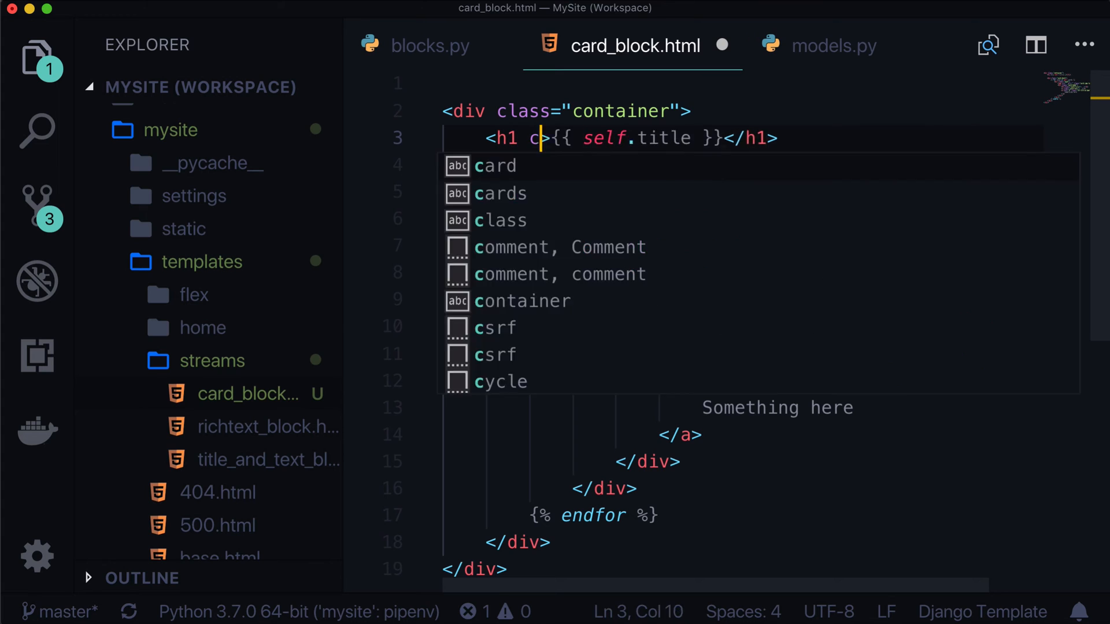
text(lass="text-center")
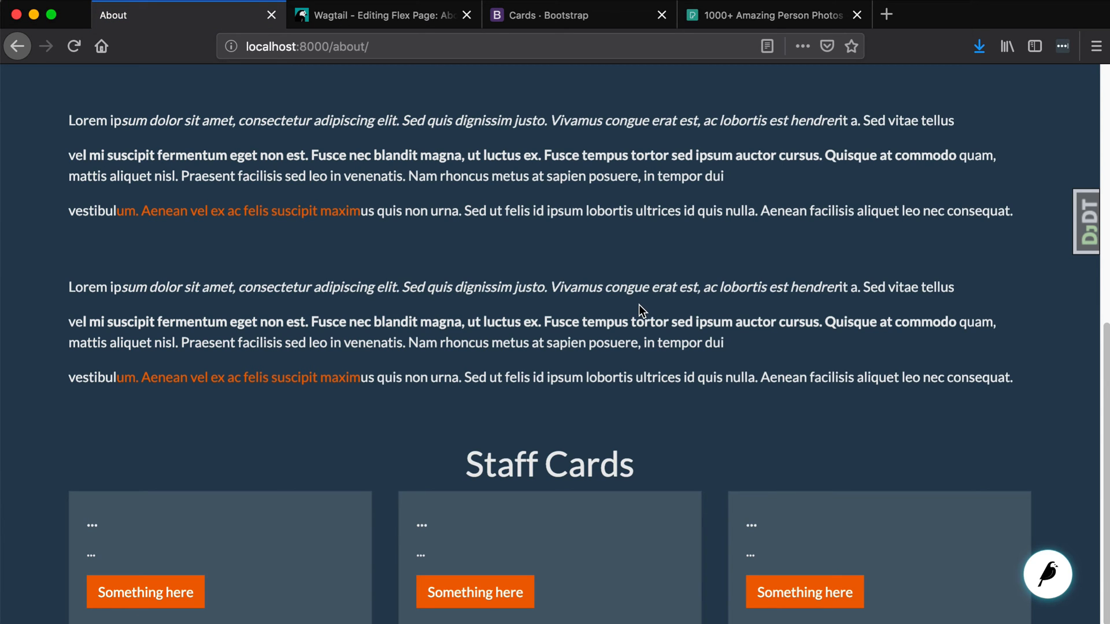
double_click(547, 464)
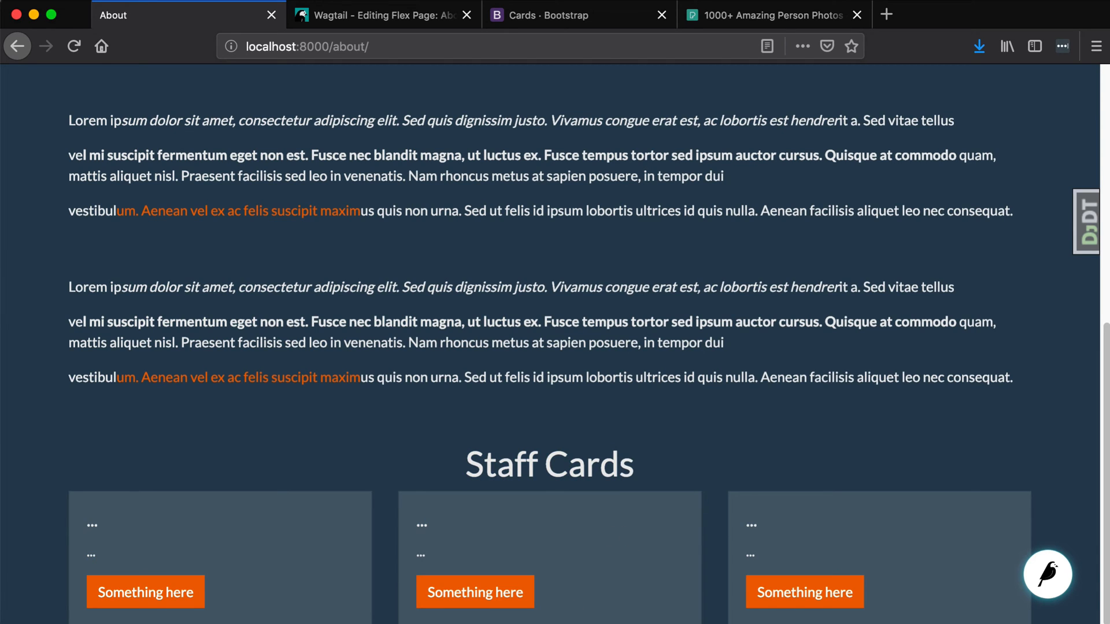
mouse_move(533, 523)
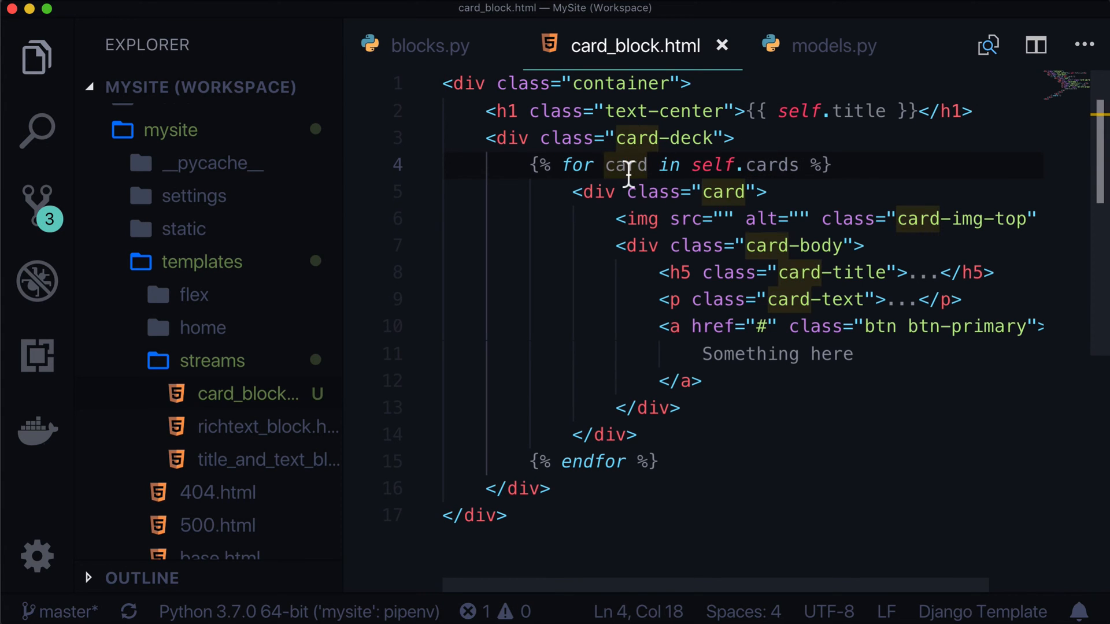
Check the CardBlock field names, cards and button_page, in blocks.py
click(429, 45)
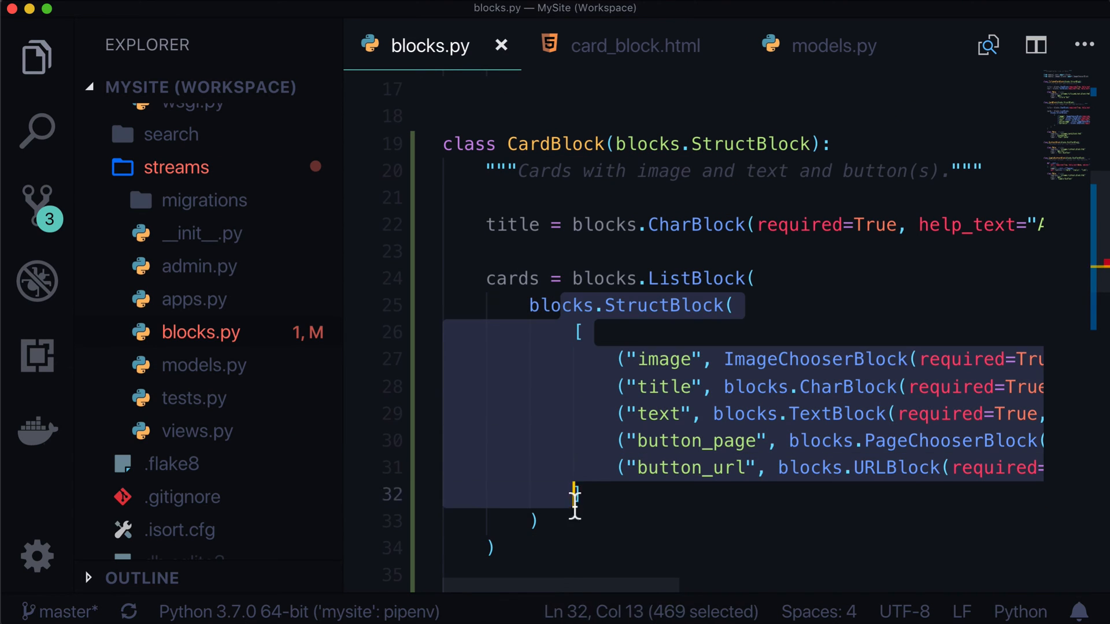
double_click(513, 278)
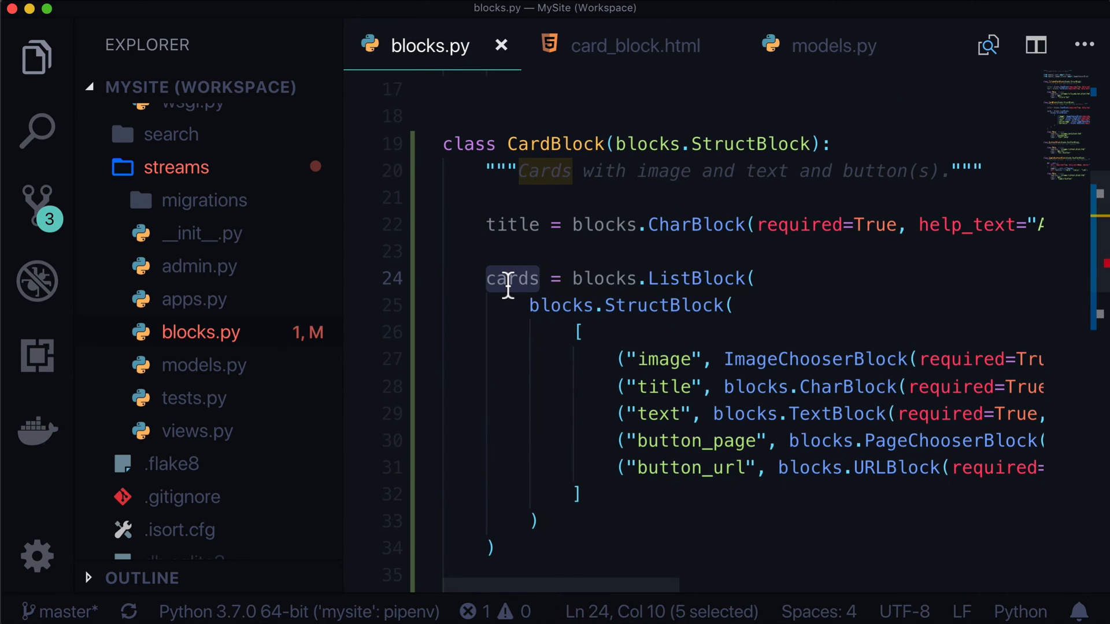
click(779, 440)
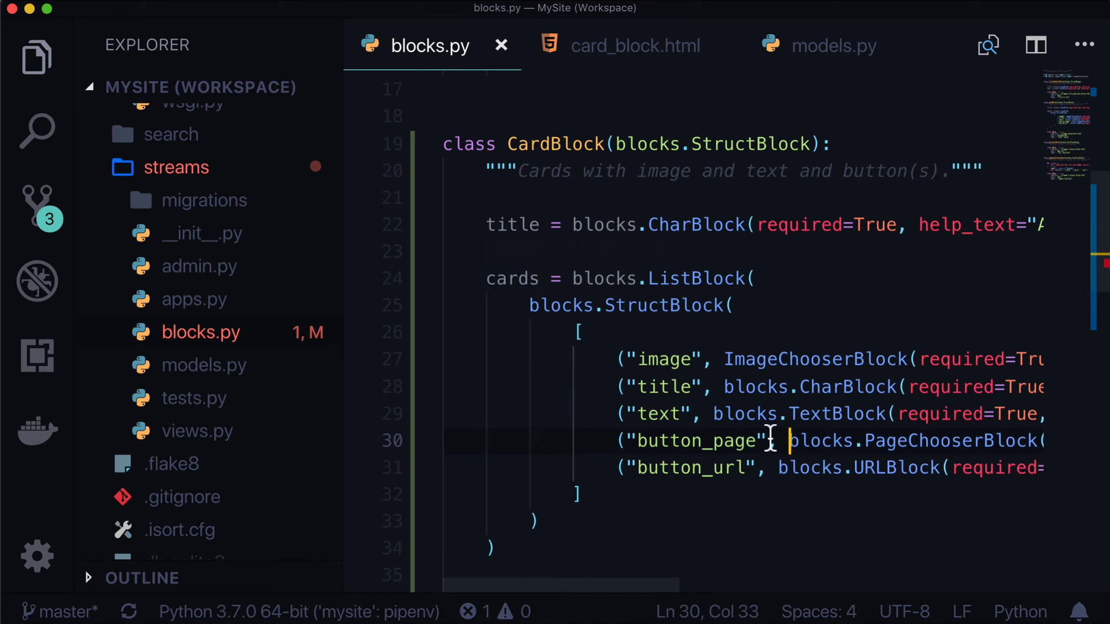
mouse_move(687, 414)
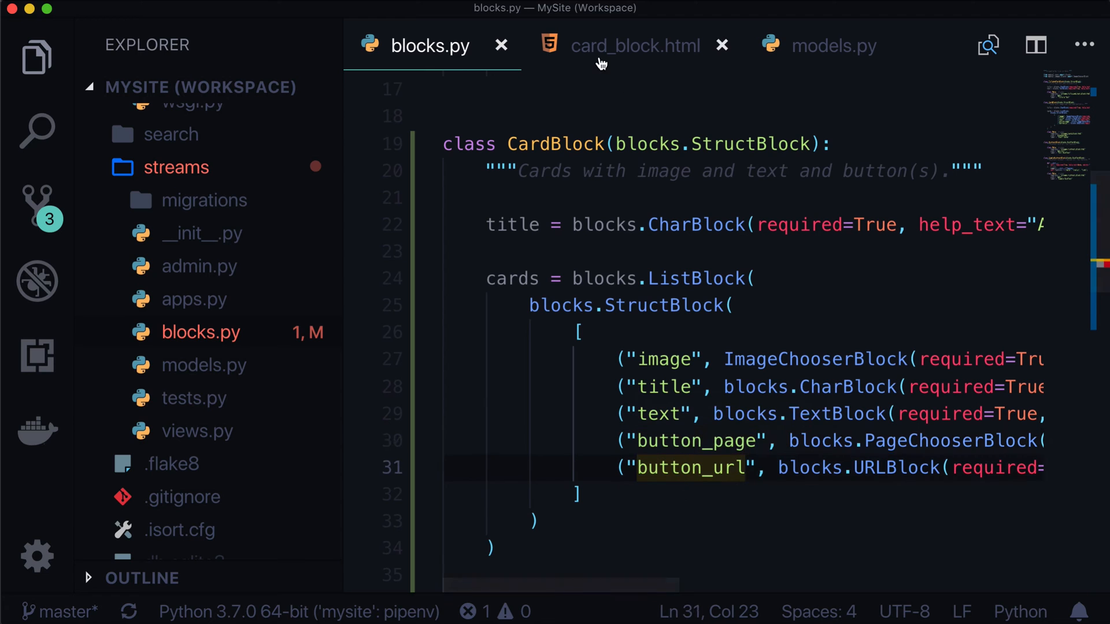
click(634, 45)
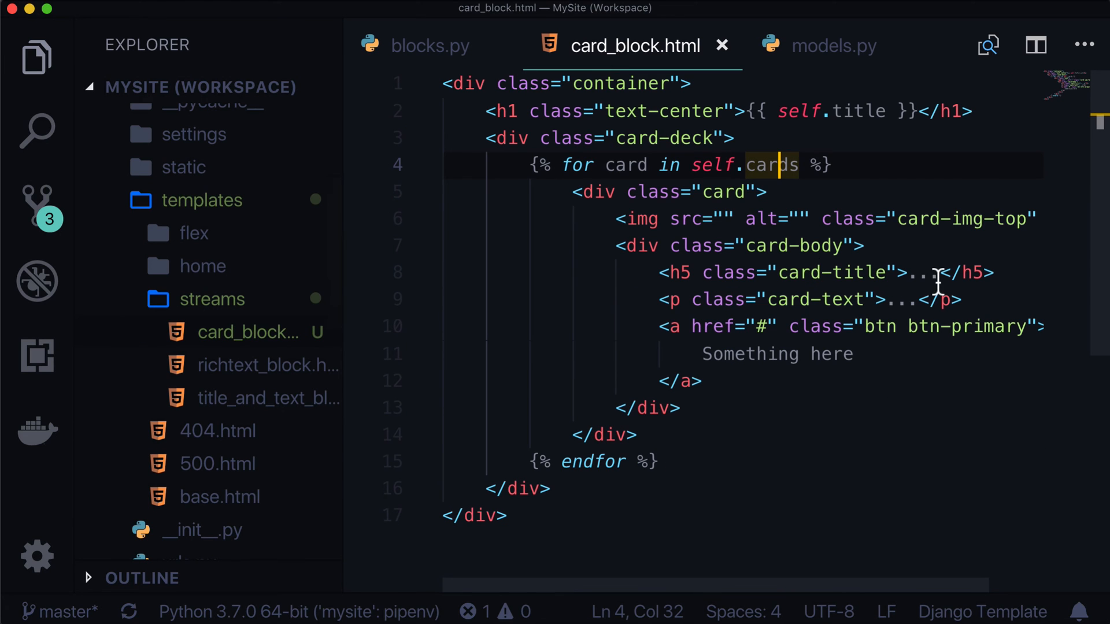
Replace the card's placeholder dots with {{ card.title }} and {{ card.text }}
text(===)
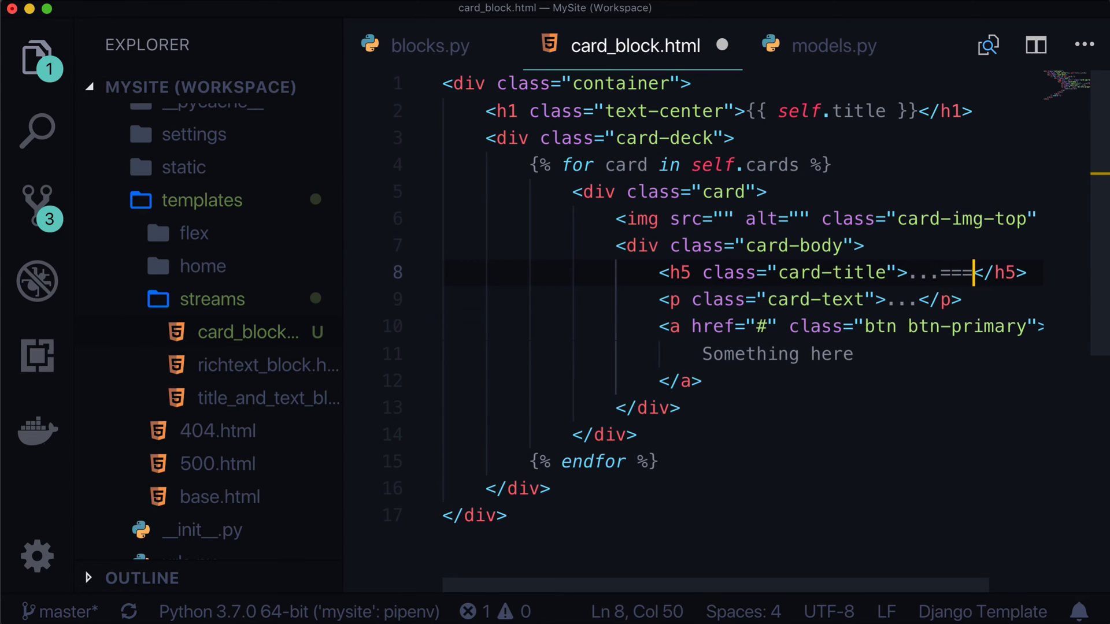
text({{)
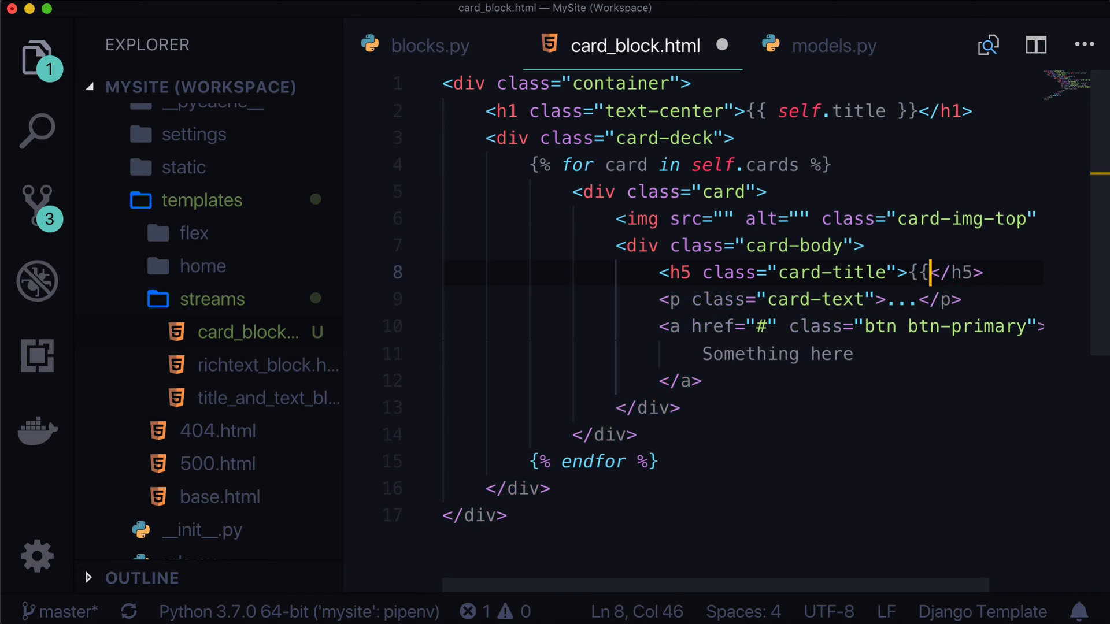
text(card.title }})
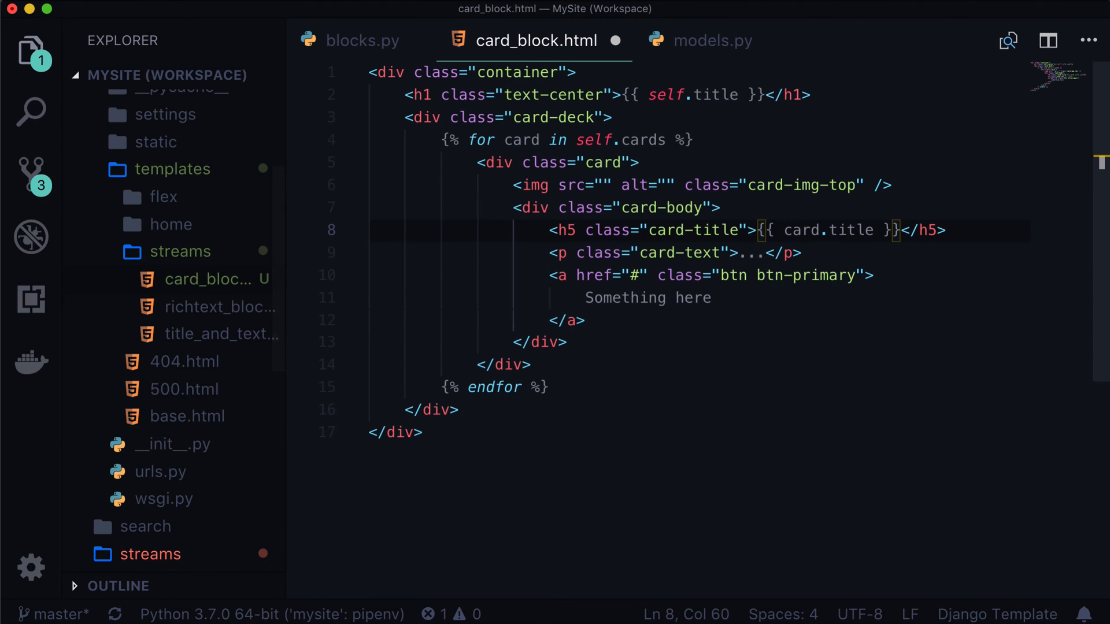
double_click(747, 253)
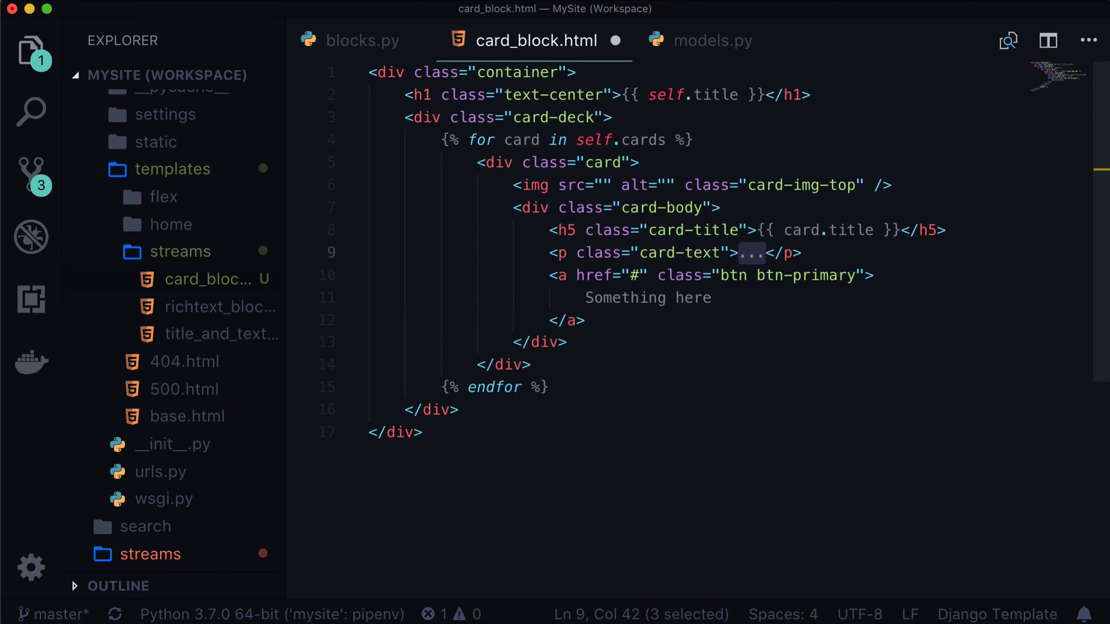
text({{ card.tet }})
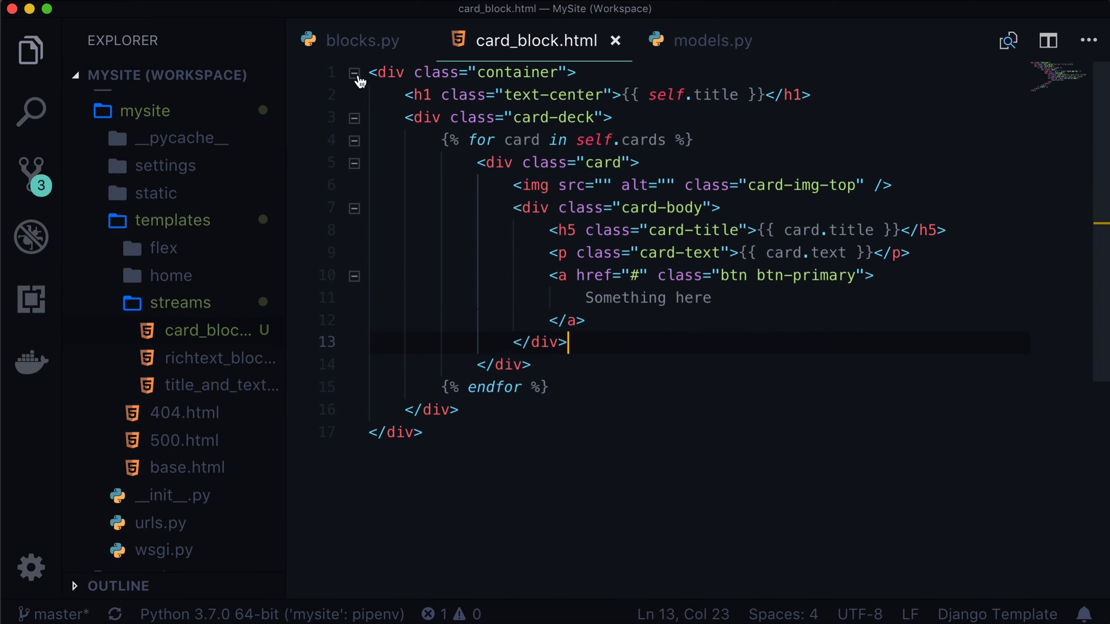
click(368, 73)
text({% )
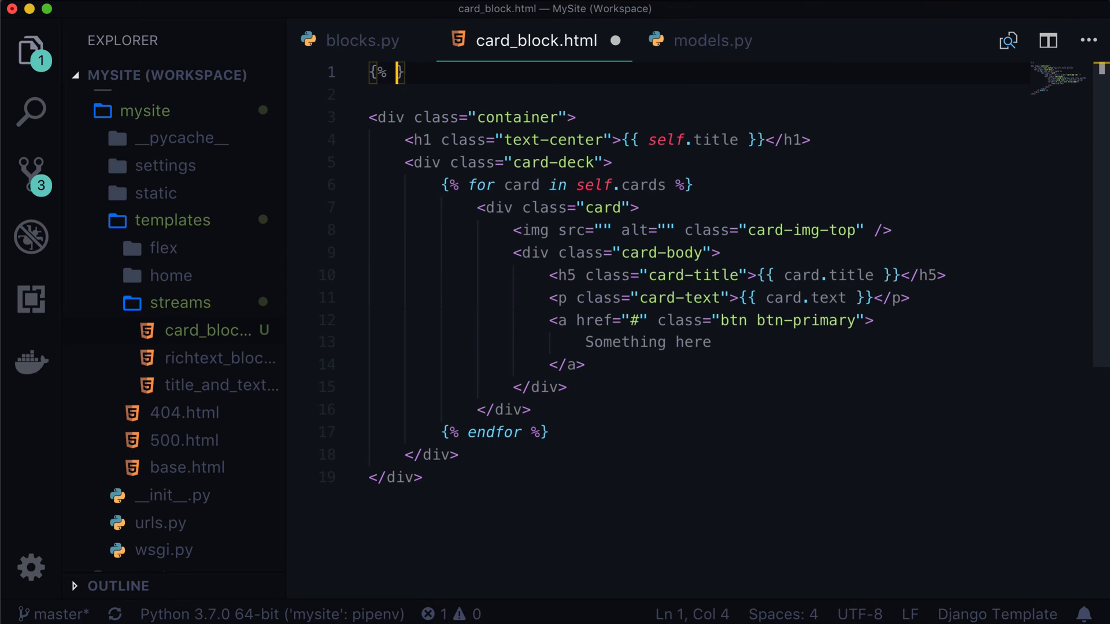
Add {% load wagtailimages_tags %} and start a card.image tag inside the loop
text(load wagtailim)
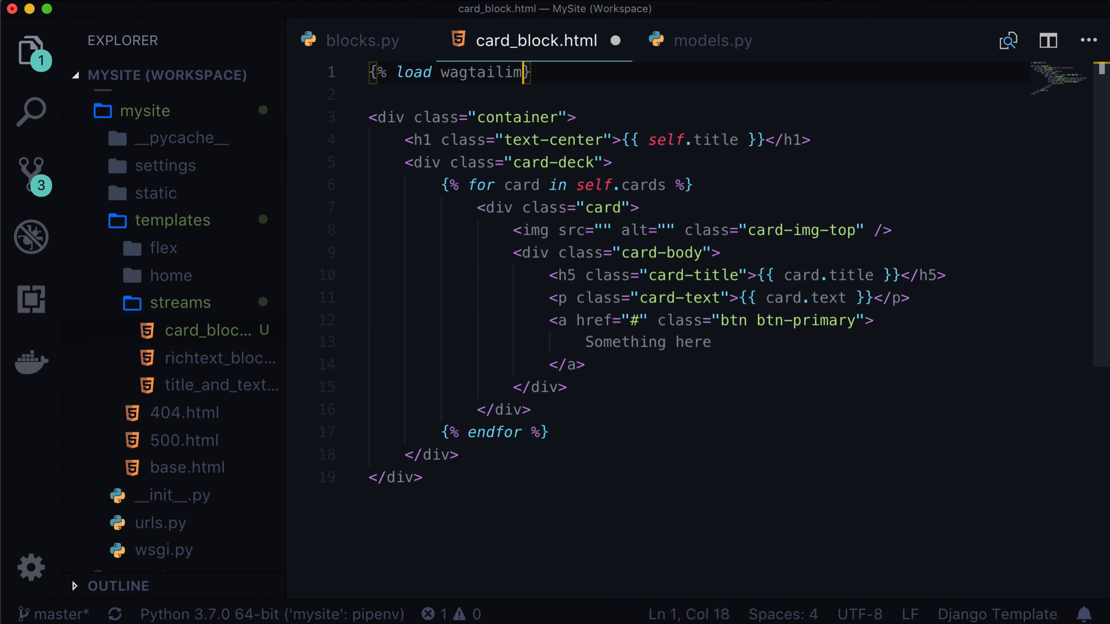
text(ages_tags %})
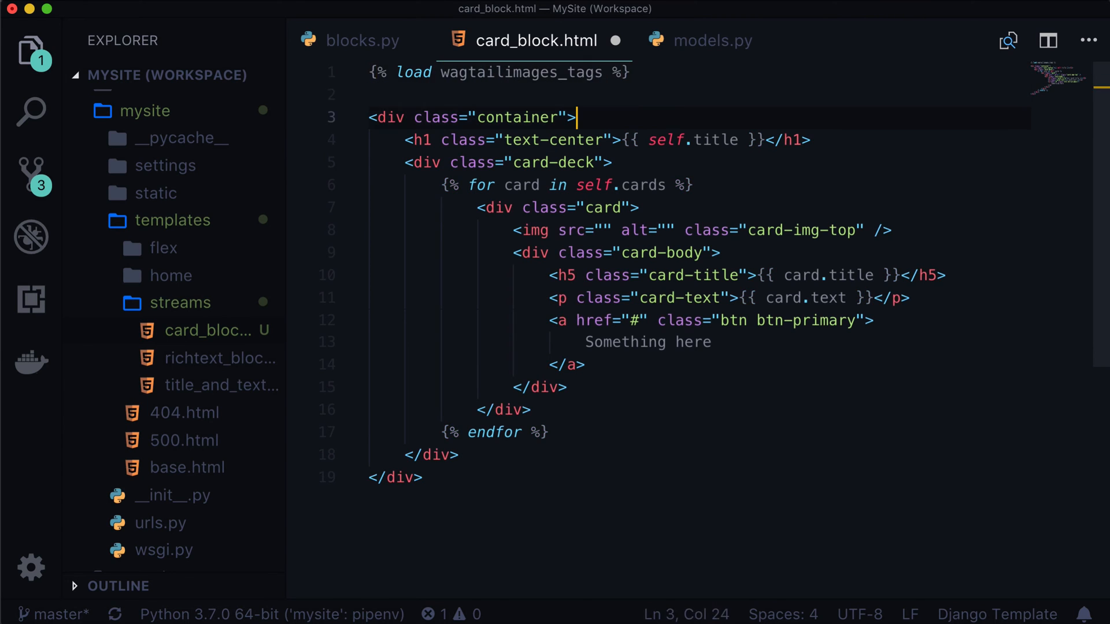
key(enter)
text({% image)
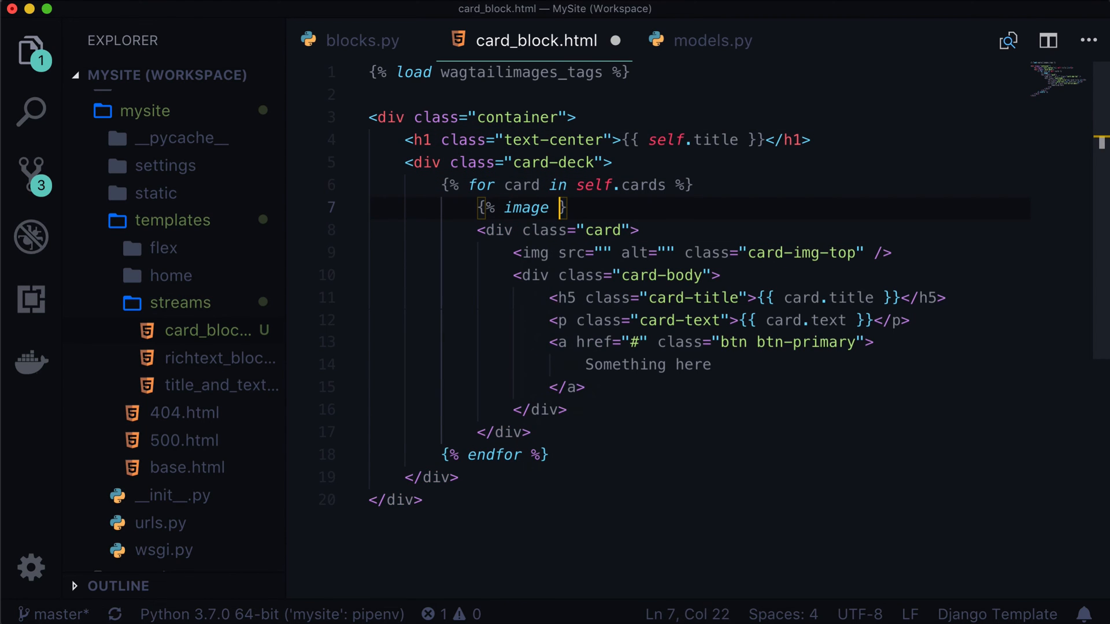
text(card.image)
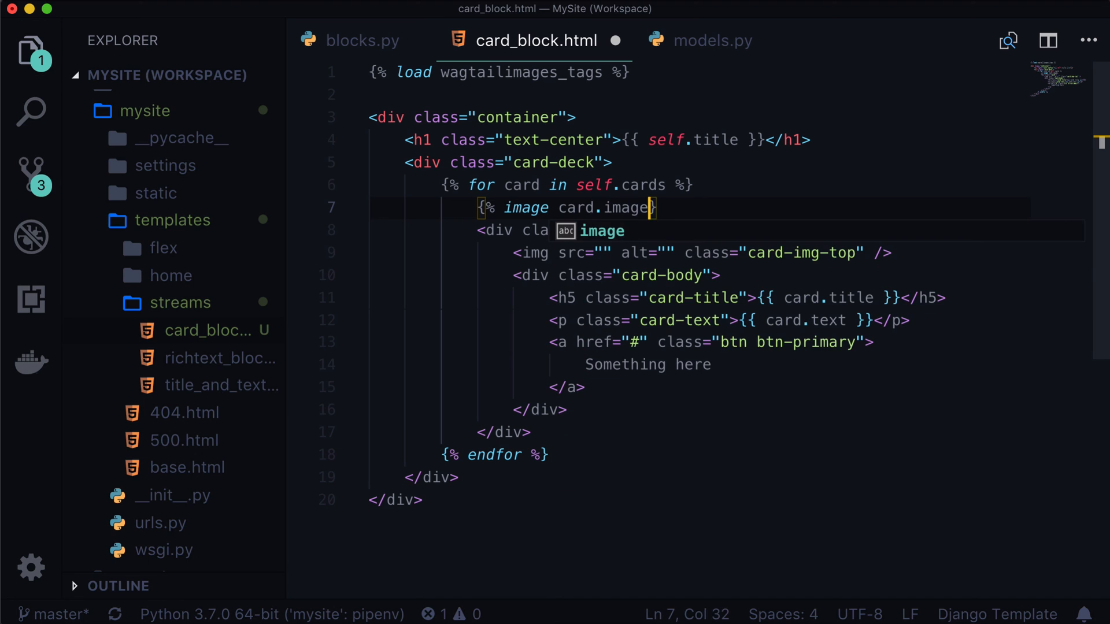
Compare the image field name in blocks.py against the card template
click(362, 40)
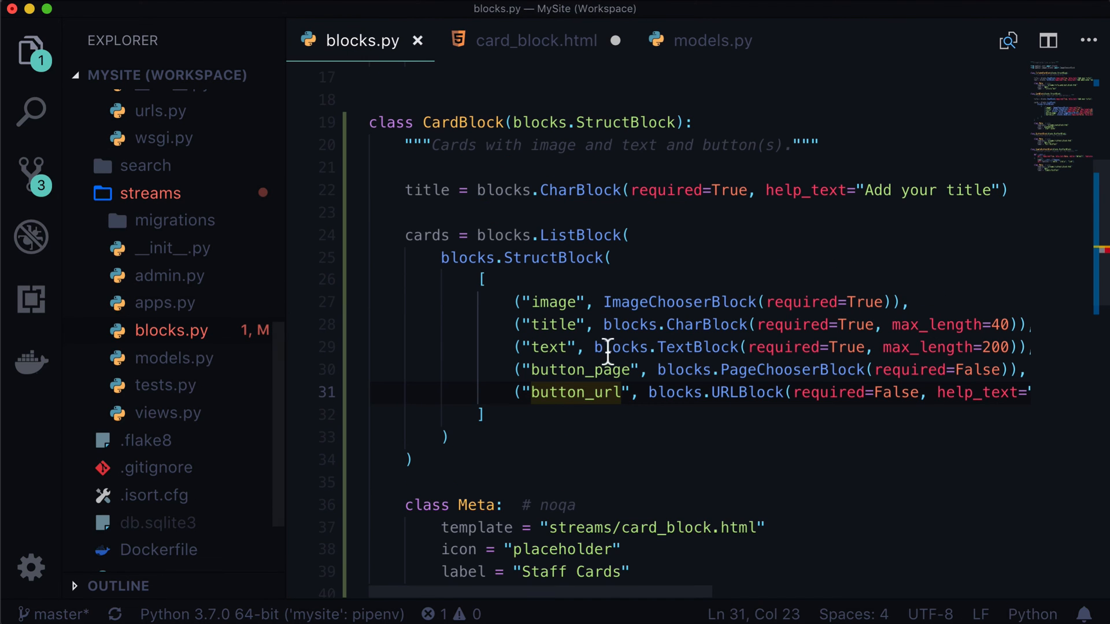
click(549, 302)
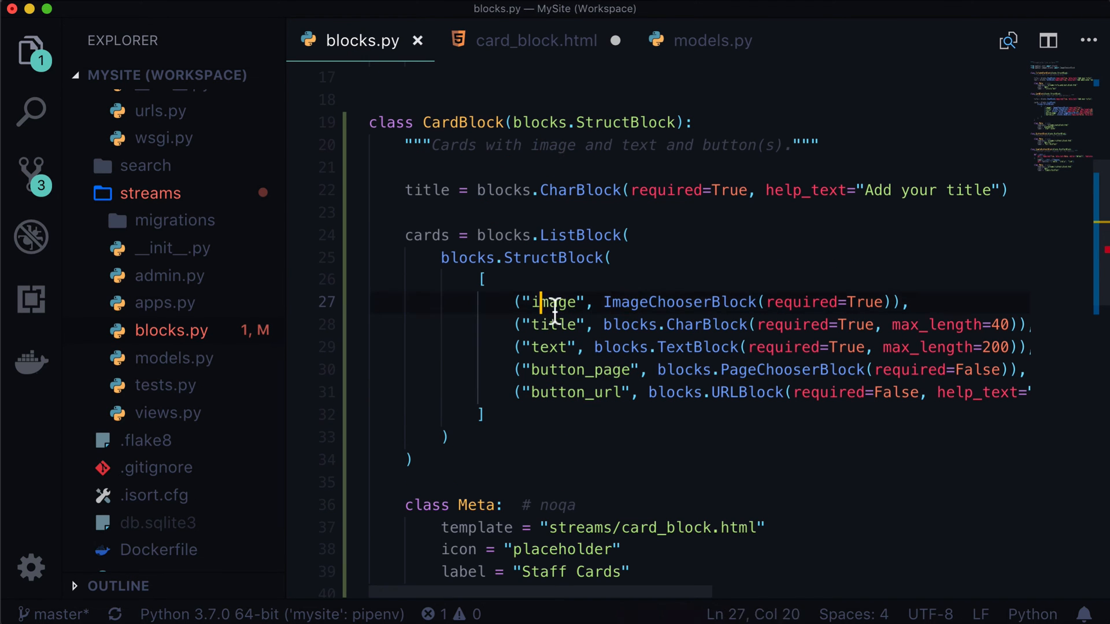
text(z)
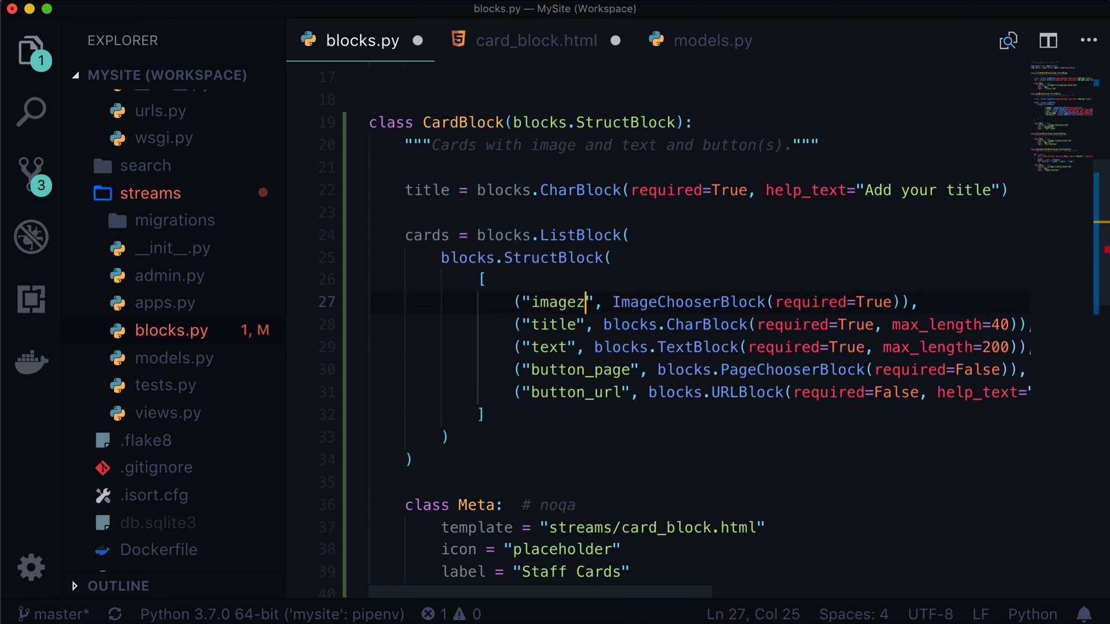
click(536, 40)
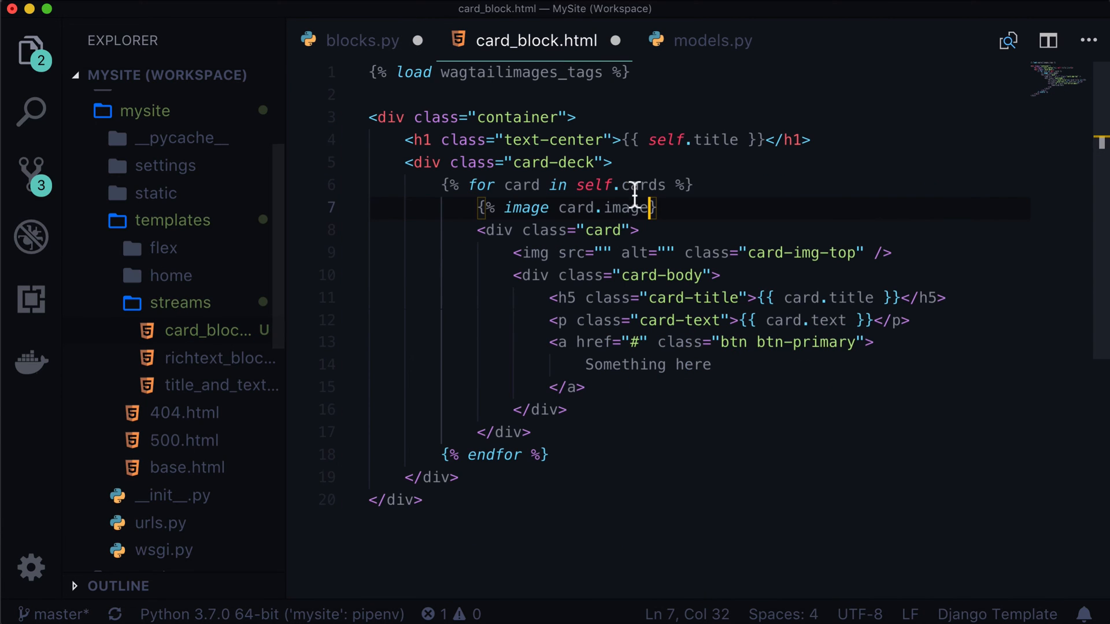
text(zzzzz)
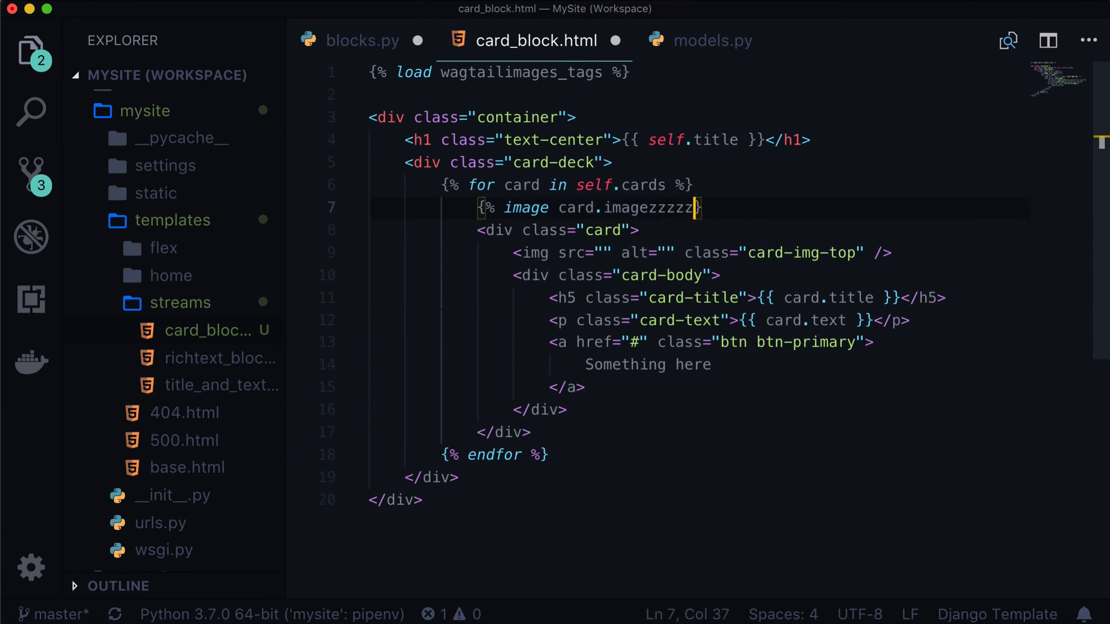
click(363, 41)
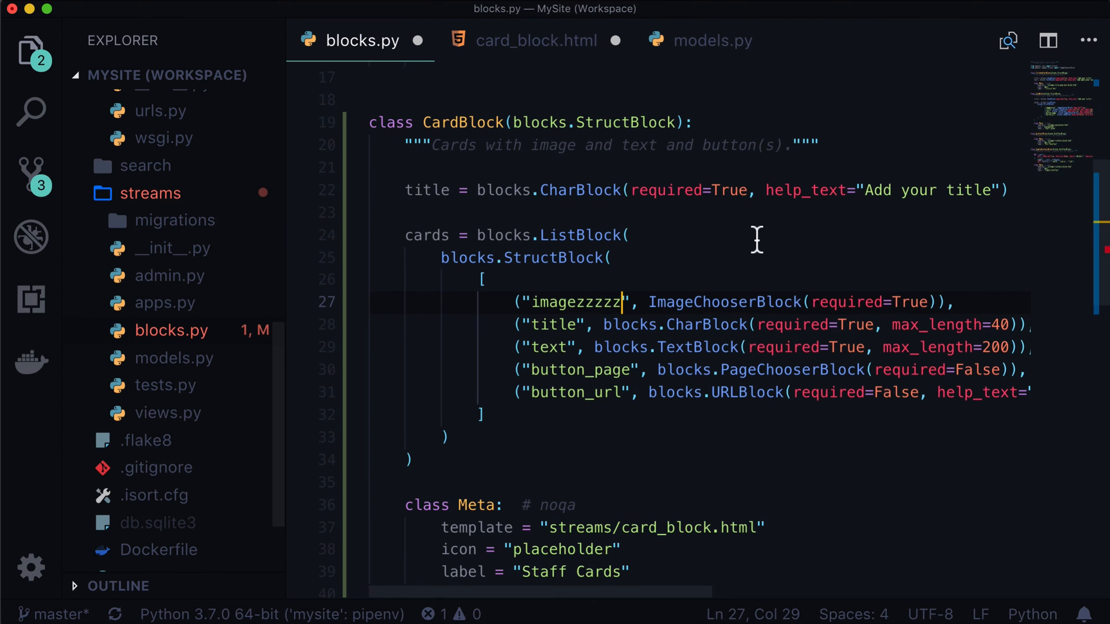
click(536, 40)
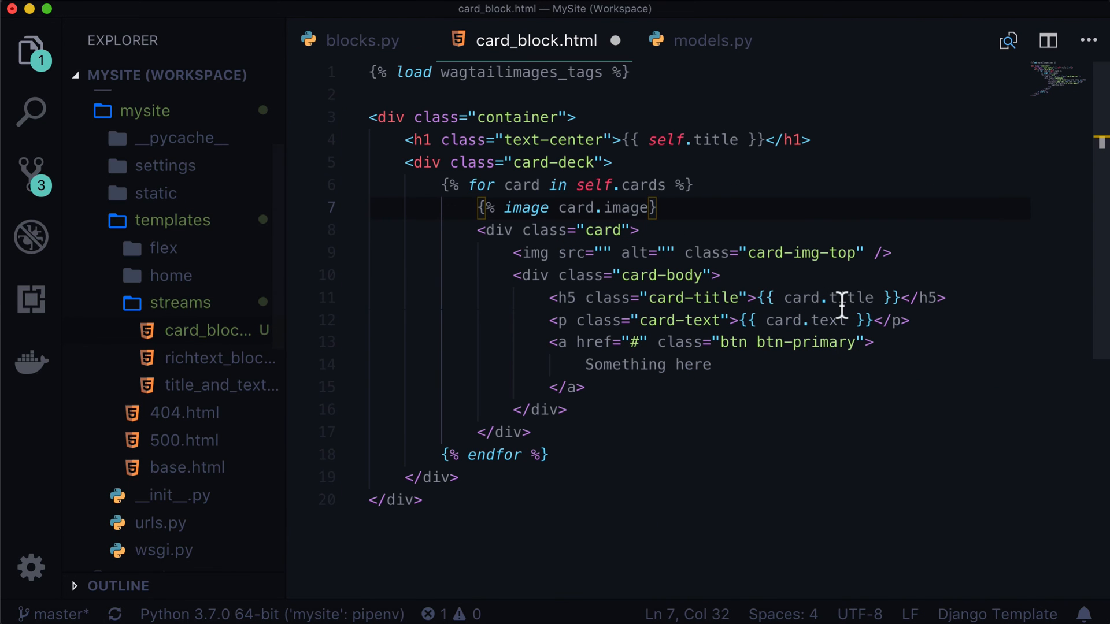
Render the card image at fill-300x200 and set its src to {{ img.url }}
text(fill)
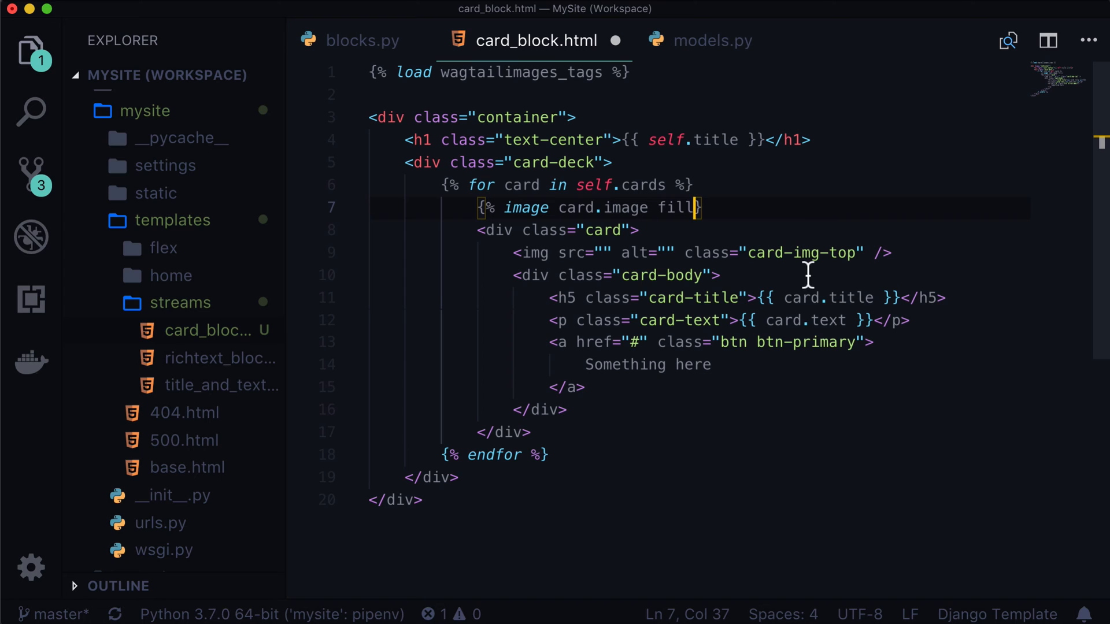
text(-)
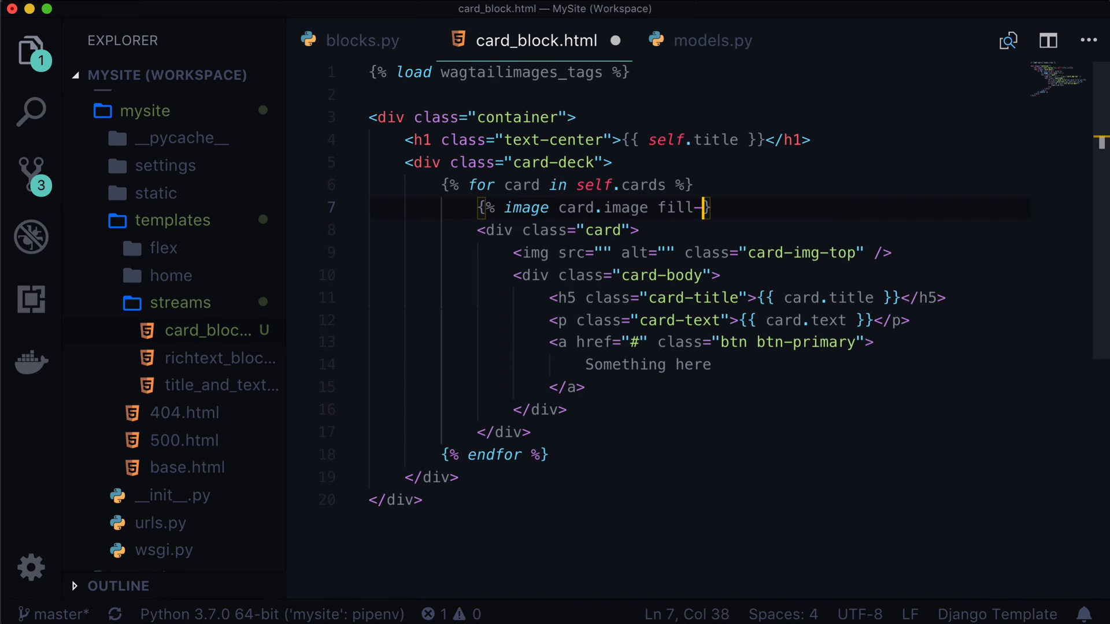
text(300x200 as img %)
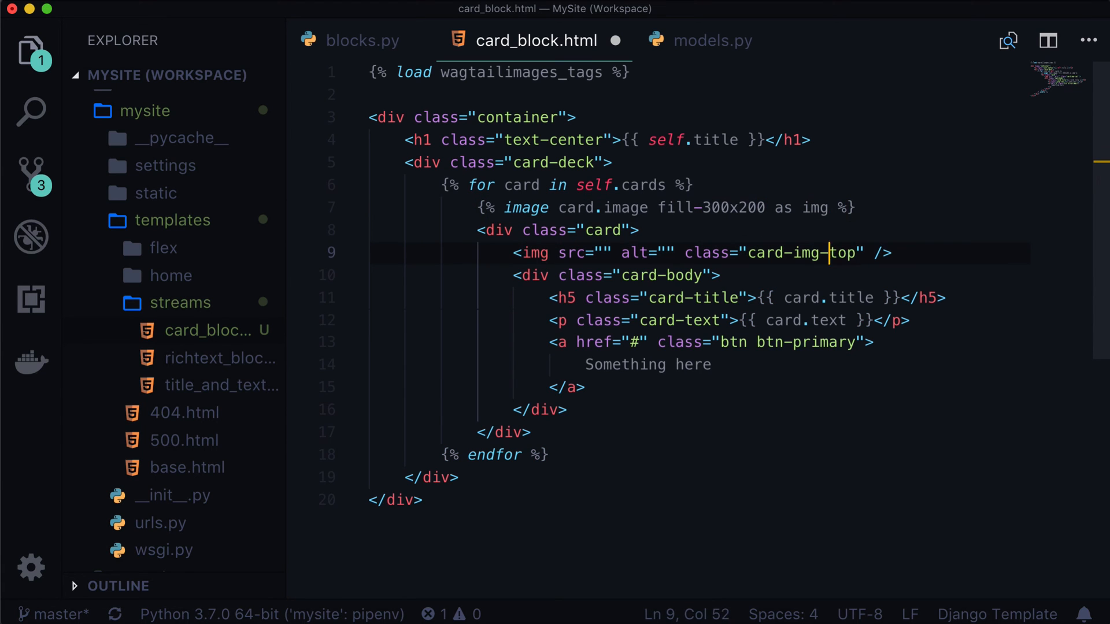
click(603, 253)
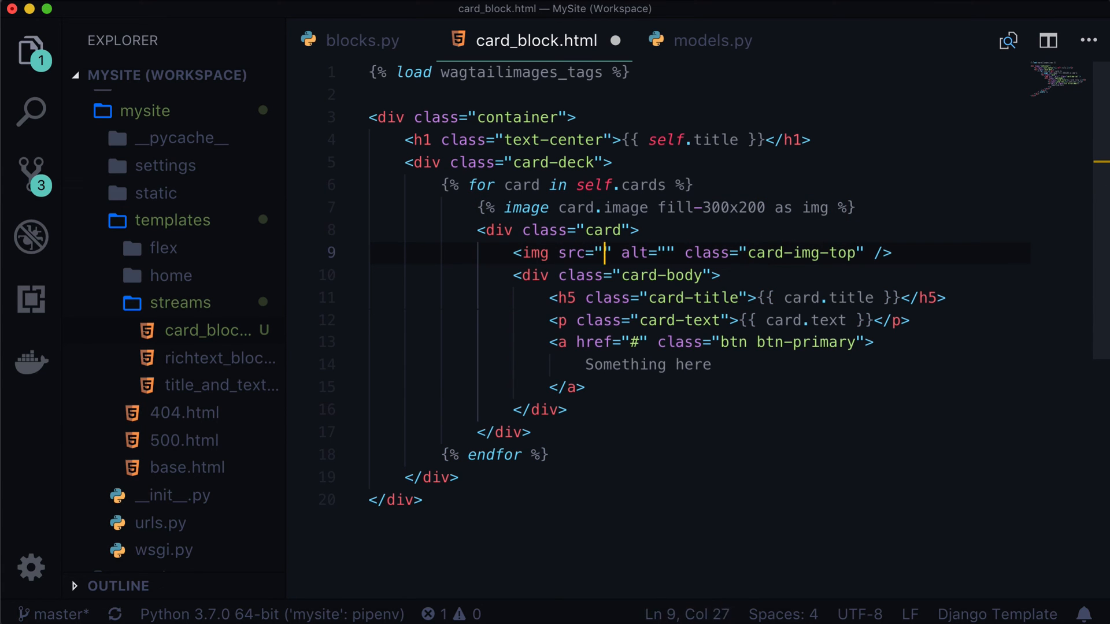
text({{ img.url)
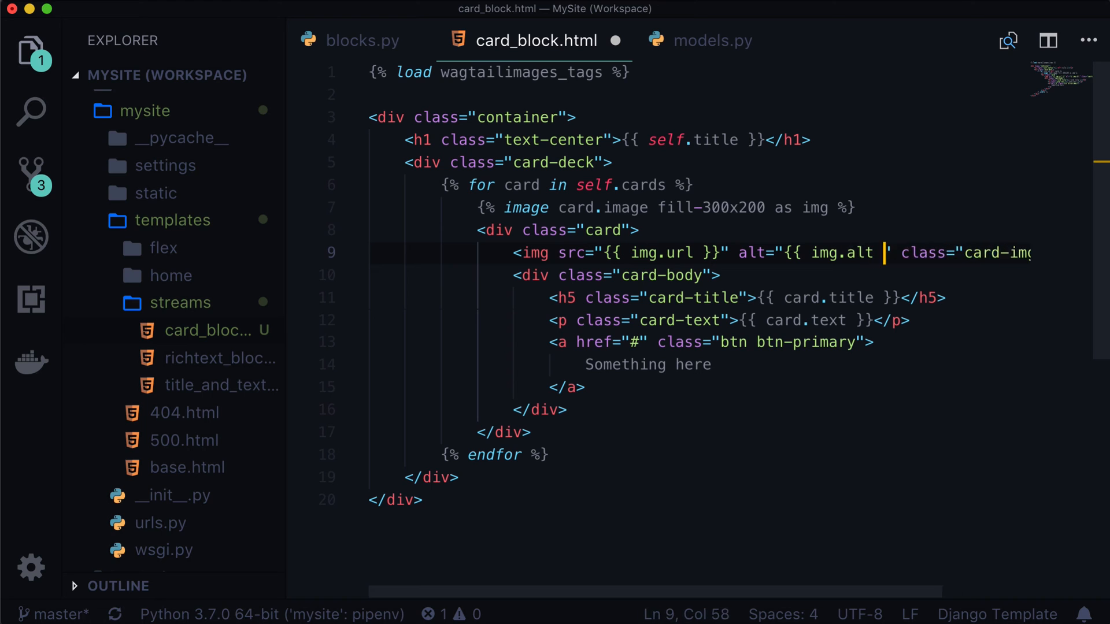
text(}})
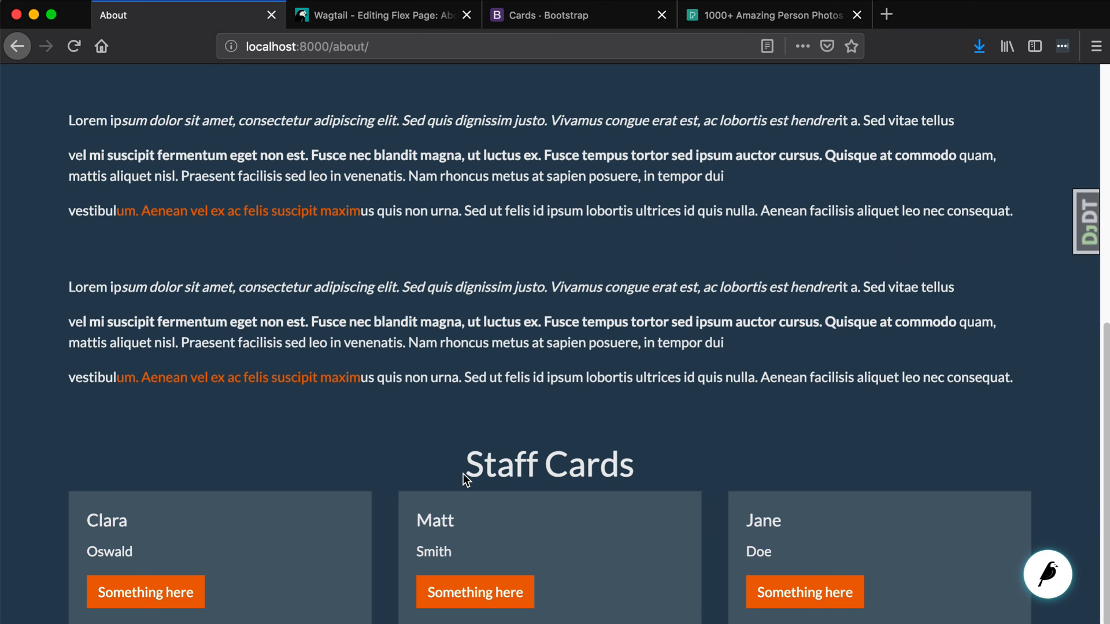
Scroll to the Staff Cards photos on the About page and select Matt's title
scroll(down, 3)
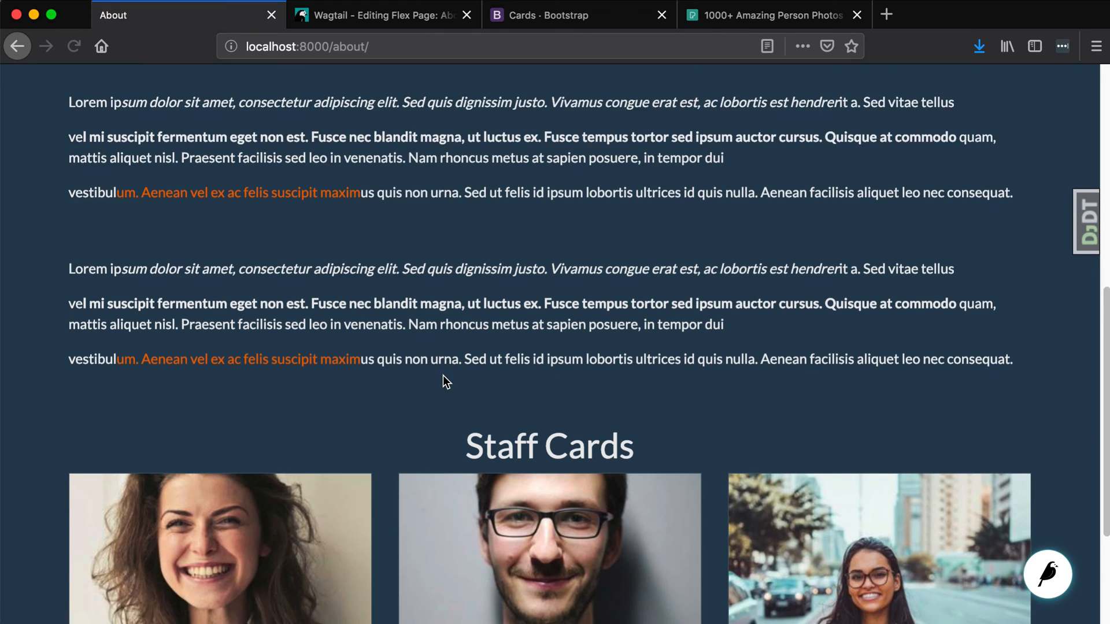
scroll(down, 3)
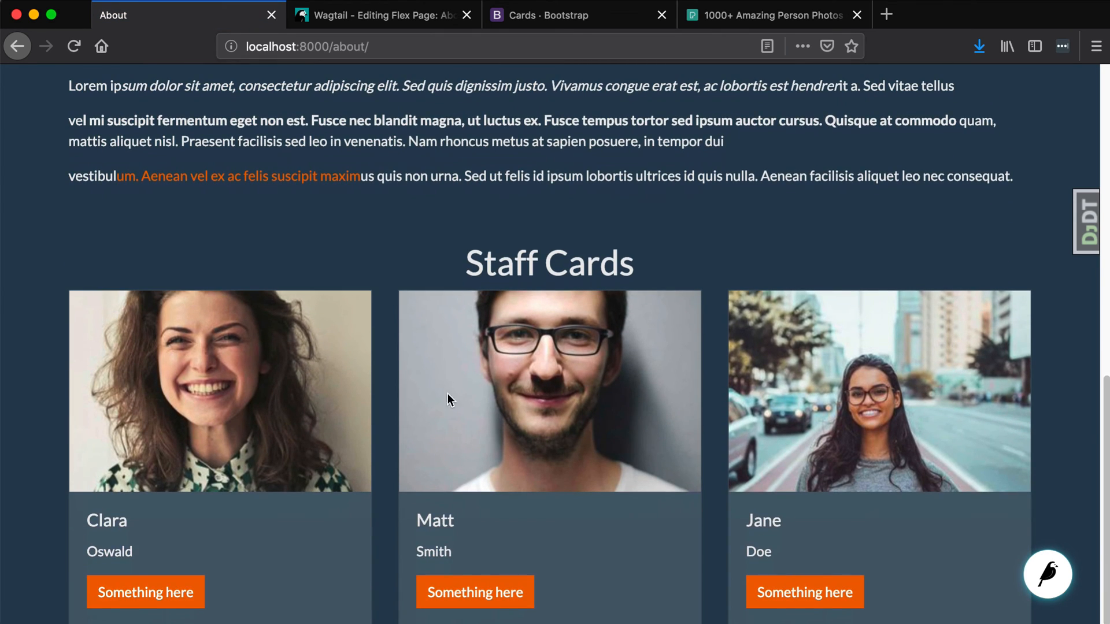
mouse_move(807, 501)
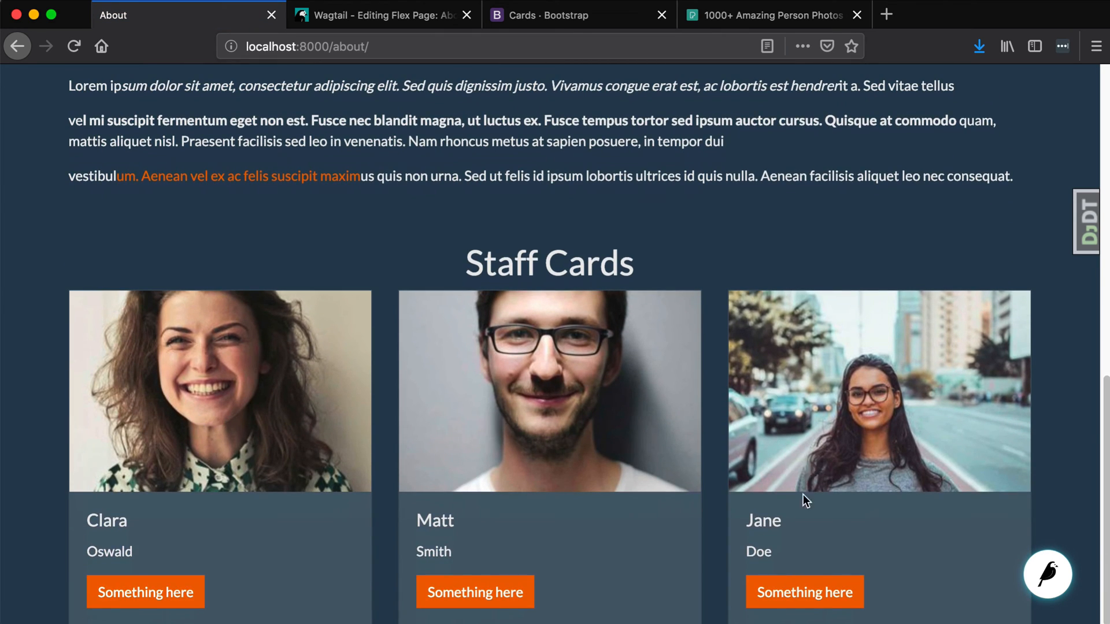
mouse_move(430, 520)
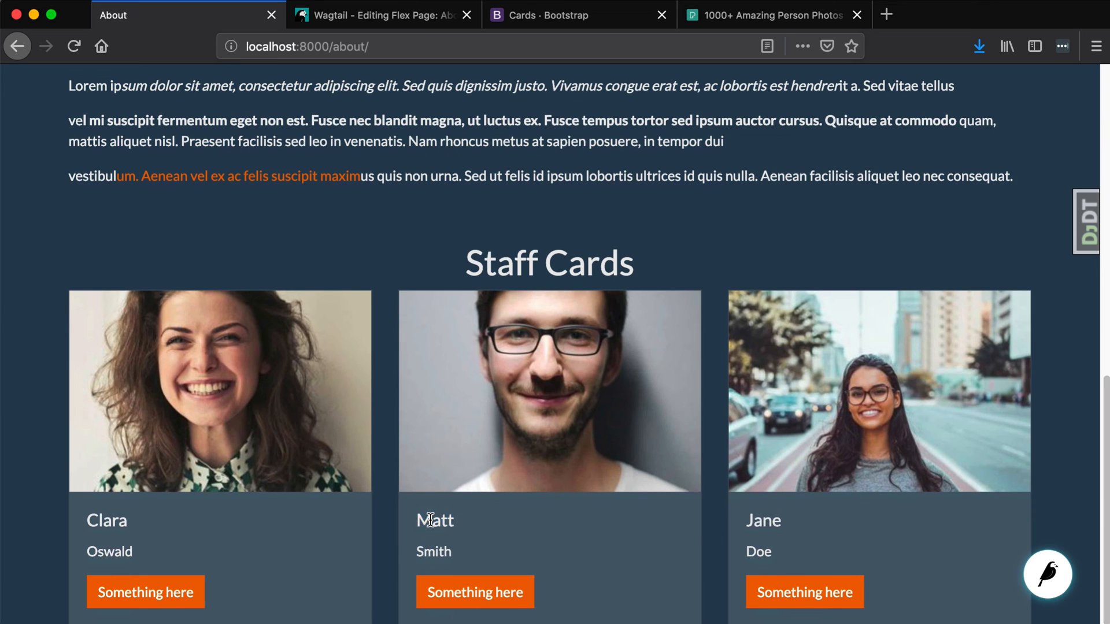
double_click(433, 551)
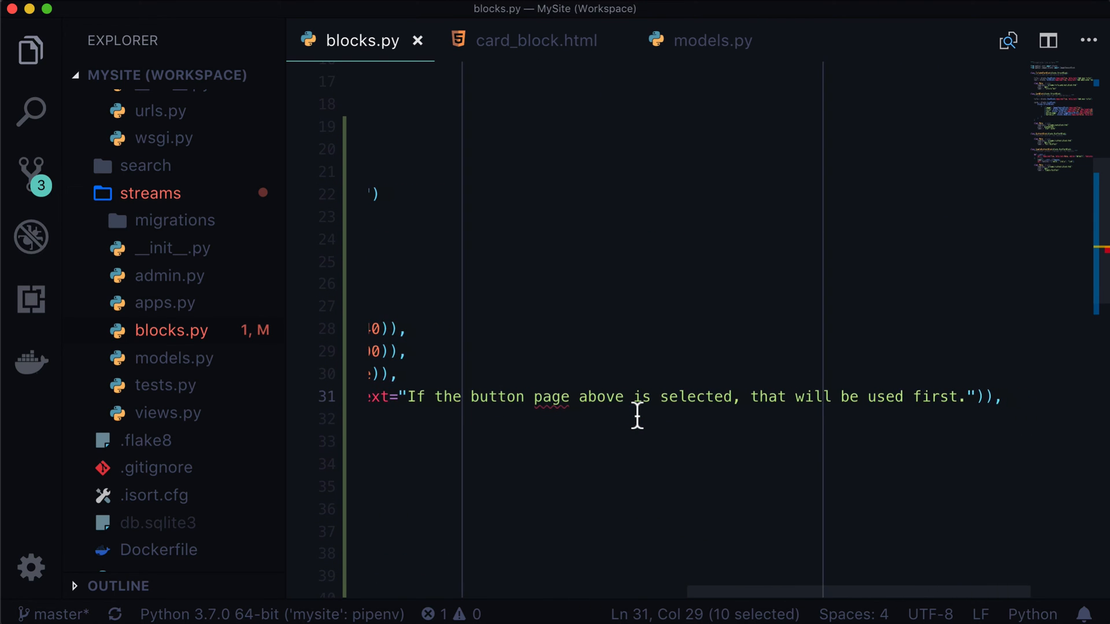
Review CardBlock in blocks.py, then begin an {% if %} tag in card_block.html
scroll(right, 3)
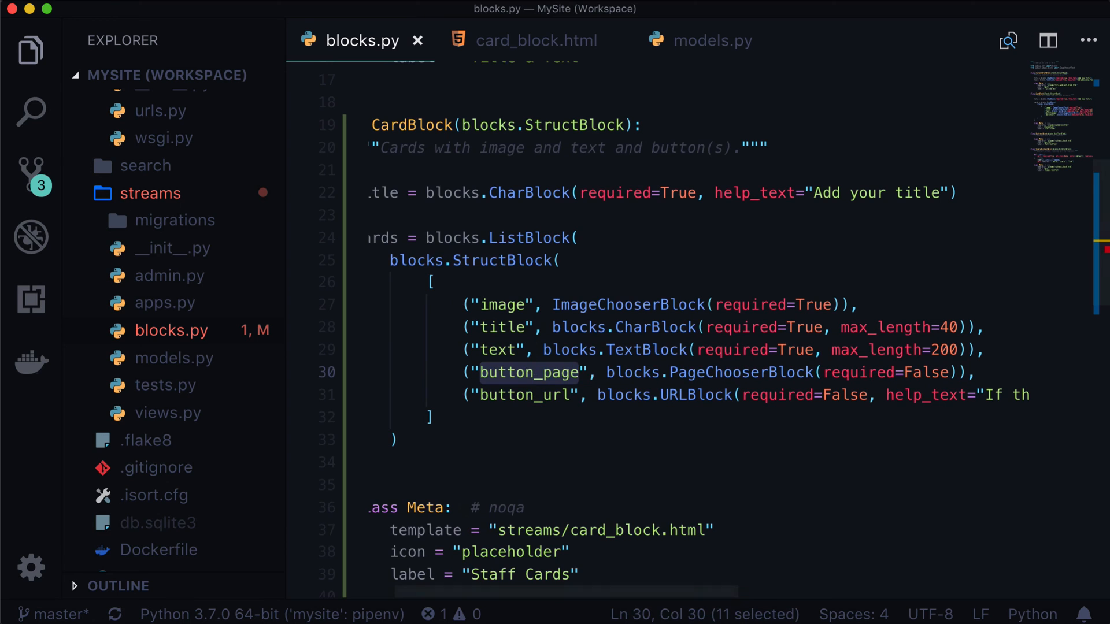
click(535, 41)
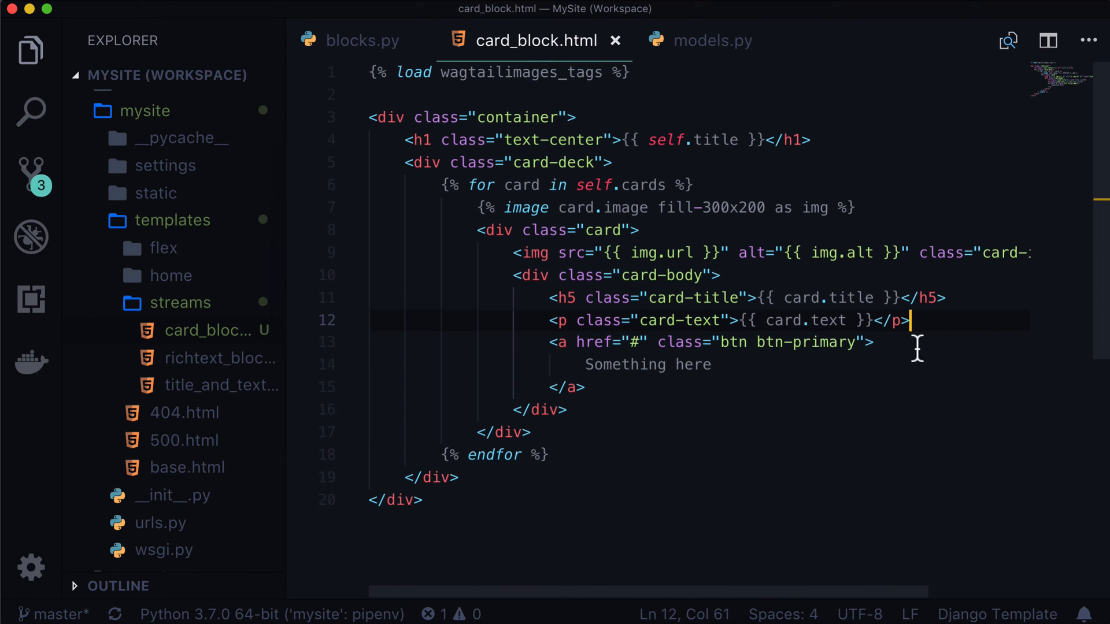
text({% if card.button_page)
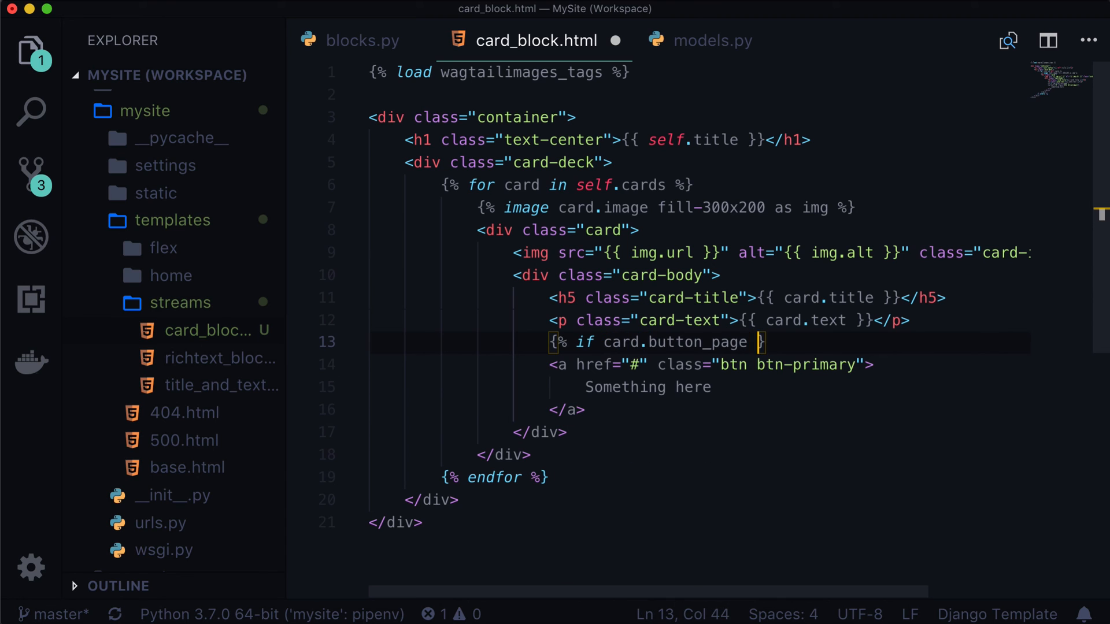
Complete the card.button_page if-tag and set the button href to {{ card.button_page.url }}
text(%})
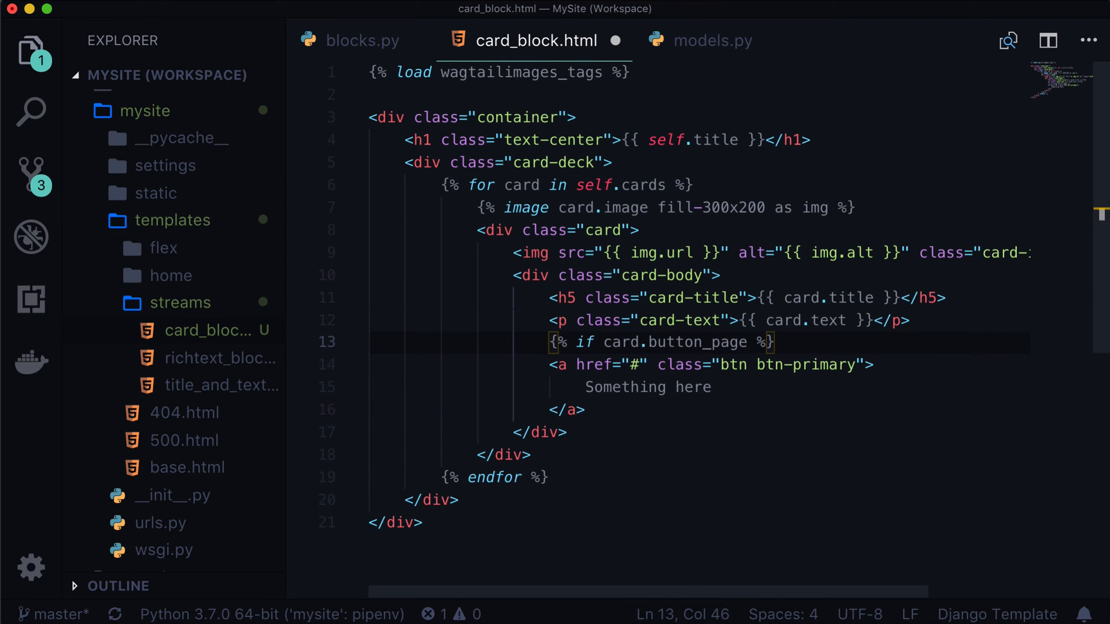
click(637, 364)
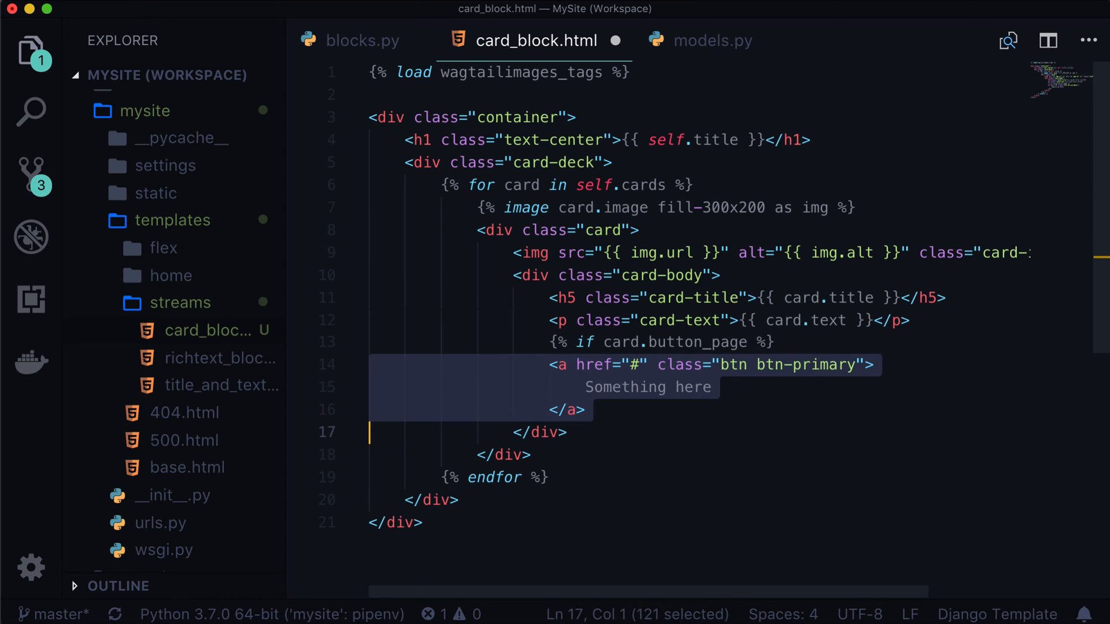
click(651, 363)
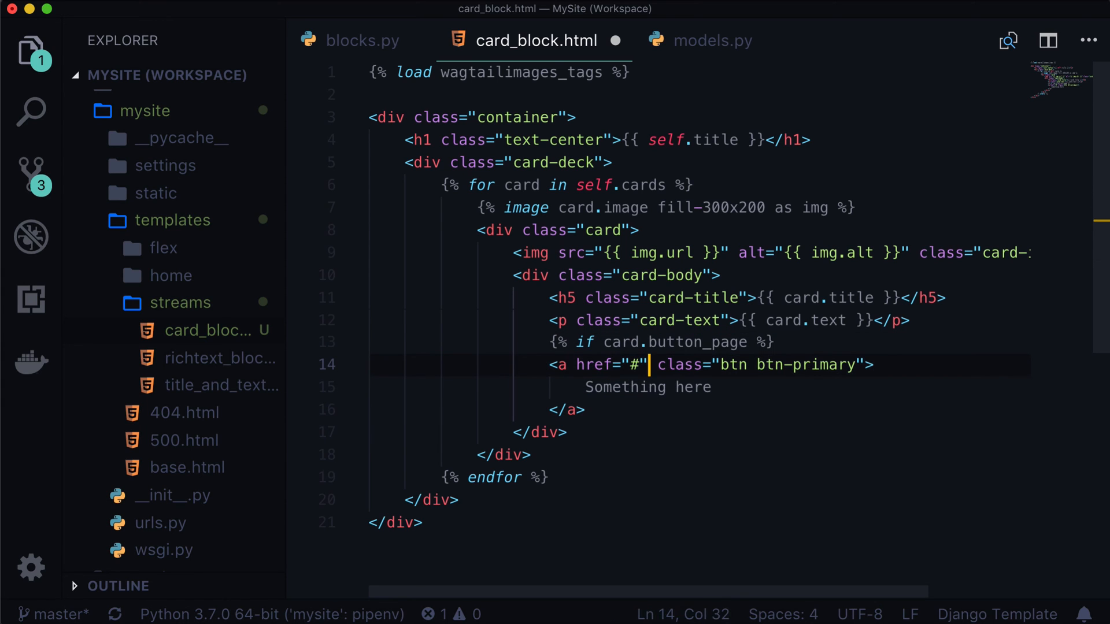
text({{ card.)
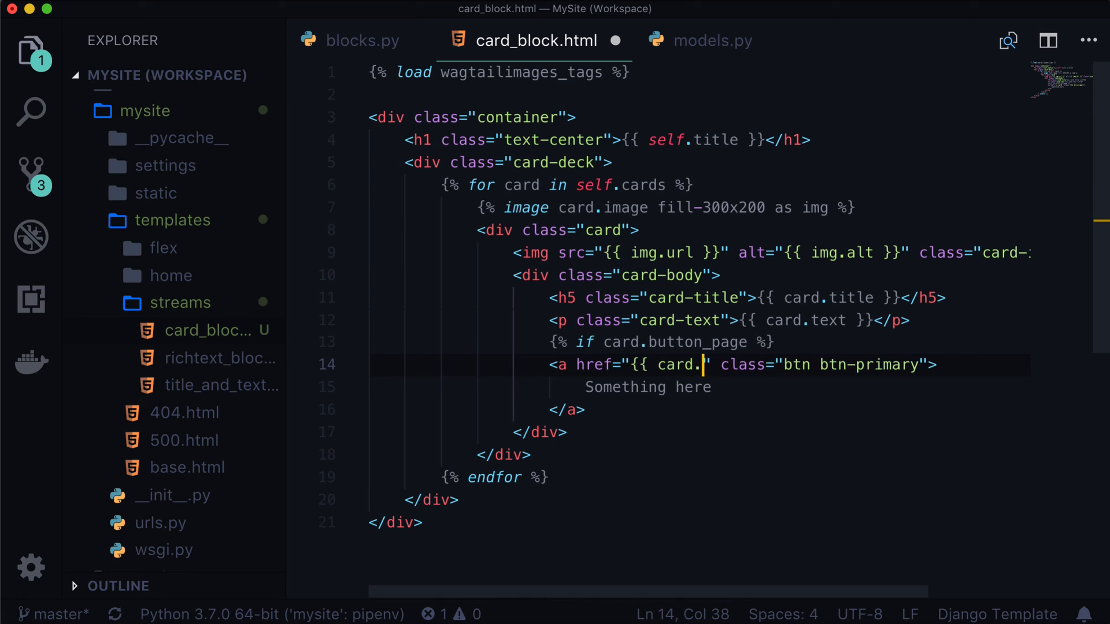
text(button_)
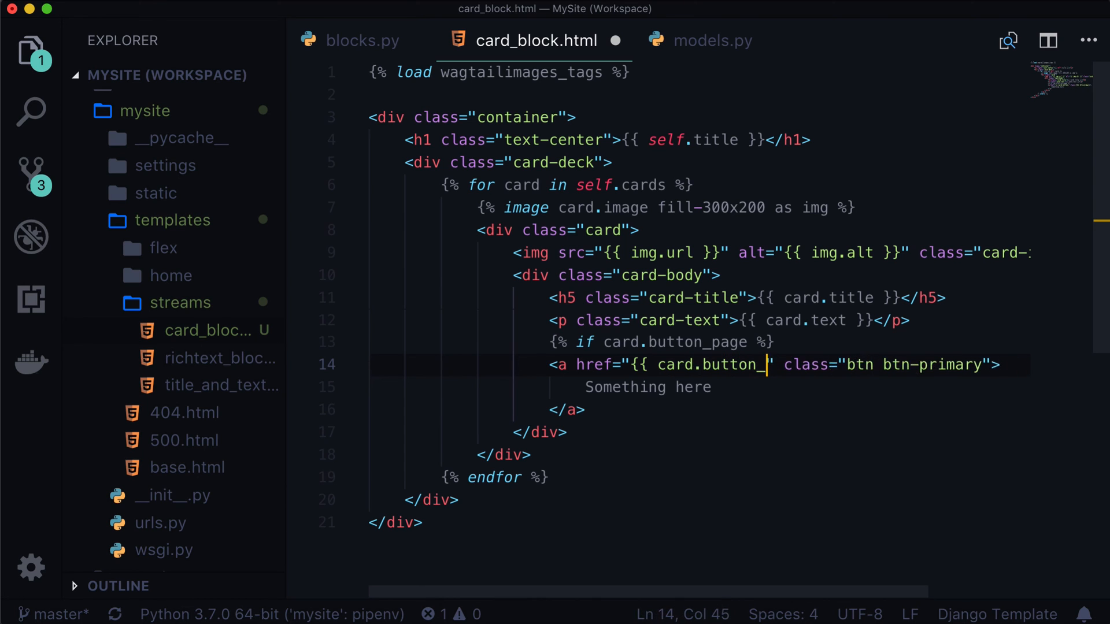
text(page.url }})
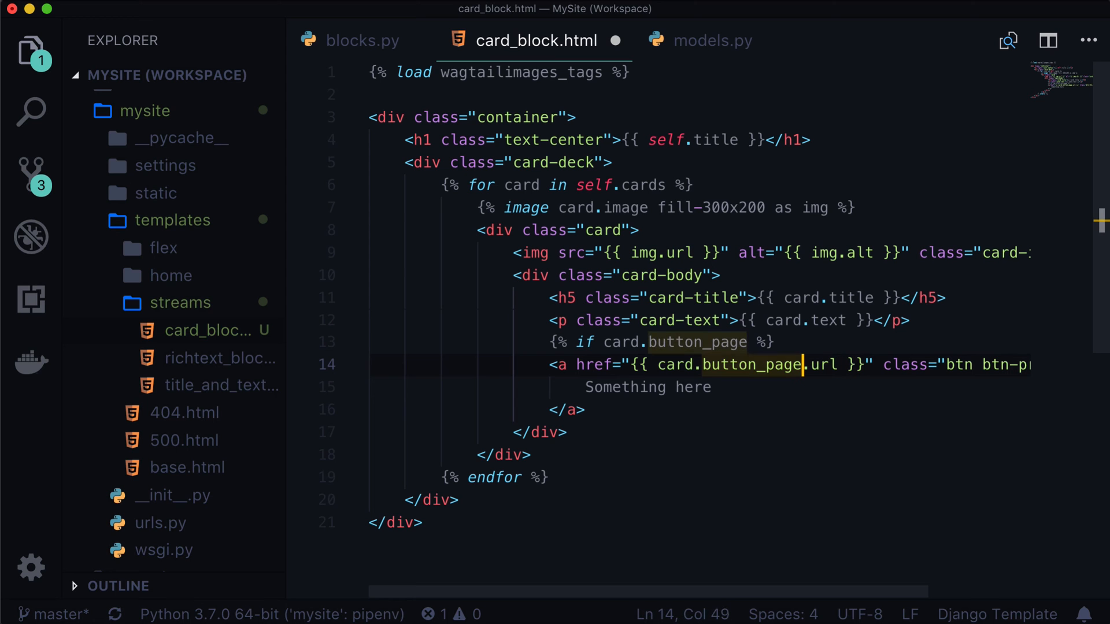
click(381, 15)
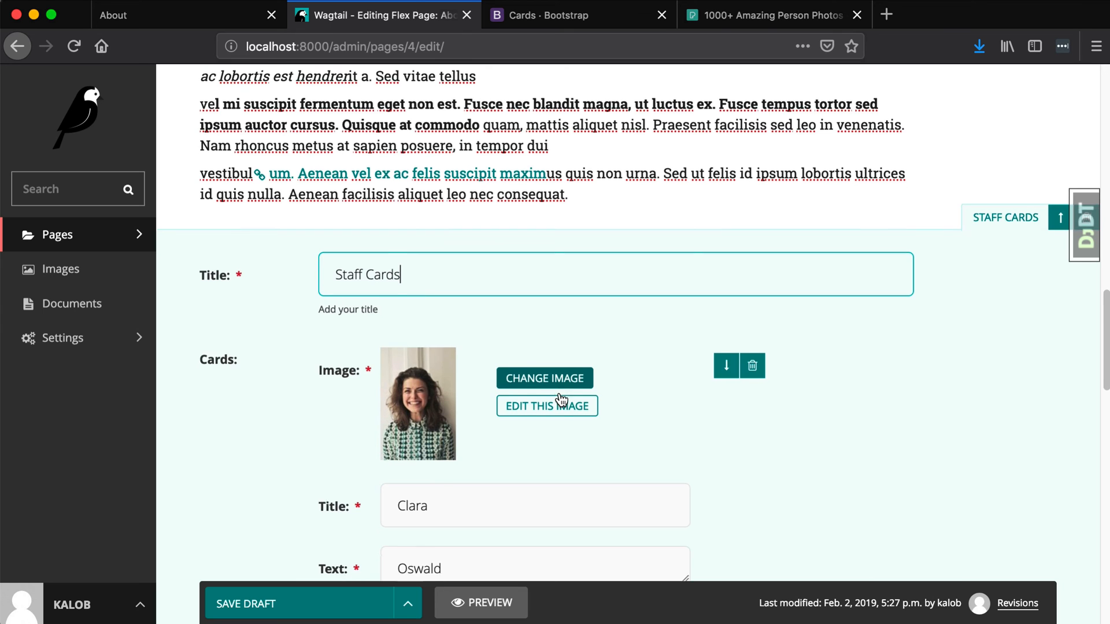
Scroll through the Staff Cards block fields in the Wagtail page editor
scroll(down, 3)
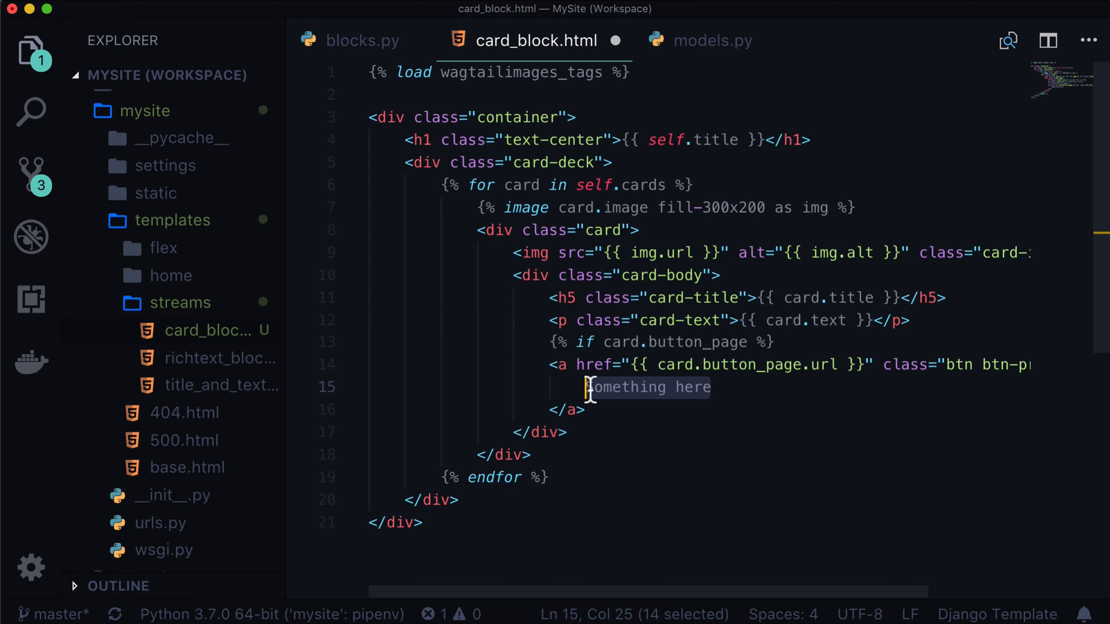
mouse_move(782, 417)
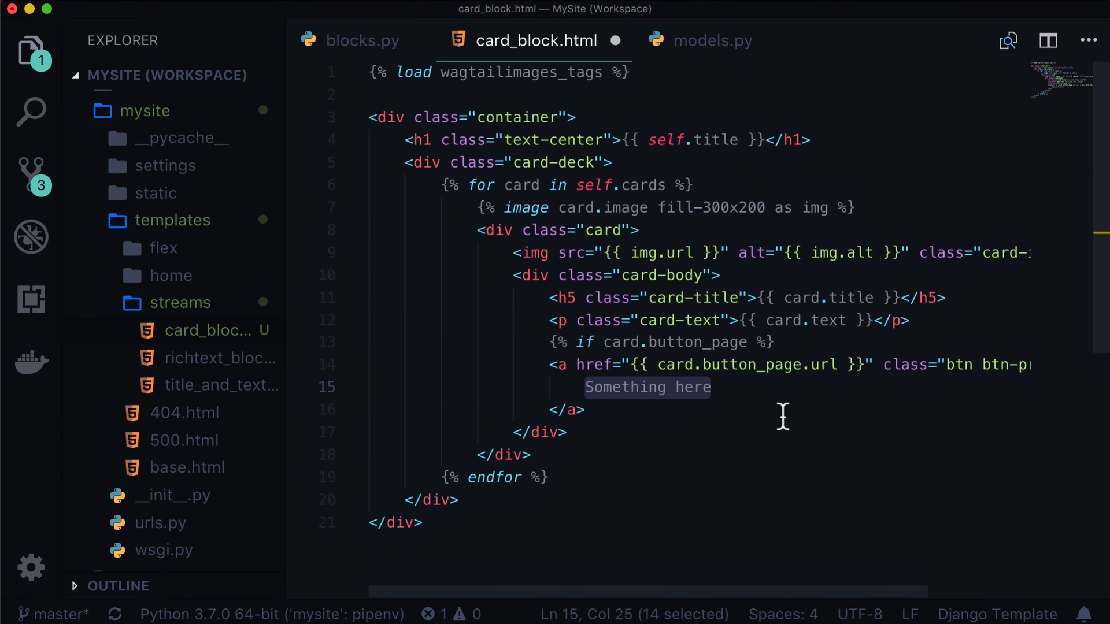
Rename 'Read More' to 'Learn More' and add an elif card.button_url branch
text(Read M)
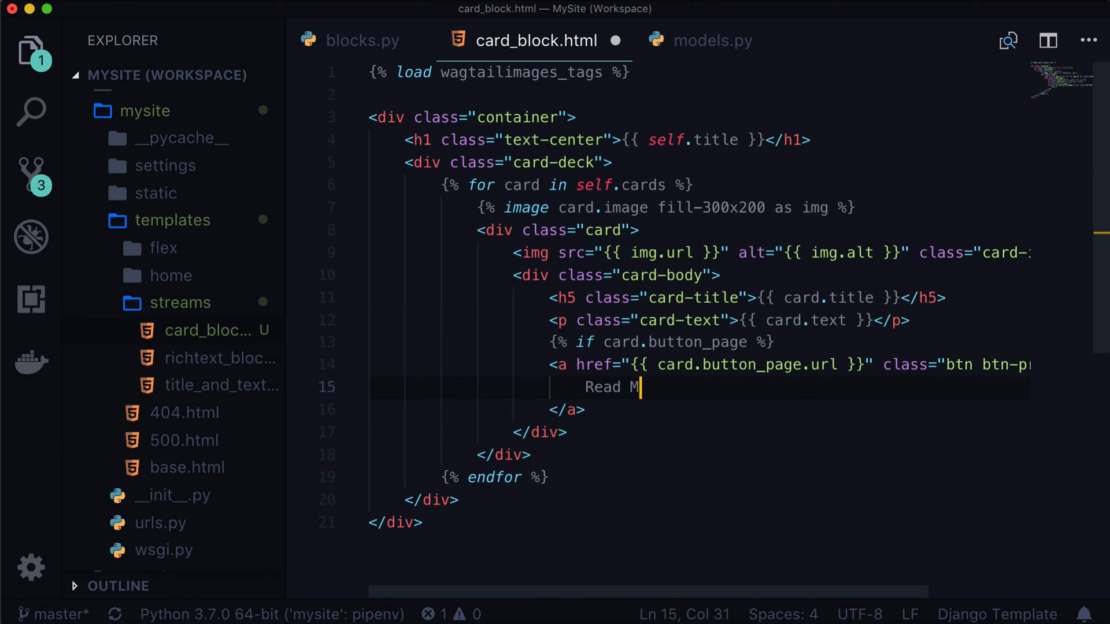
text(ore)
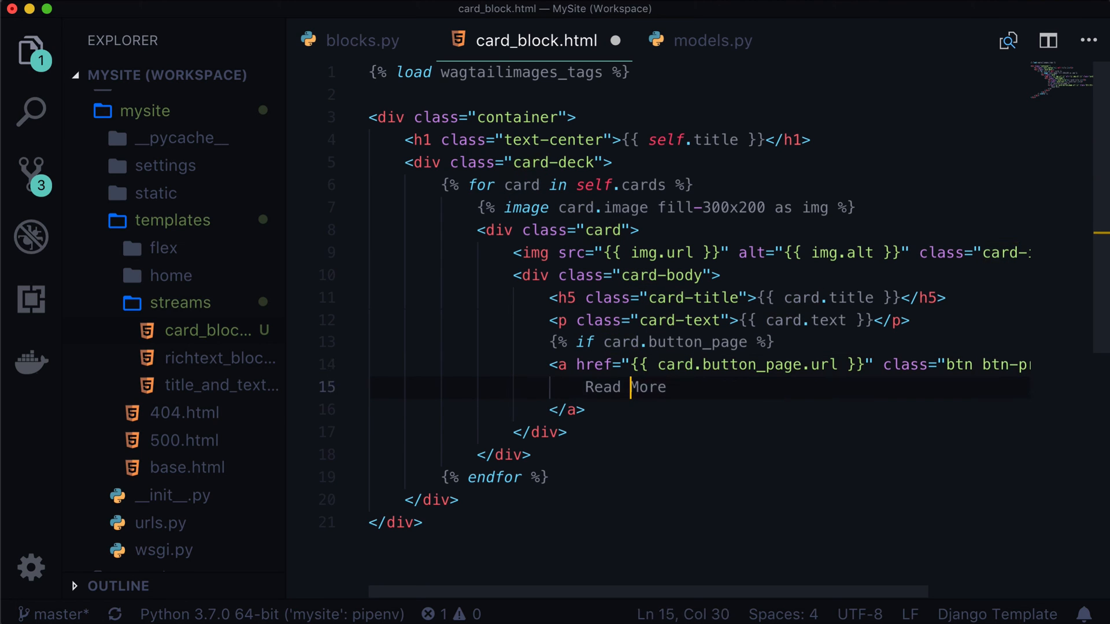
text(Learn More)
text({% )
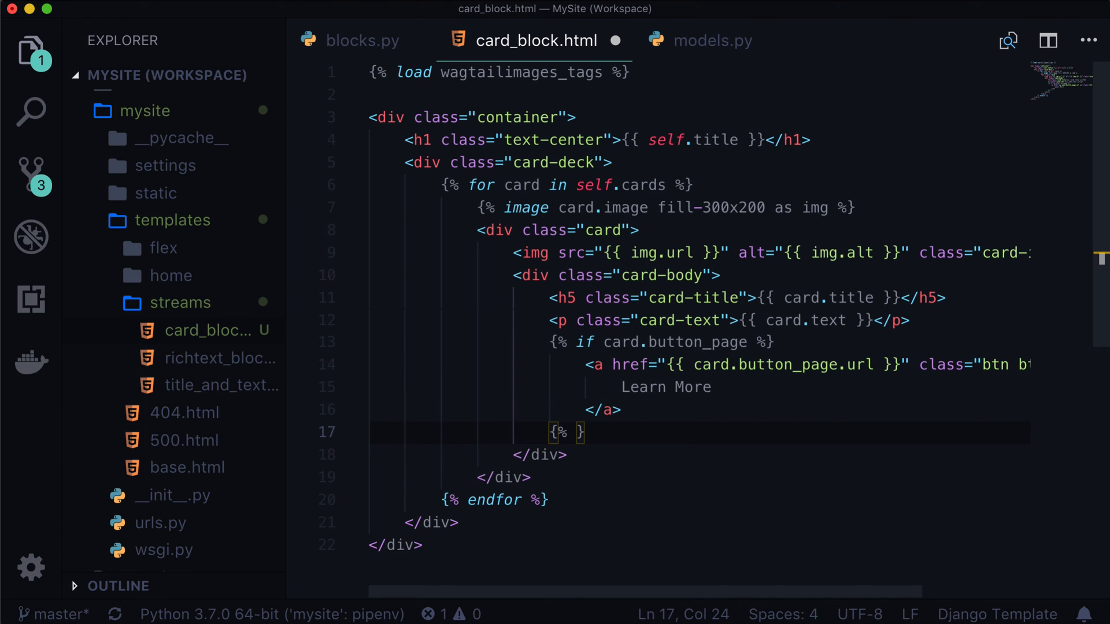
text(elif)
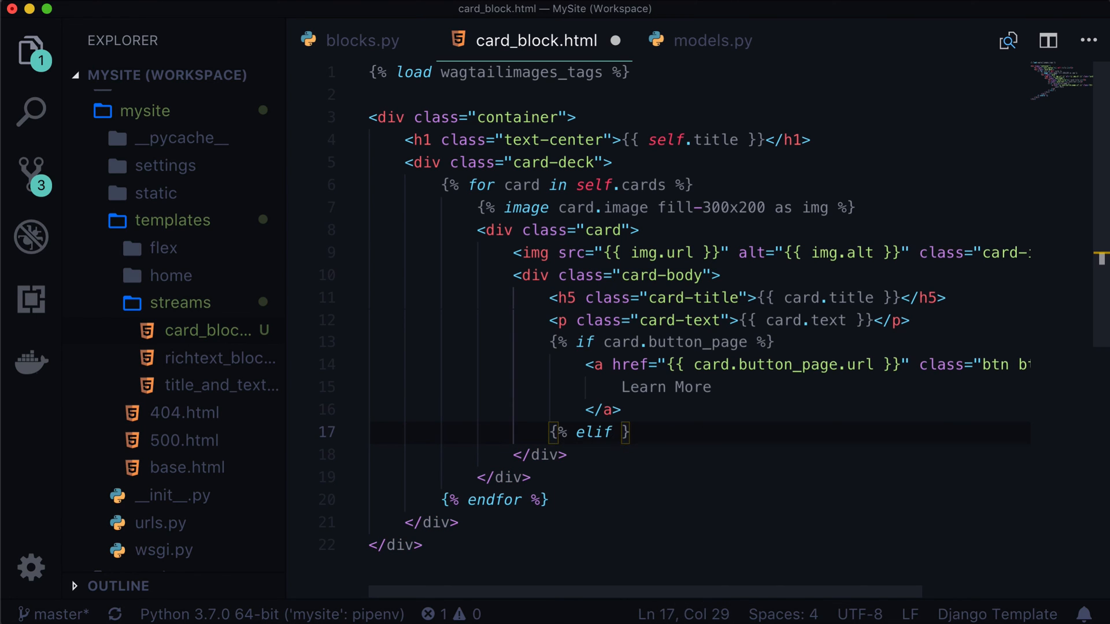
text(card.button)
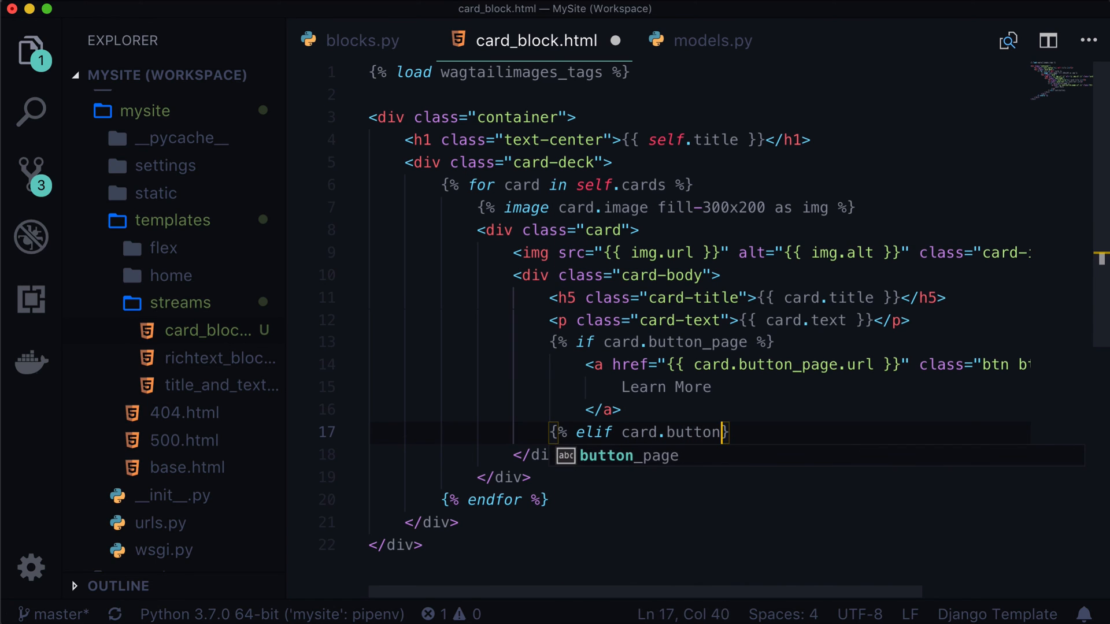
text(_url %})
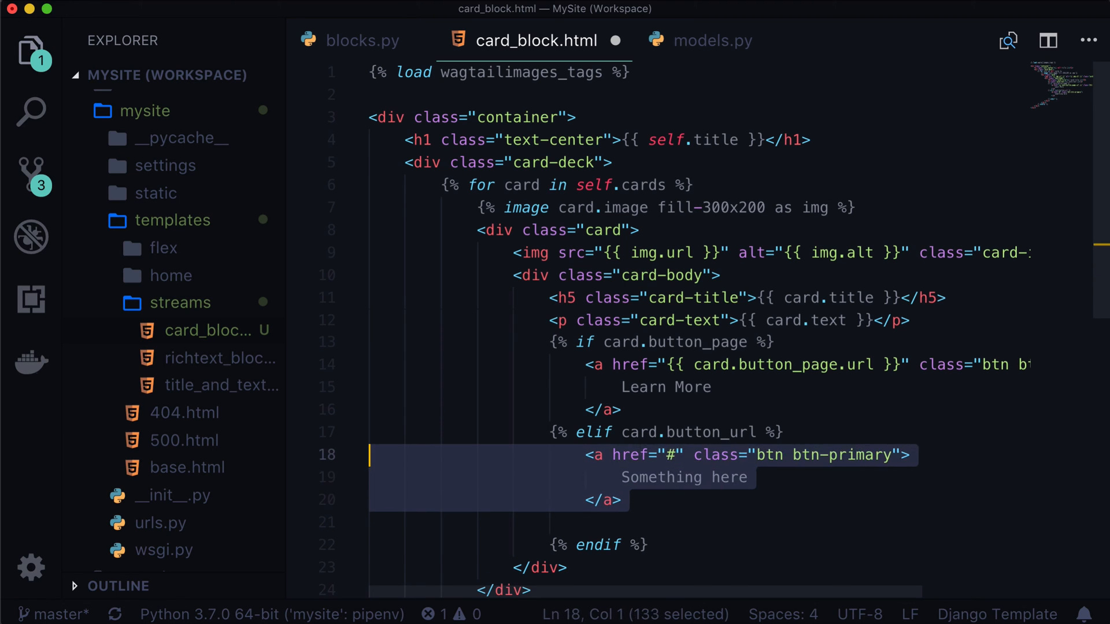
Link the second button to {{ card.button_url }} labelled 'Learn More (external)'
click(910, 454)
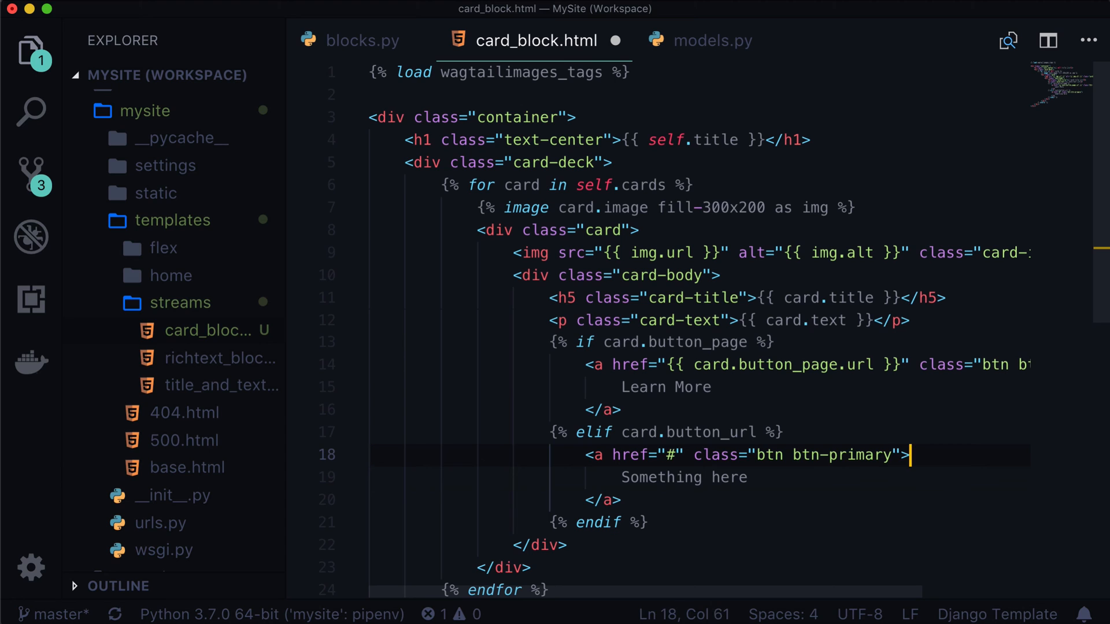
click(621, 409)
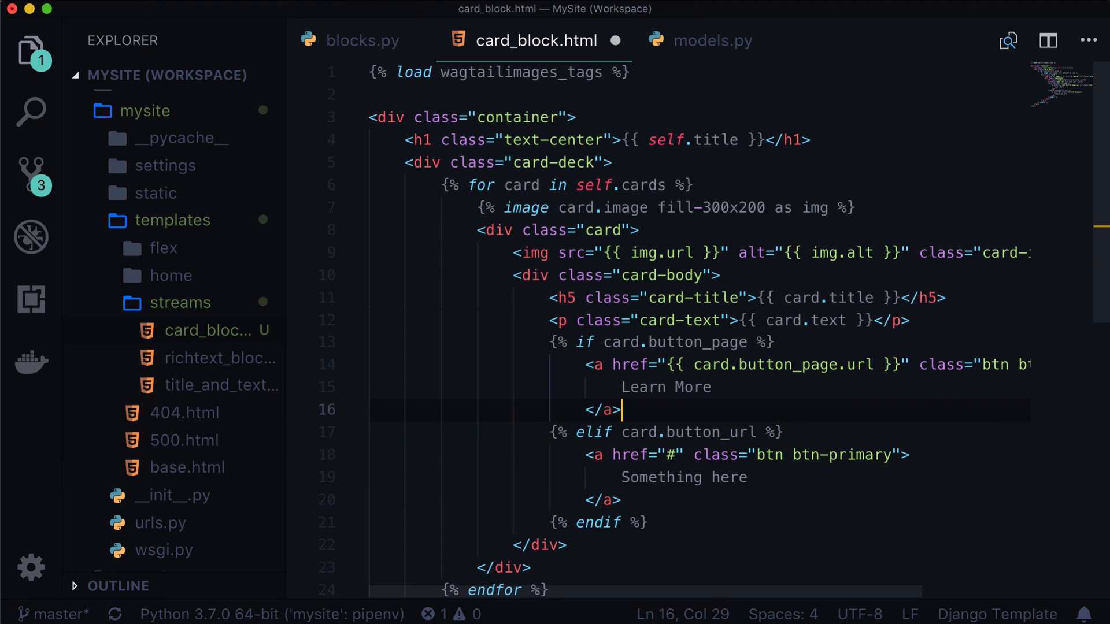
double_click(686, 431)
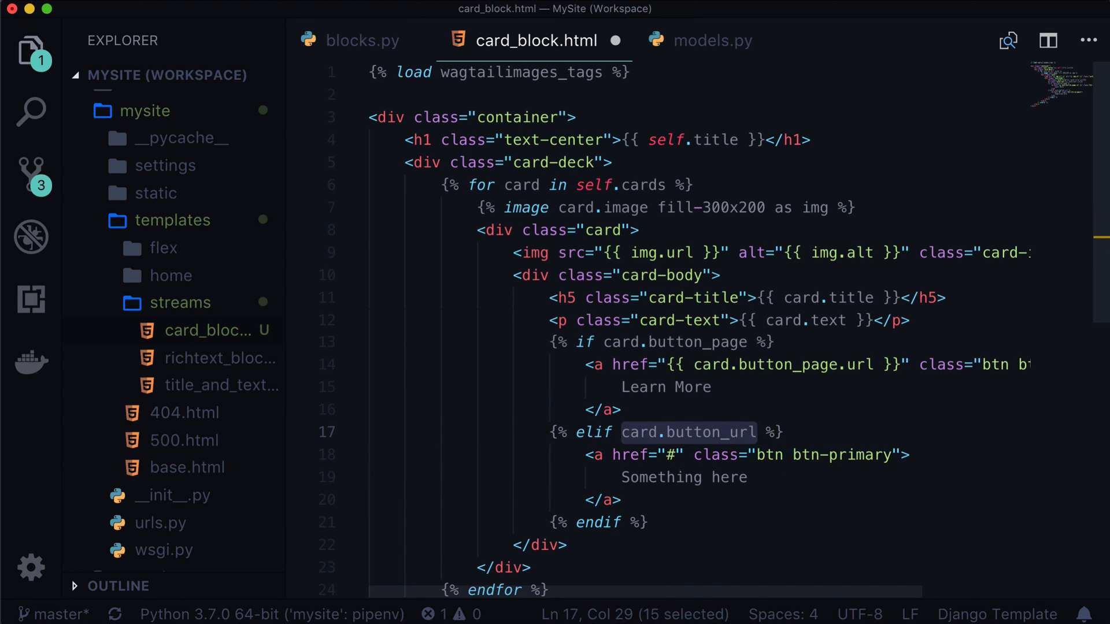
click(676, 454)
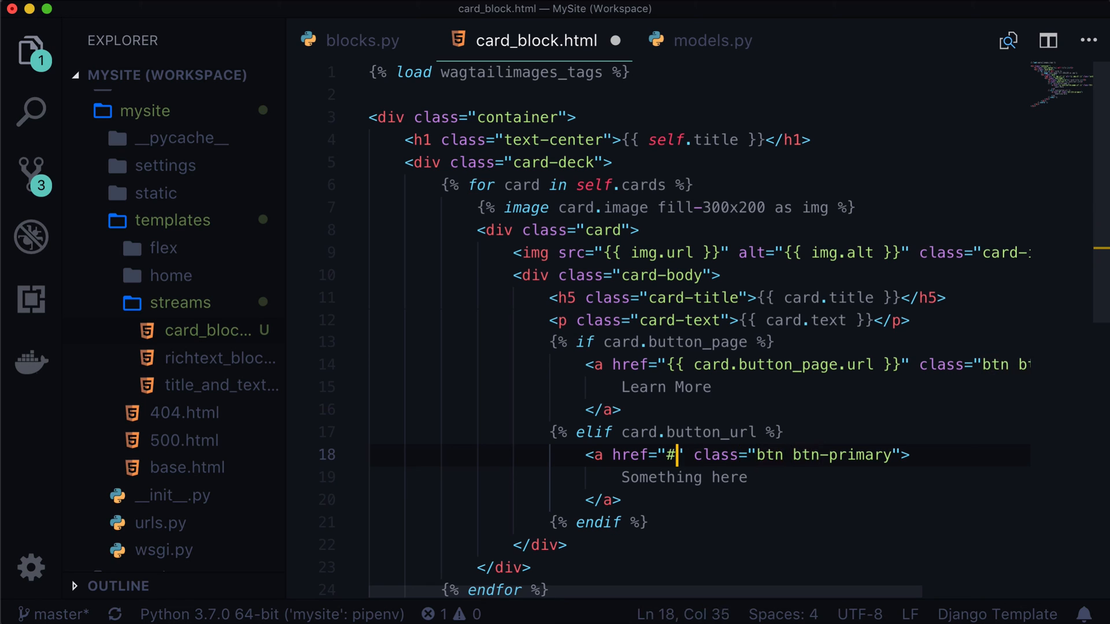
text({{ card.button_url }})
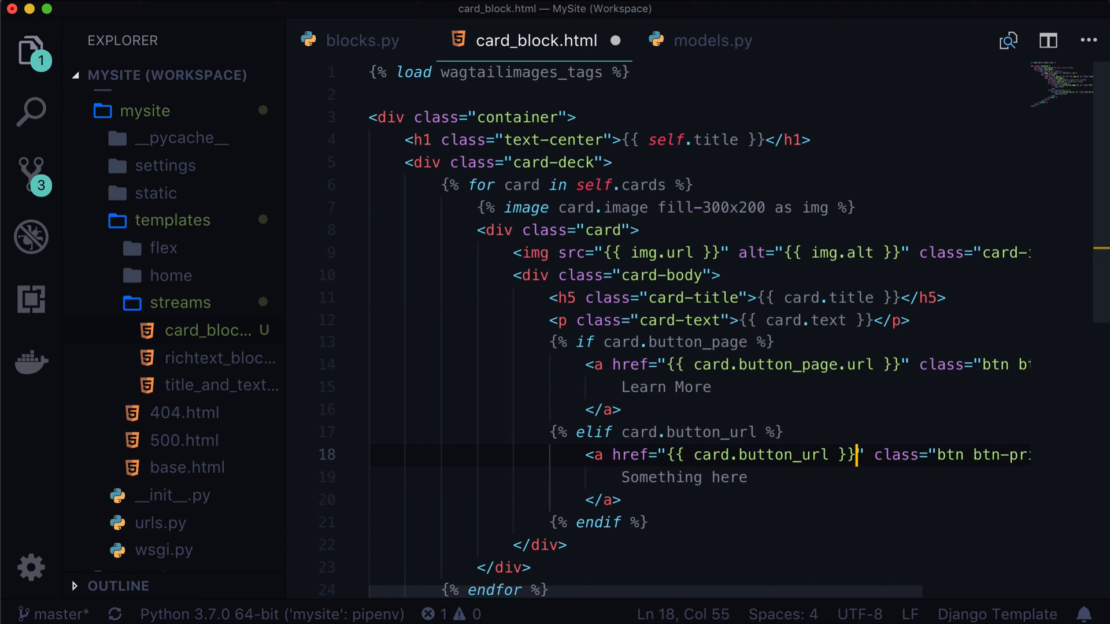
text(Learn)
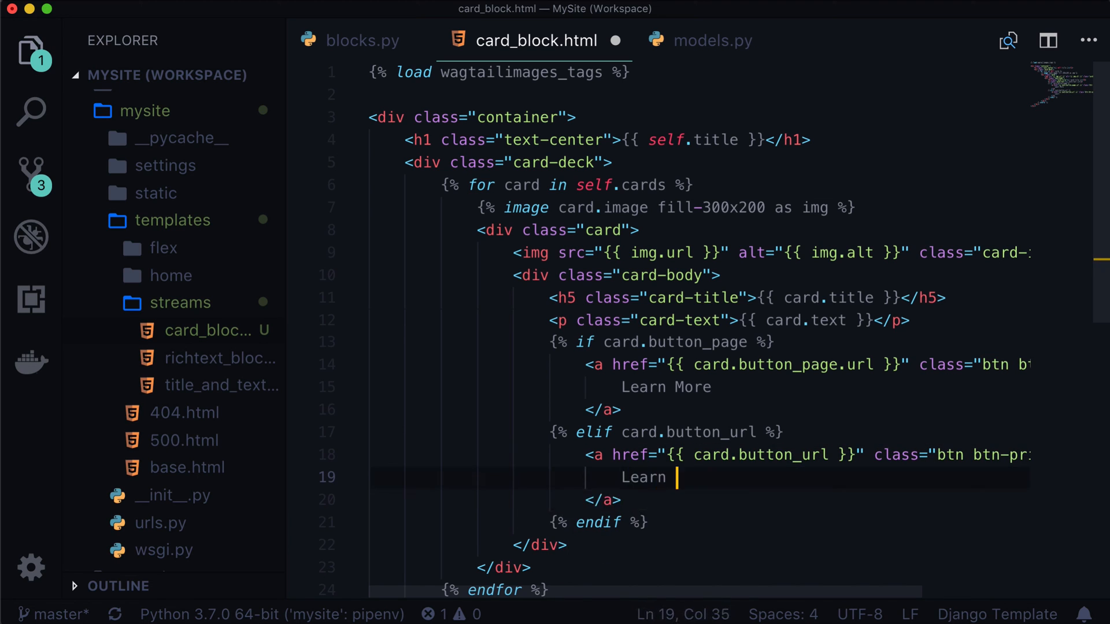
text(More ())
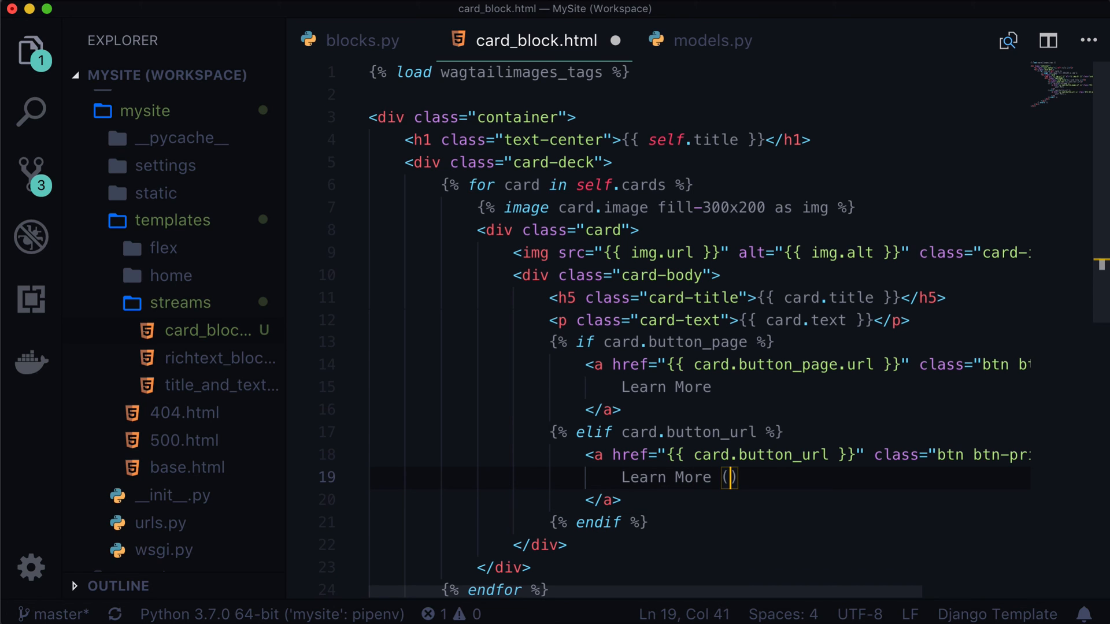
text(external)
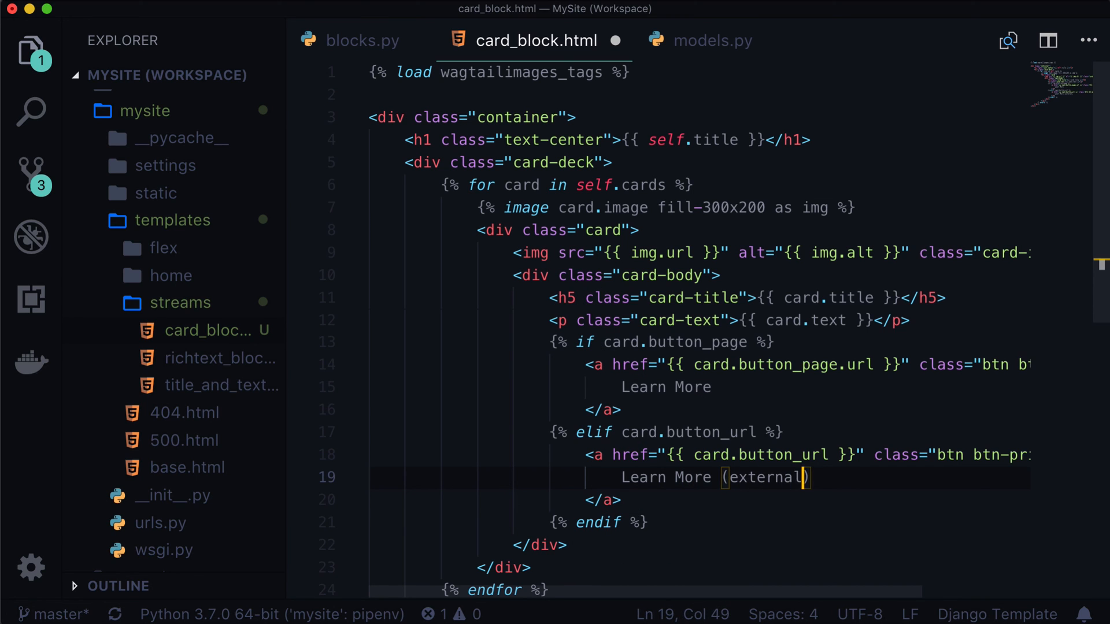
Append '(internal)' to the first button's Learn More label
click(720, 387)
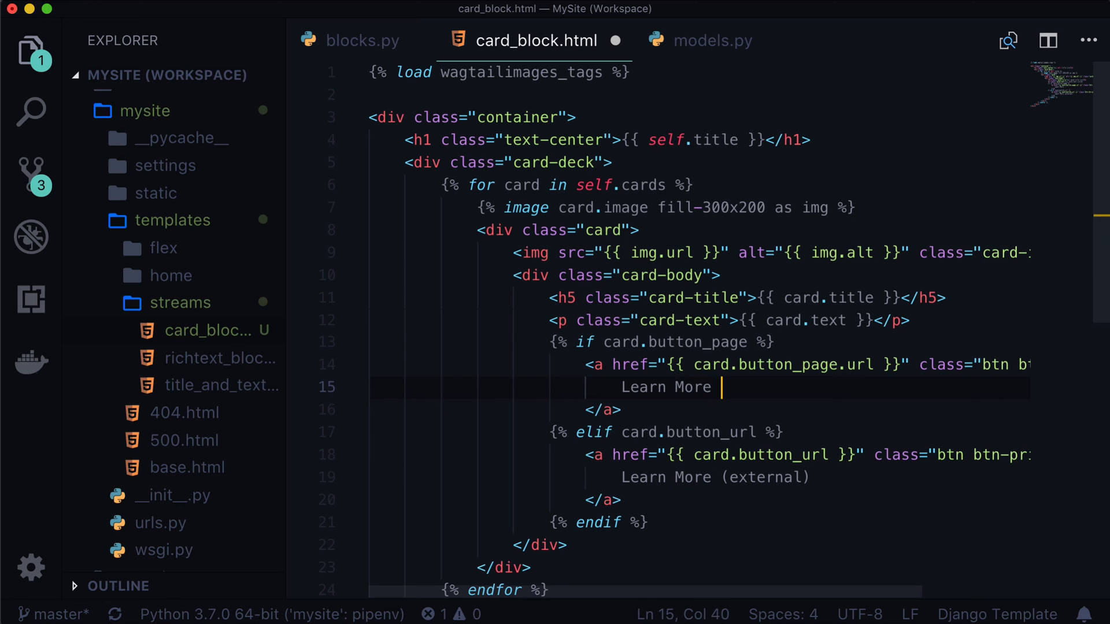
text((internal))
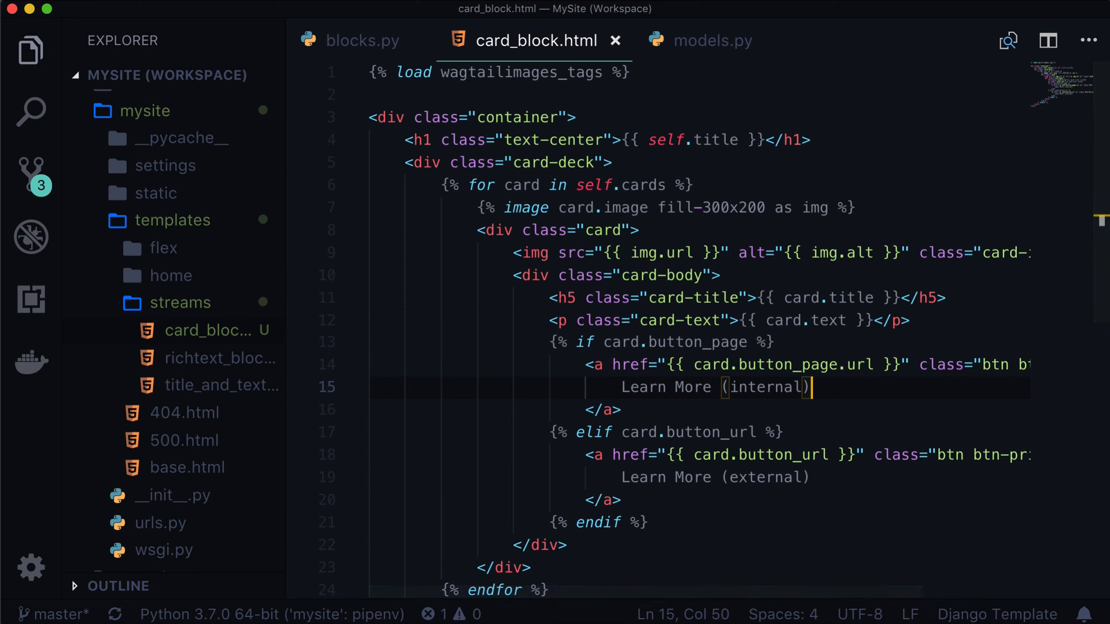
click(381, 15)
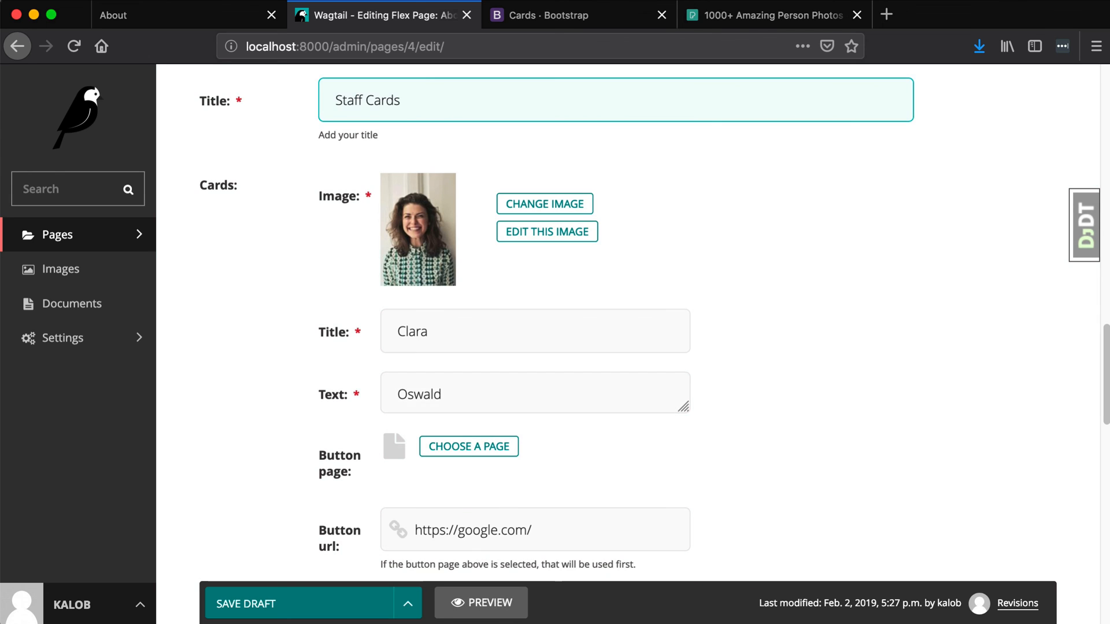
Show the About page tab in Firefox to view the updated staff cards
click(114, 16)
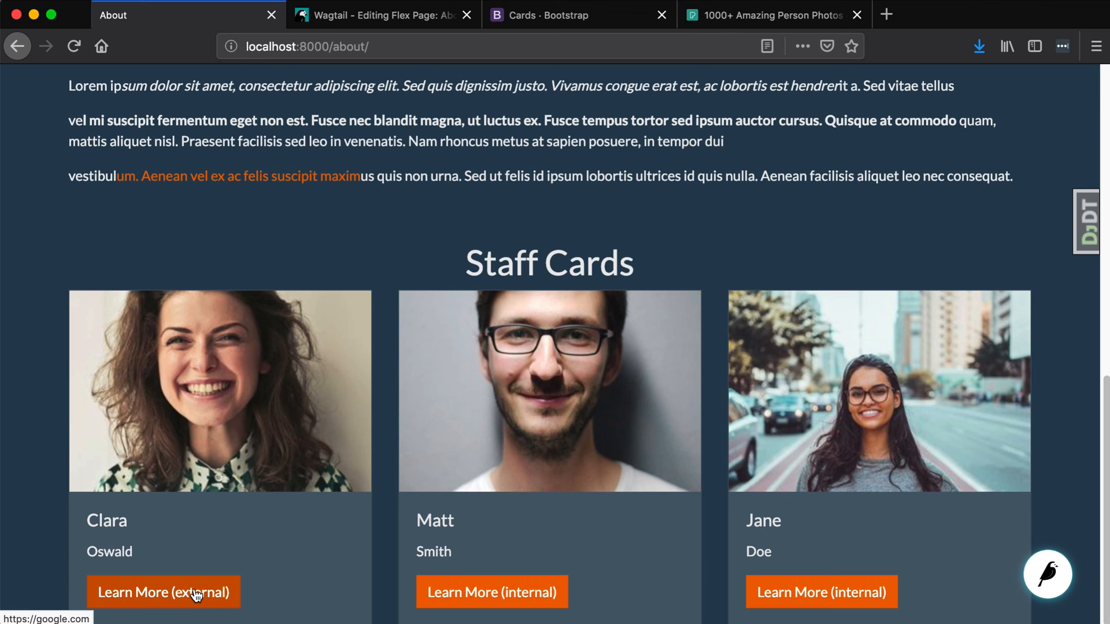
Test Clara's external (Google) and Matt's internal (Home) Learn More buttons, closing their tabs
click(163, 592)
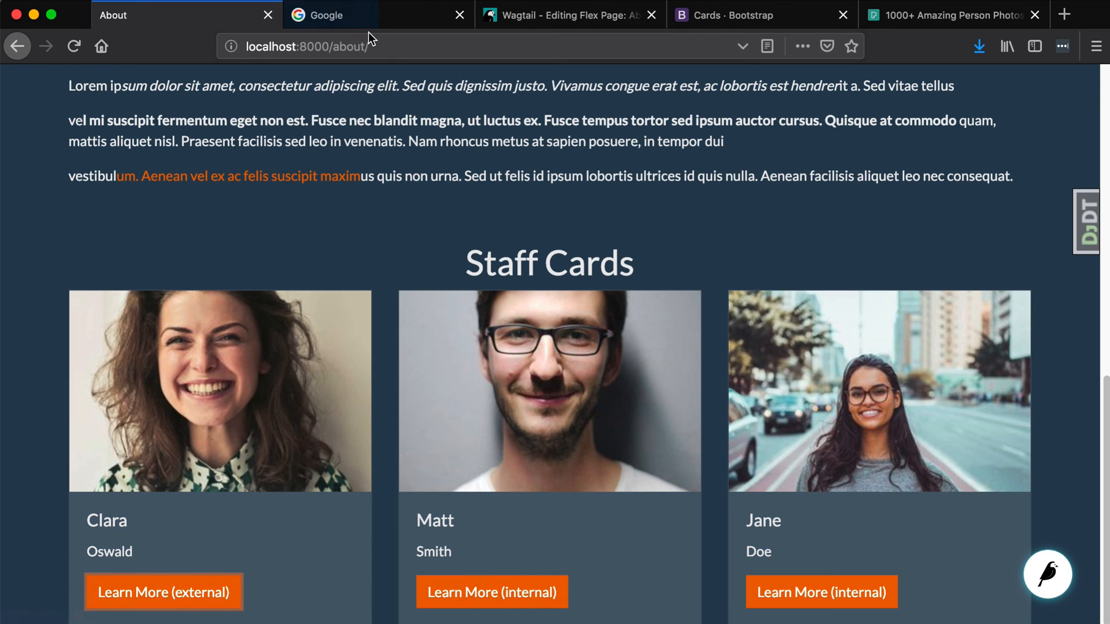
click(458, 15)
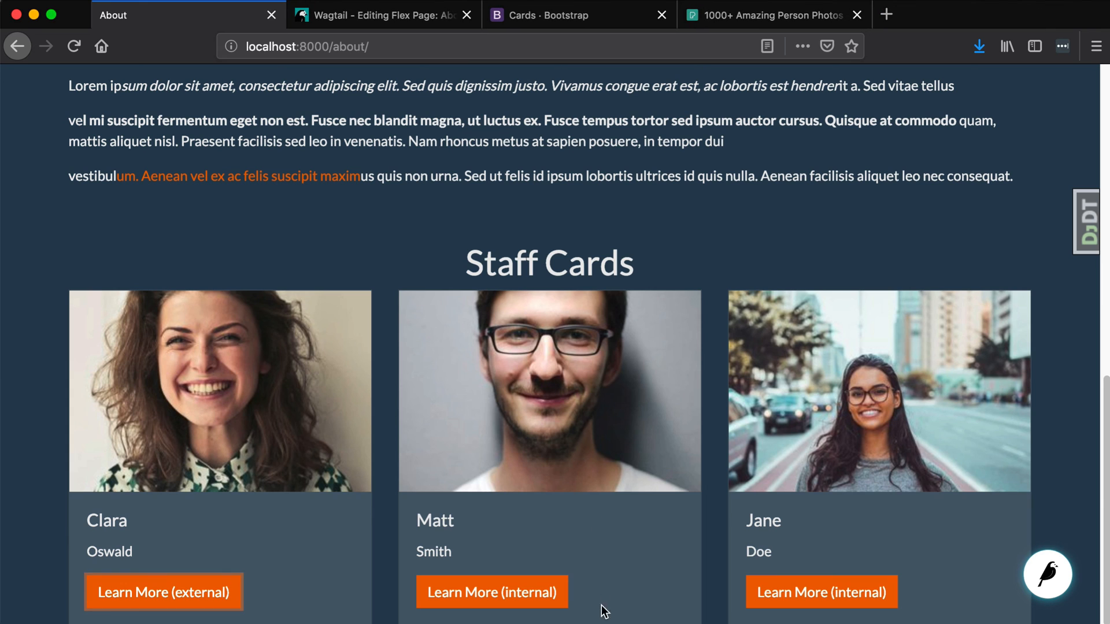
mouse_move(491, 592)
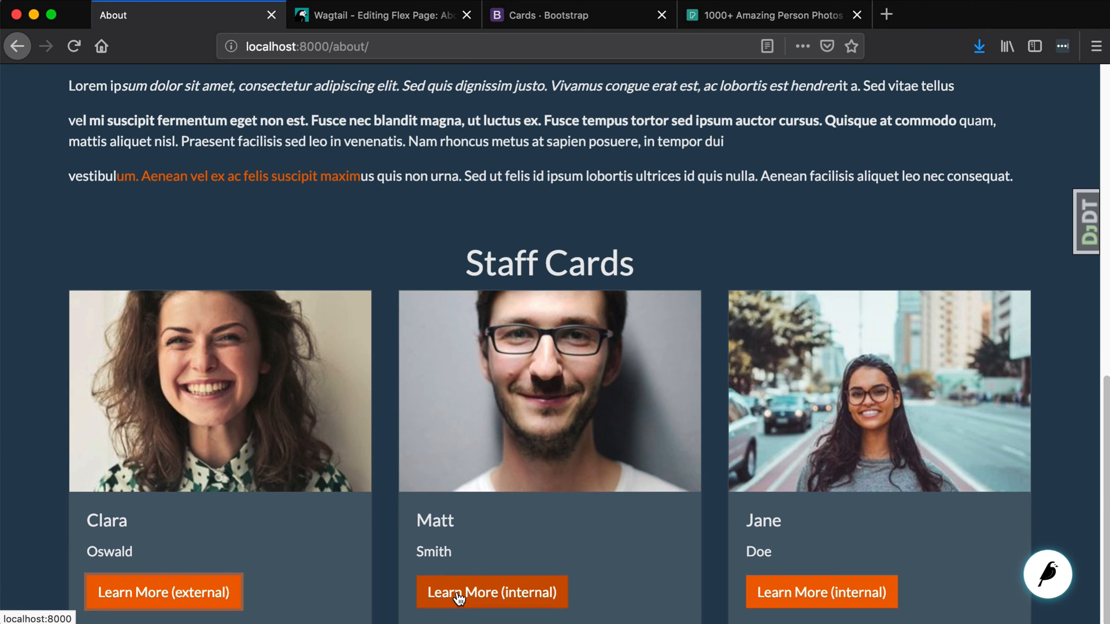
click(492, 592)
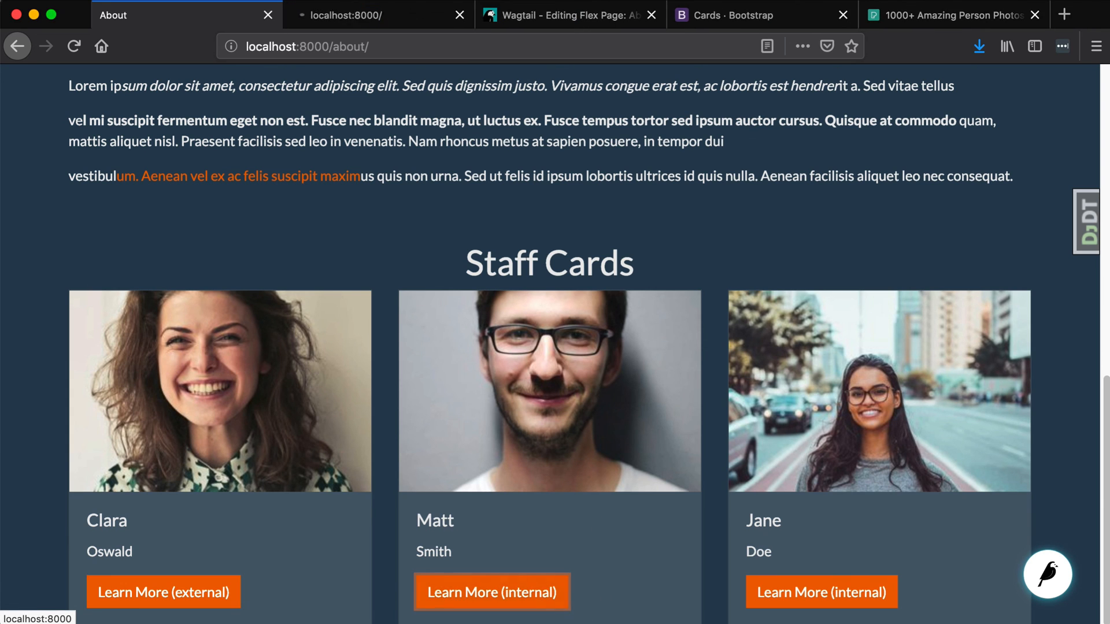
click(375, 14)
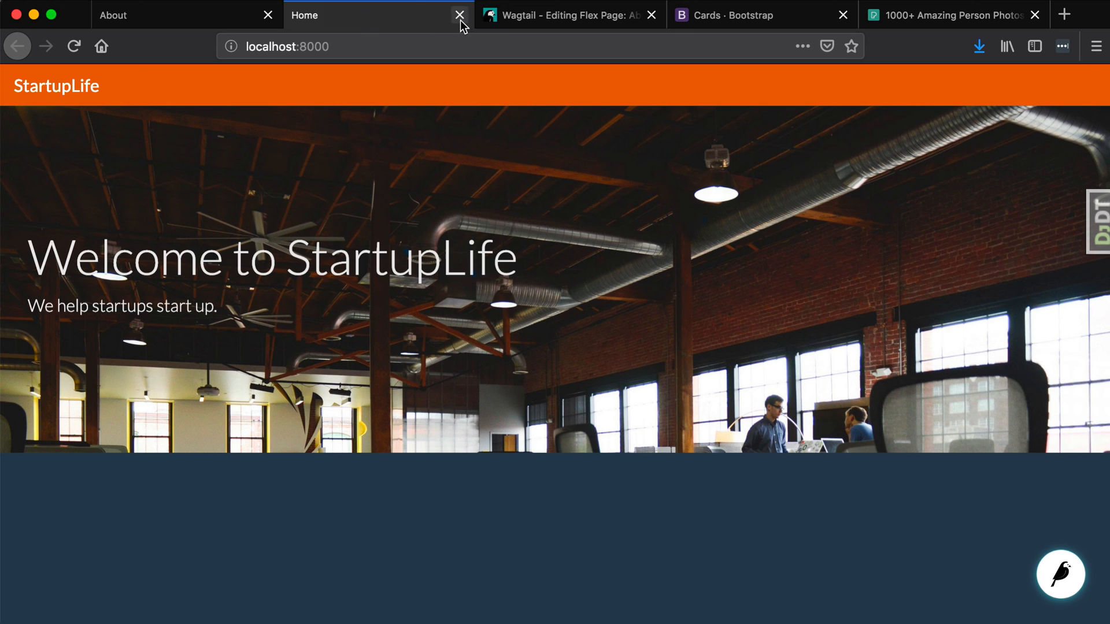
click(458, 15)
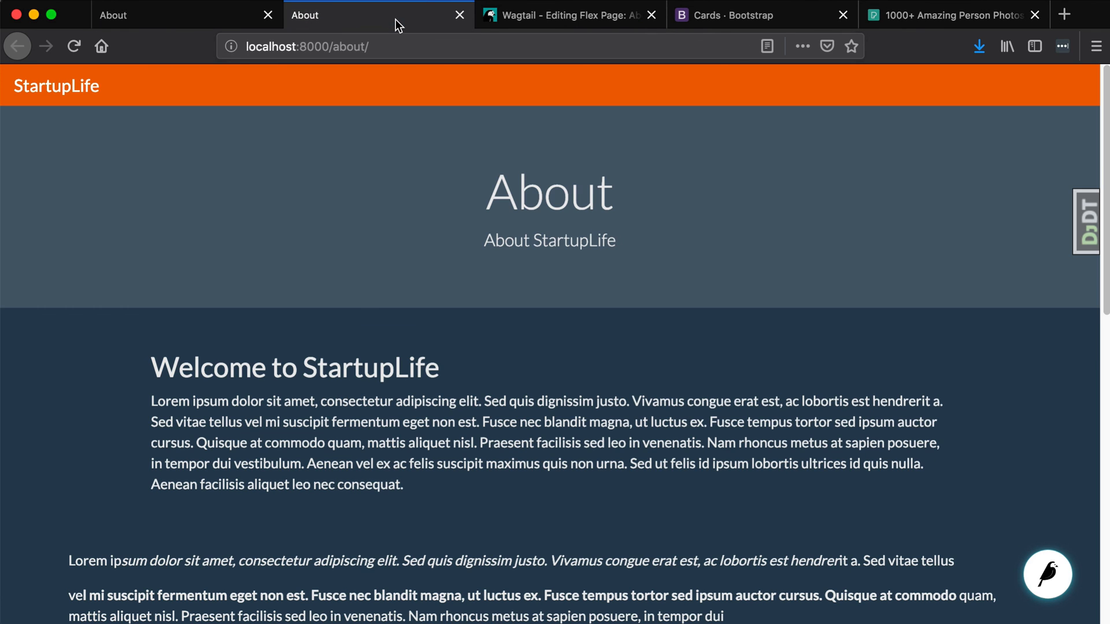
mouse_move(459, 15)
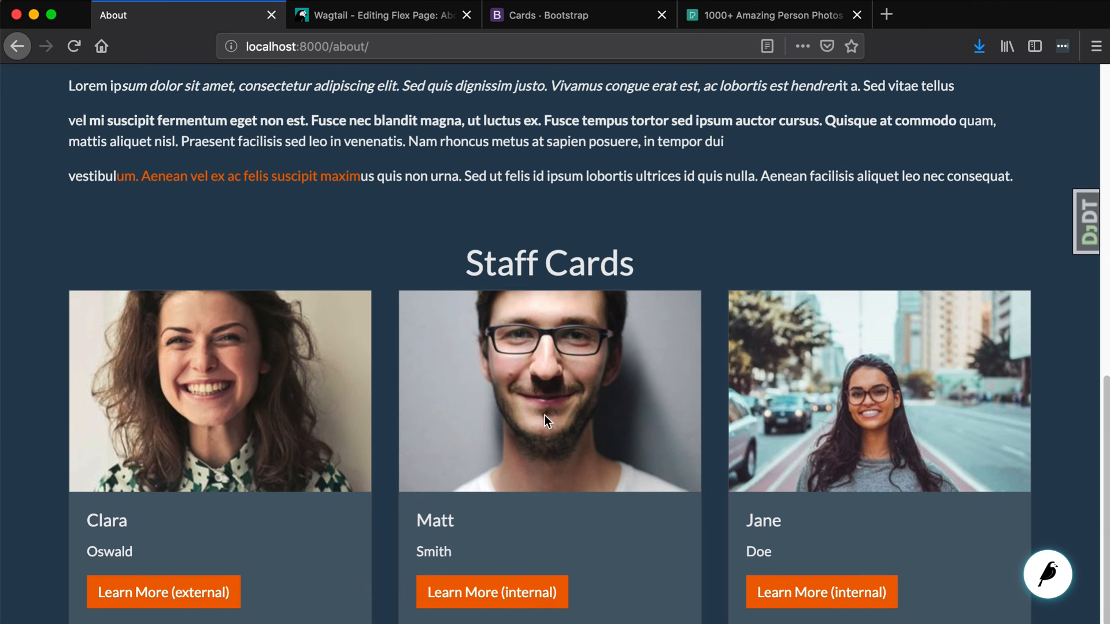
mouse_move(618, 292)
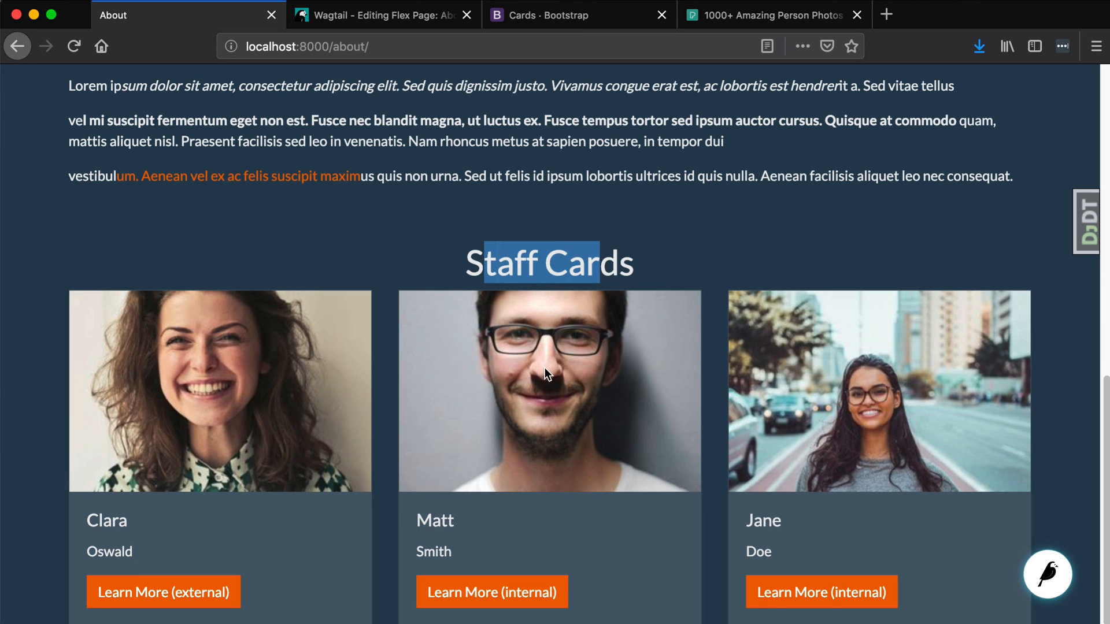
mouse_move(492, 591)
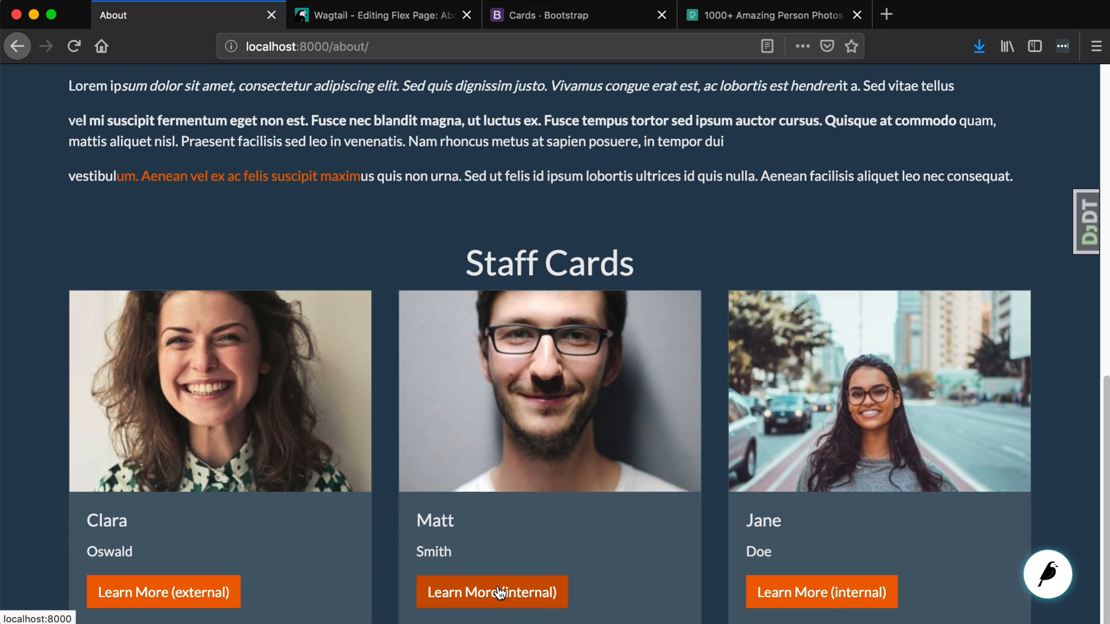
mouse_move(569, 594)
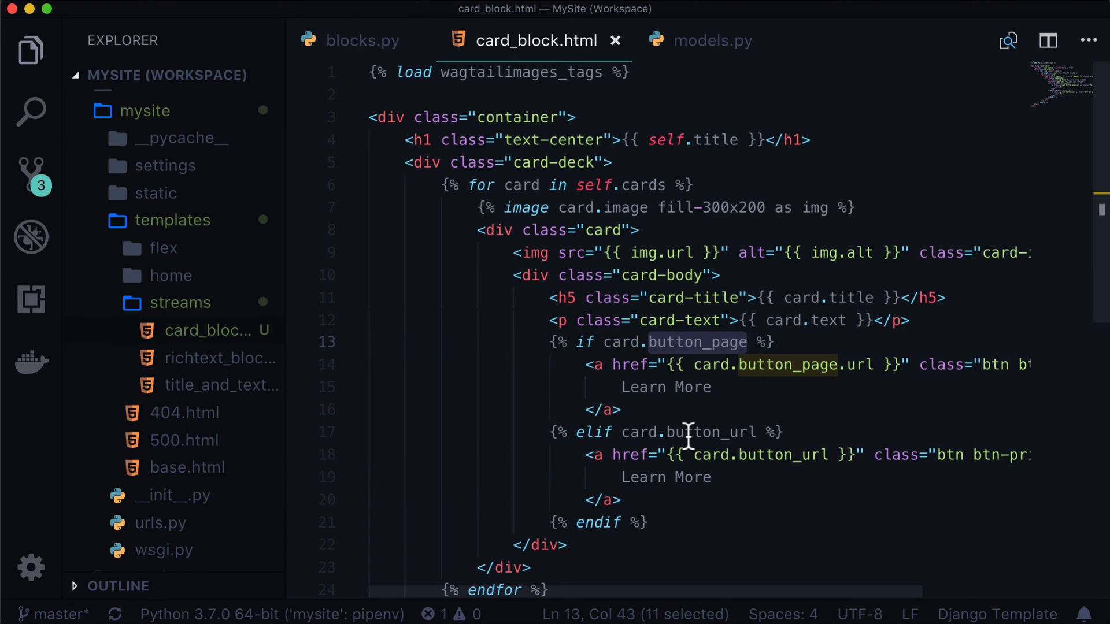
click(640, 522)
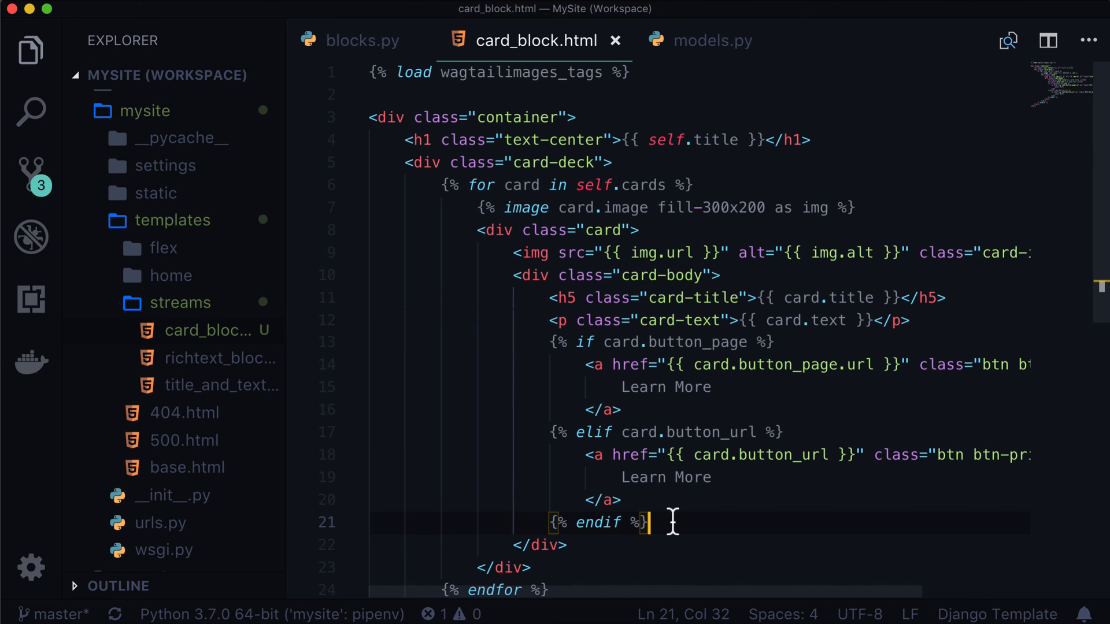
click(362, 40)
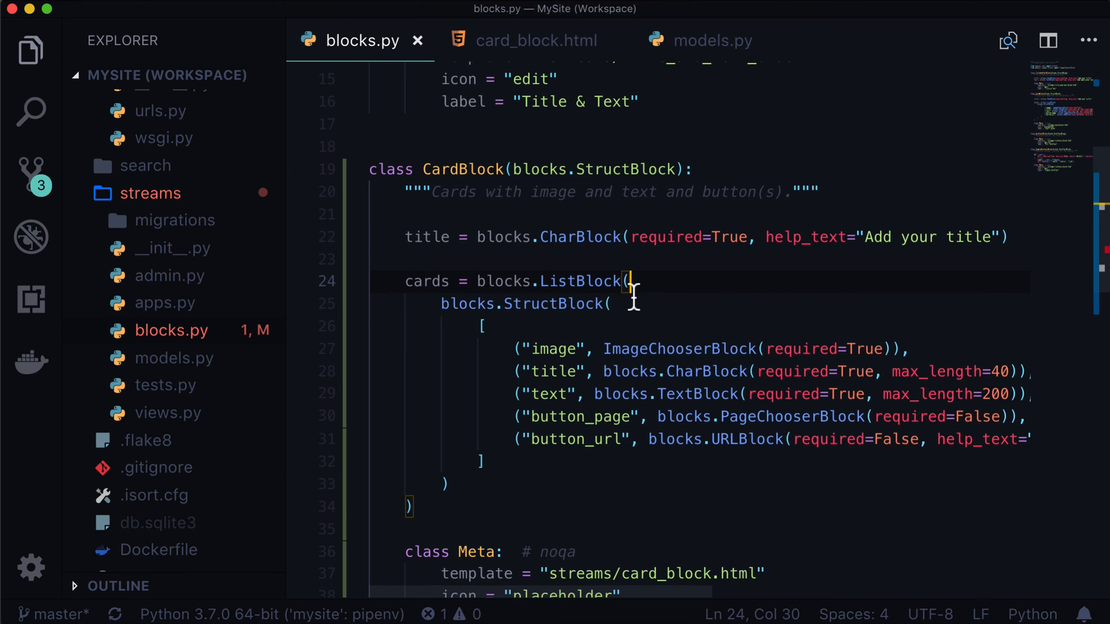
double_click(580, 281)
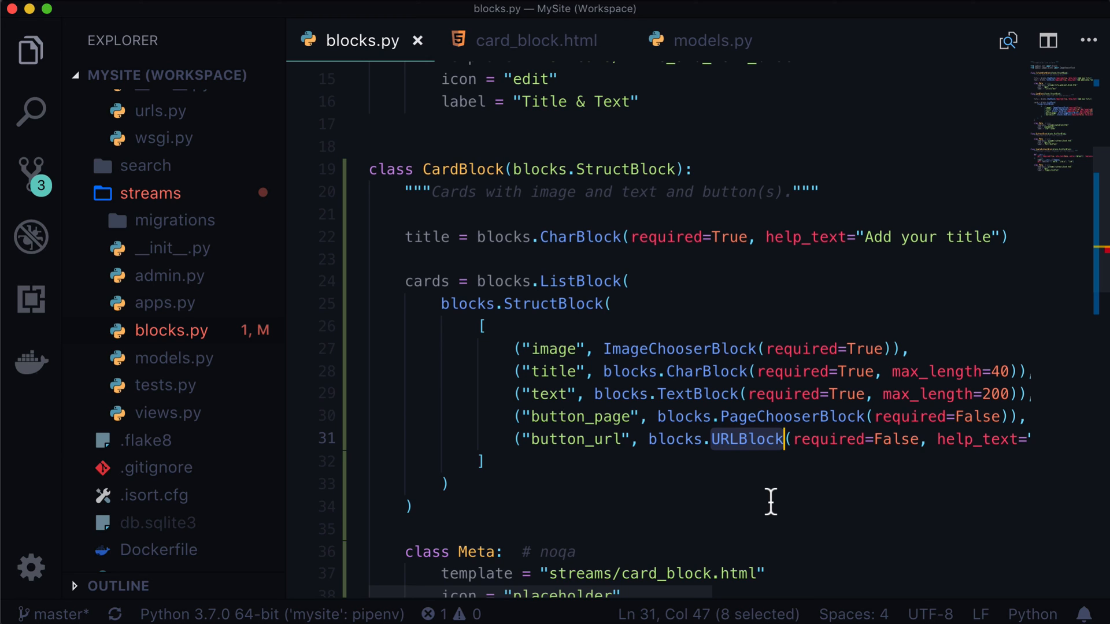
click(482, 461)
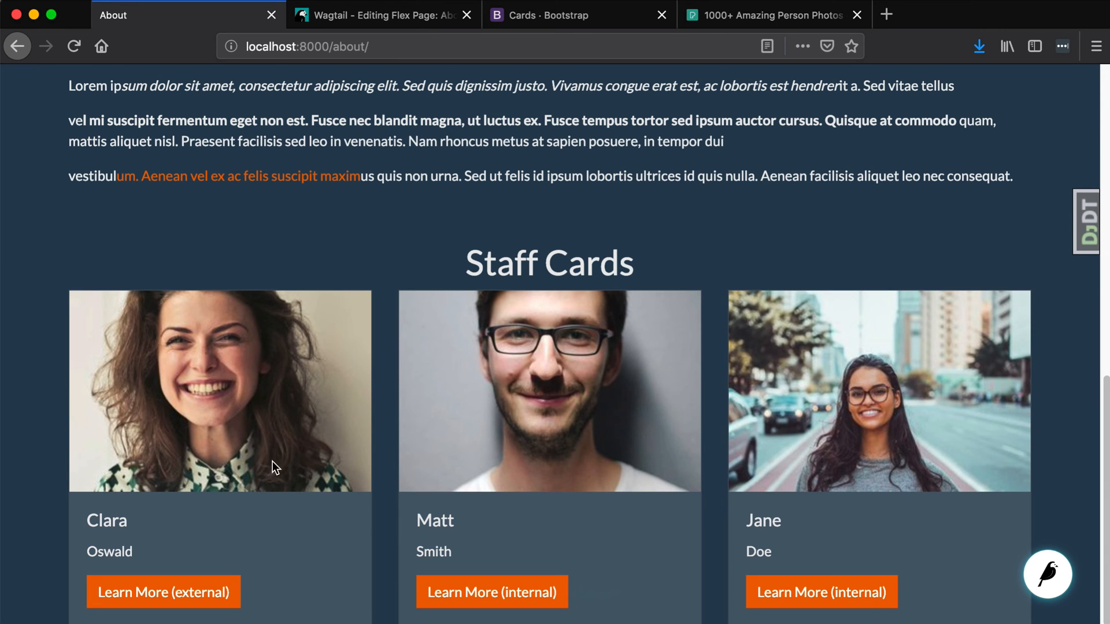
mouse_move(713, 466)
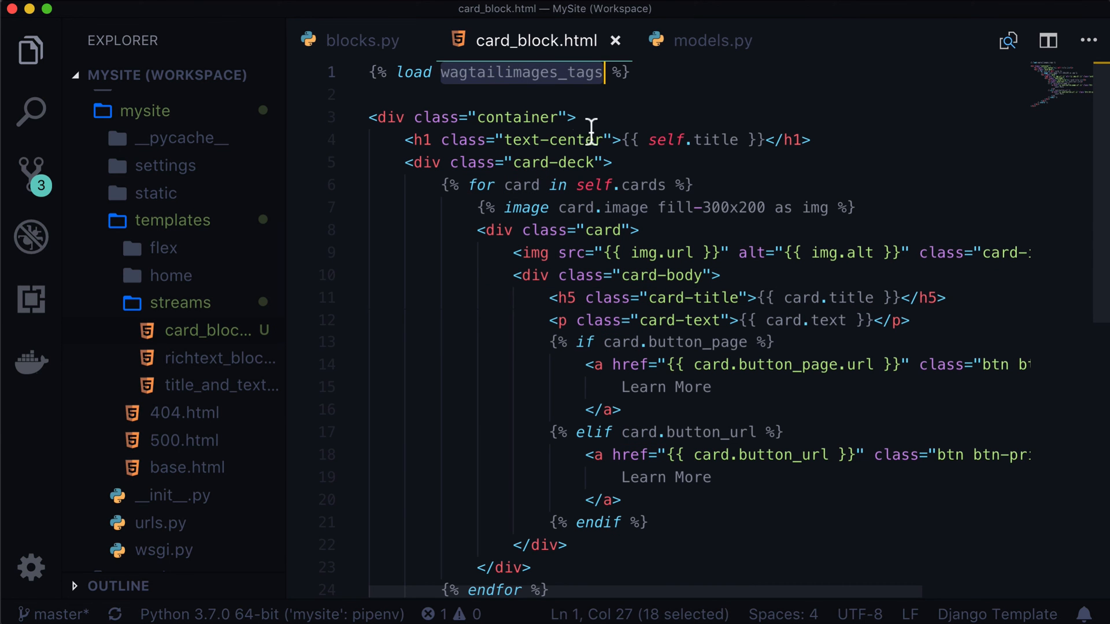
double_click(526, 207)
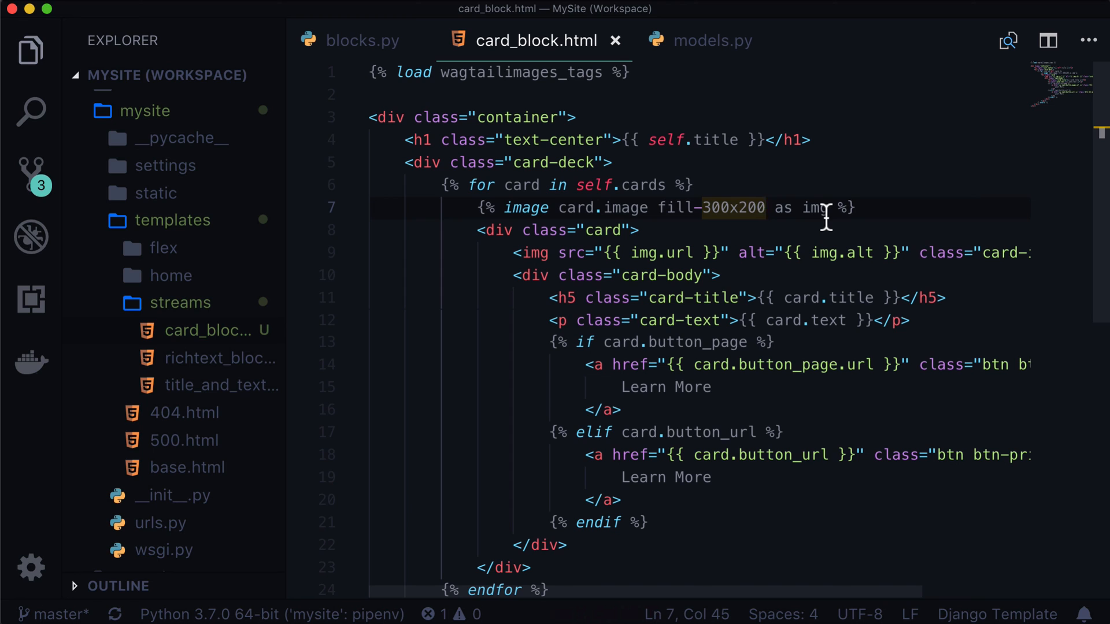
double_click(814, 207)
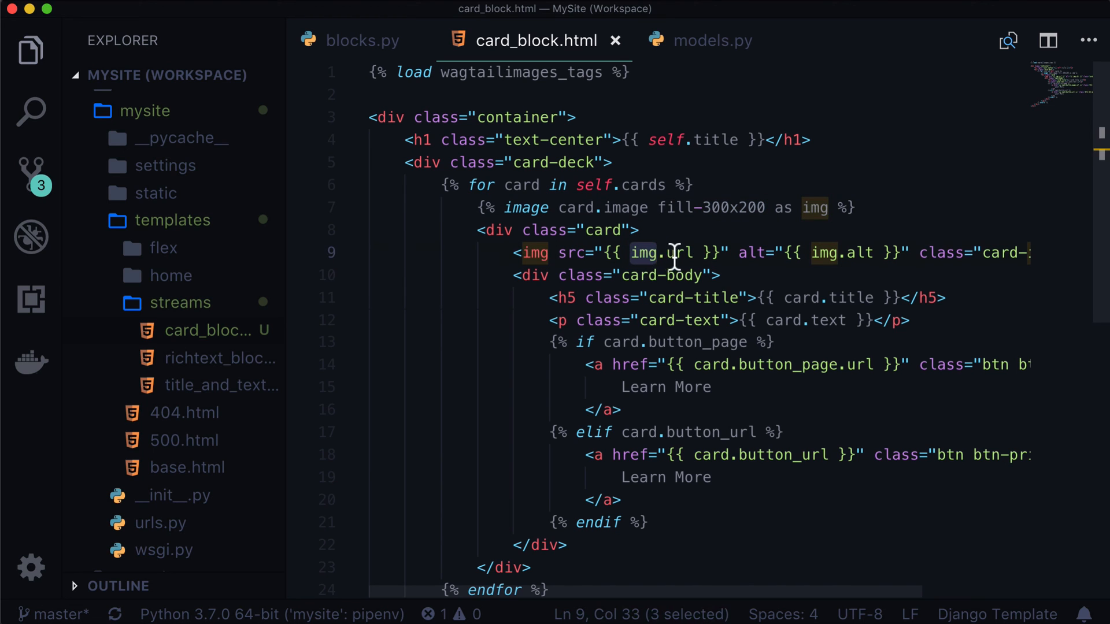
click(853, 253)
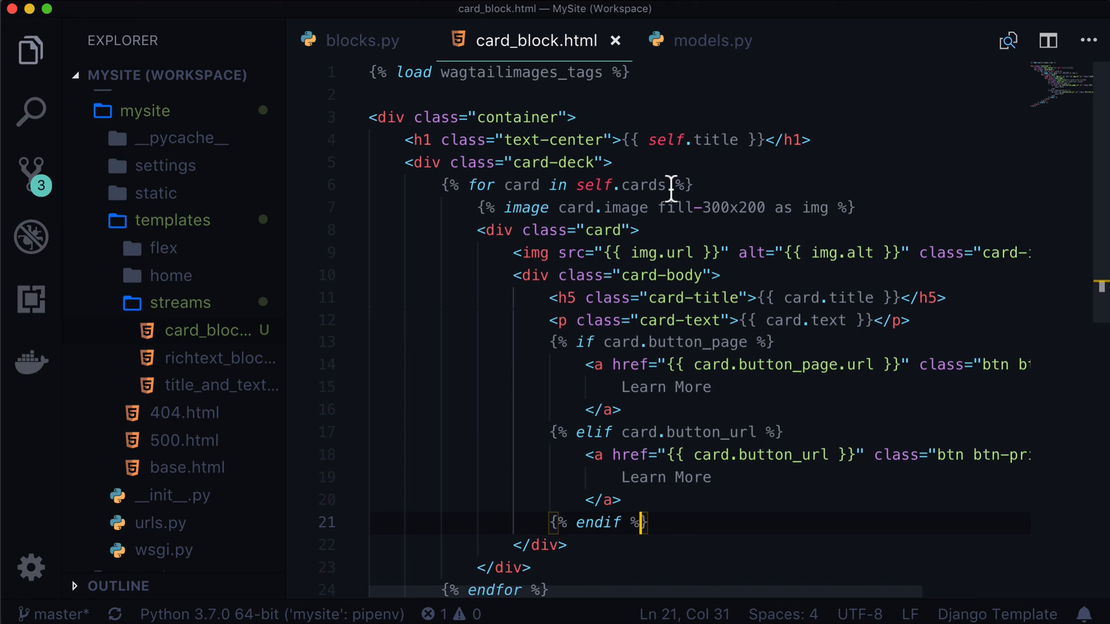
mouse_move(670, 171)
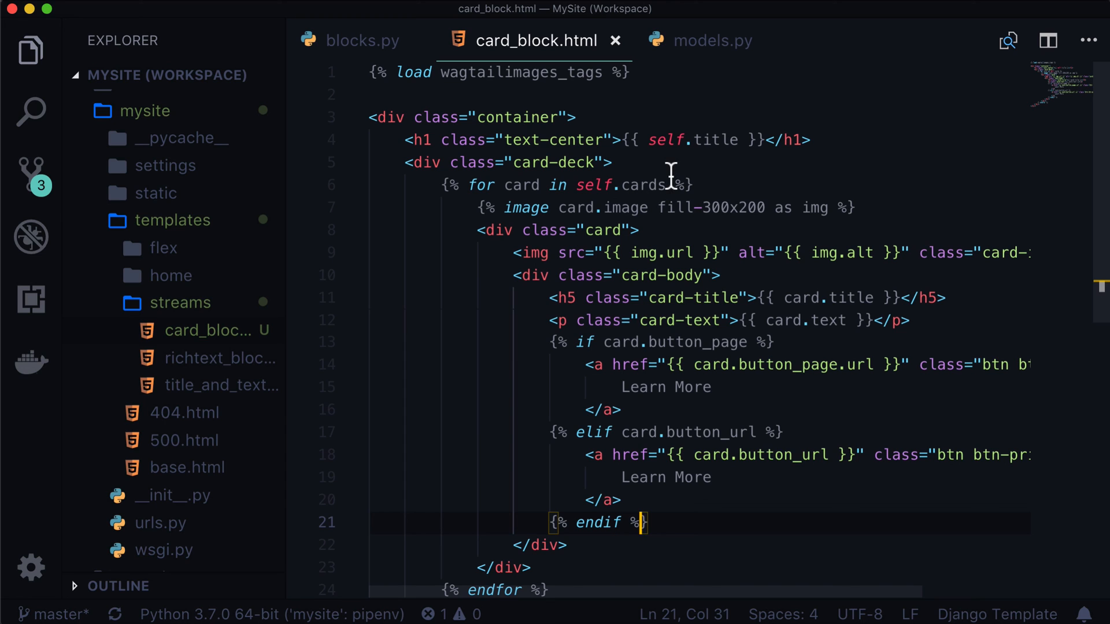